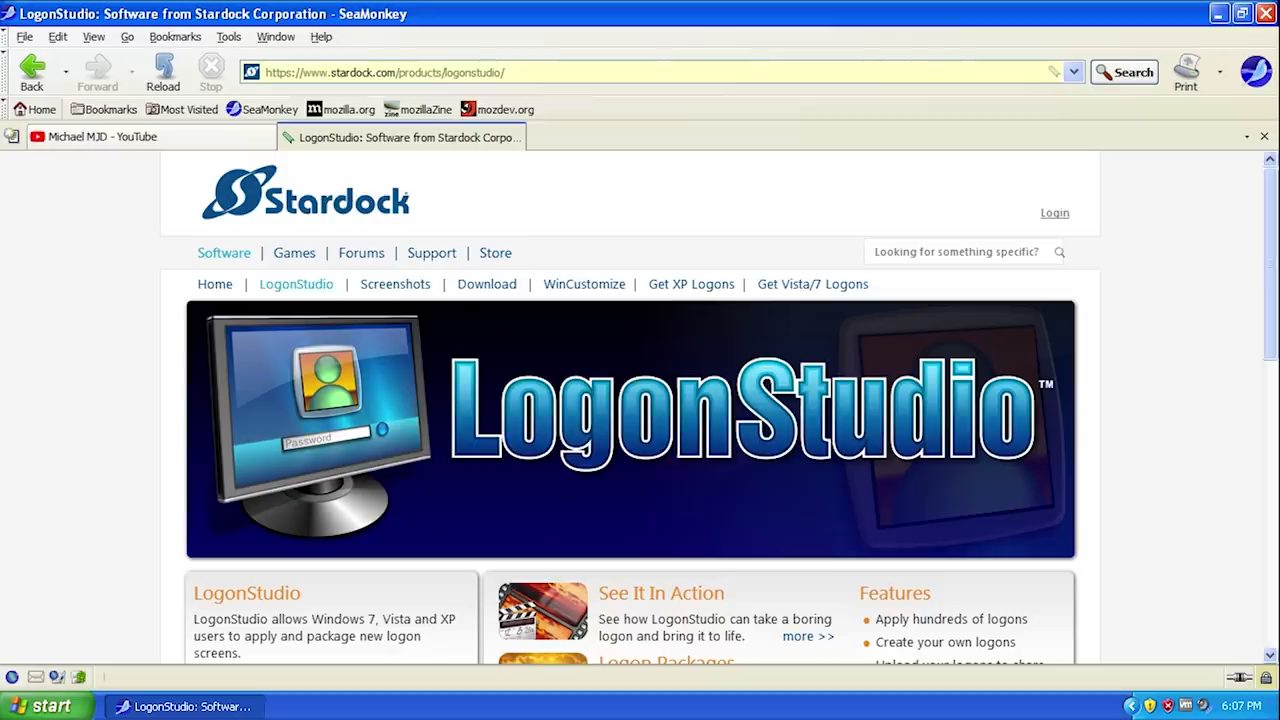
{"action": "mouse_move", "coordinate": [748, 340]}
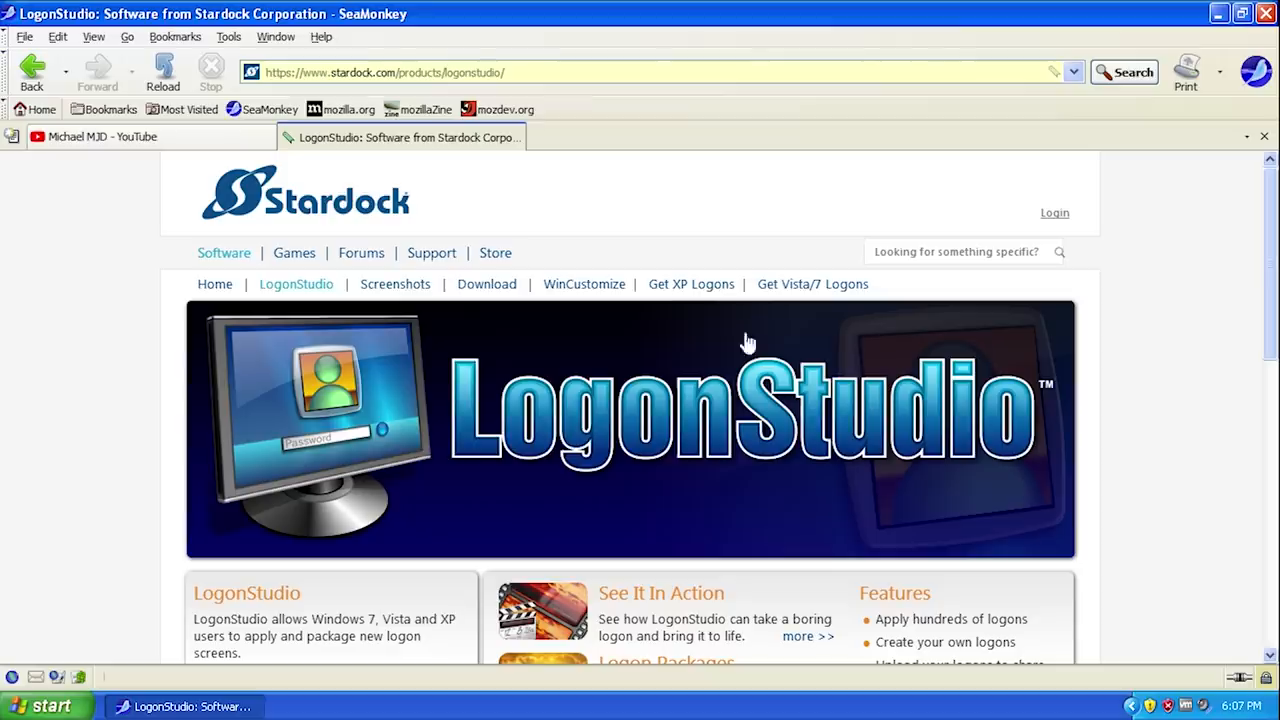
- Switch SeaMonkey to the 'Michael MJD - YouTube' tab listing the channel's videos
{"action": "left_click", "coordinate": [100, 137]}
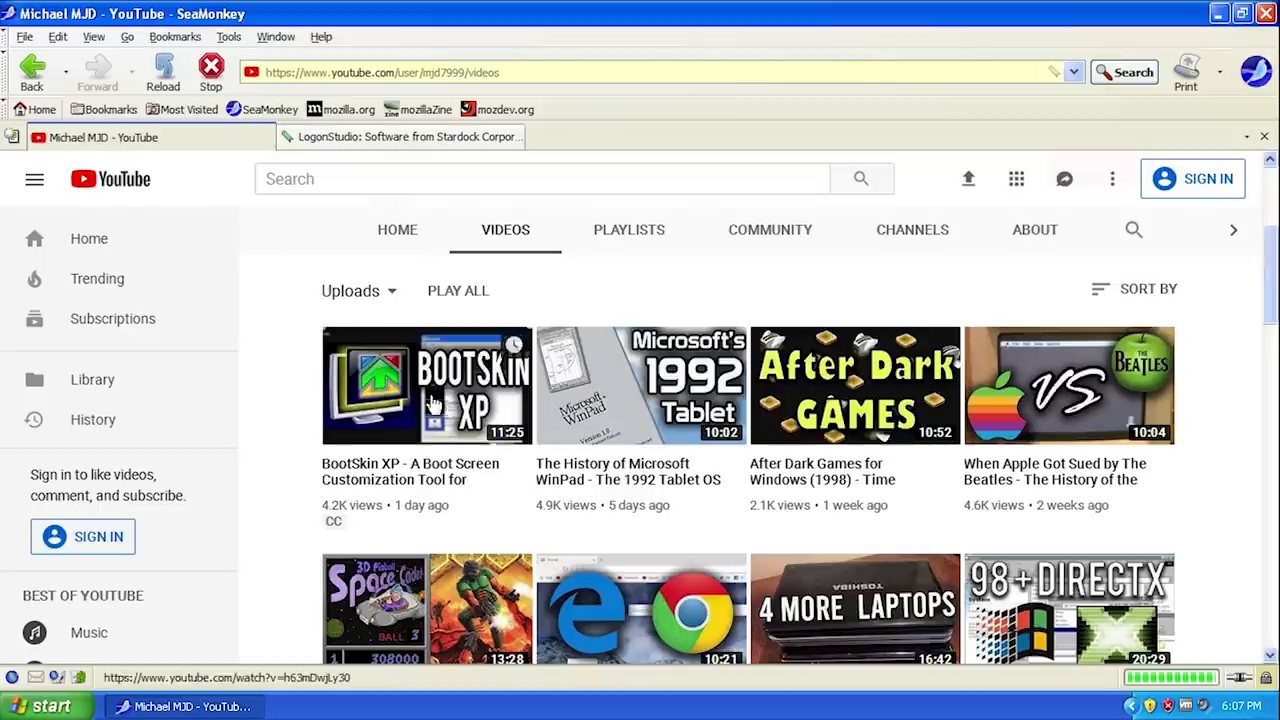
- Open the BootSkin XP overview video and scroll through its comments, then back up
{"action": "left_click", "coordinate": [427, 385]}
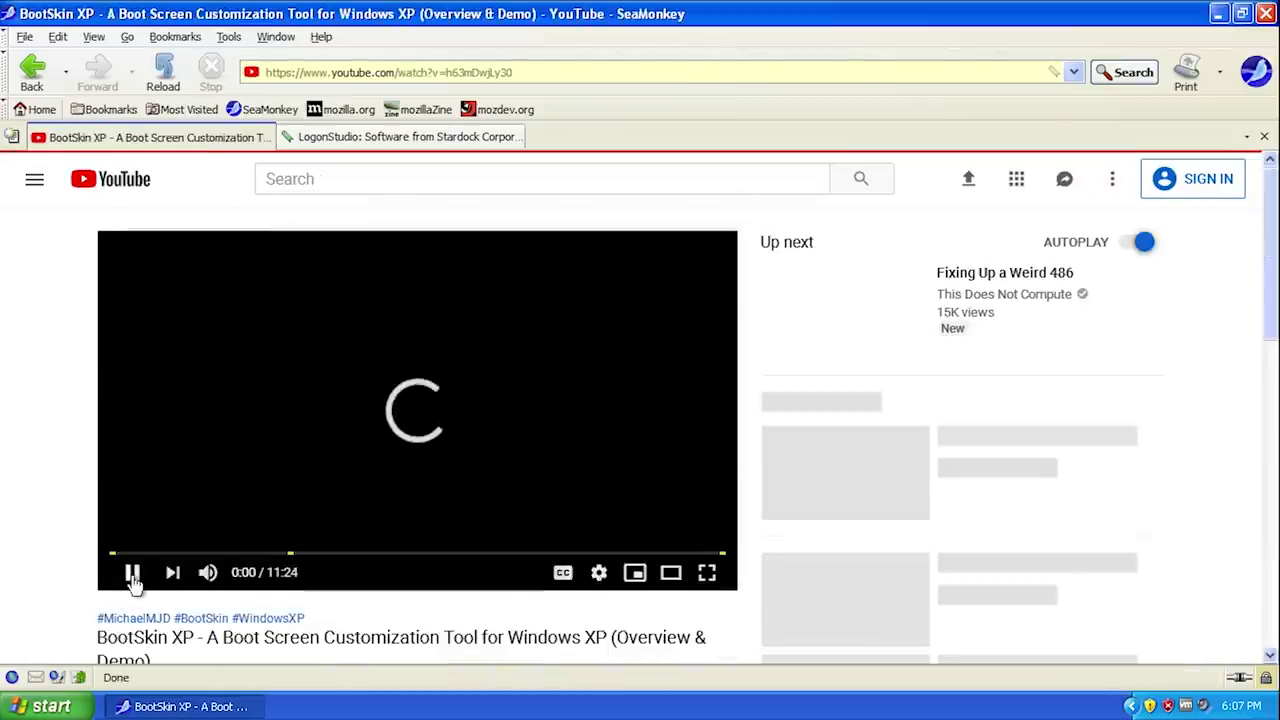
{"action": "scroll", "scroll_direction": "down", "scroll_amount": 3}
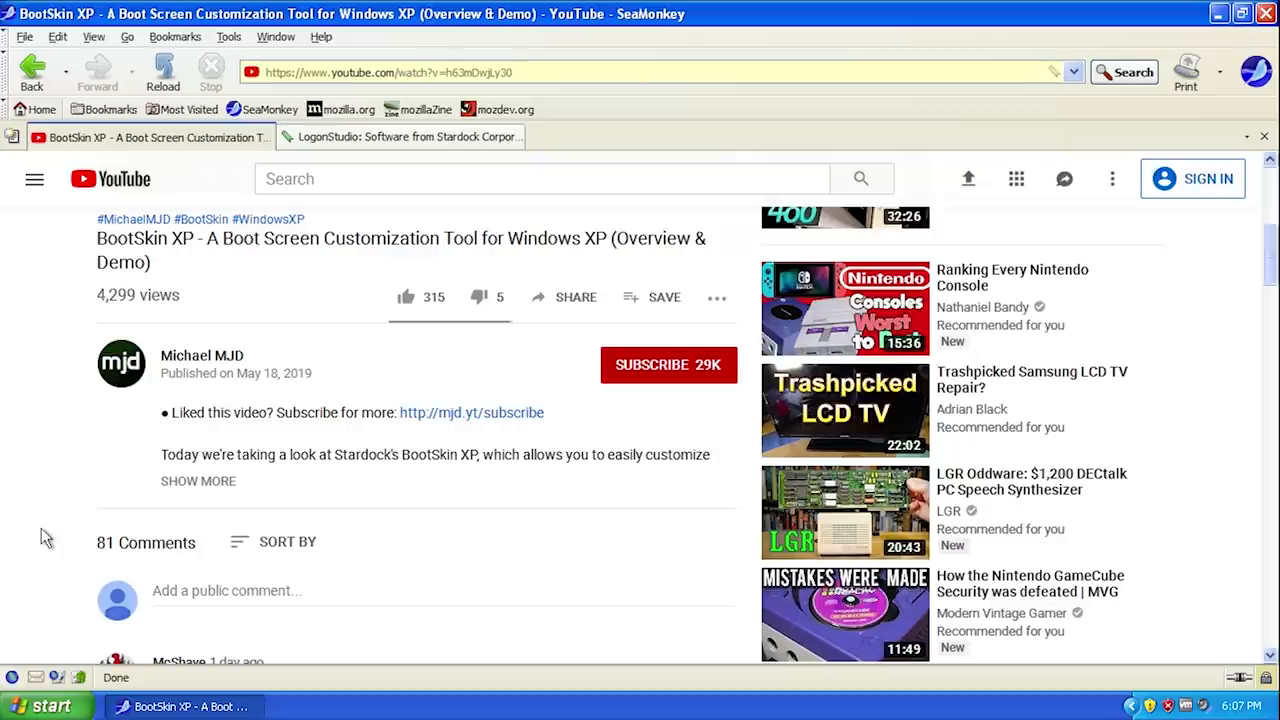
{"action": "scroll", "scroll_direction": "down", "scroll_amount": 3}
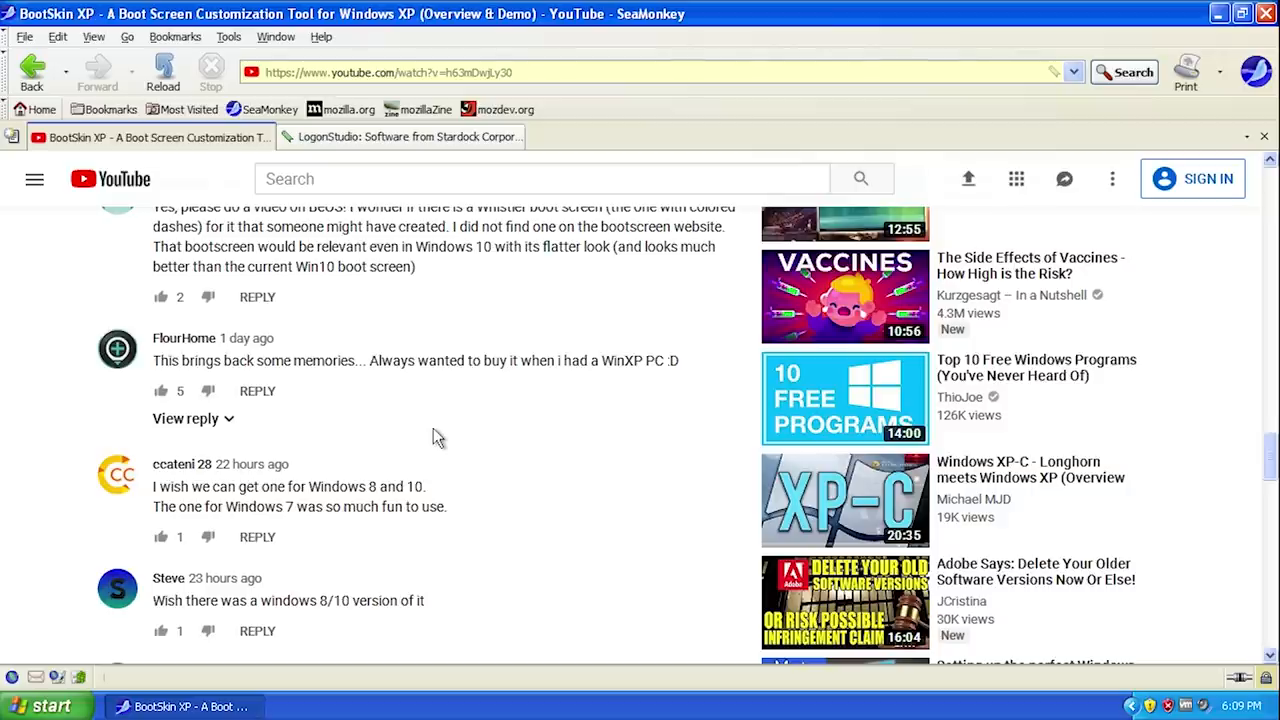
{"action": "scroll", "scroll_direction": "down", "scroll_amount": 3}
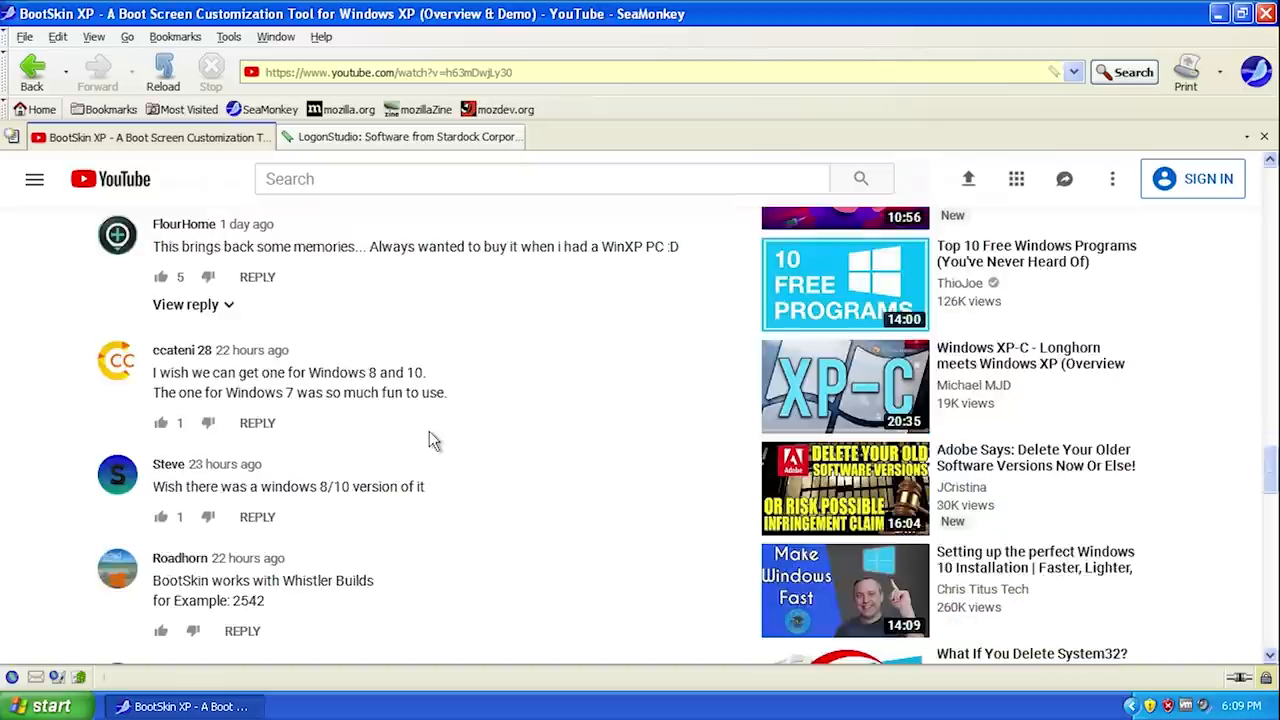
{"action": "scroll", "scroll_direction": "down", "scroll_amount": 3}
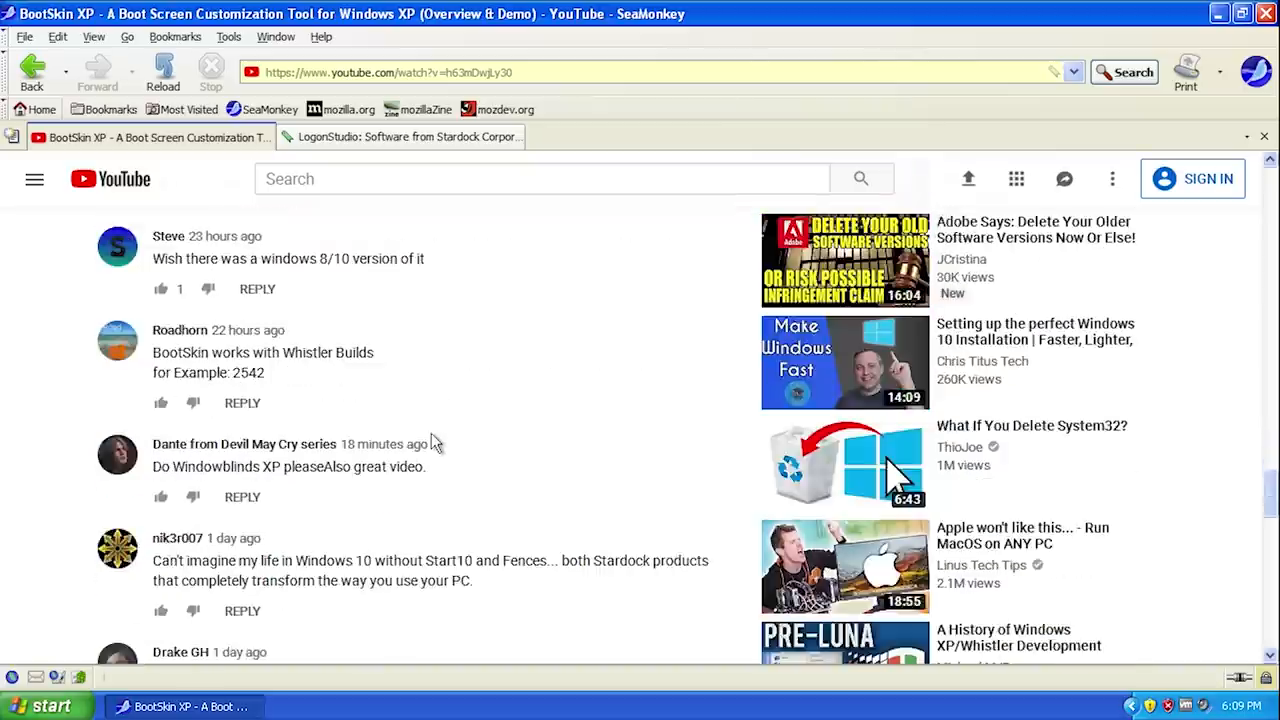
{"action": "scroll", "scroll_direction": "down", "scroll_amount": 3}
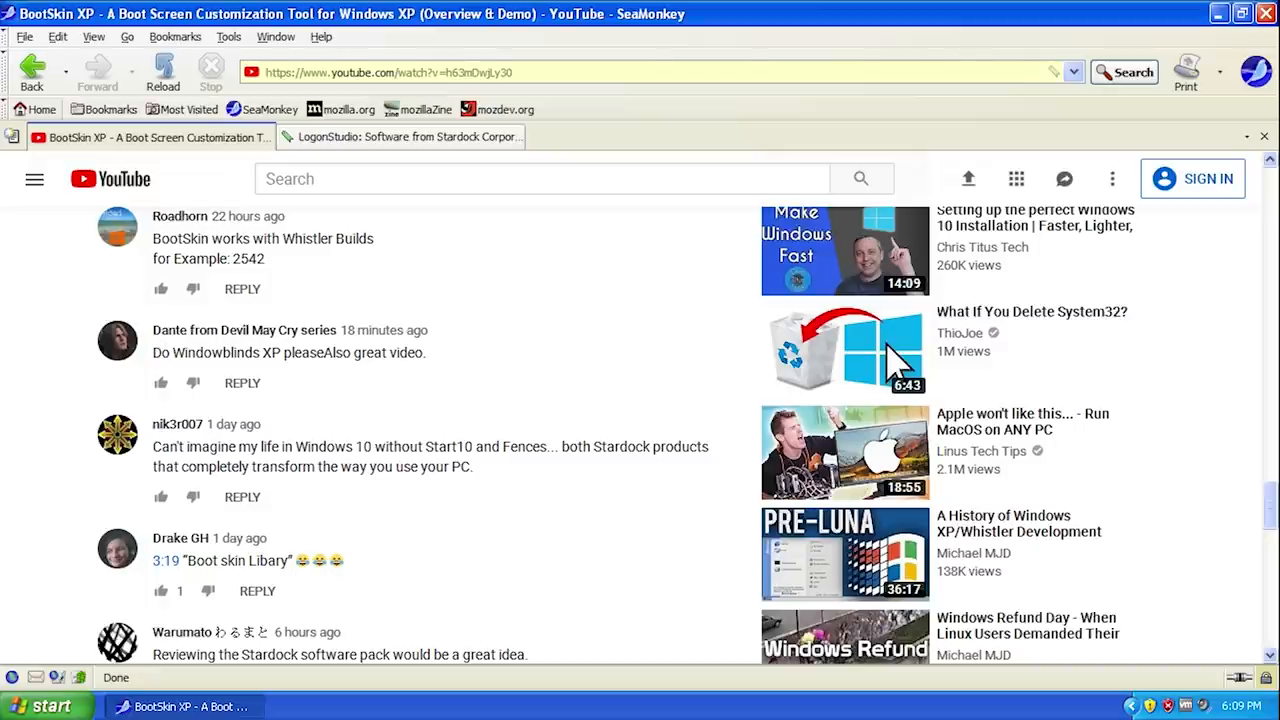
{"action": "scroll", "scroll_direction": "down", "scroll_amount": 3}
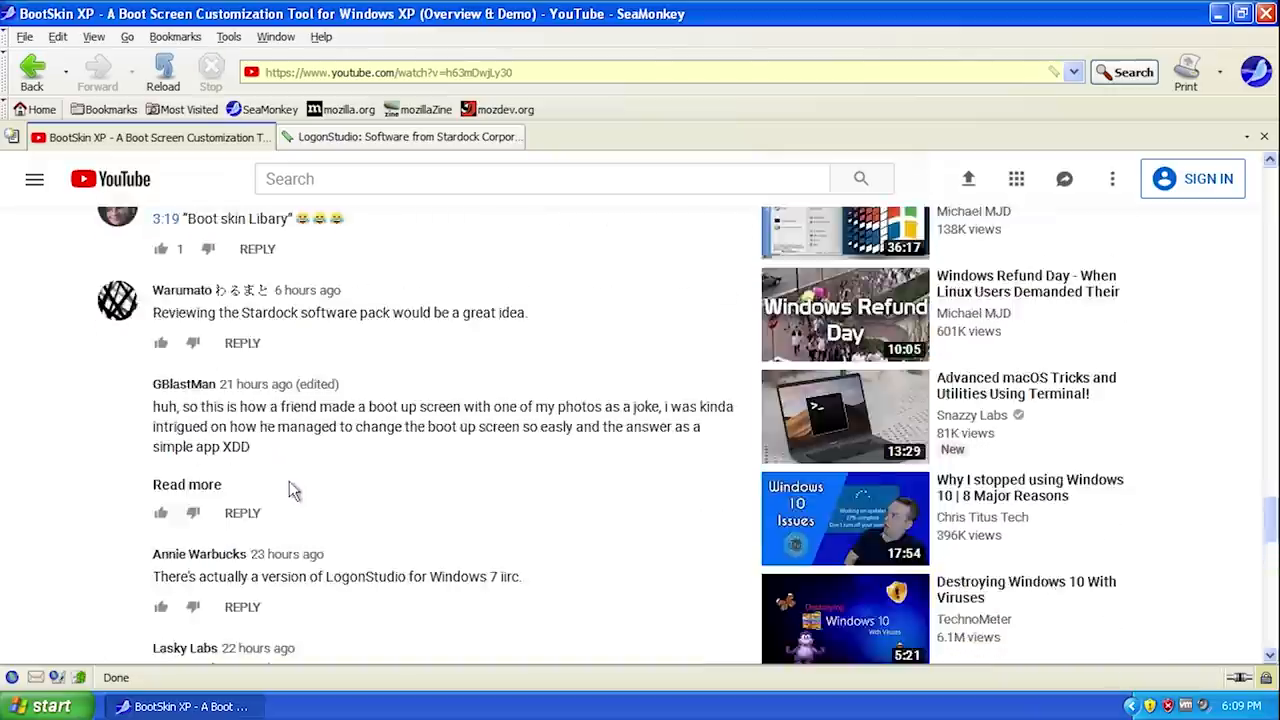
{"action": "scroll", "scroll_direction": "down", "scroll_amount": 3}
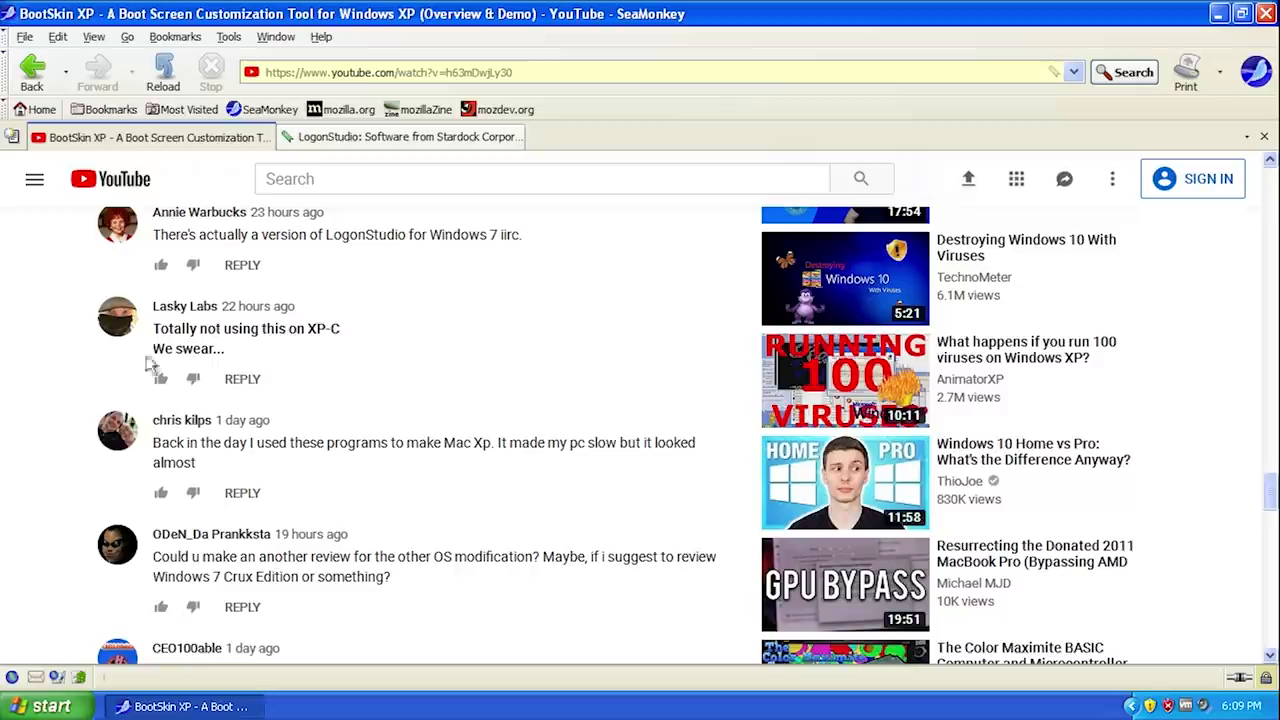
{"action": "scroll", "scroll_direction": "down", "scroll_amount": 3}
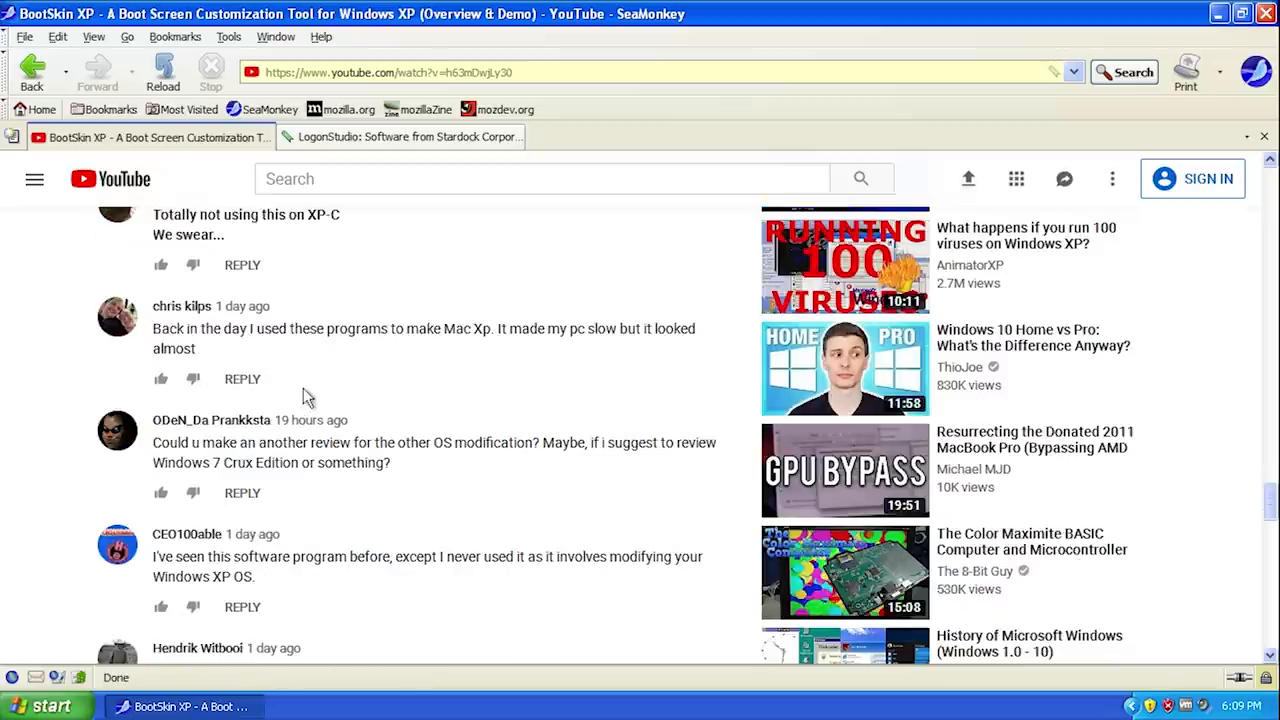
{"action": "scroll", "scroll_direction": "down", "scroll_amount": 3}
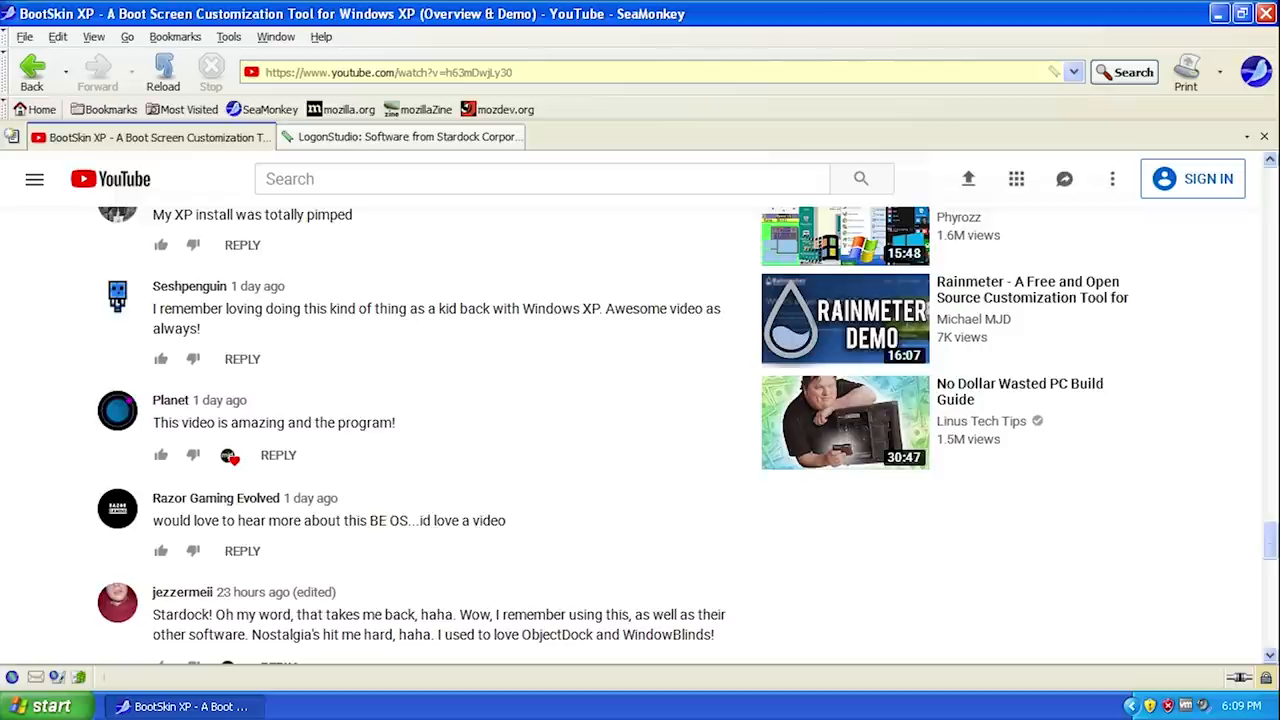
{"action": "scroll", "scroll_direction": "down", "scroll_amount": 3}
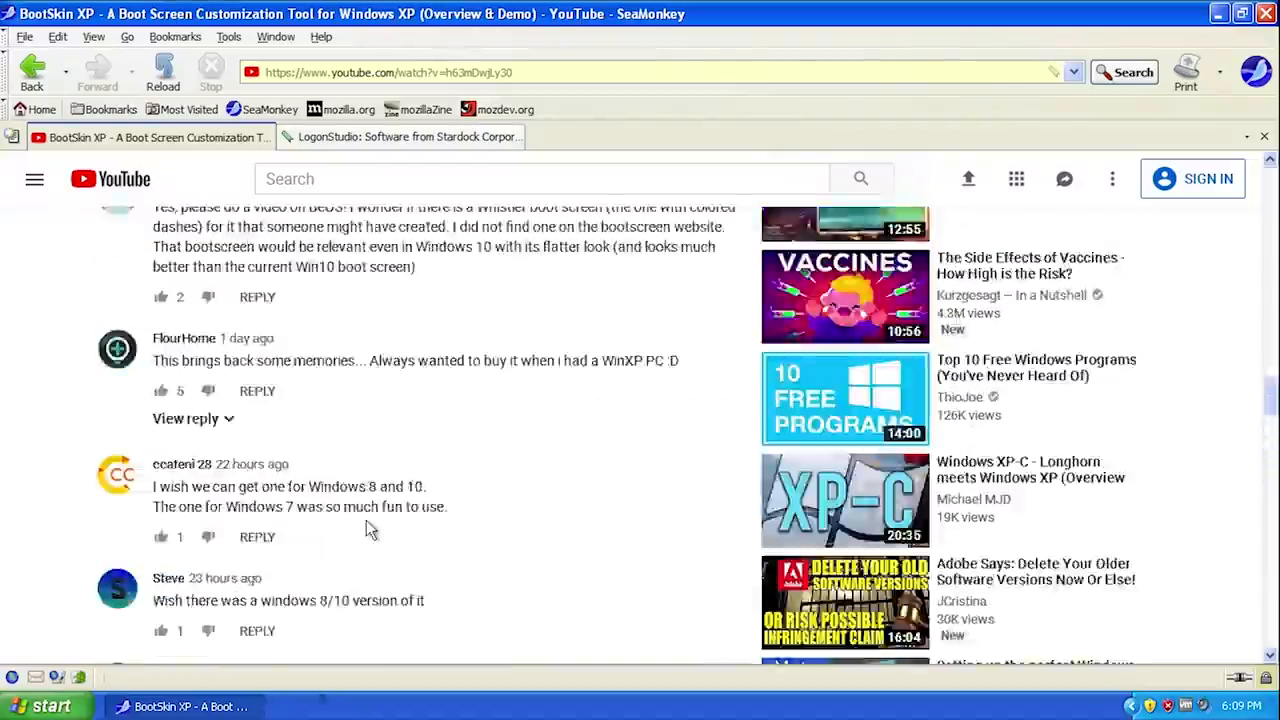
{"action": "scroll", "scroll_direction": "up", "scroll_amount": 3}
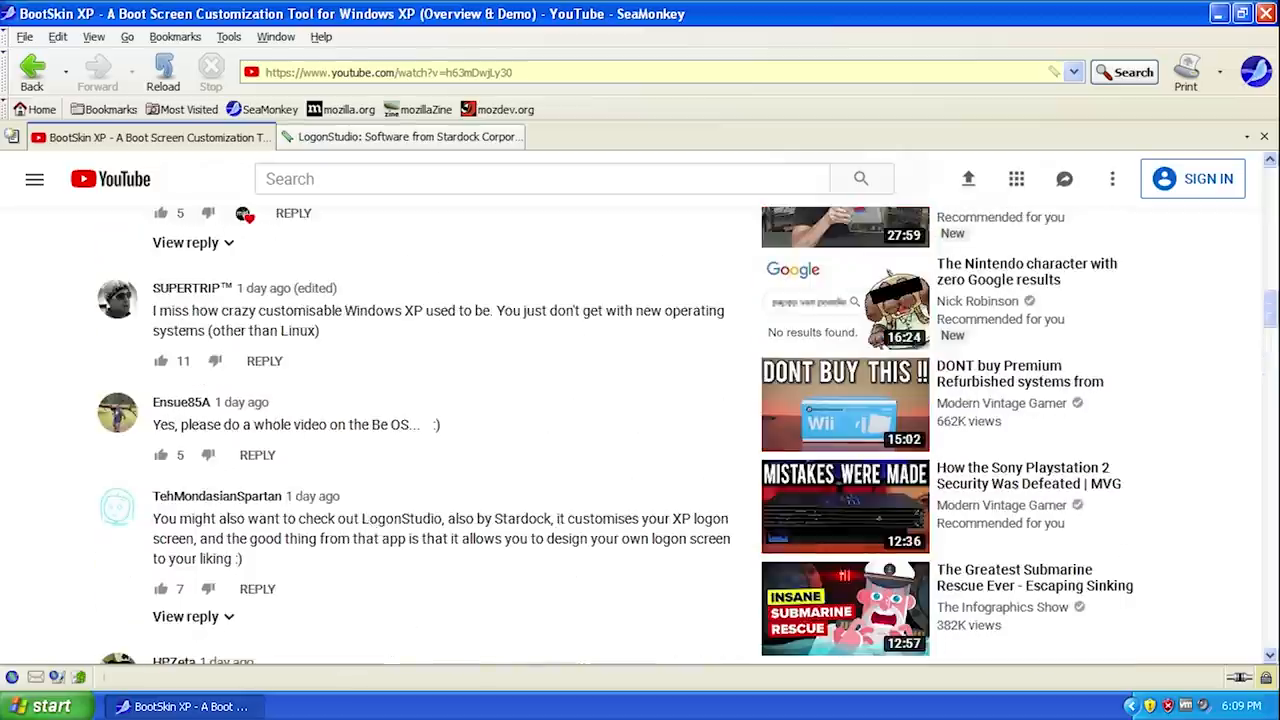
{"action": "scroll", "scroll_direction": "up", "scroll_amount": 3}
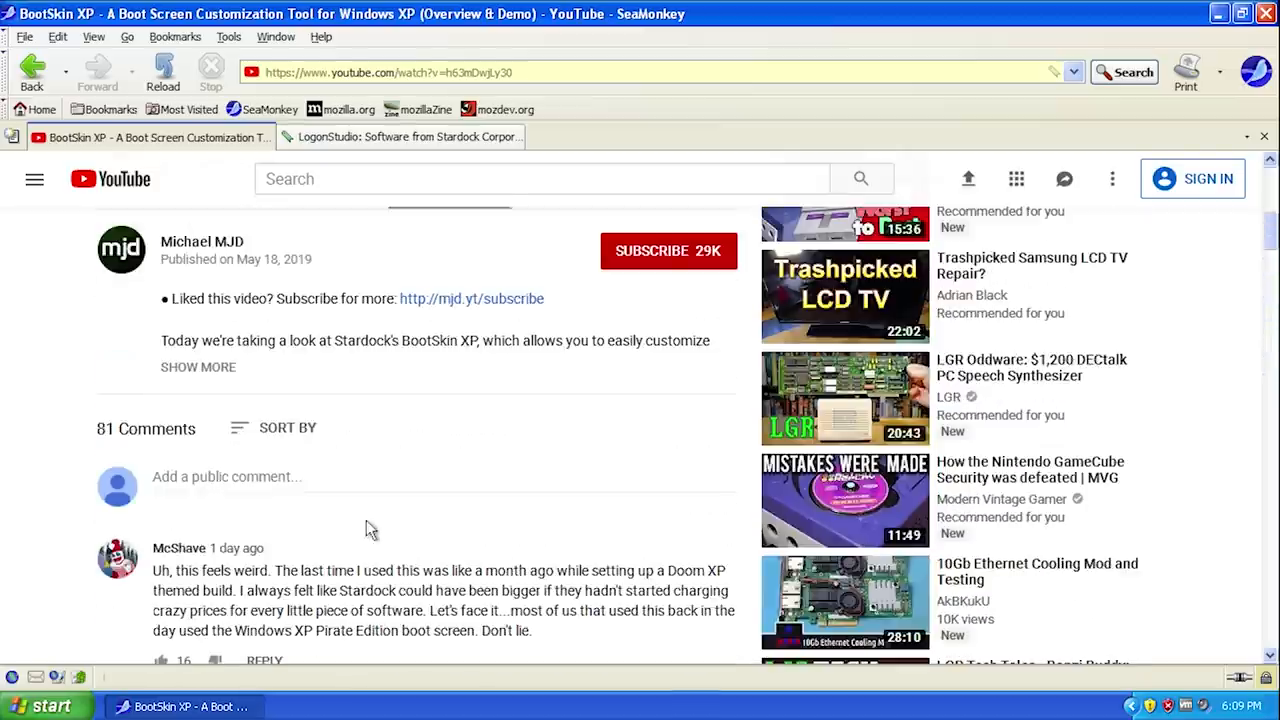
- Return to the 'LogonStudio: Software from Stardock' tab and scroll to its Download section
{"action": "left_click", "coordinate": [400, 137]}
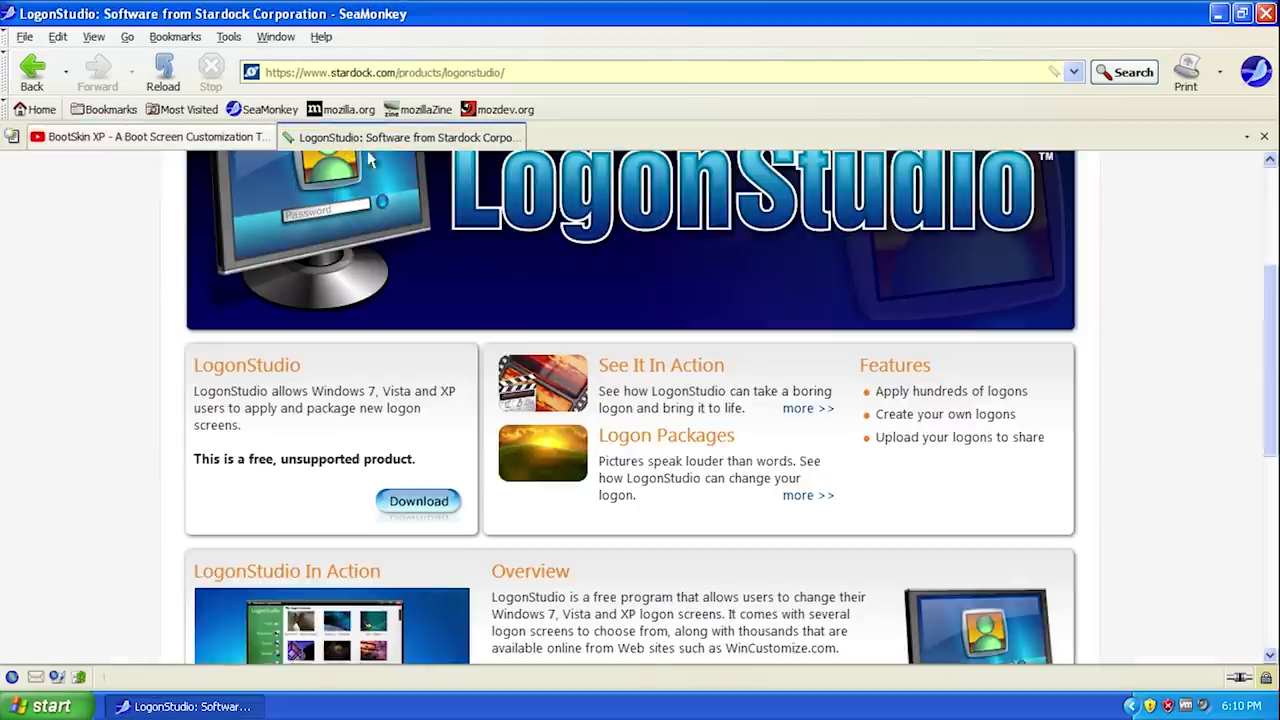
{"action": "scroll", "scroll_direction": "up", "scroll_amount": 3}
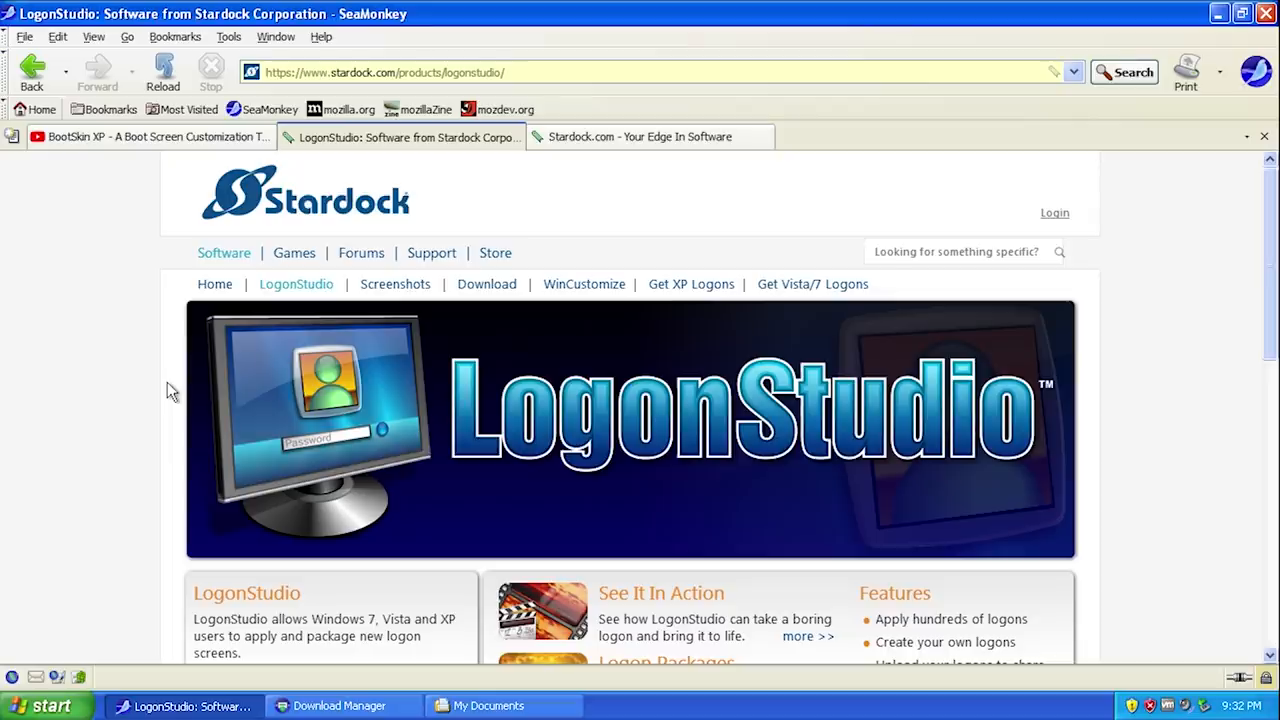
{"action": "scroll", "scroll_direction": "down", "scroll_amount": 3}
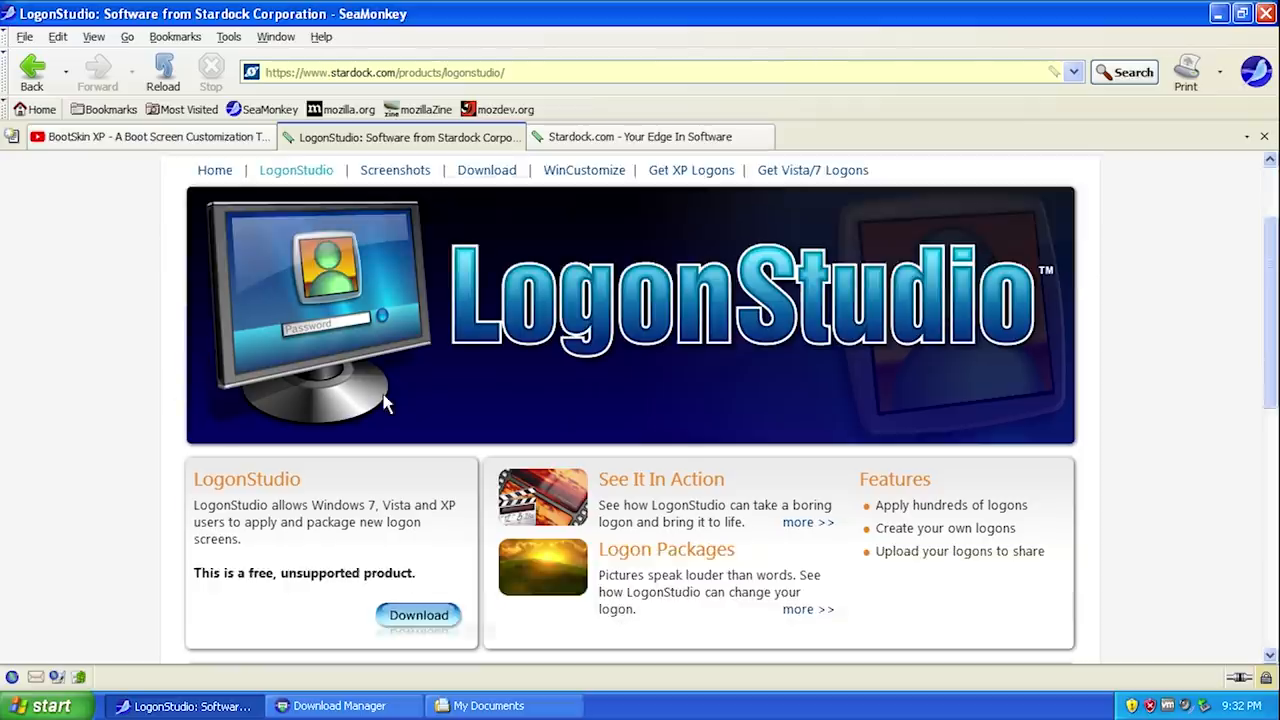
{"action": "scroll", "scroll_direction": "up", "scroll_amount": 3}
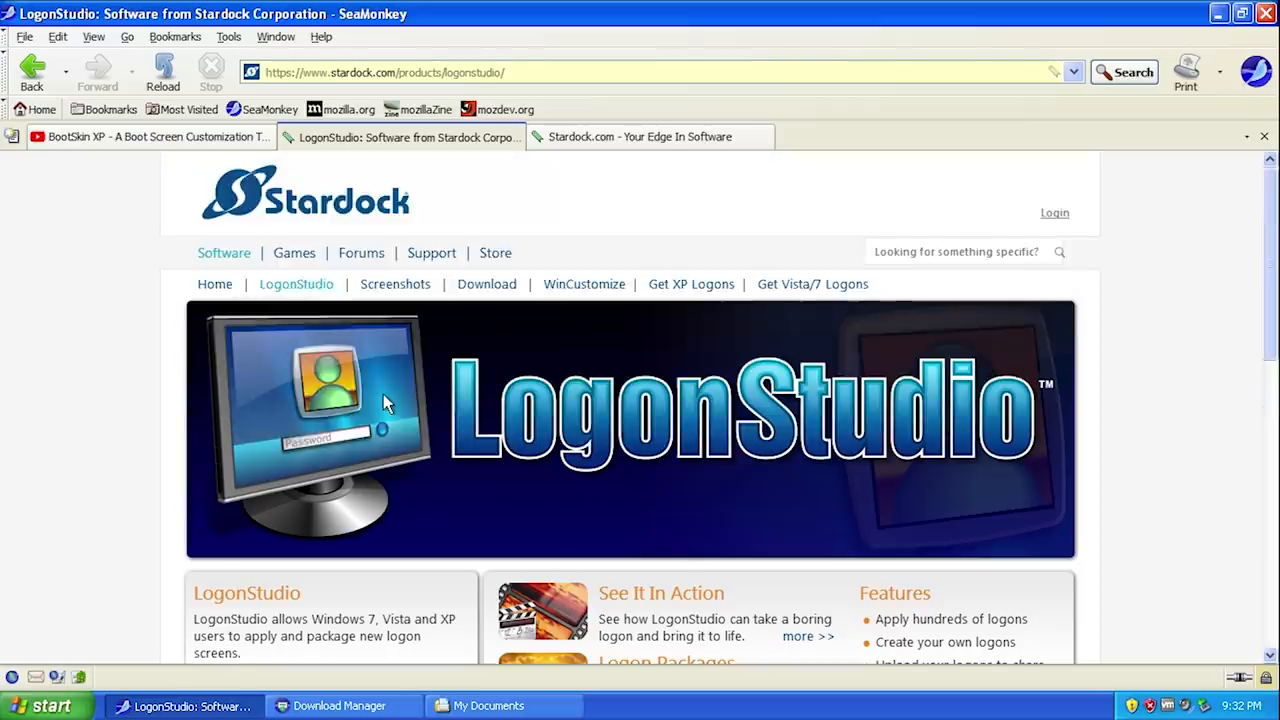
{"action": "mouse_move", "coordinate": [390, 410]}
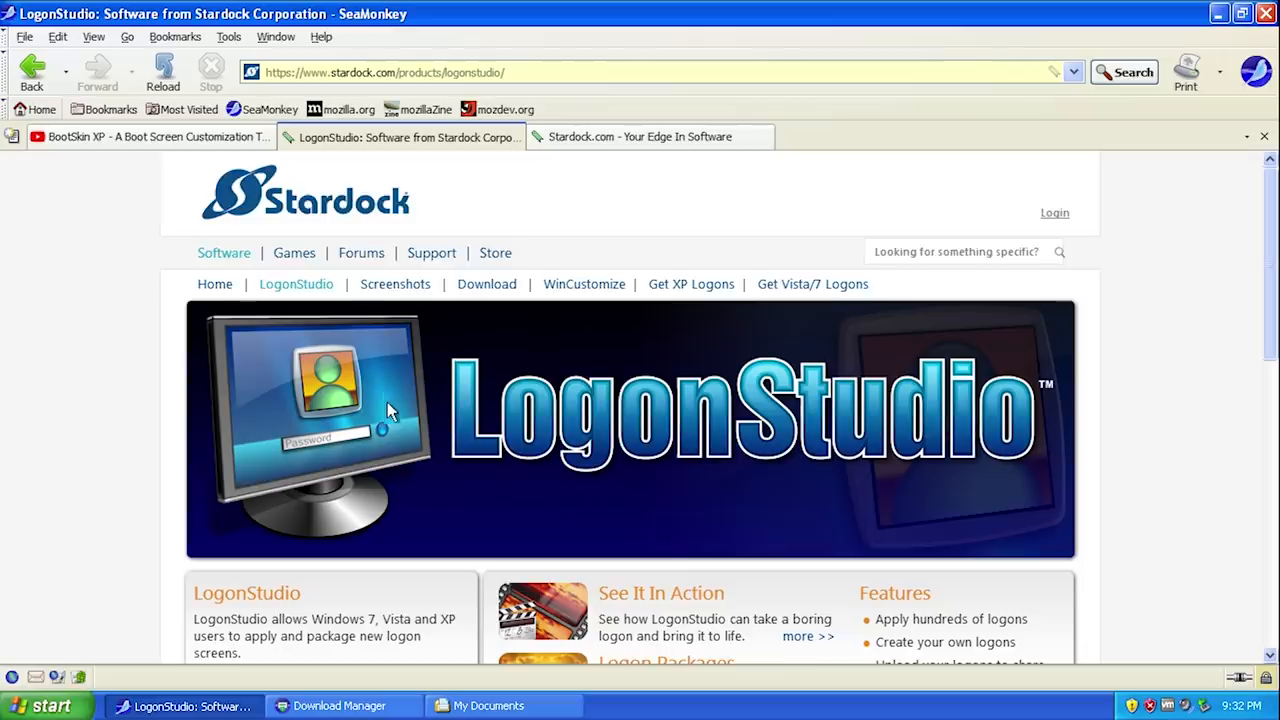
{"action": "scroll", "scroll_direction": "down", "scroll_amount": 3}
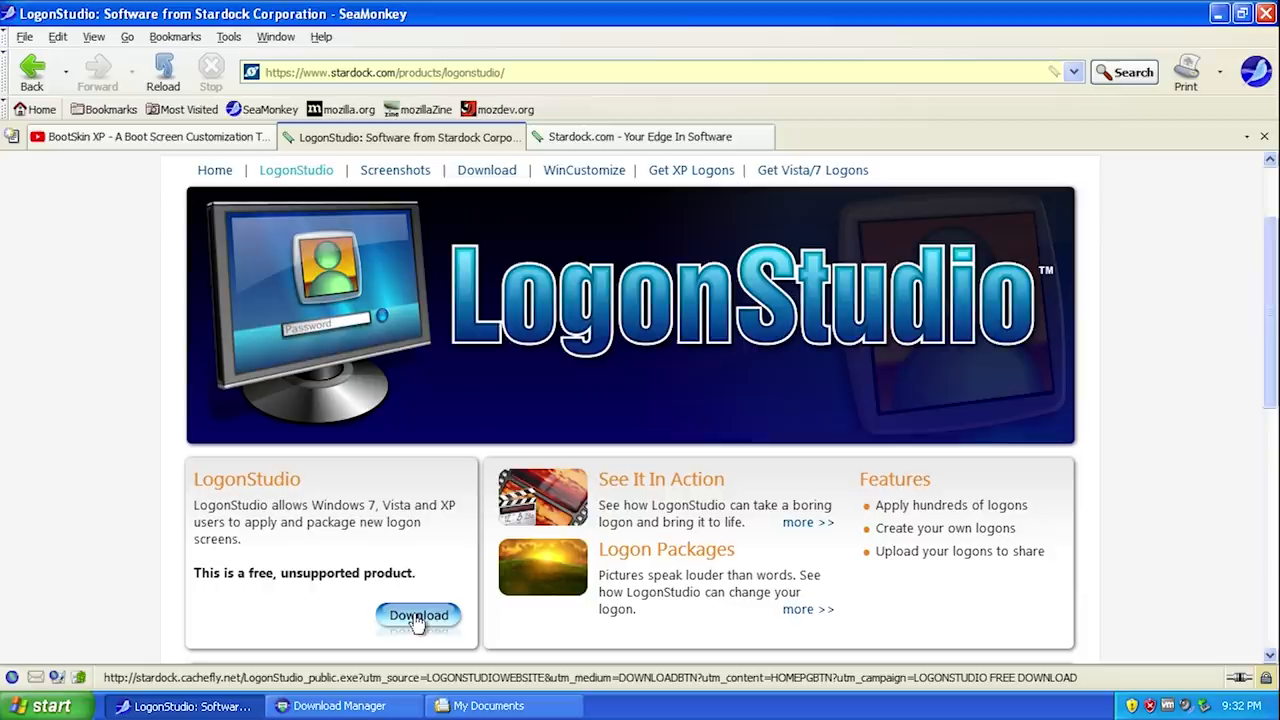
{"action": "left_click", "coordinate": [418, 615]}
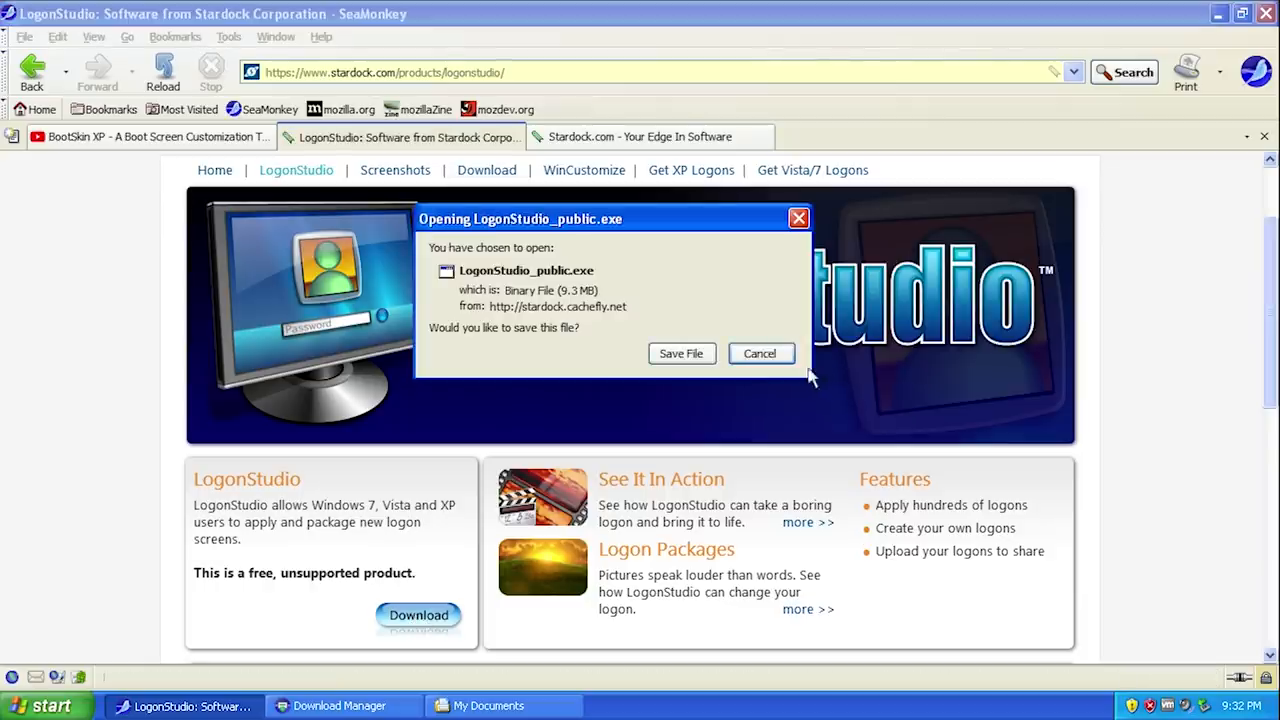
{"action": "left_click", "coordinate": [759, 353]}
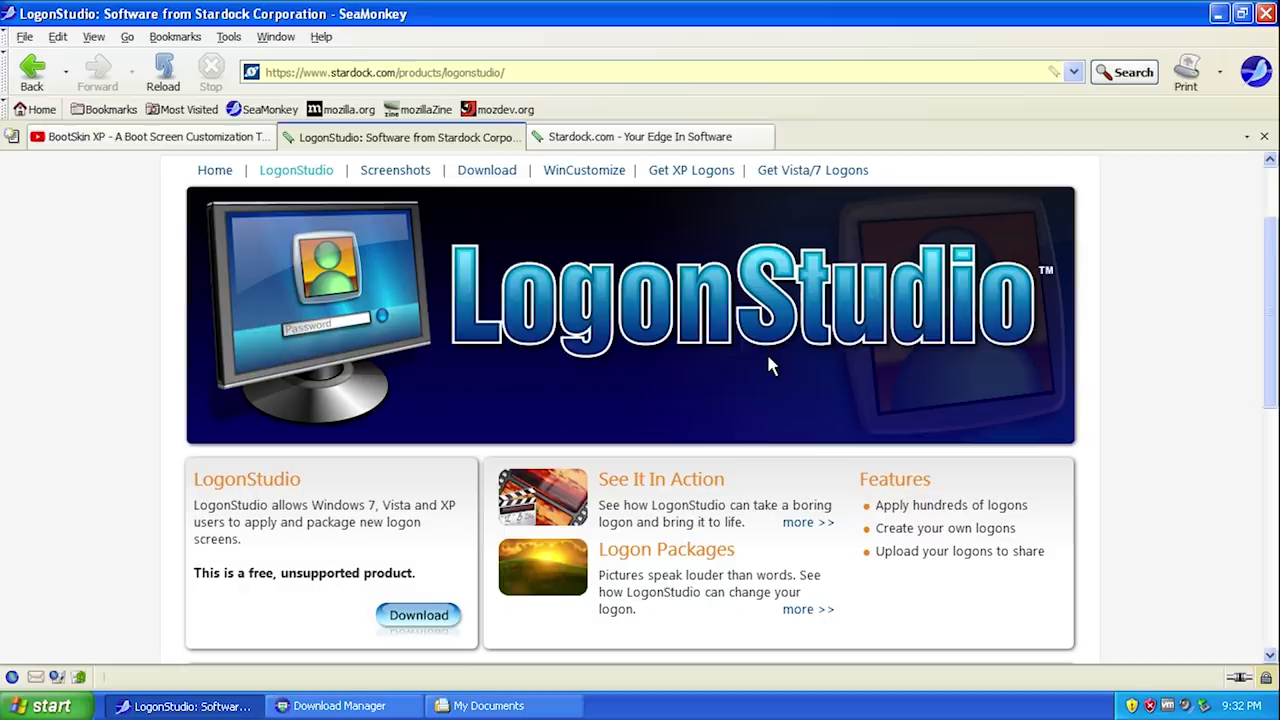
{"action": "mouse_move", "coordinate": [820, 343]}
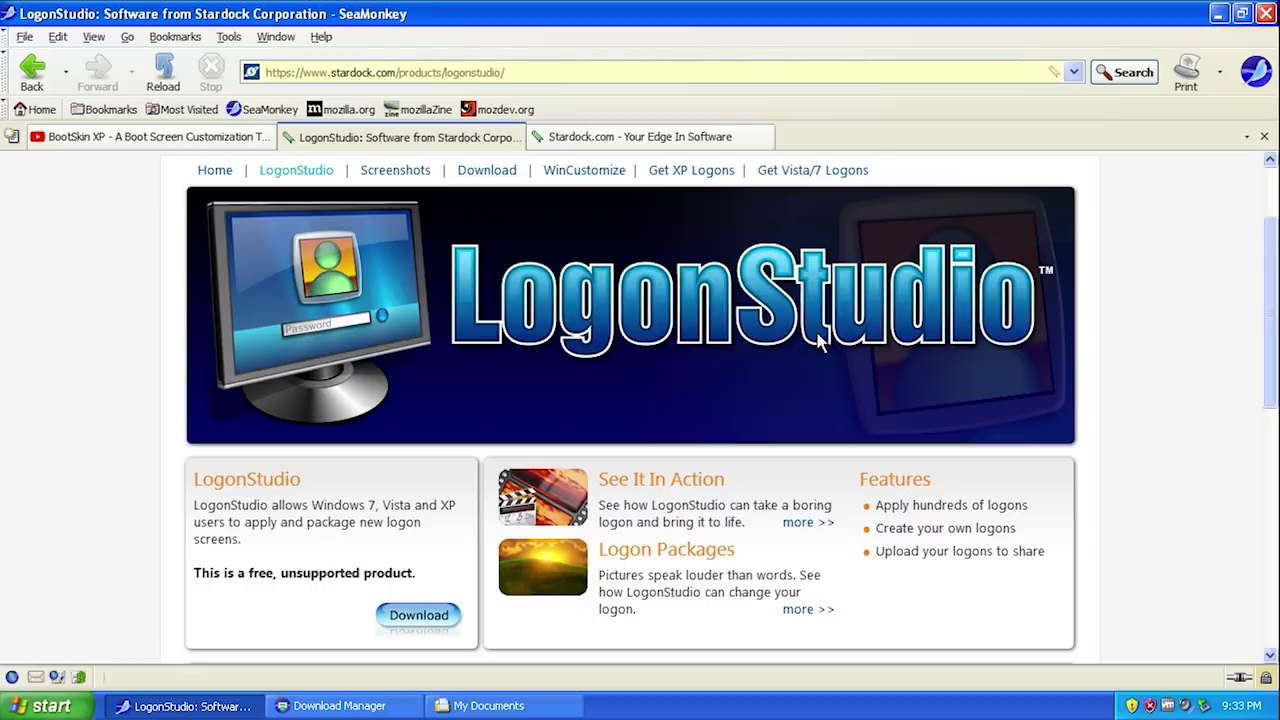
{"action": "mouse_move", "coordinate": [770, 365]}
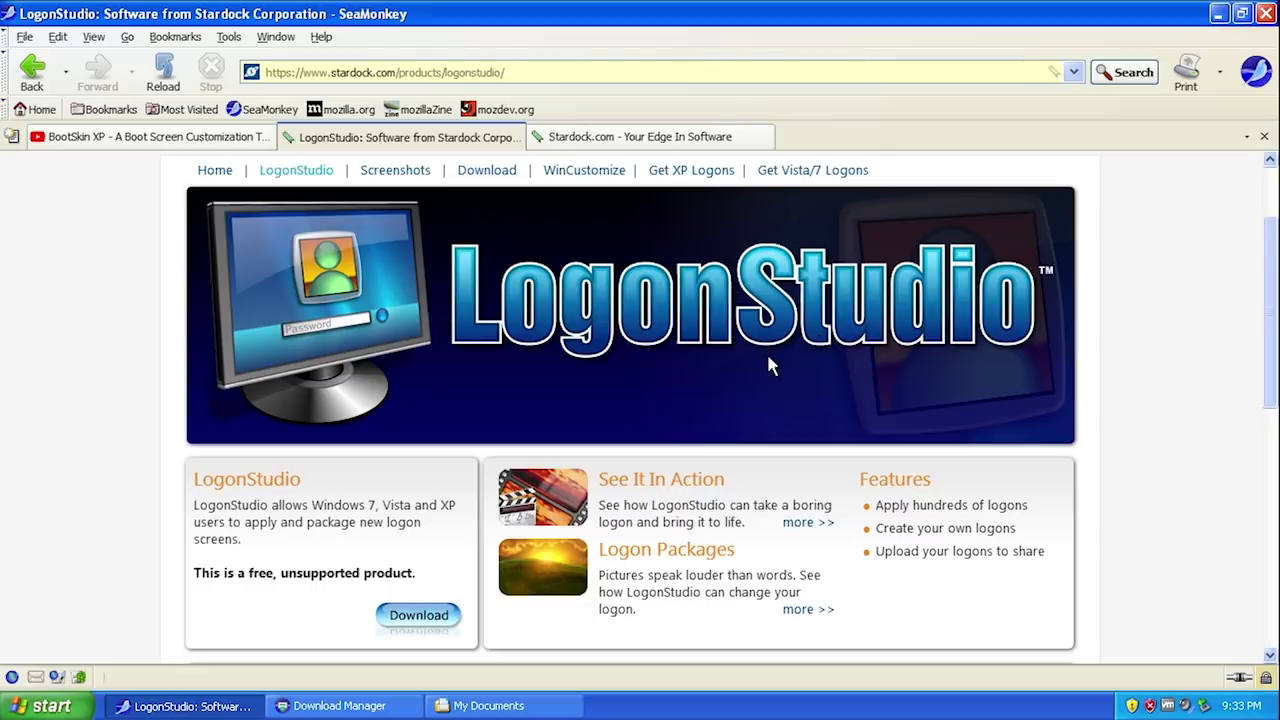
{"action": "mouse_move", "coordinate": [820, 343]}
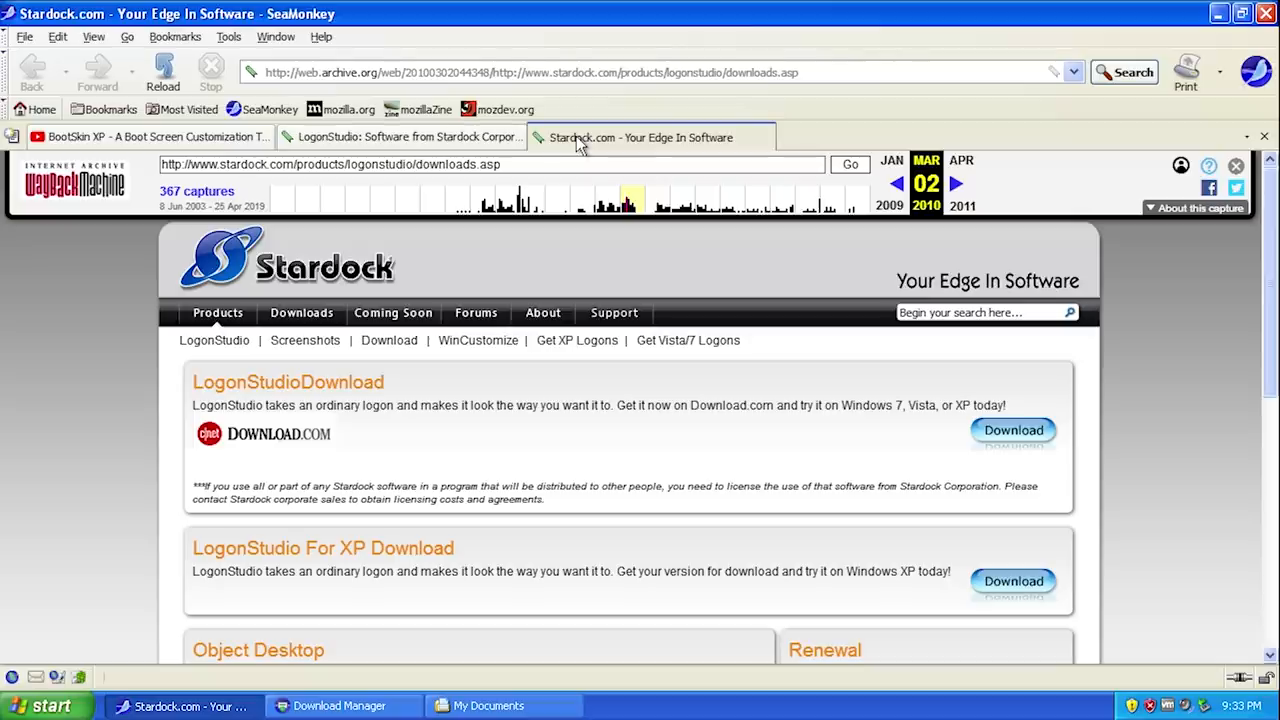
- Scroll the archived Stardock page to the LogonStudio For XP download options
{"action": "scroll", "scroll_direction": "down", "scroll_amount": 3}
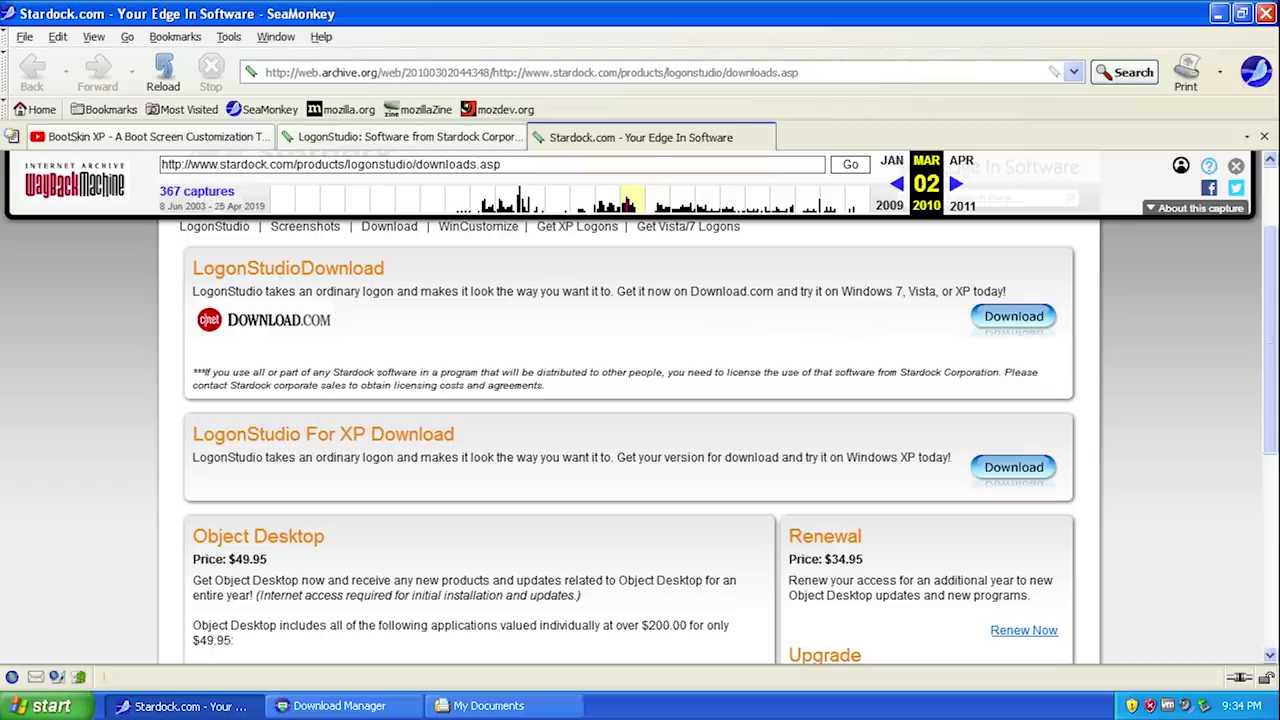
{"action": "mouse_move", "coordinate": [648, 435]}
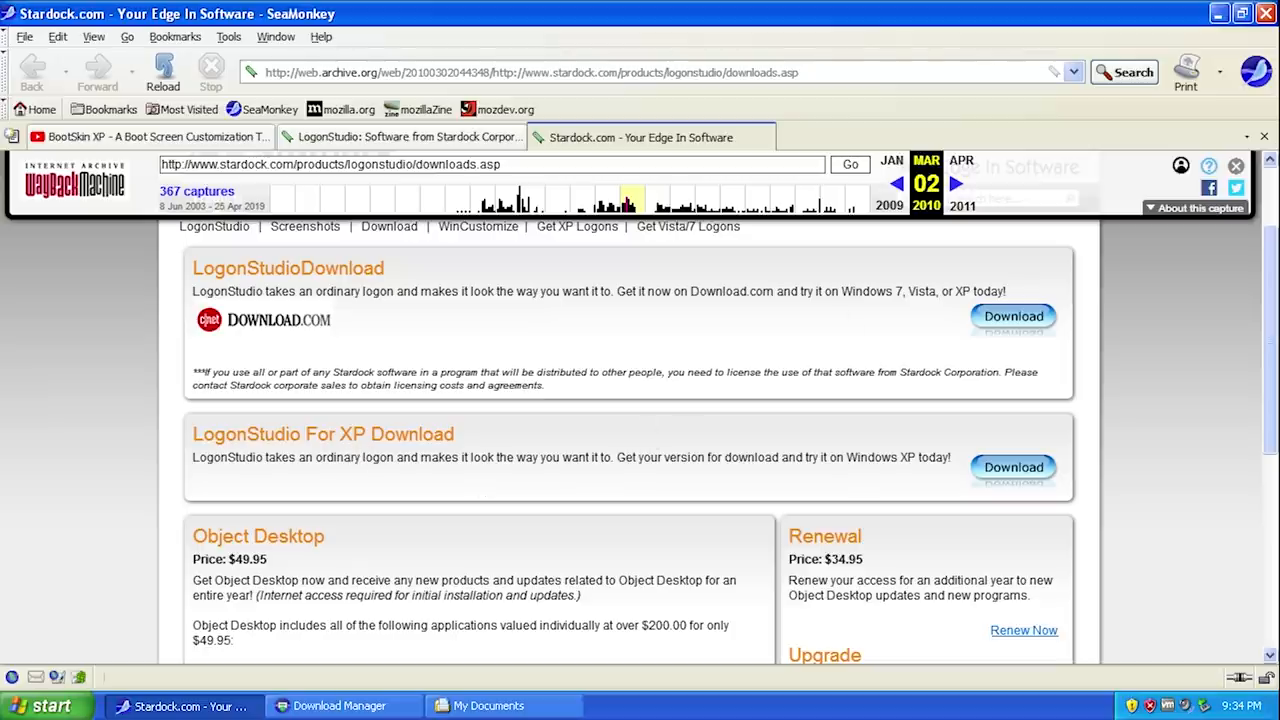
{"action": "mouse_move", "coordinate": [965, 477]}
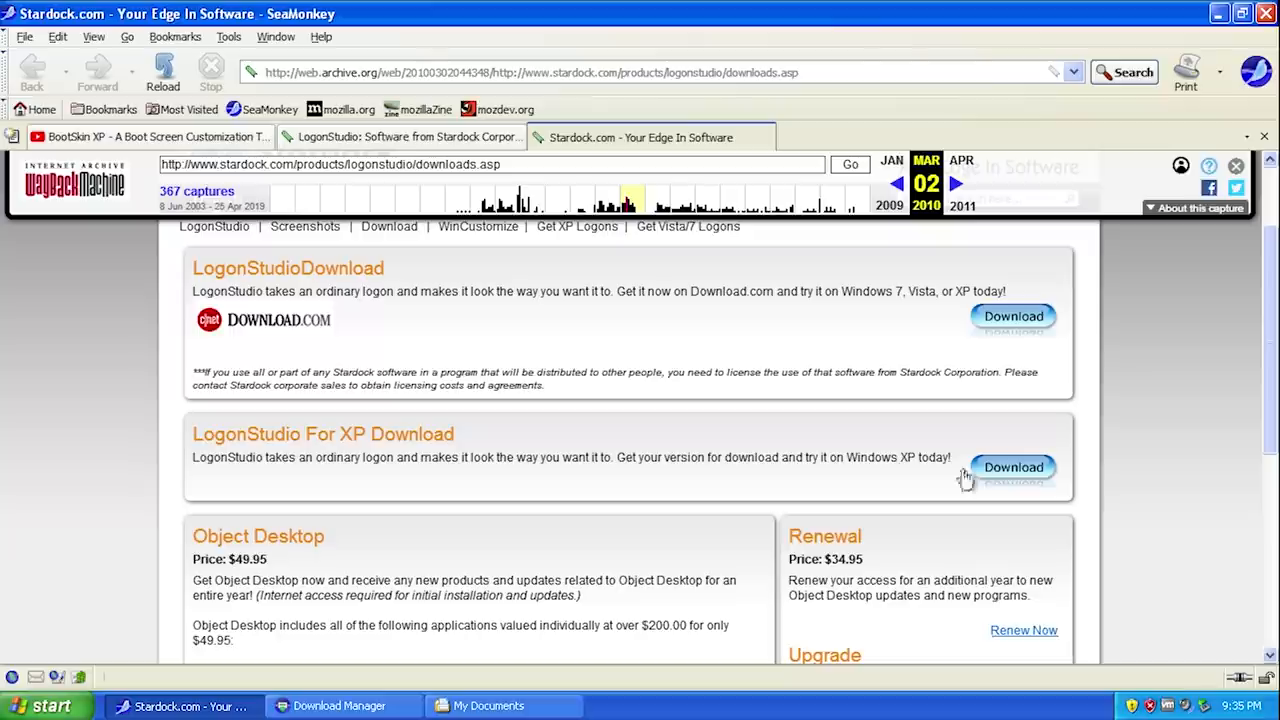
{"action": "mouse_move", "coordinate": [1213, 37]}
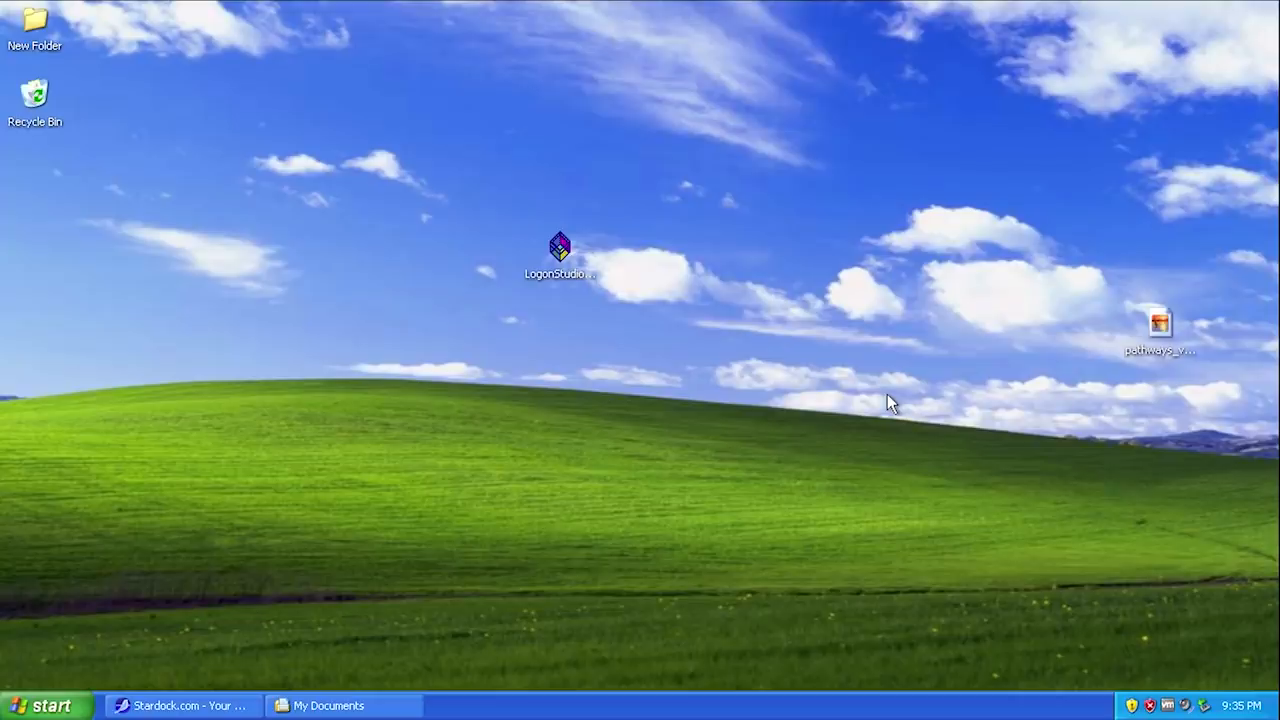
- Launch LogonStudio from its desktop icon
{"action": "left_click", "coordinate": [48, 705]}
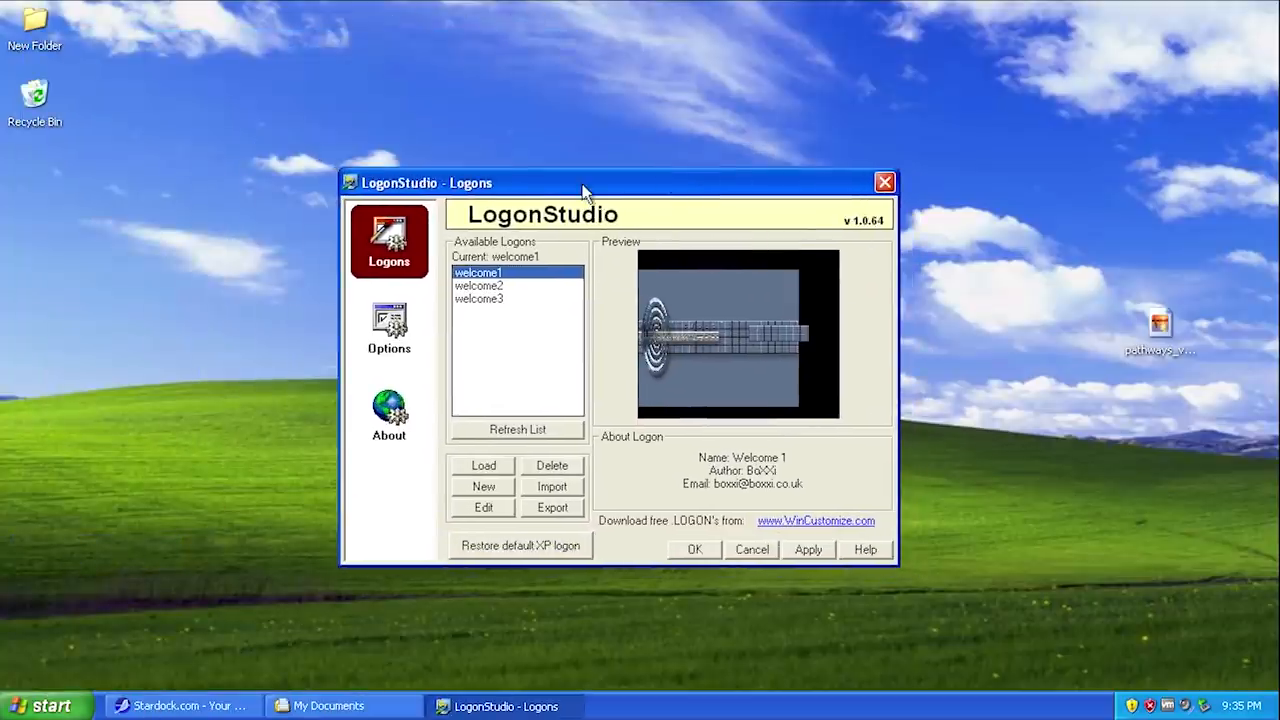
{"action": "mouse_move", "coordinate": [588, 367]}
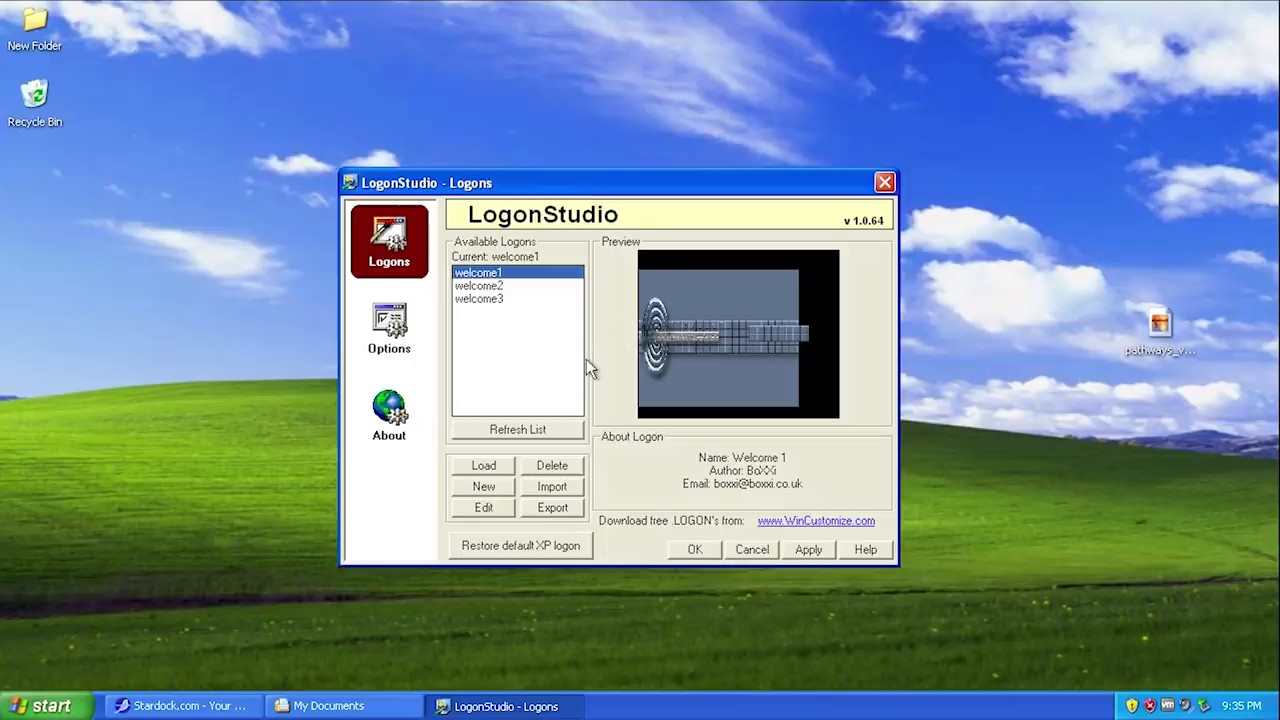
{"action": "mouse_move", "coordinate": [645, 393]}
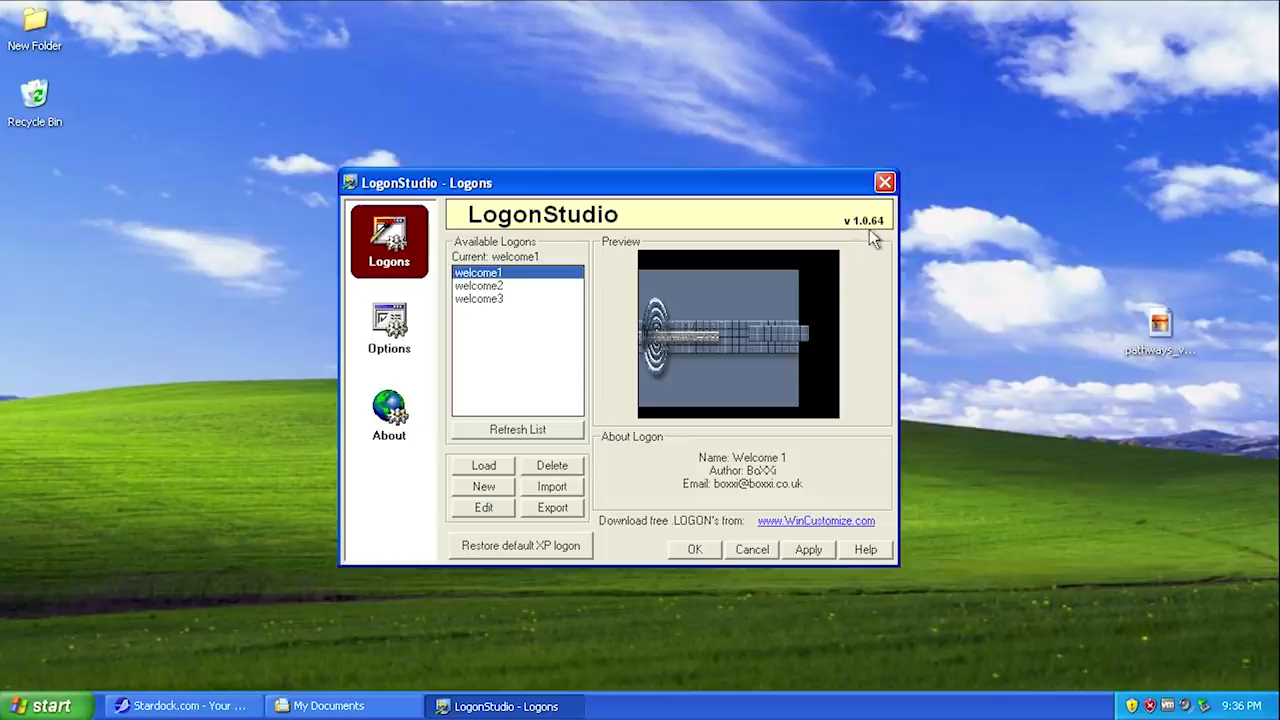
{"action": "mouse_move", "coordinate": [497, 282]}
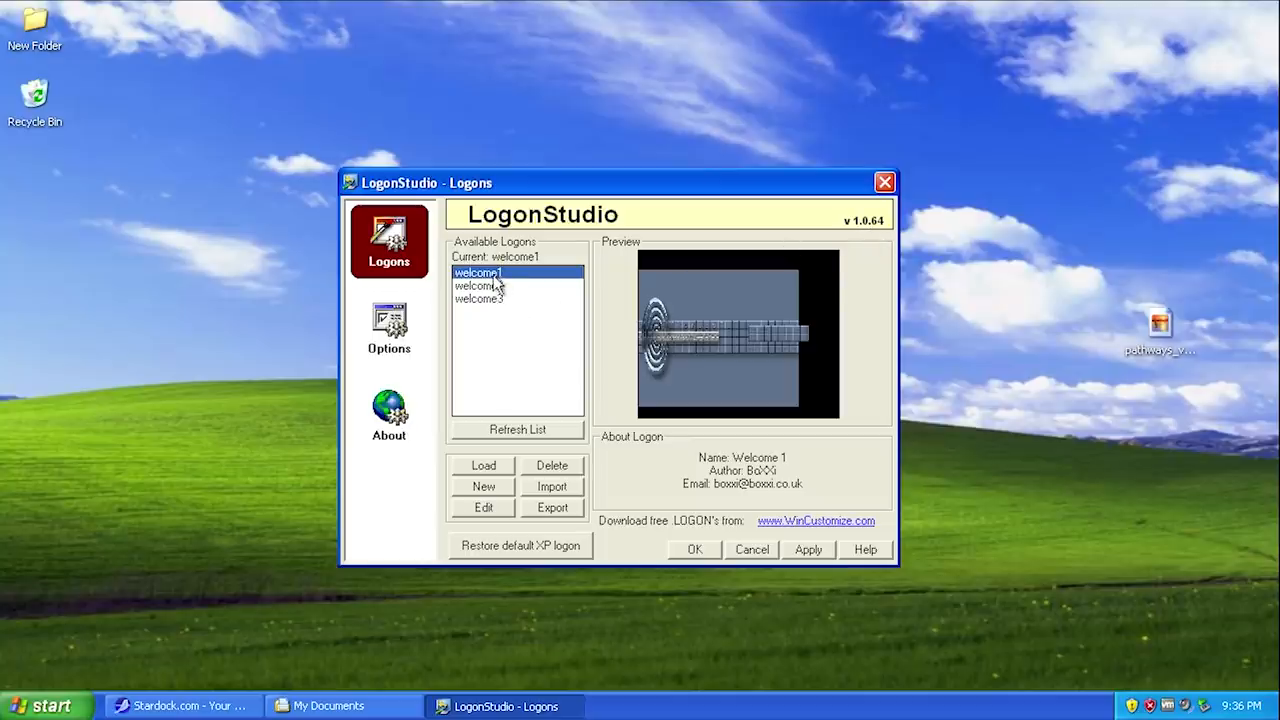
{"action": "mouse_move", "coordinate": [498, 309]}
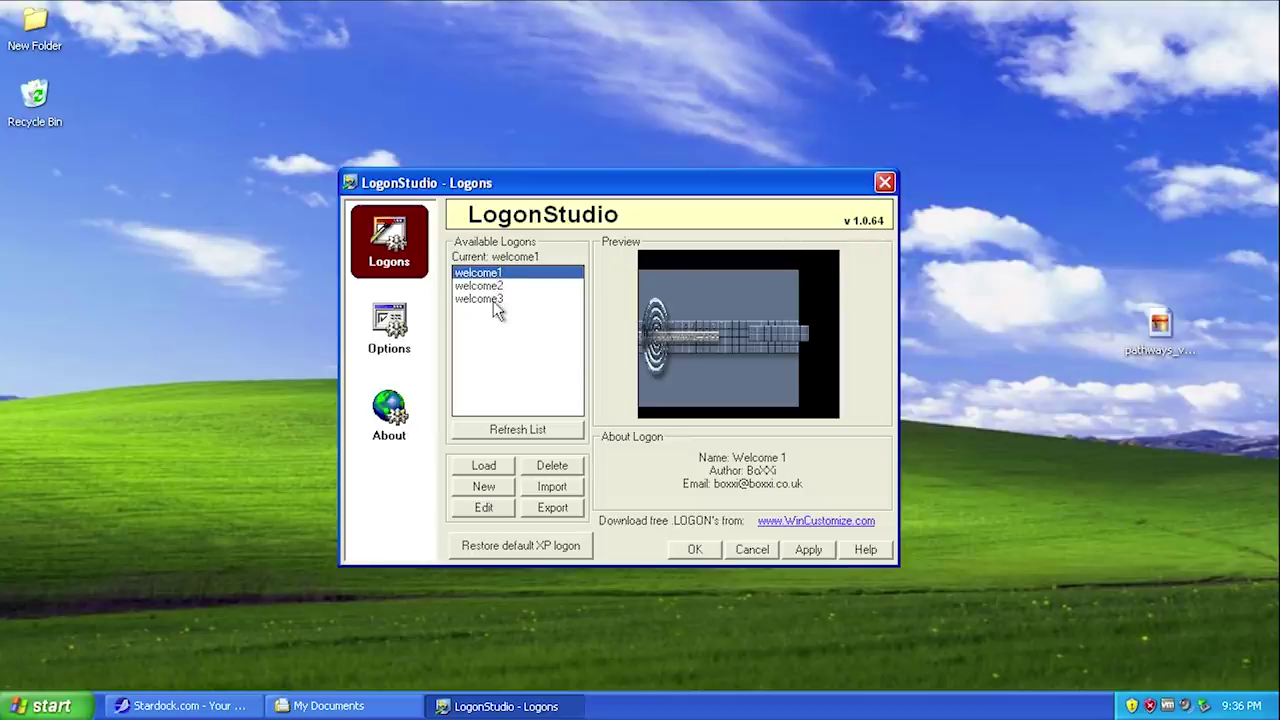
{"action": "mouse_move", "coordinate": [735, 487]}
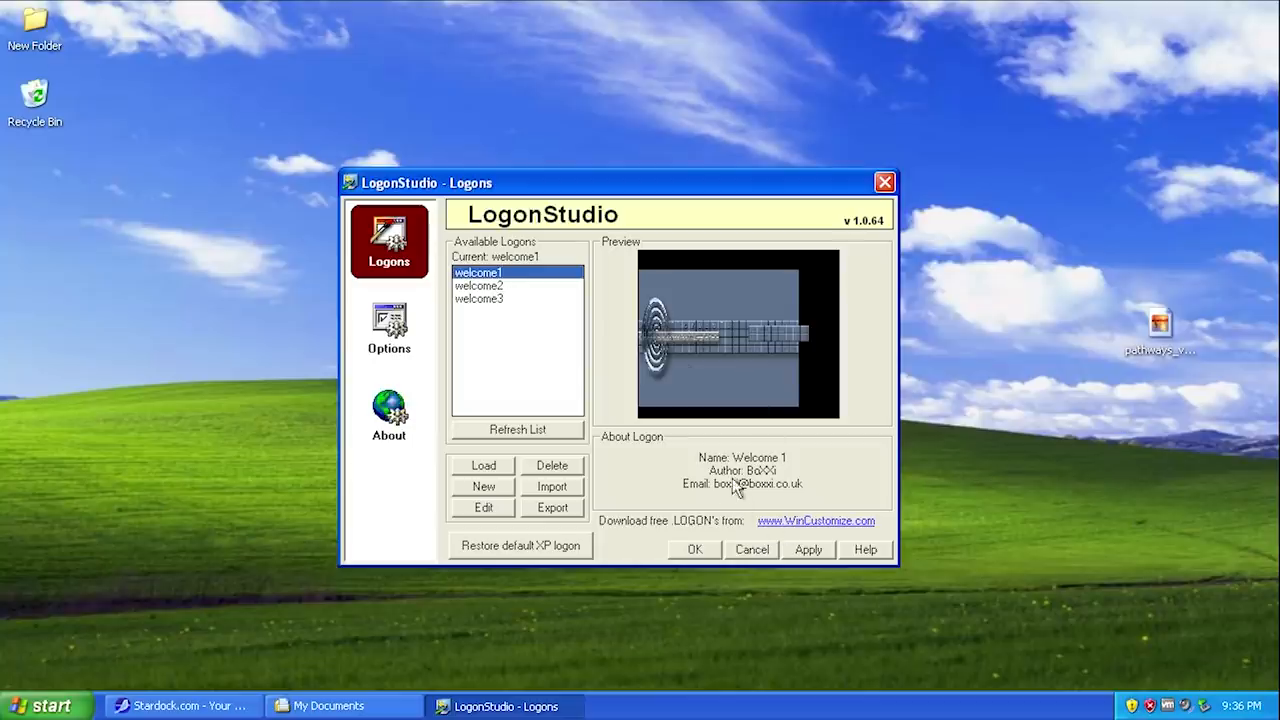
{"action": "mouse_move", "coordinate": [760, 500]}
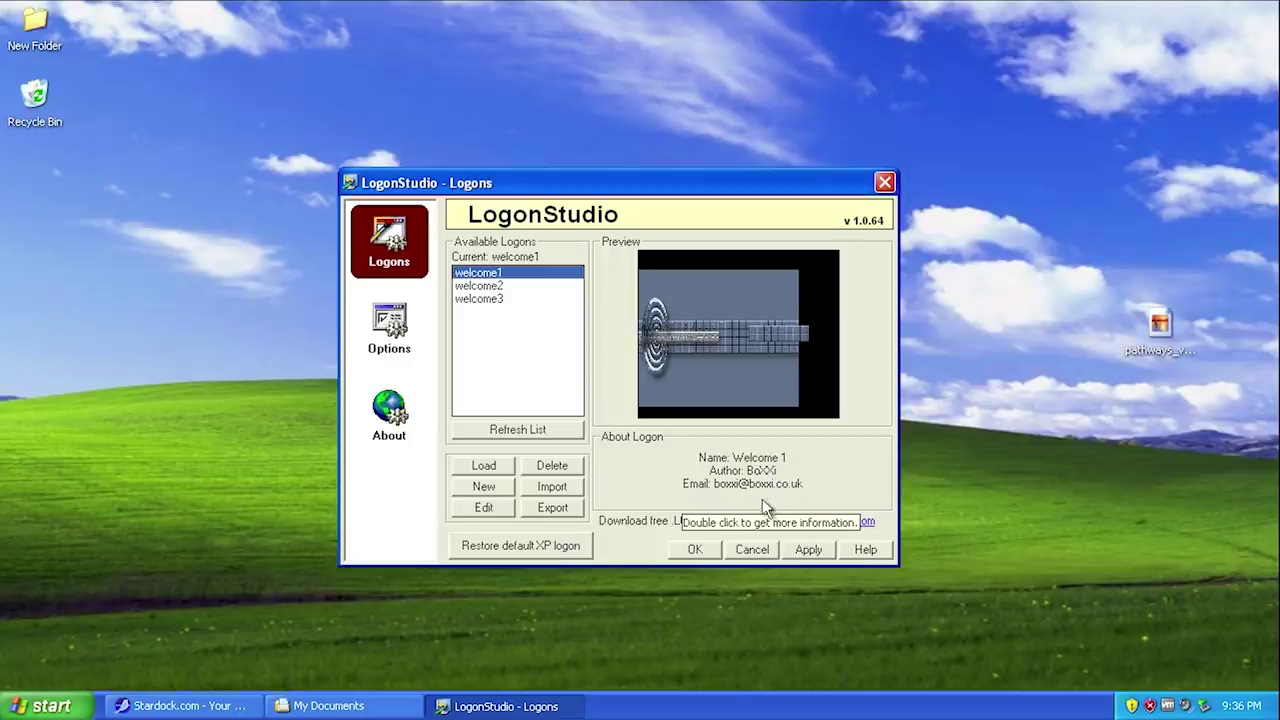
{"action": "left_click", "coordinate": [479, 285]}
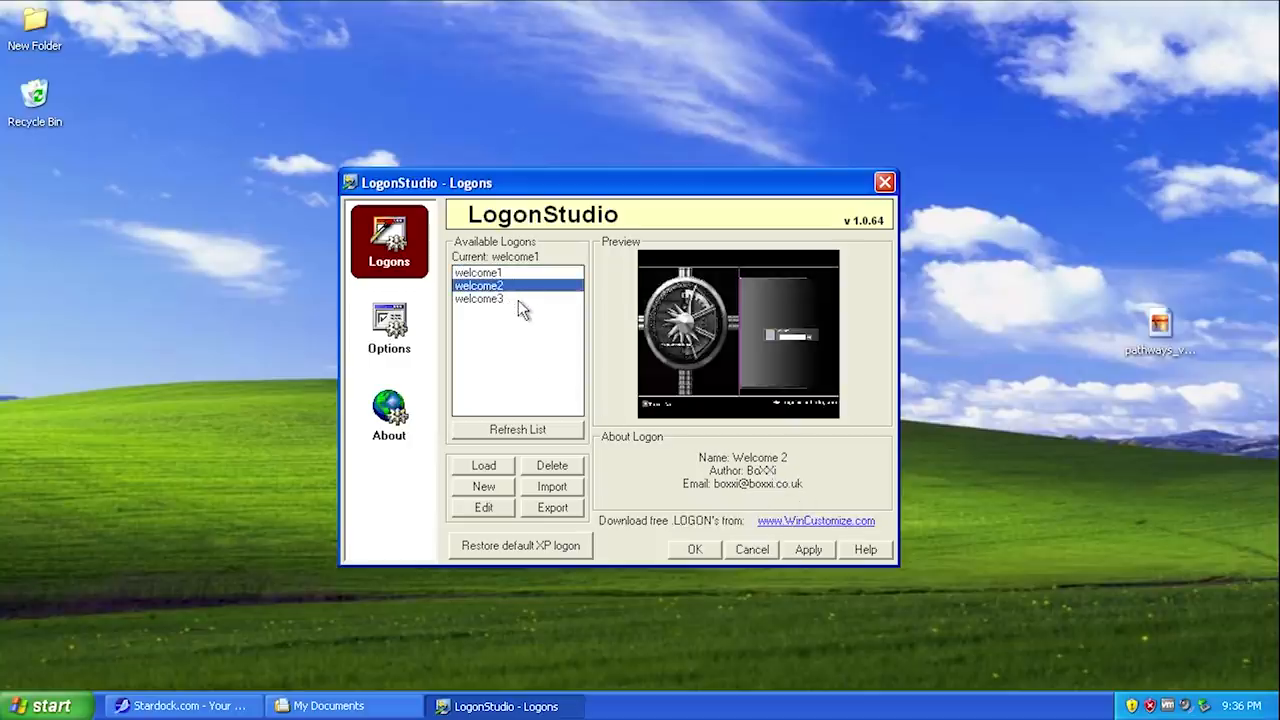
{"action": "left_click", "coordinate": [478, 272]}
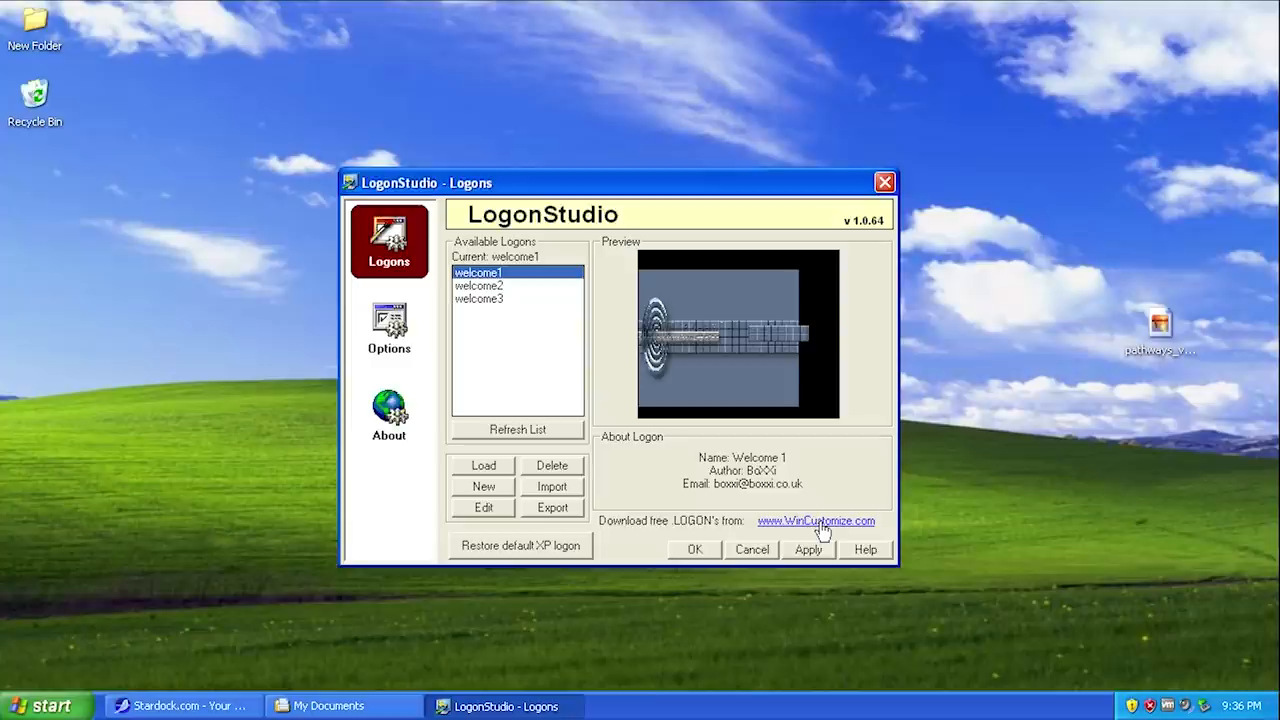
{"action": "left_click", "coordinate": [815, 521]}
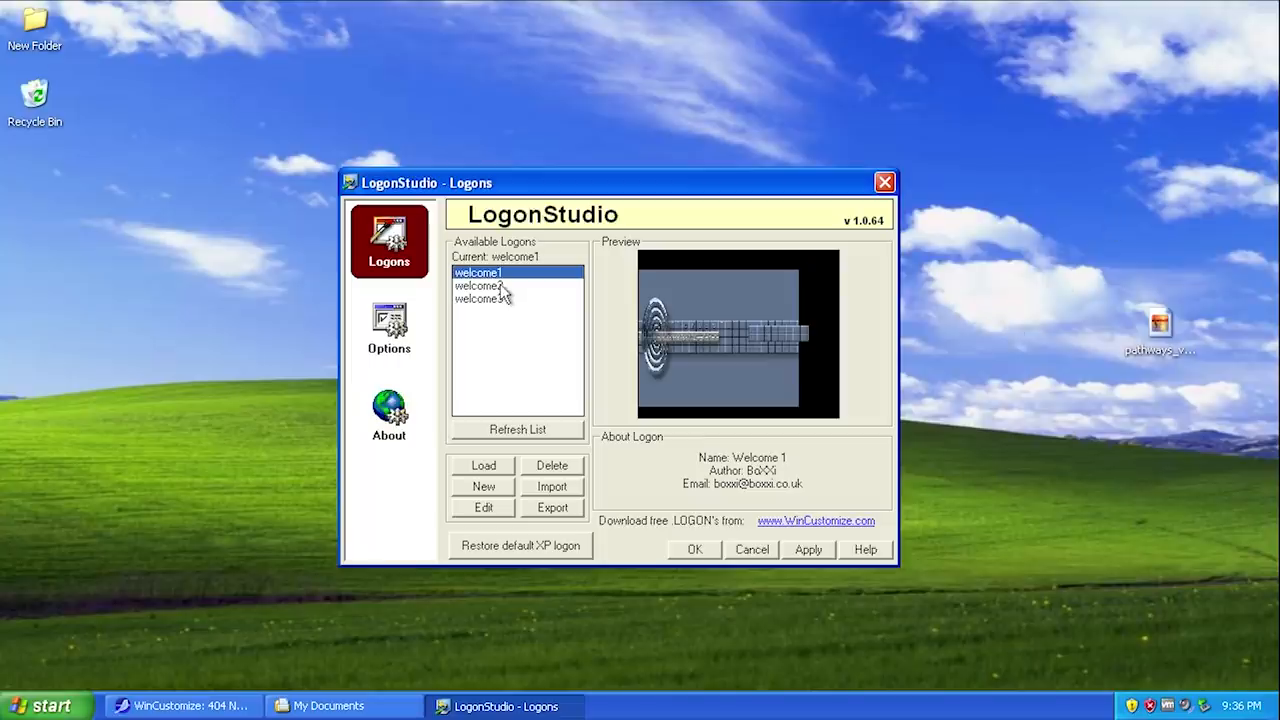
- Select the welcome3 logon and apply it as the active logon screen
{"action": "left_click", "coordinate": [478, 286]}
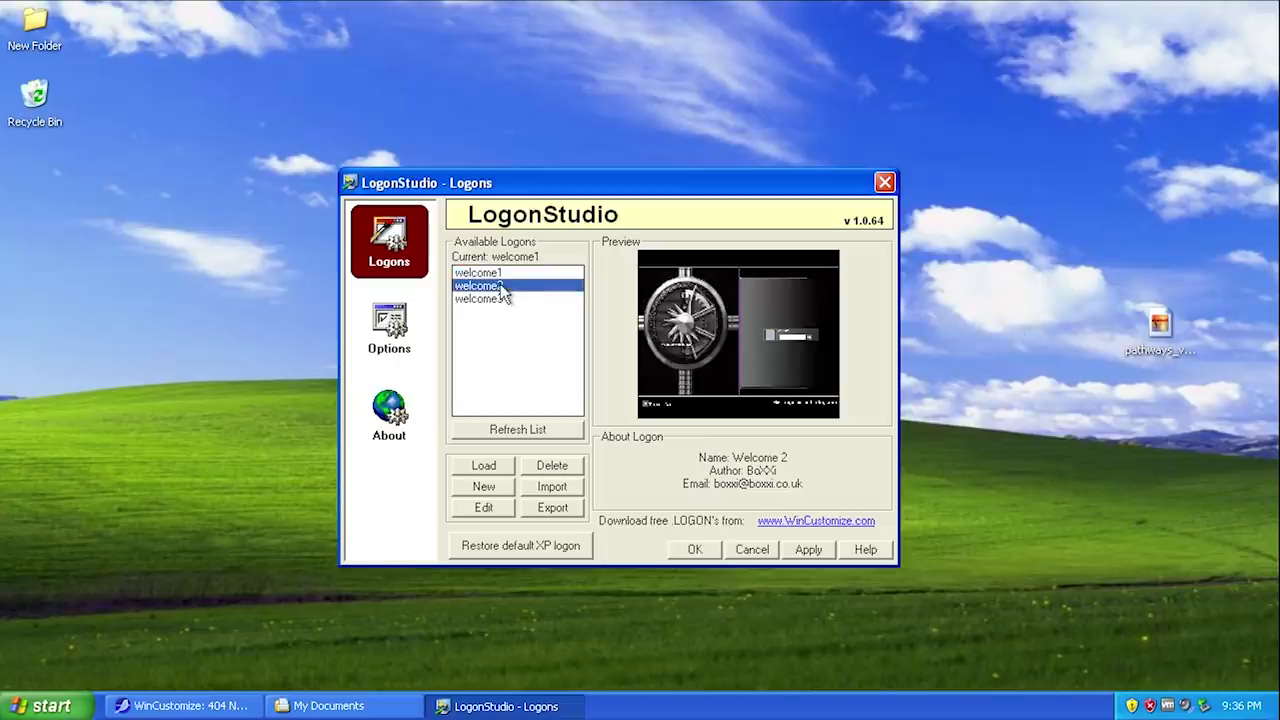
{"action": "left_click", "coordinate": [478, 298]}
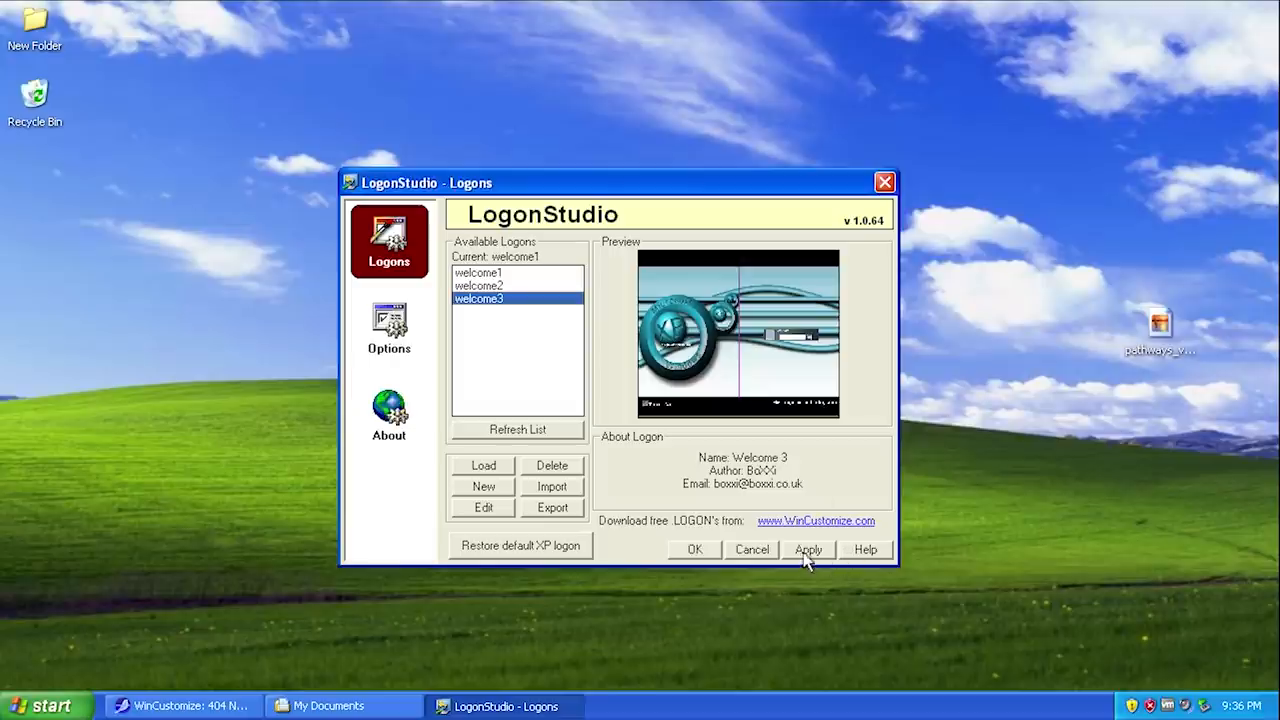
{"action": "left_click", "coordinate": [808, 549]}
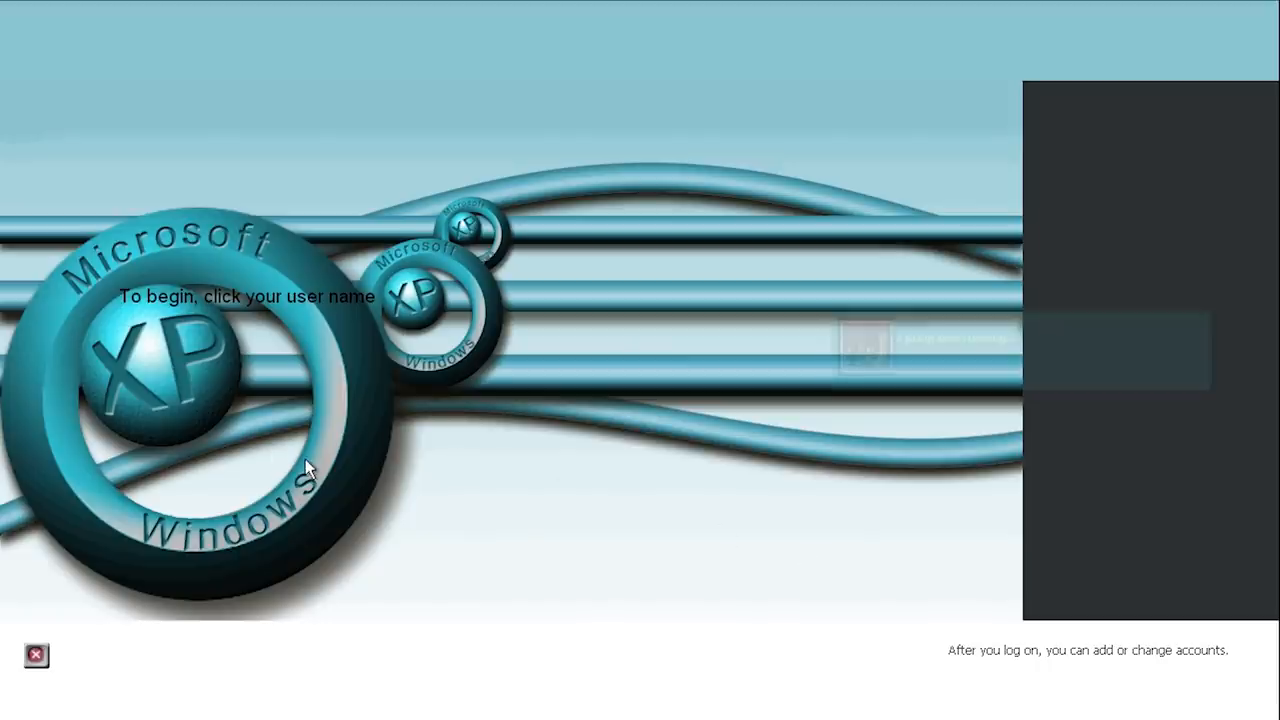
{"action": "mouse_move", "coordinate": [230, 415]}
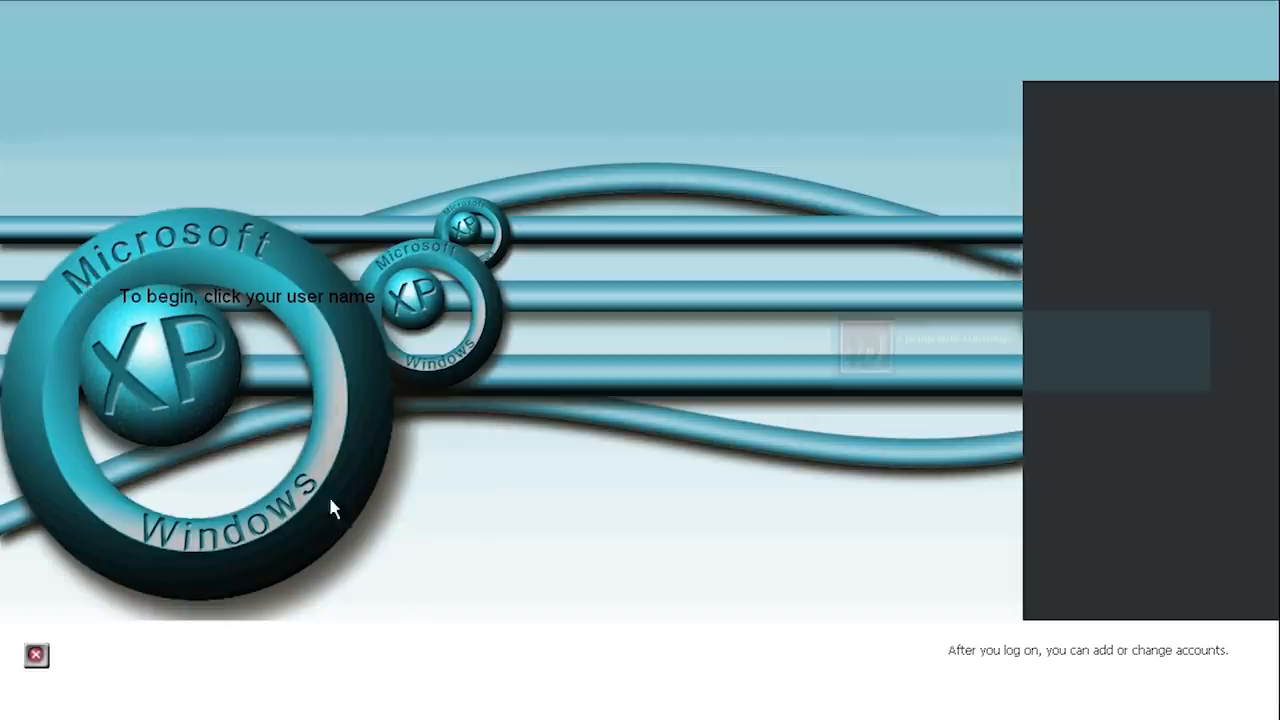
{"action": "mouse_move", "coordinate": [163, 238]}
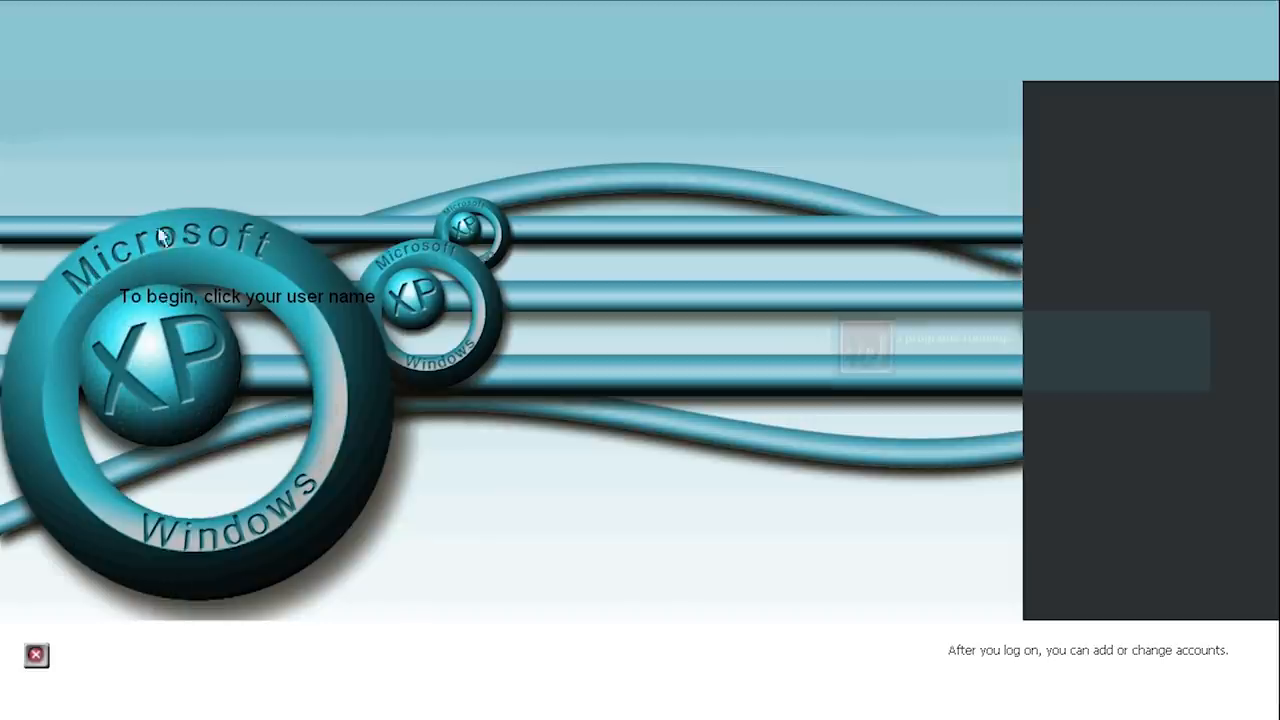
{"action": "mouse_move", "coordinate": [123, 303]}
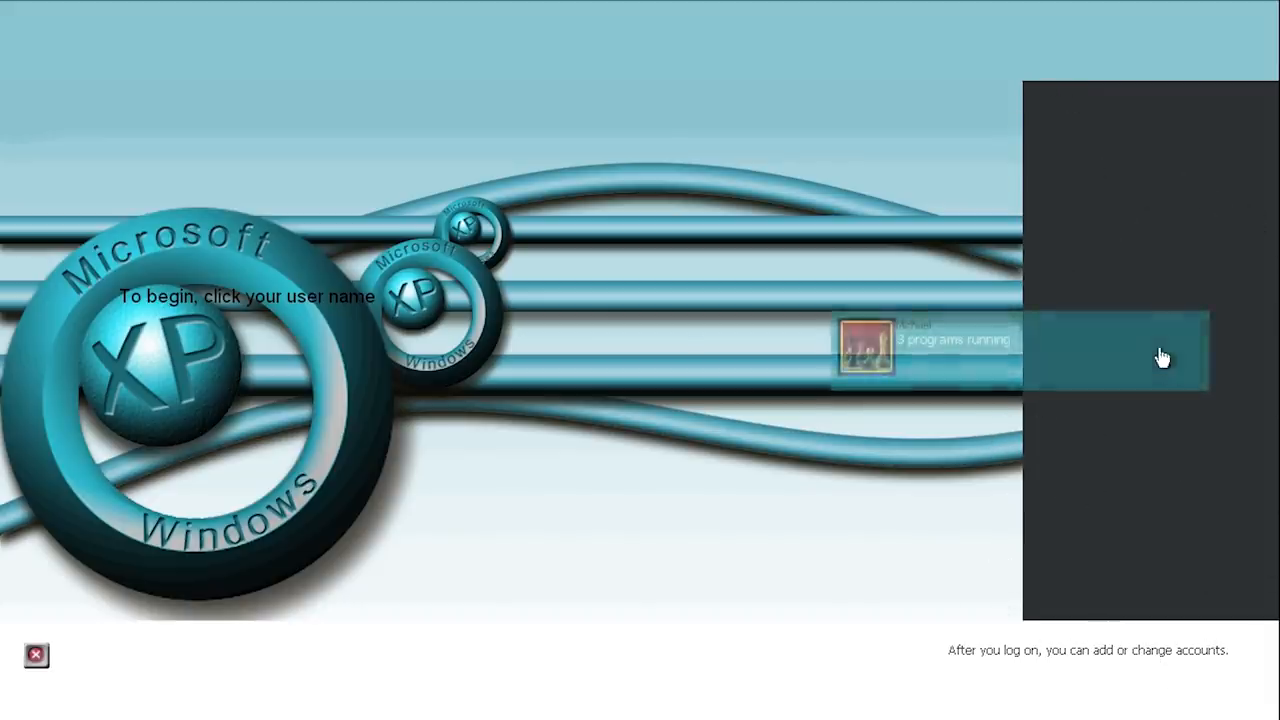
{"action": "mouse_move", "coordinate": [1173, 483]}
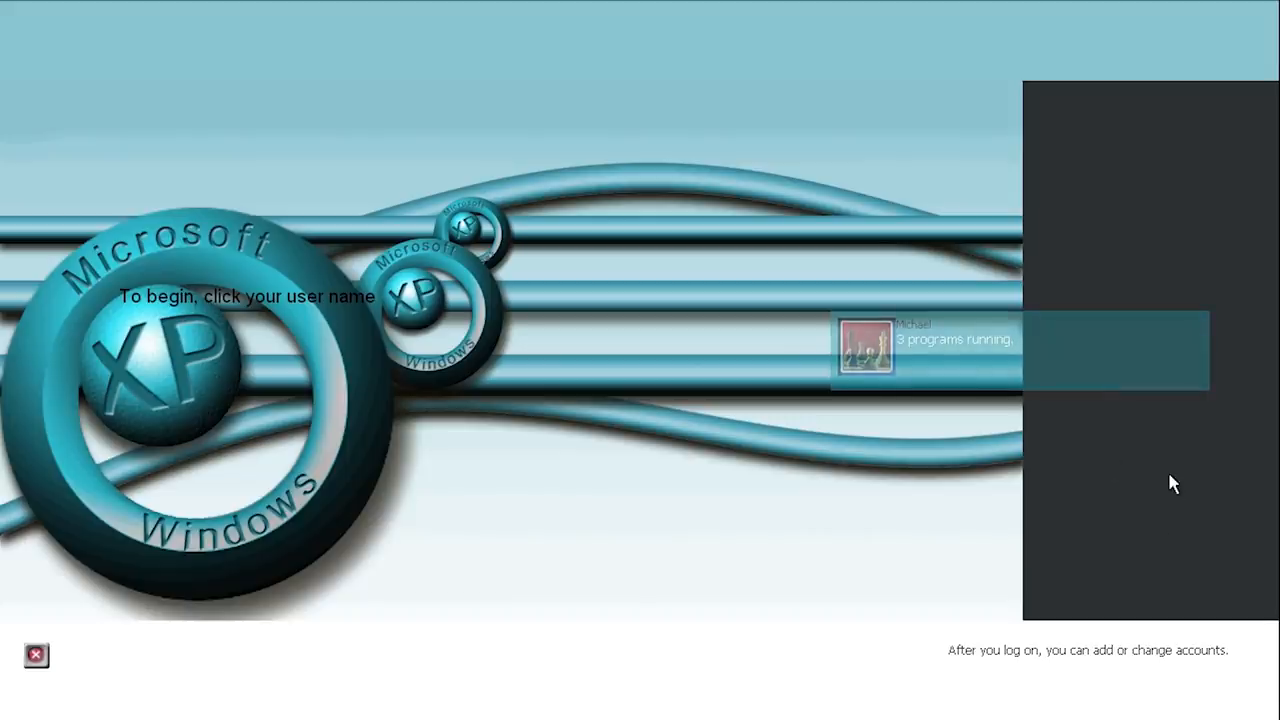
{"action": "mouse_move", "coordinate": [945, 345]}
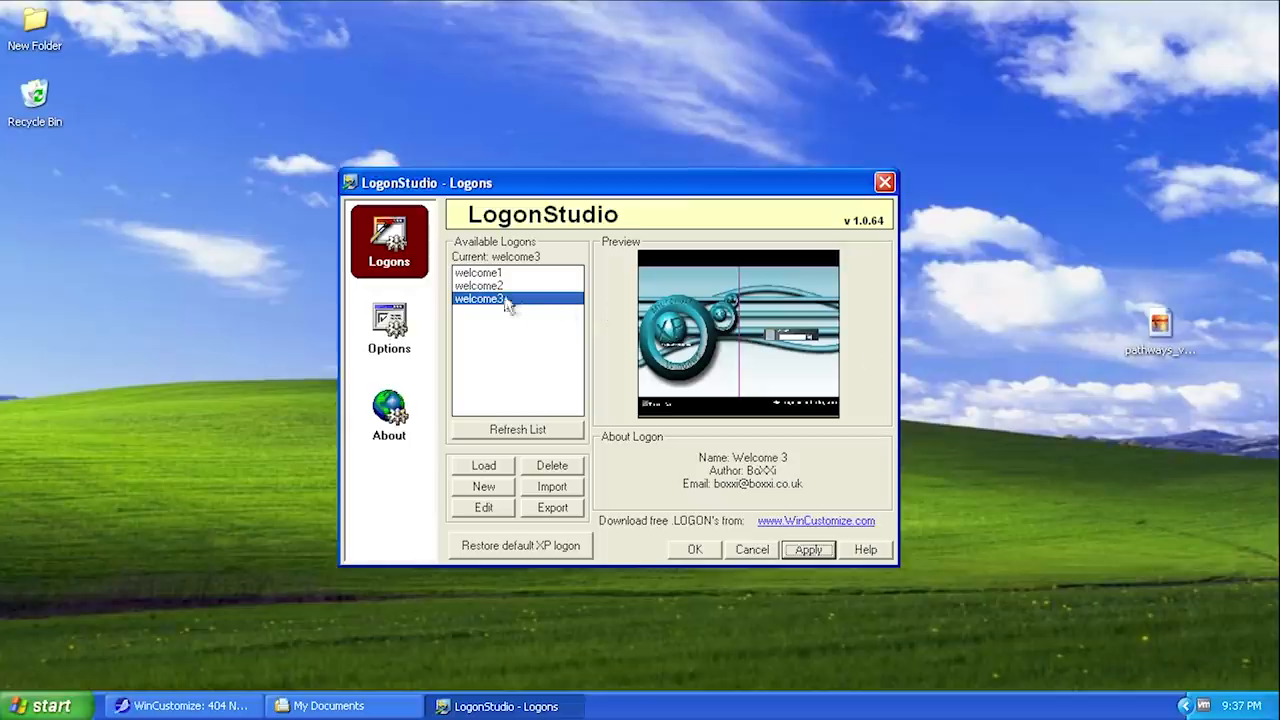
- Select welcome2 and apply it, previewing its silver Windows XP logon screen
{"action": "left_click", "coordinate": [479, 285]}
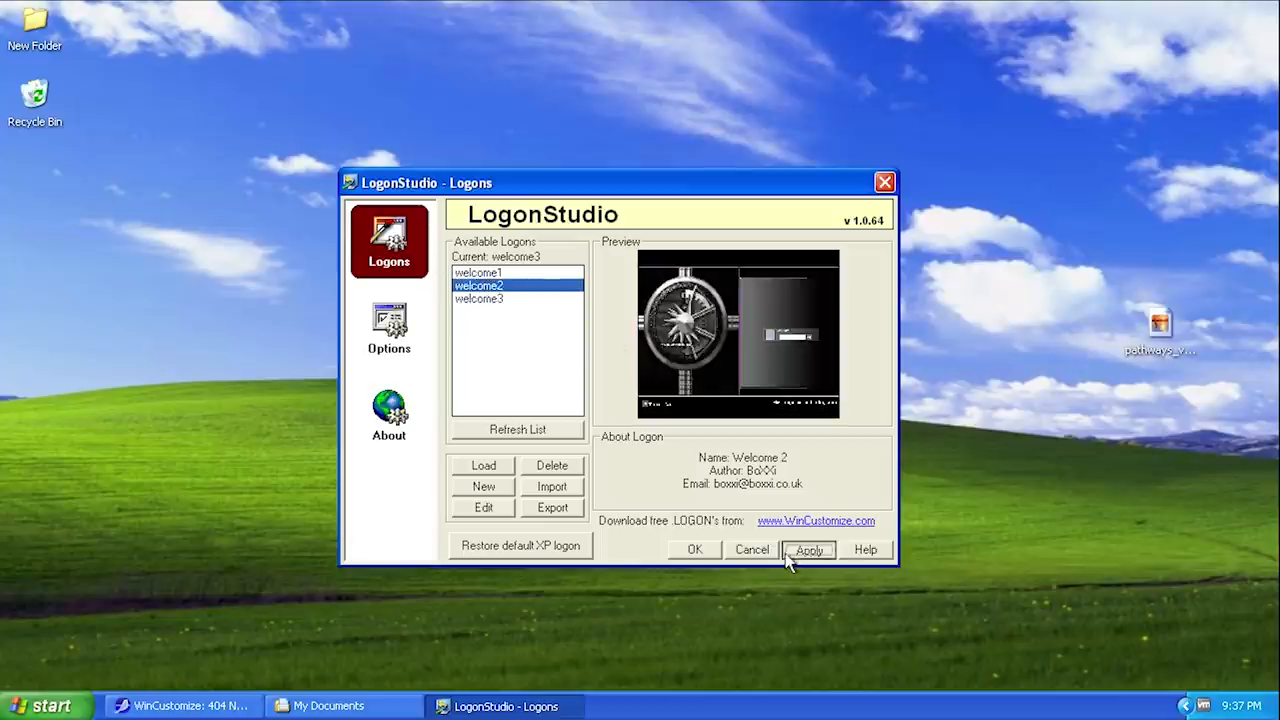
{"action": "left_click", "coordinate": [808, 549]}
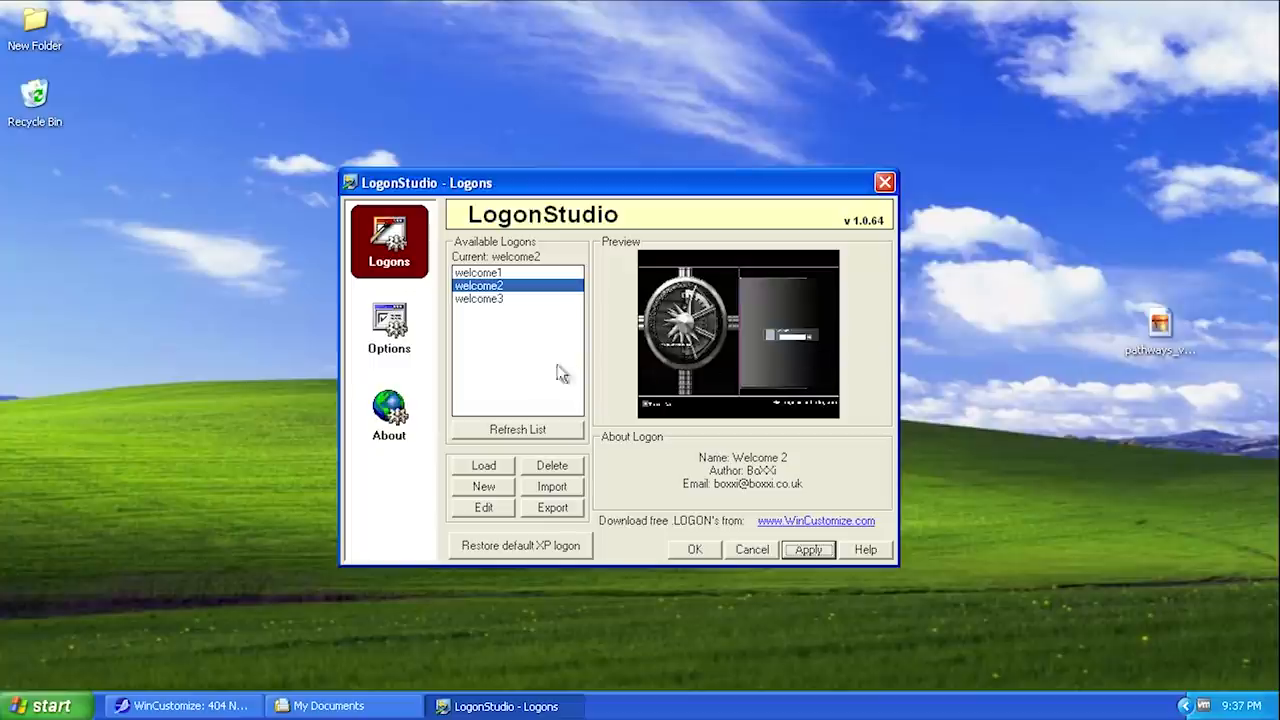
{"action": "left_click", "coordinate": [807, 549]}
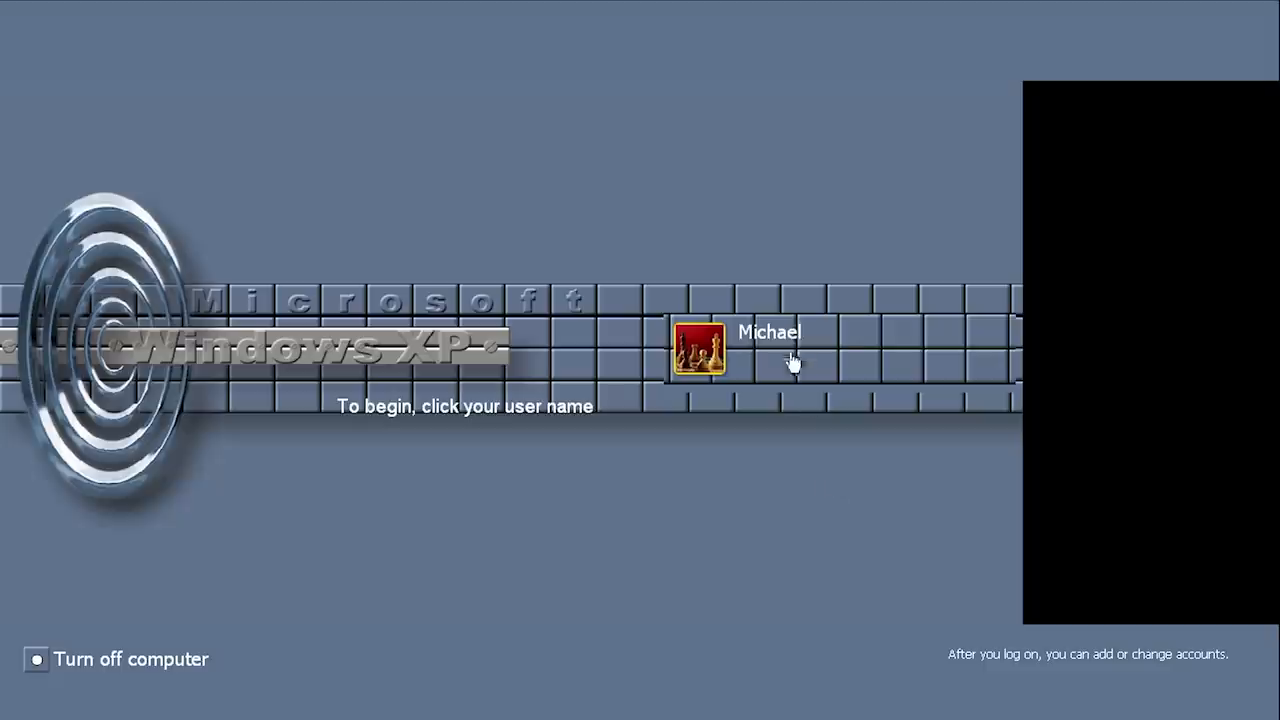
{"action": "mouse_move", "coordinate": [595, 365]}
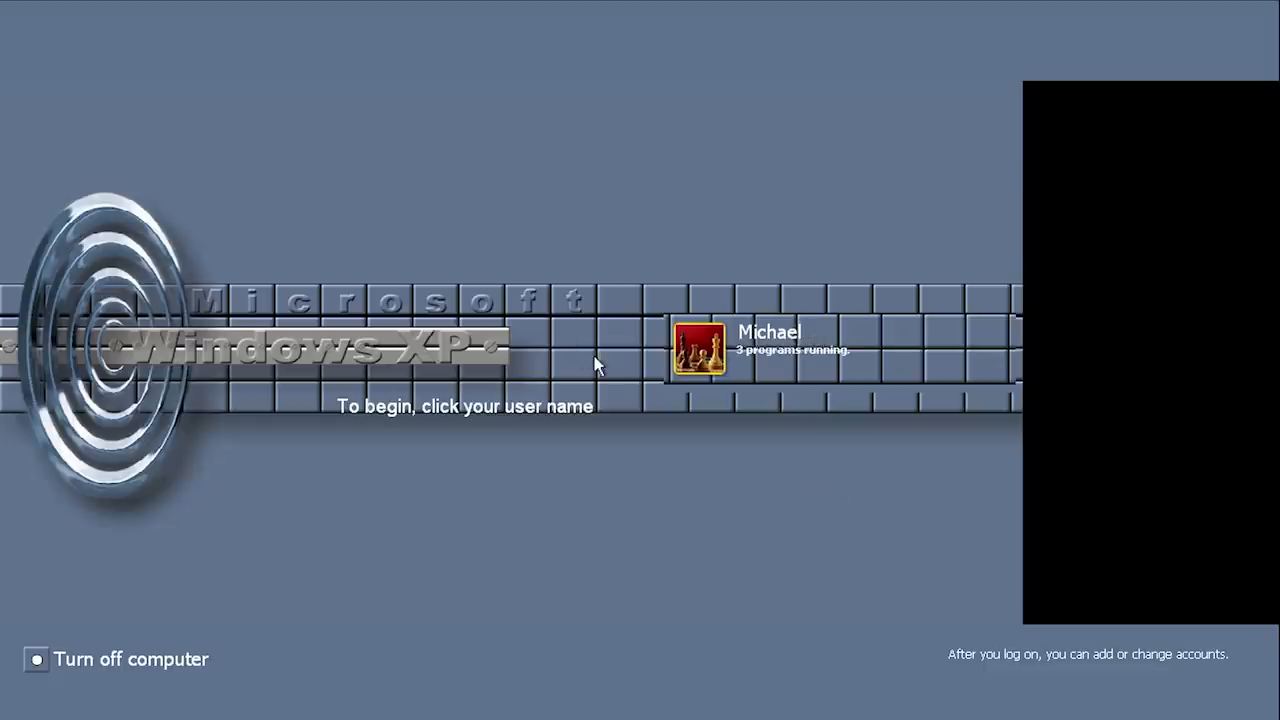
{"action": "mouse_move", "coordinate": [1065, 232]}
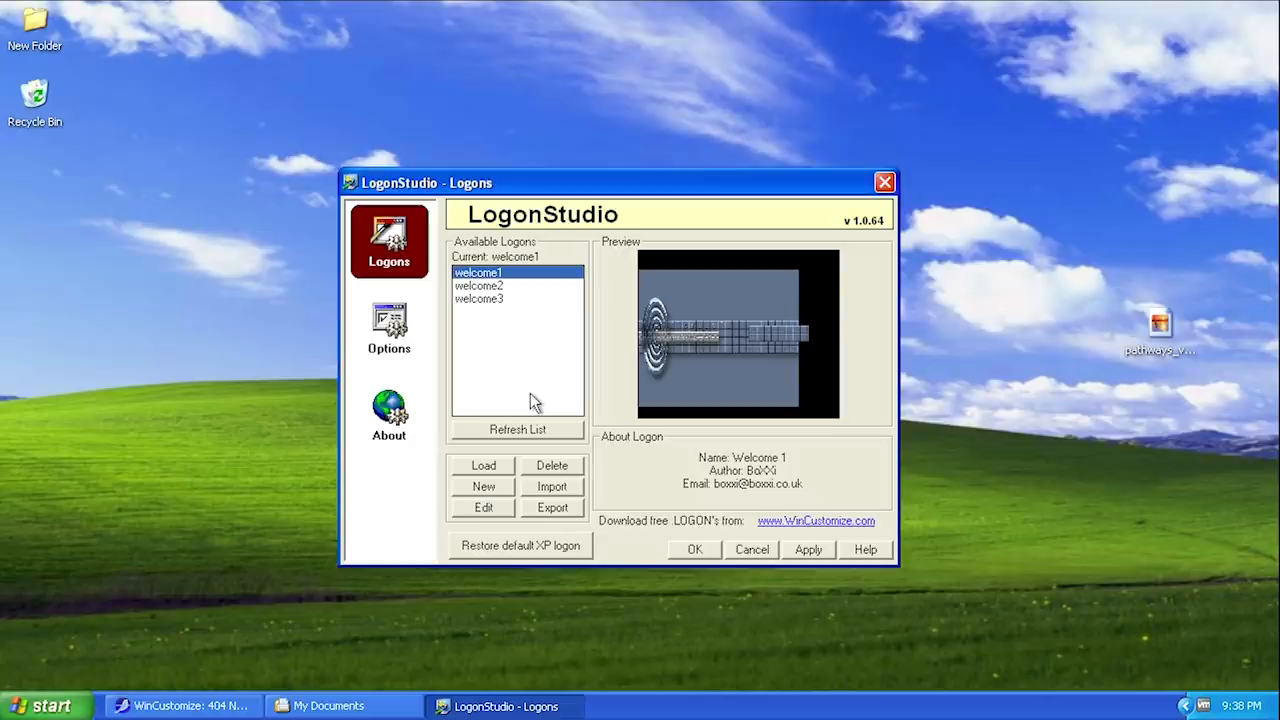
{"action": "mouse_move", "coordinate": [510, 521]}
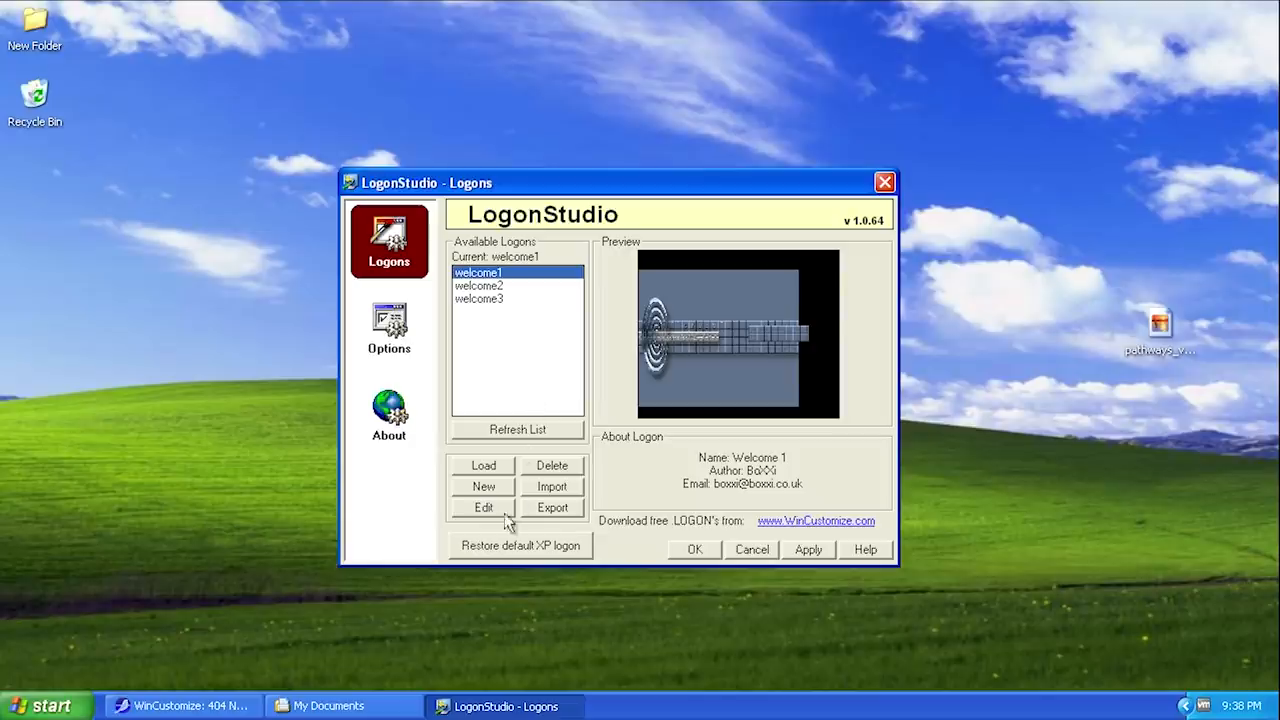
- Create a new logon 'MJD Logon' by author 'Michael' and dismiss the directory notice
{"action": "left_click", "coordinate": [483, 486]}
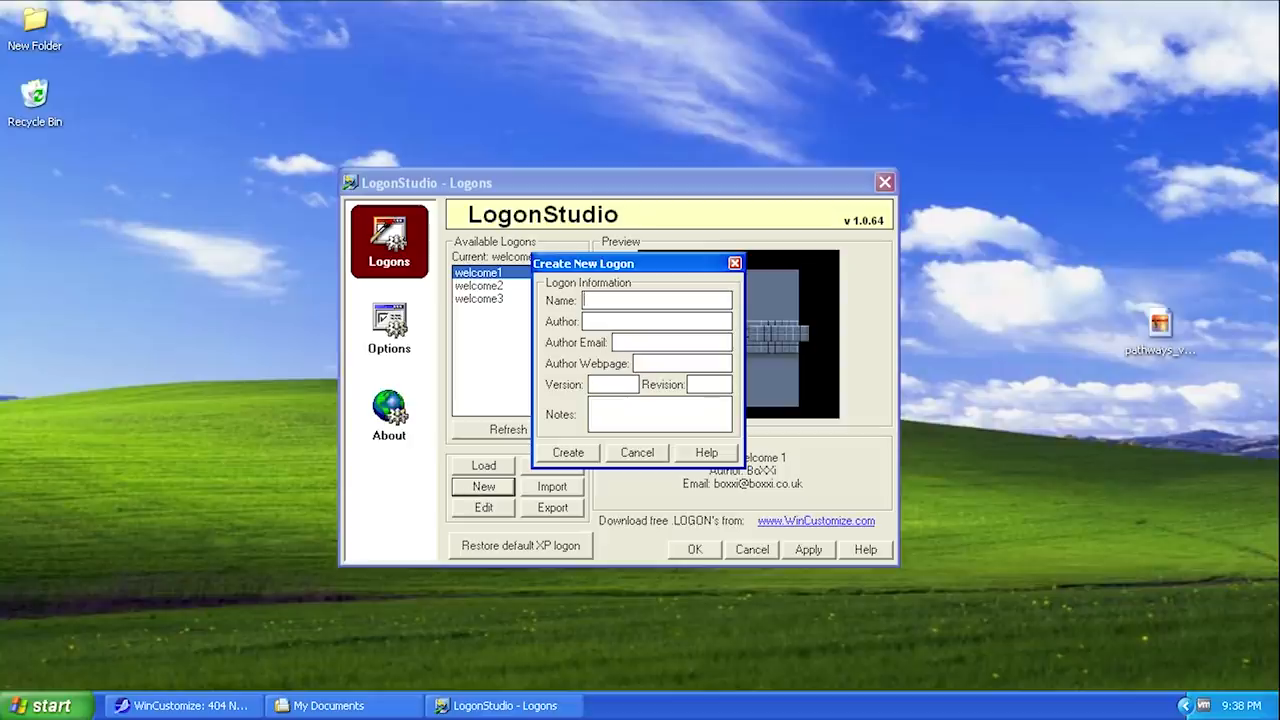
{"action": "type", "text": "M"}
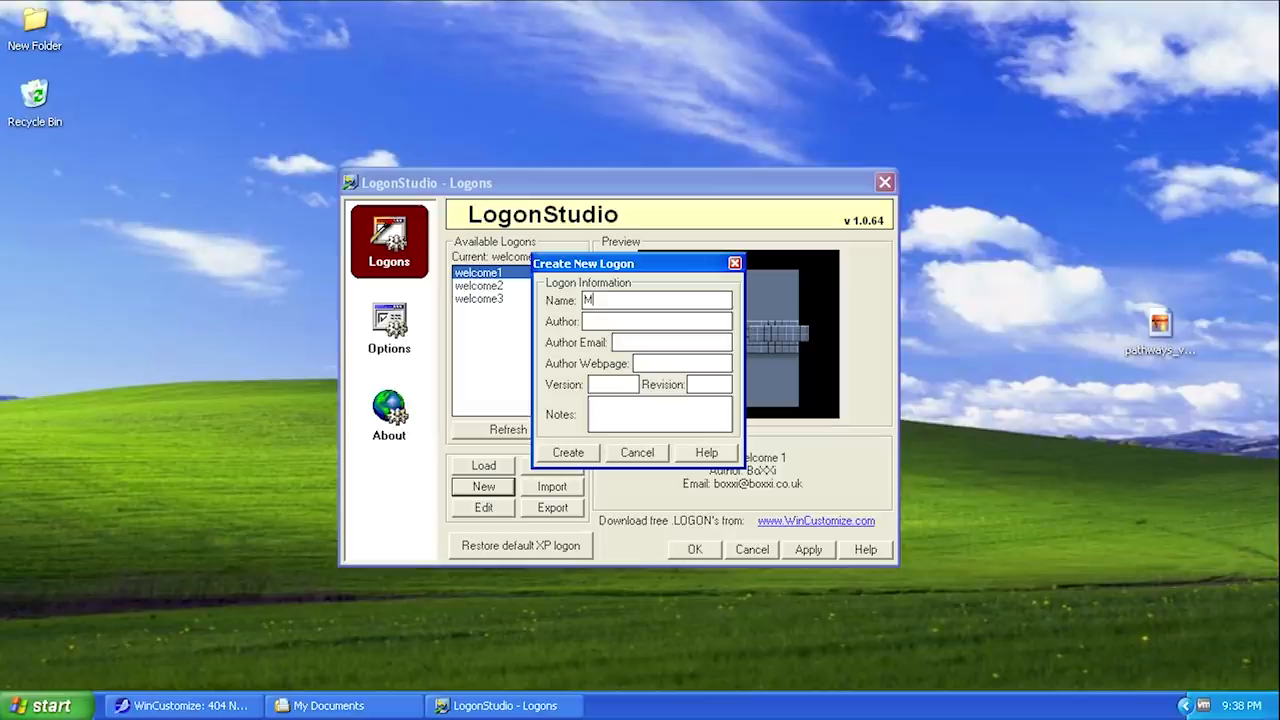
{"action": "type", "text": "MJD Logon"}
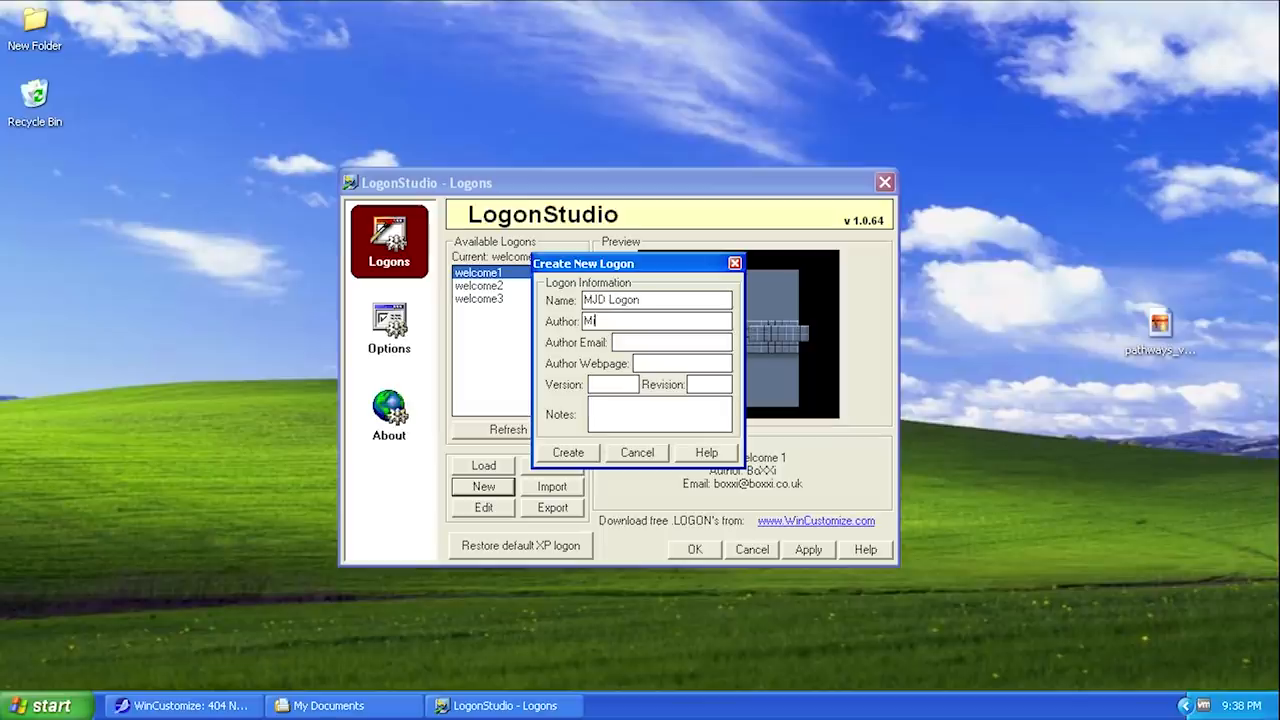
{"action": "type", "text": "chael"}
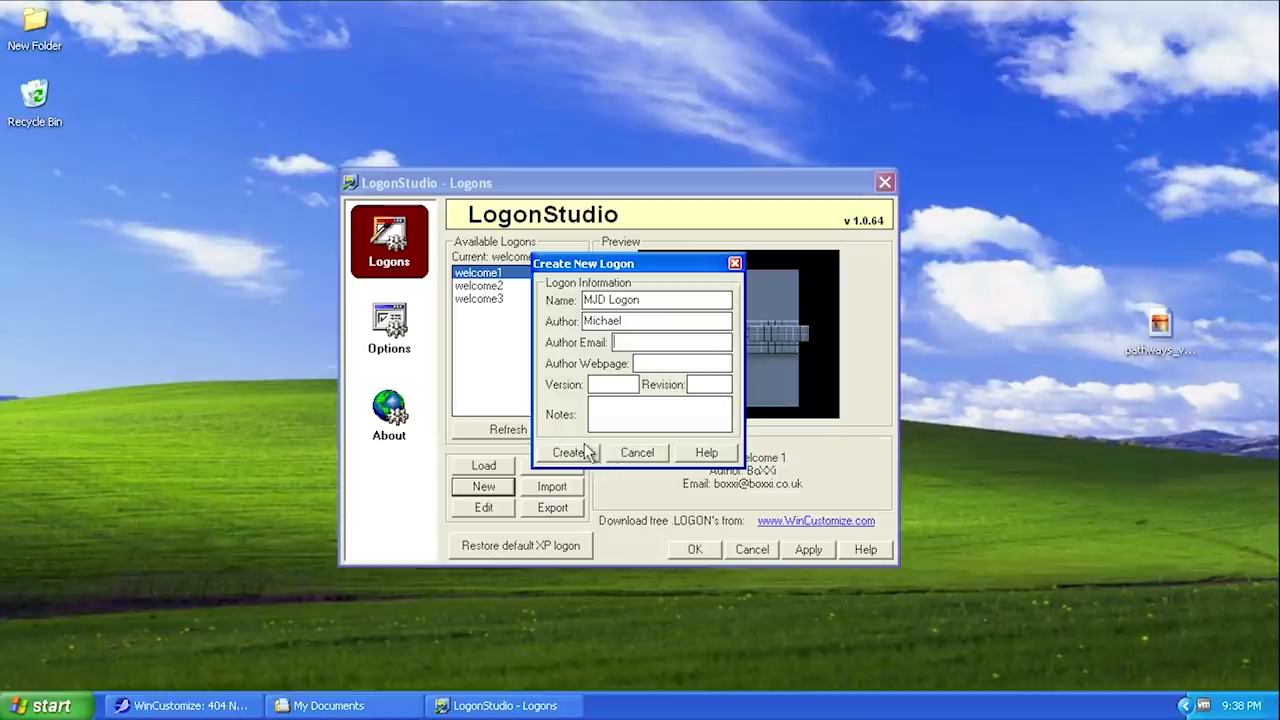
{"action": "left_click", "coordinate": [568, 452]}
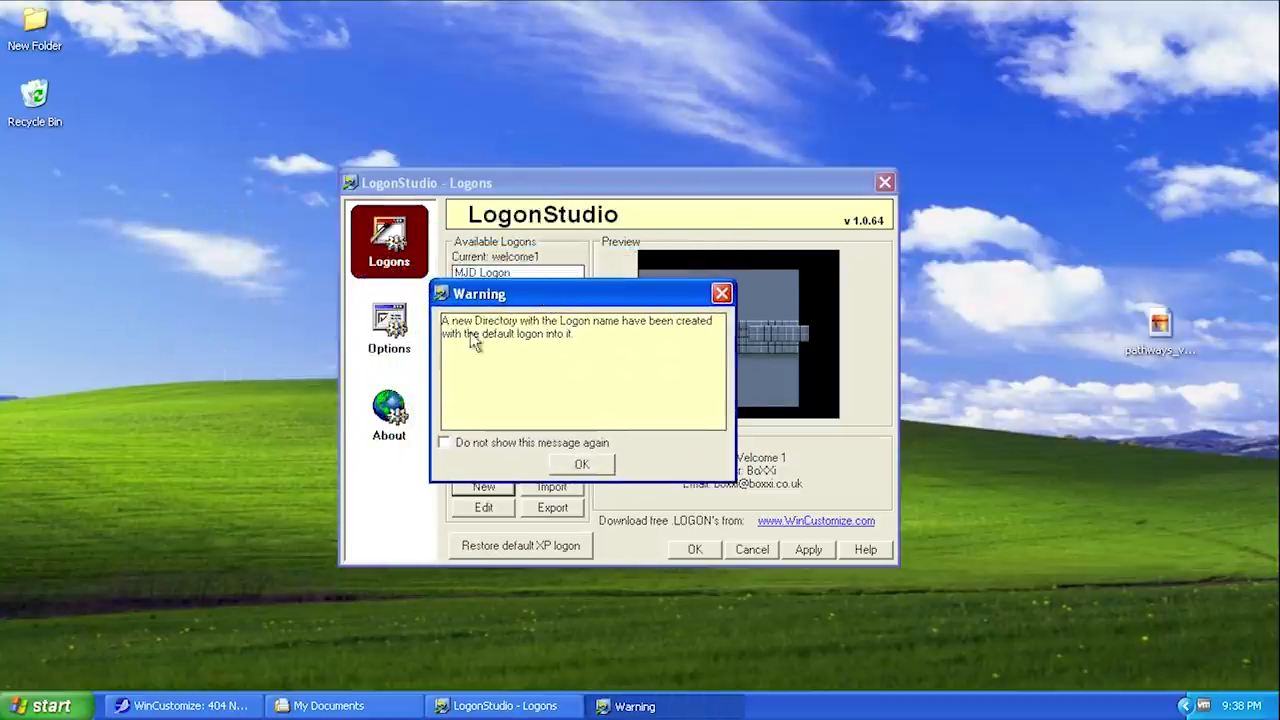
{"action": "mouse_move", "coordinate": [483, 348]}
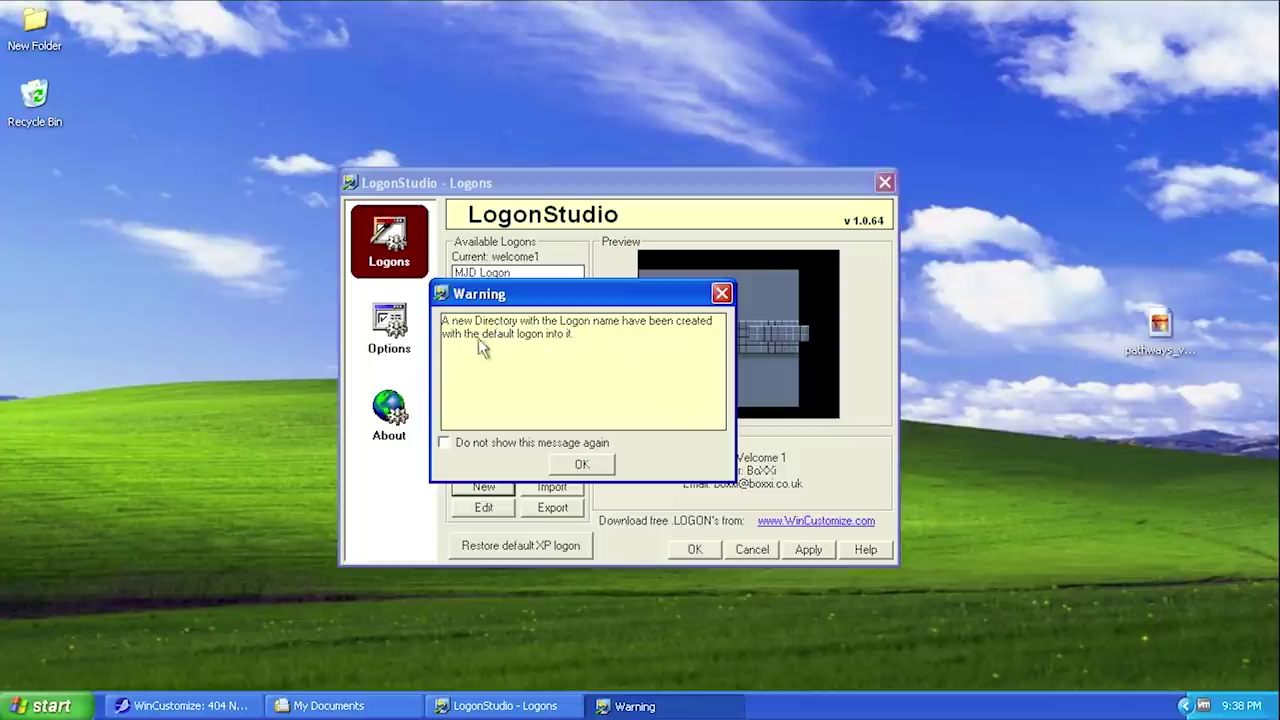
{"action": "mouse_move", "coordinate": [580, 351]}
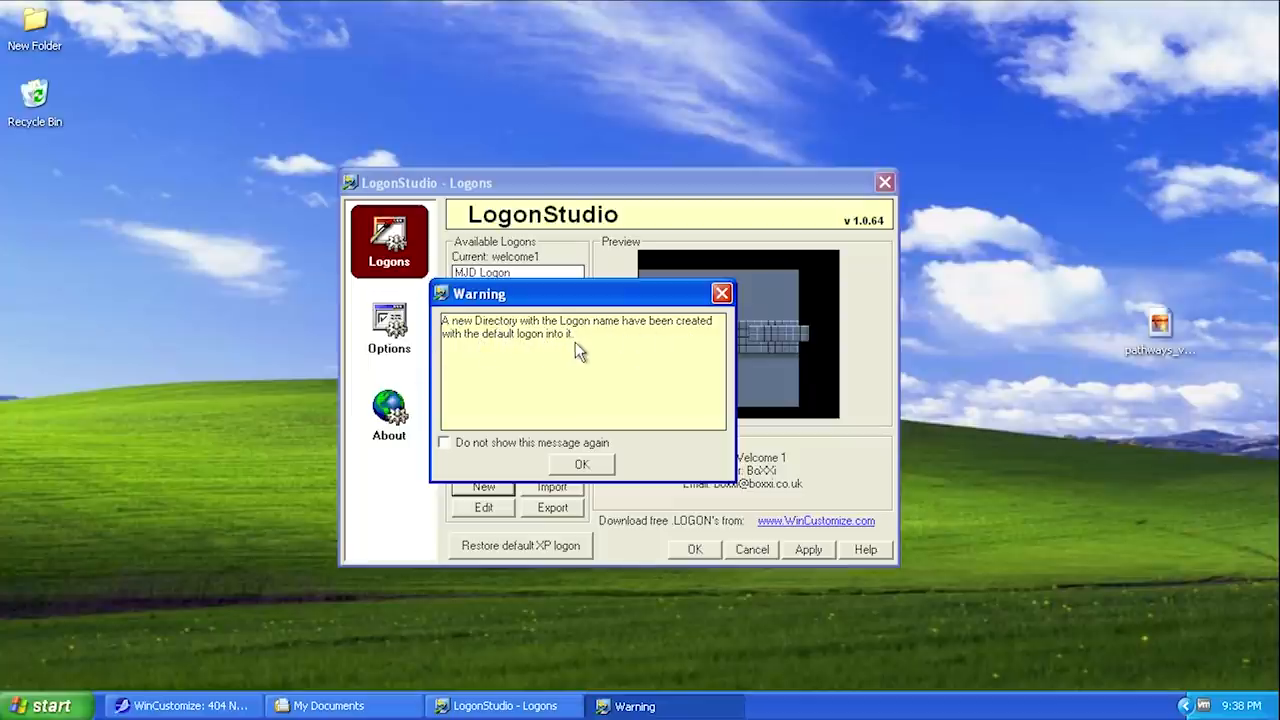
{"action": "left_click", "coordinate": [581, 463]}
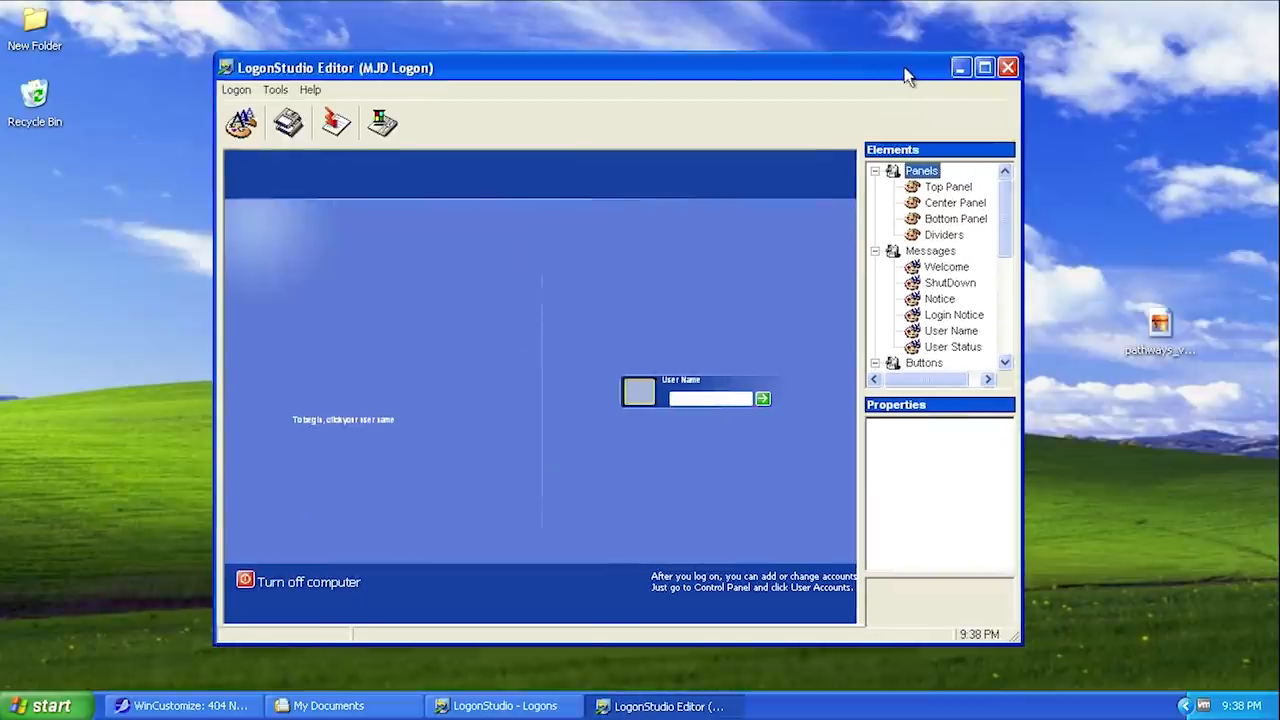
{"action": "mouse_move", "coordinate": [984, 67]}
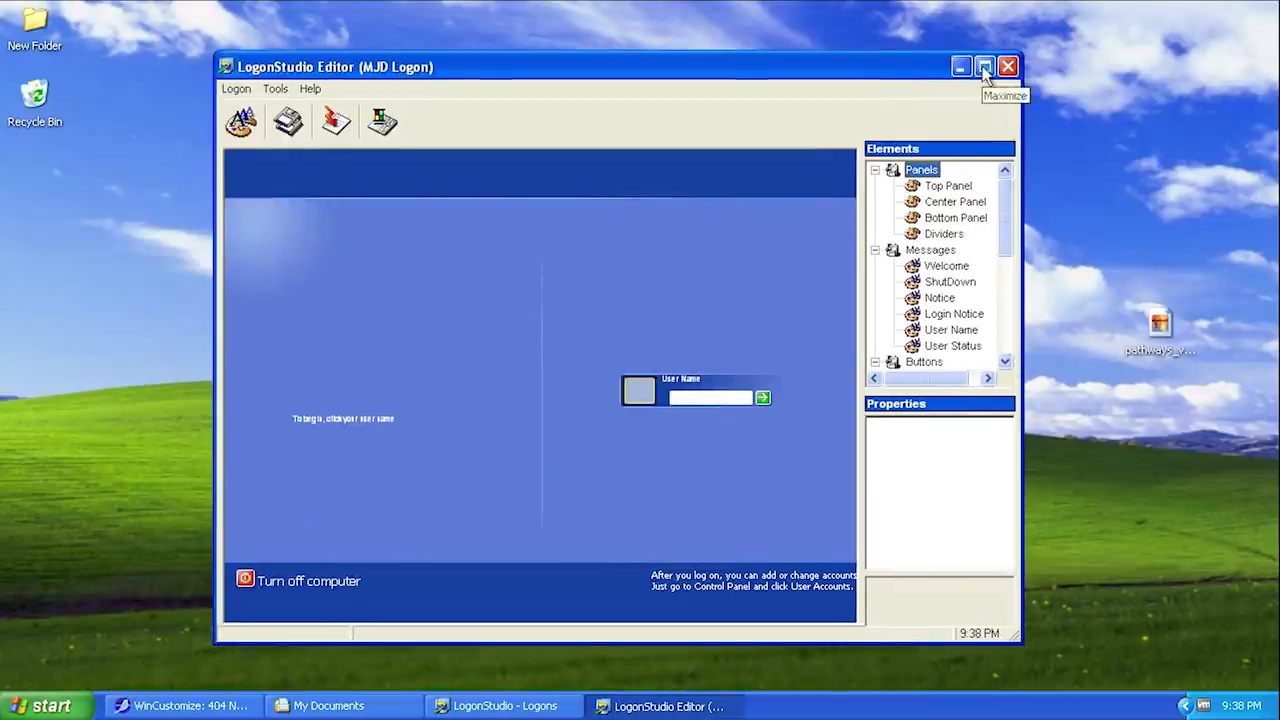
- Maximize the MJD Logon editor and scroll through the Elements tree from Panels to User
{"action": "left_click", "coordinate": [984, 66]}
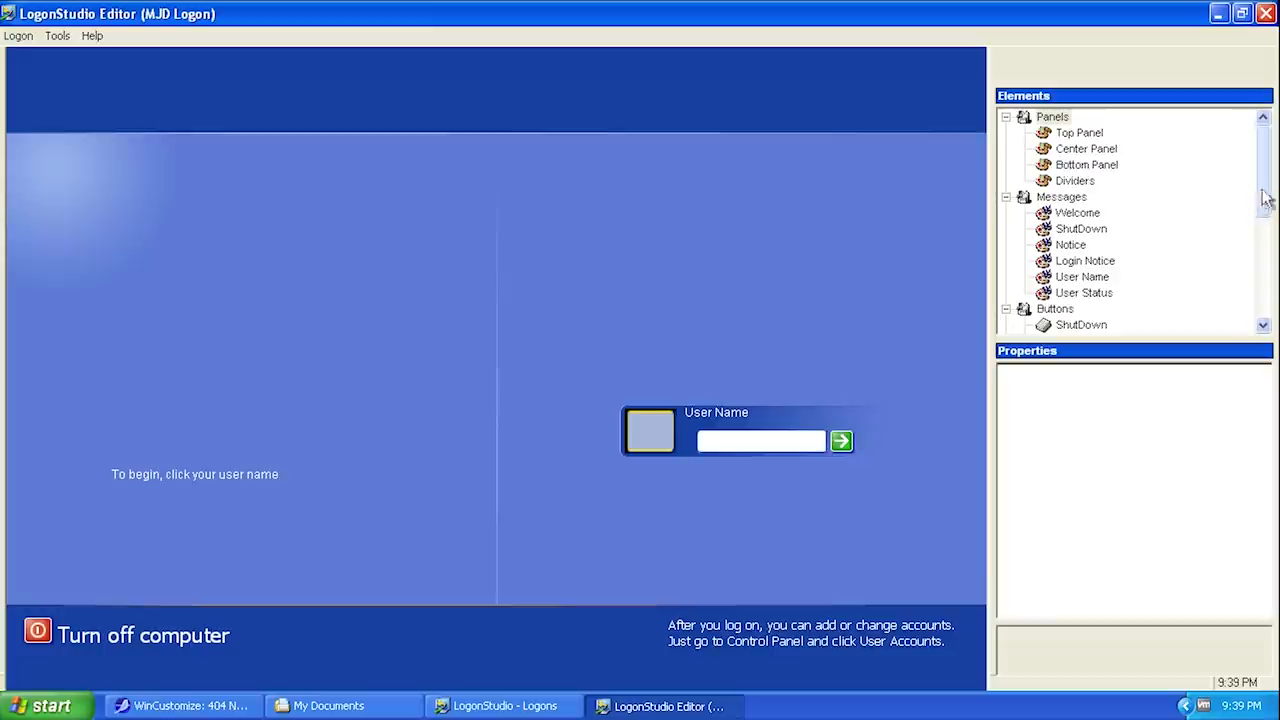
{"action": "scroll", "scroll_direction": "down", "scroll_amount": 3}
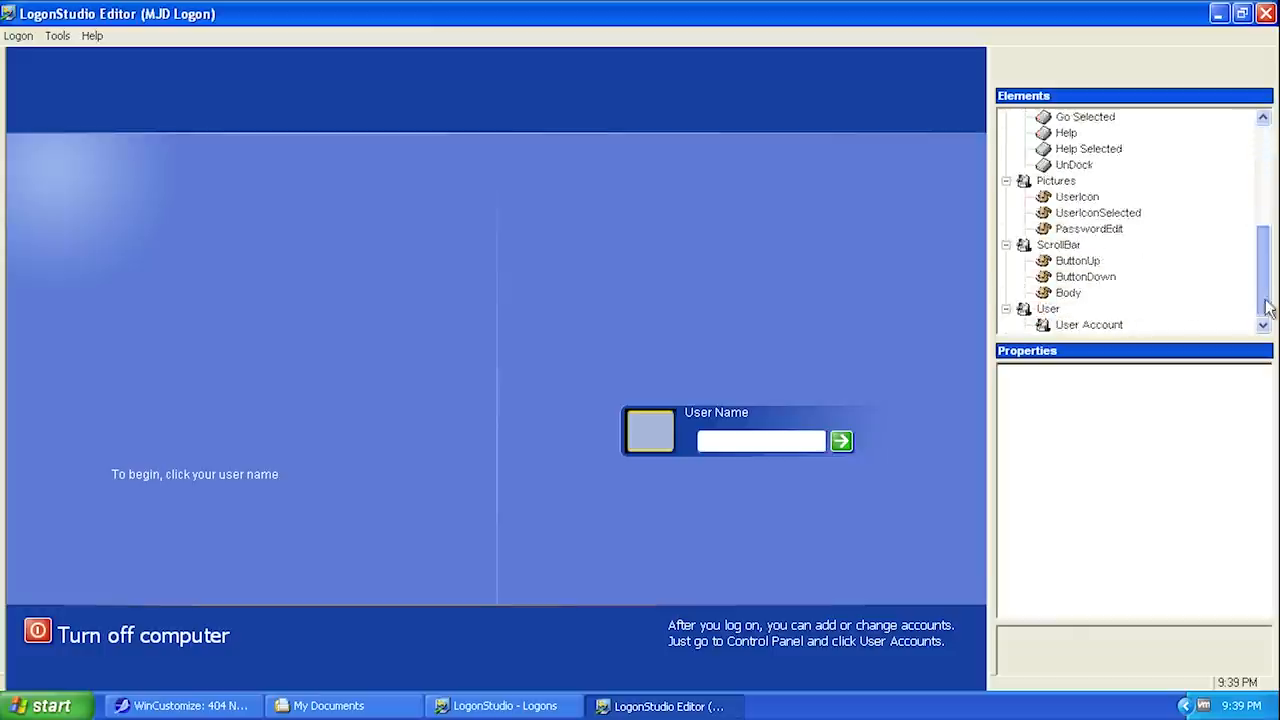
{"action": "scroll", "scroll_direction": "up", "scroll_amount": 3}
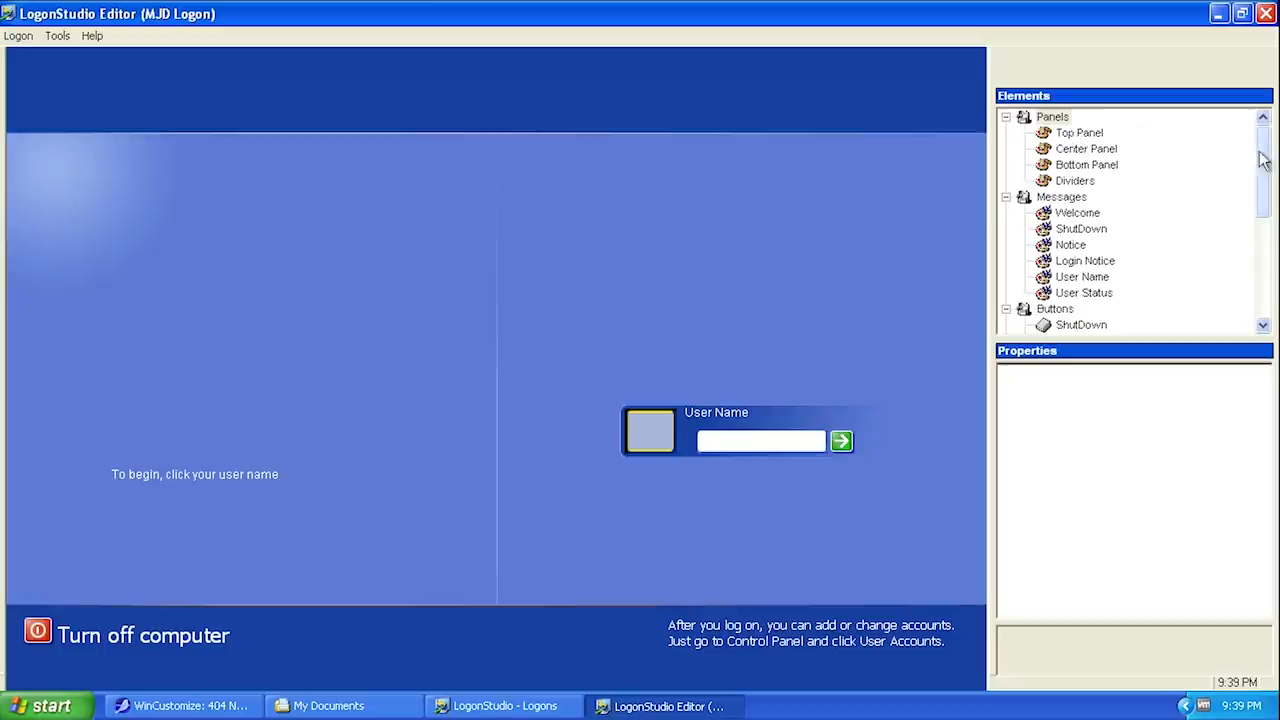
{"action": "scroll", "scroll_direction": "down", "scroll_amount": 3}
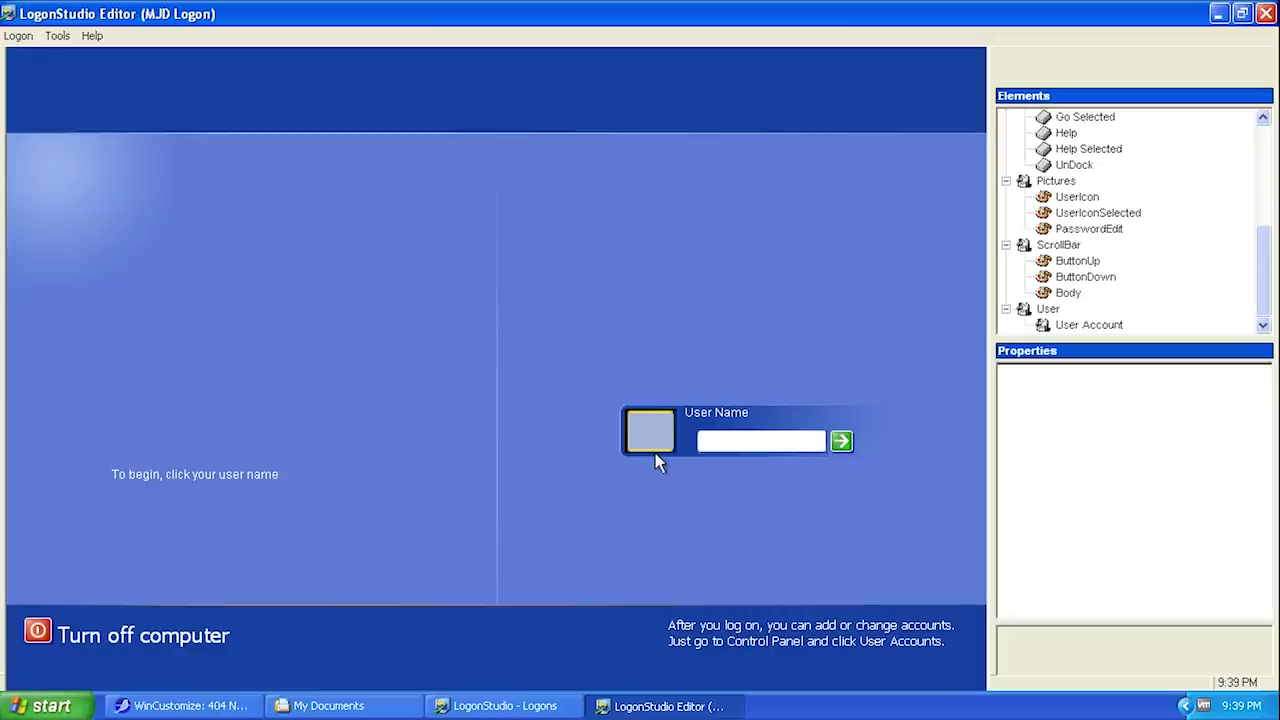
{"action": "mouse_move", "coordinate": [1038, 376]}
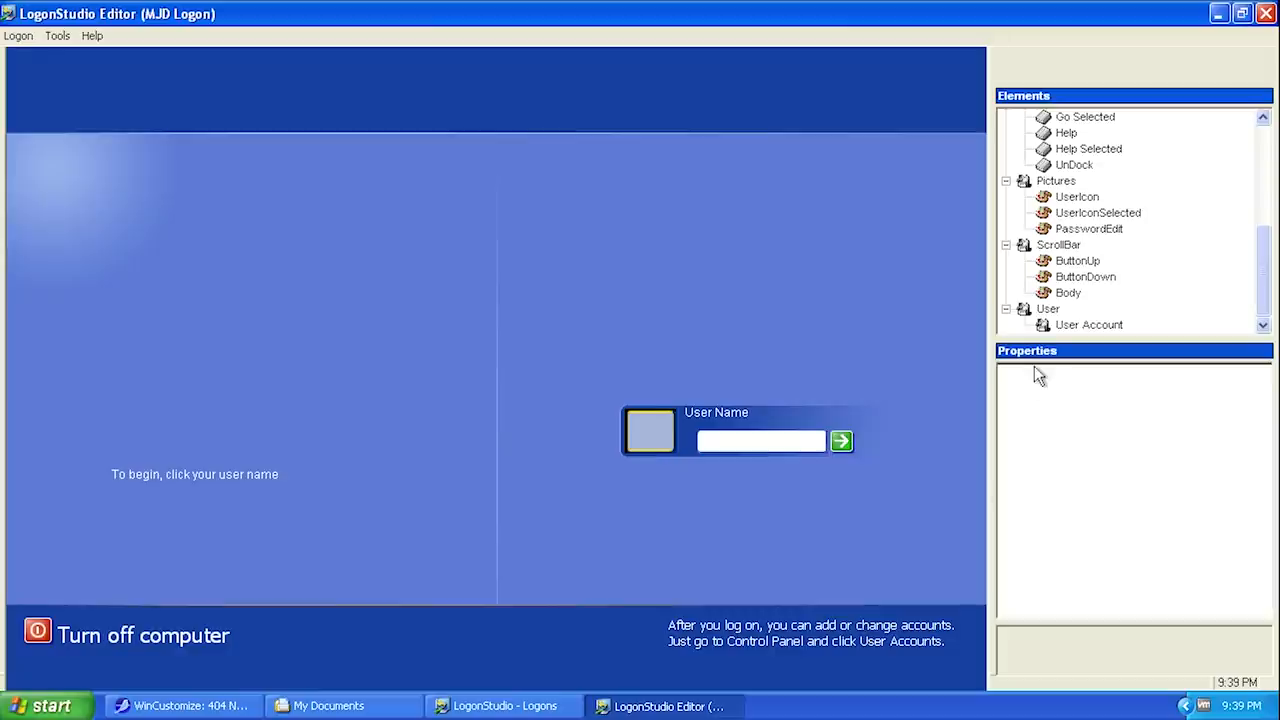
- Set the Top Panel's Firstcolor to black and Lastcolor to bright blue, then cancel Edit Picture
{"action": "left_click", "coordinate": [1078, 132]}
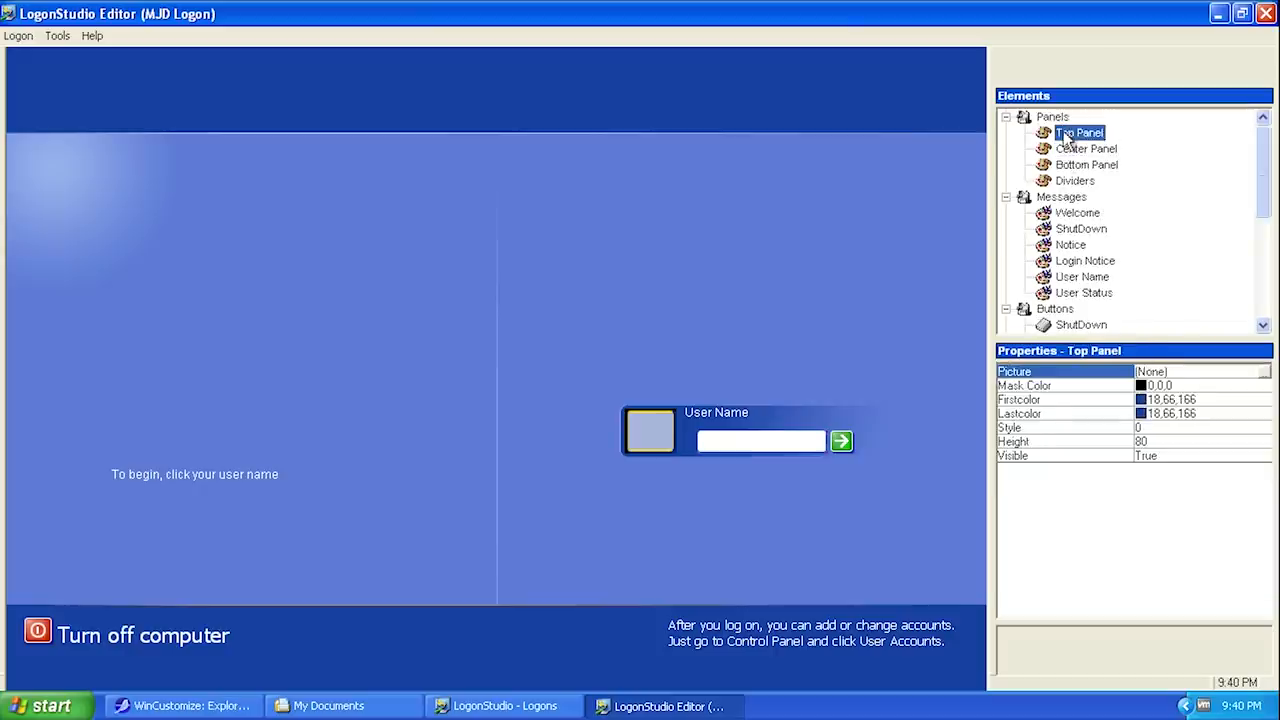
{"action": "mouse_move", "coordinate": [1043, 473]}
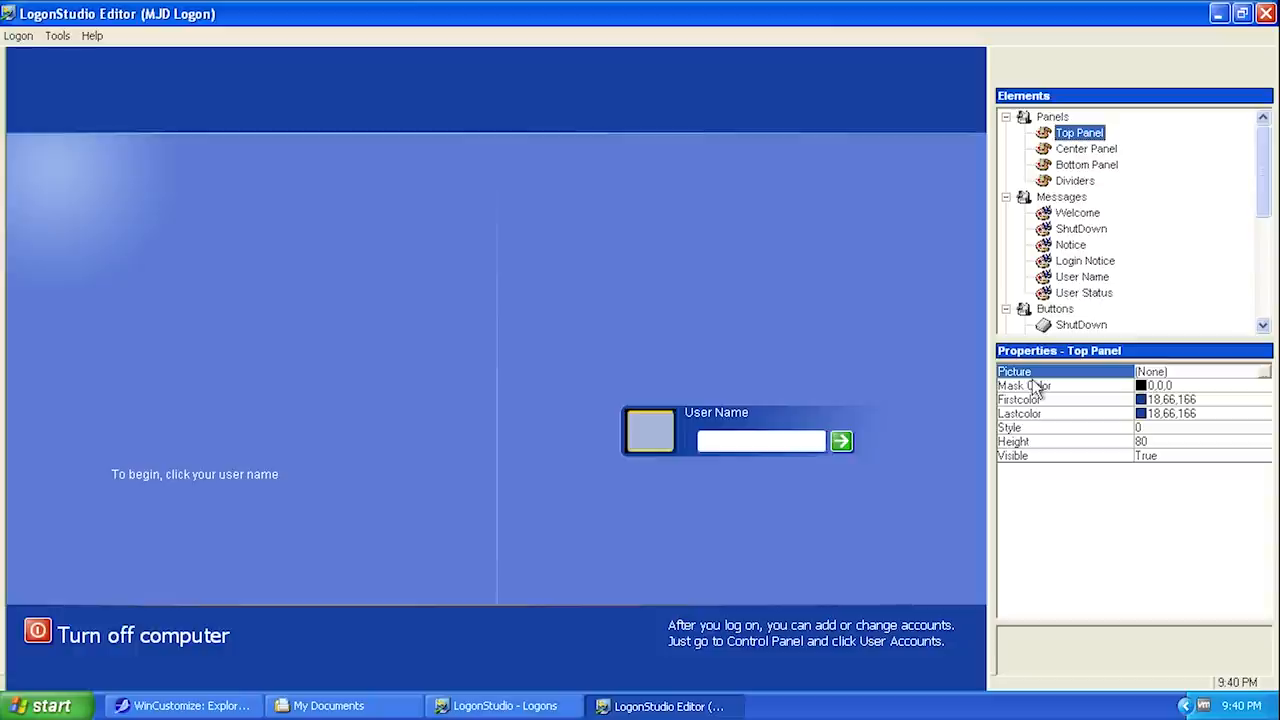
{"action": "mouse_move", "coordinate": [1052, 428]}
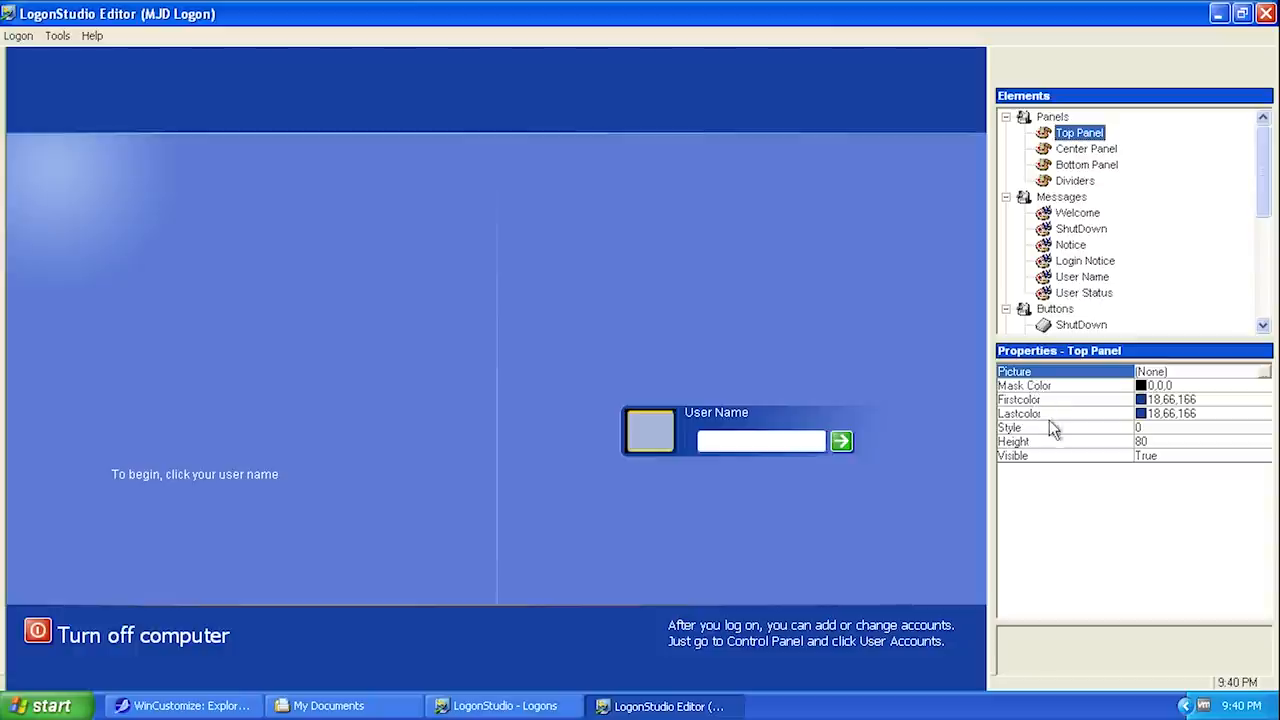
{"action": "mouse_move", "coordinate": [1058, 410]}
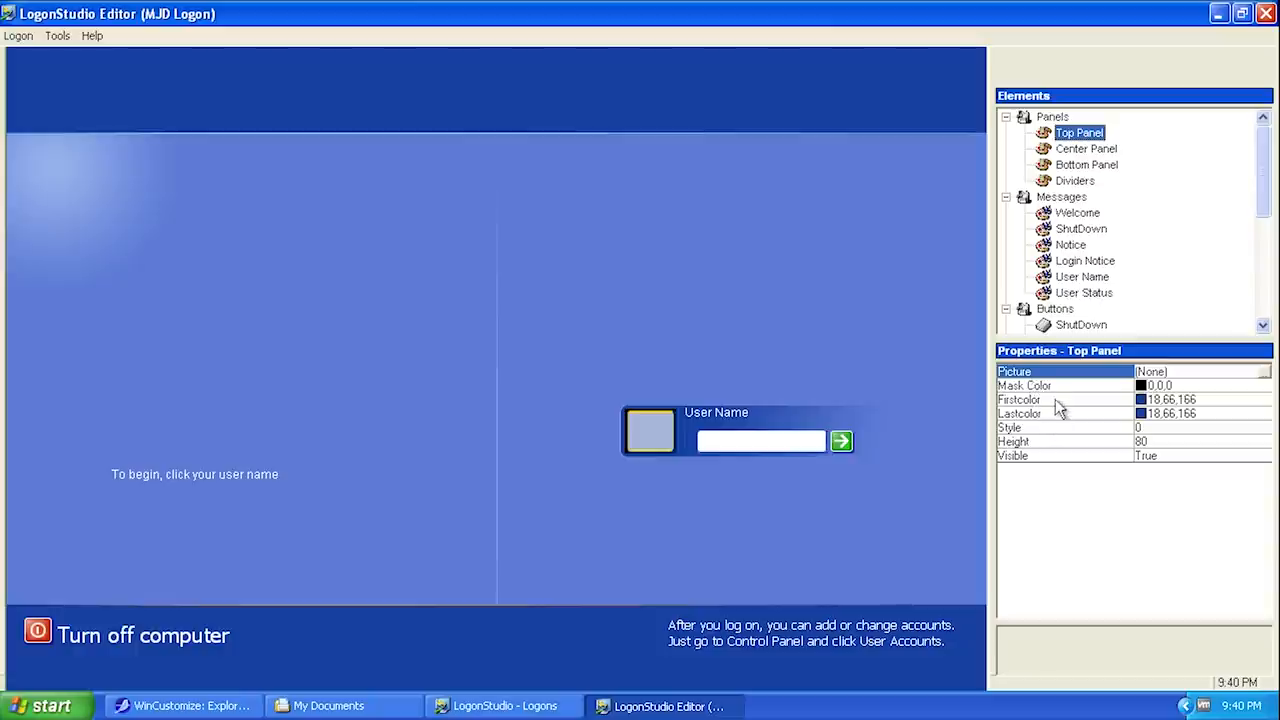
{"action": "mouse_move", "coordinate": [382, 182]}
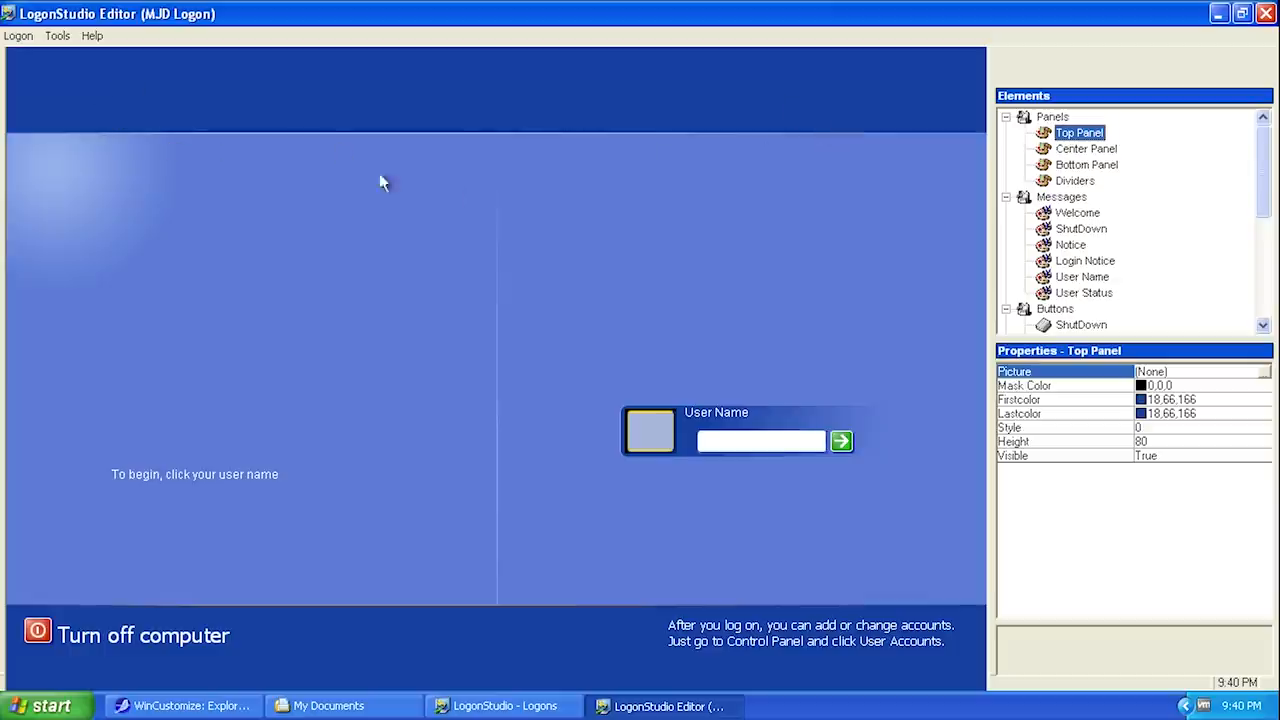
{"action": "left_click", "coordinate": [1024, 385]}
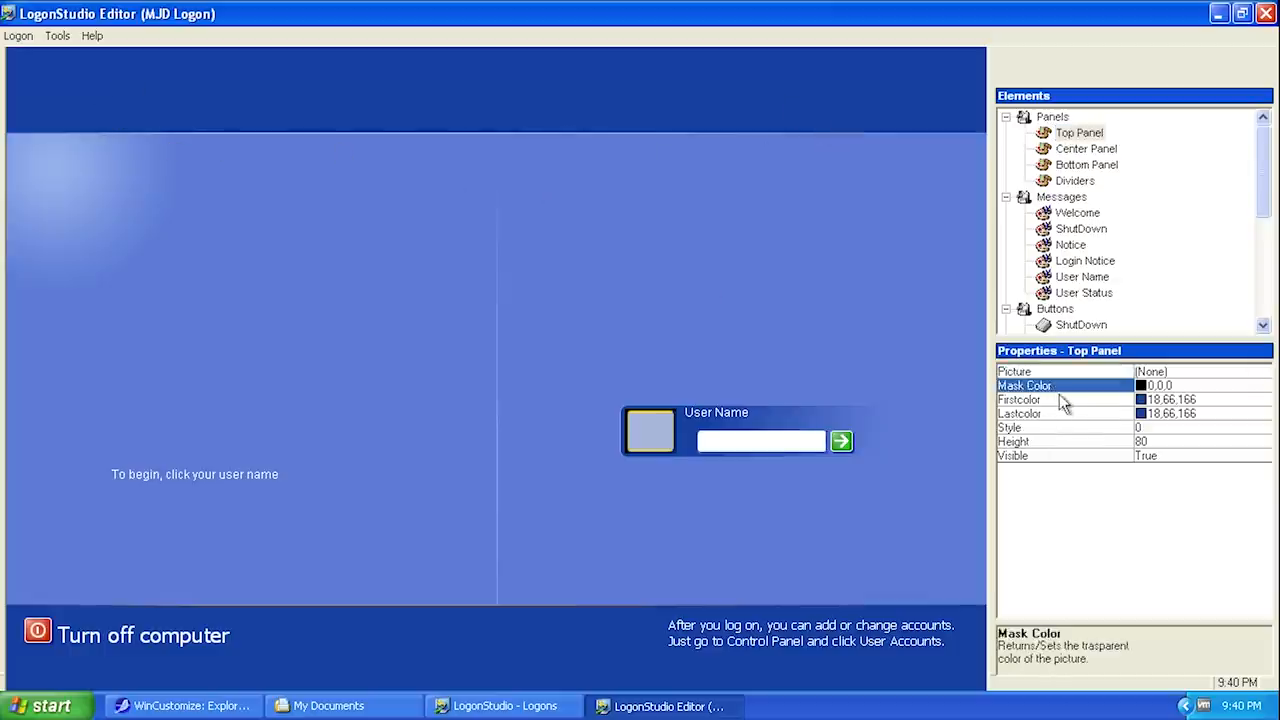
{"action": "left_click", "coordinate": [1020, 413]}
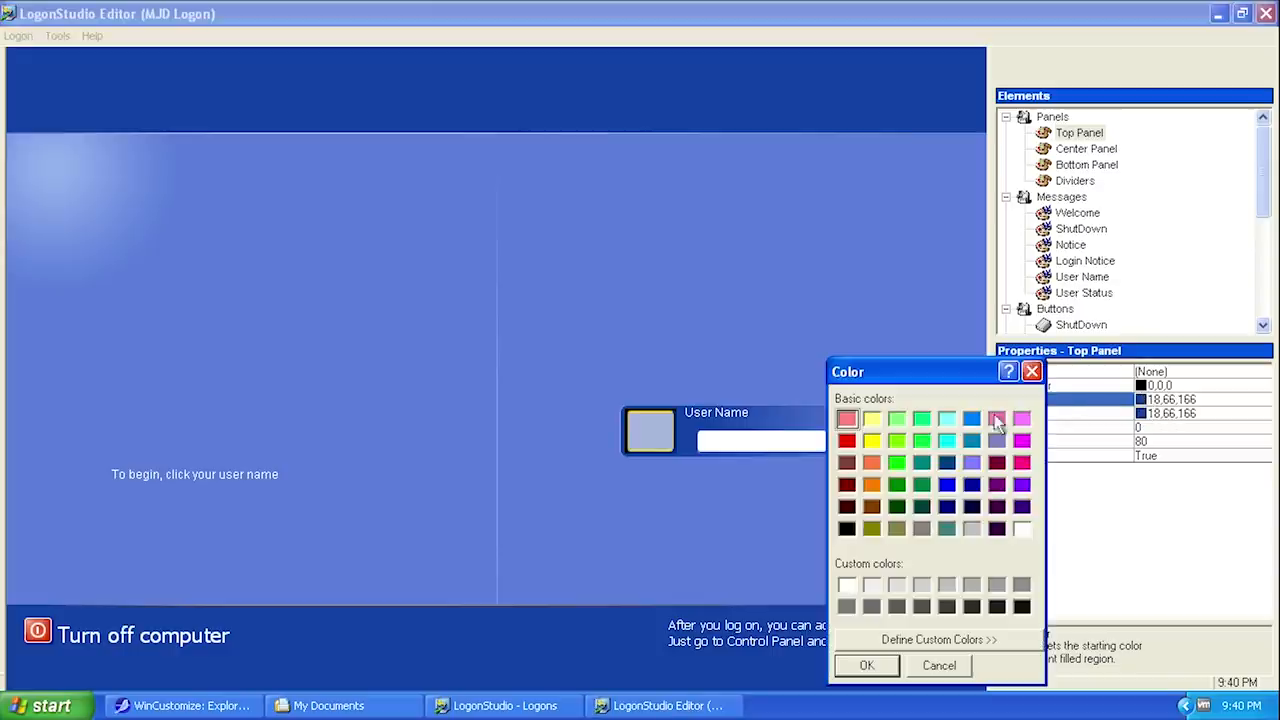
{"action": "mouse_move", "coordinate": [1015, 583]}
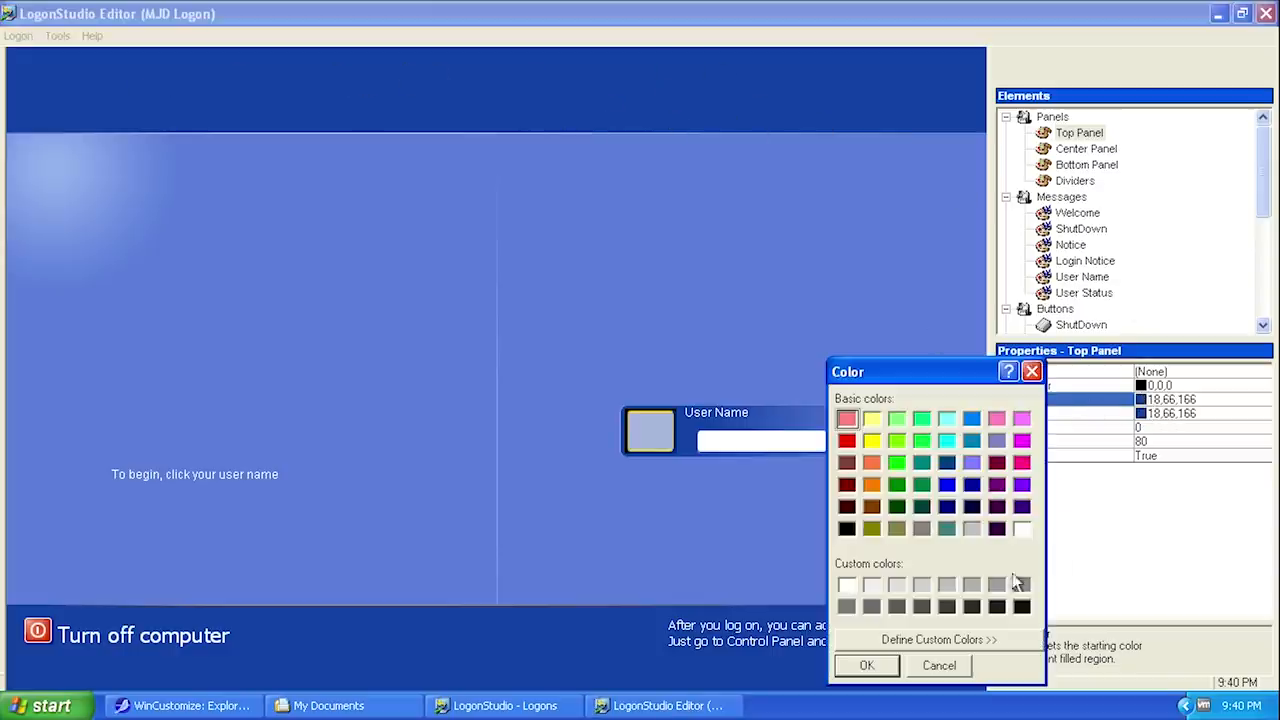
{"action": "left_click", "coordinate": [847, 528]}
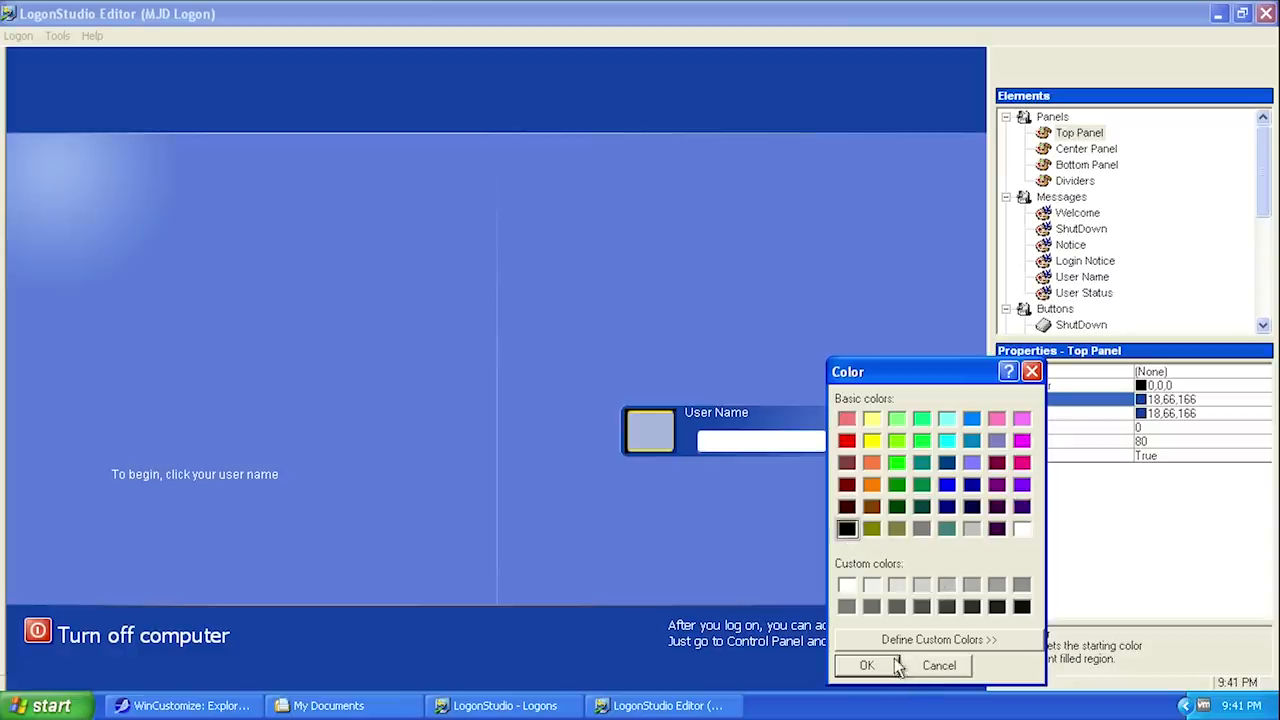
{"action": "left_click", "coordinate": [866, 665]}
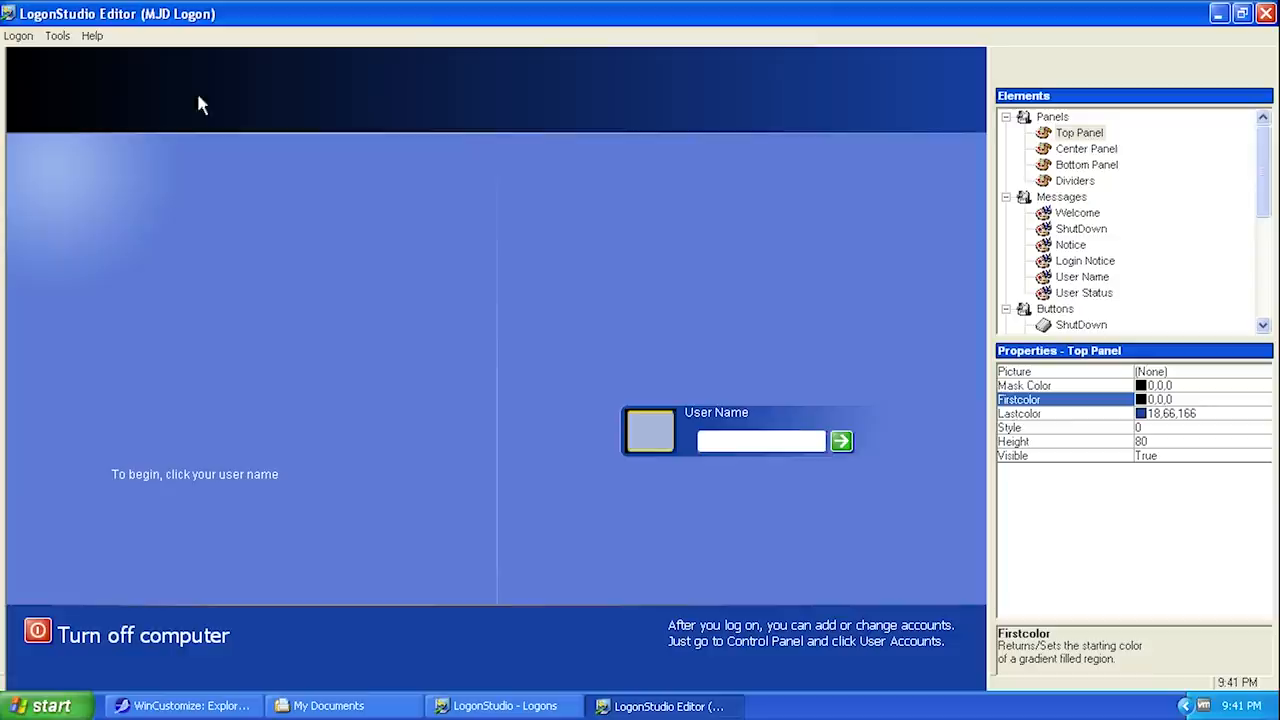
{"action": "left_click", "coordinate": [1158, 399]}
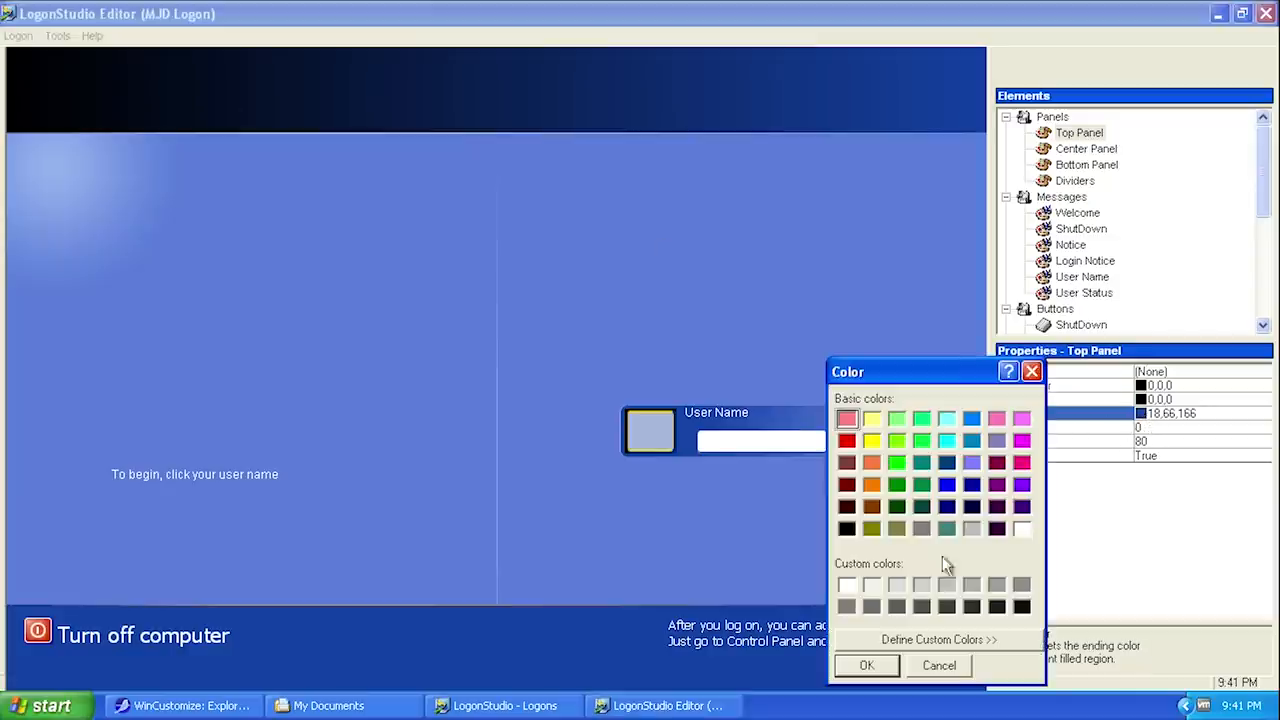
{"action": "mouse_move", "coordinate": [958, 478]}
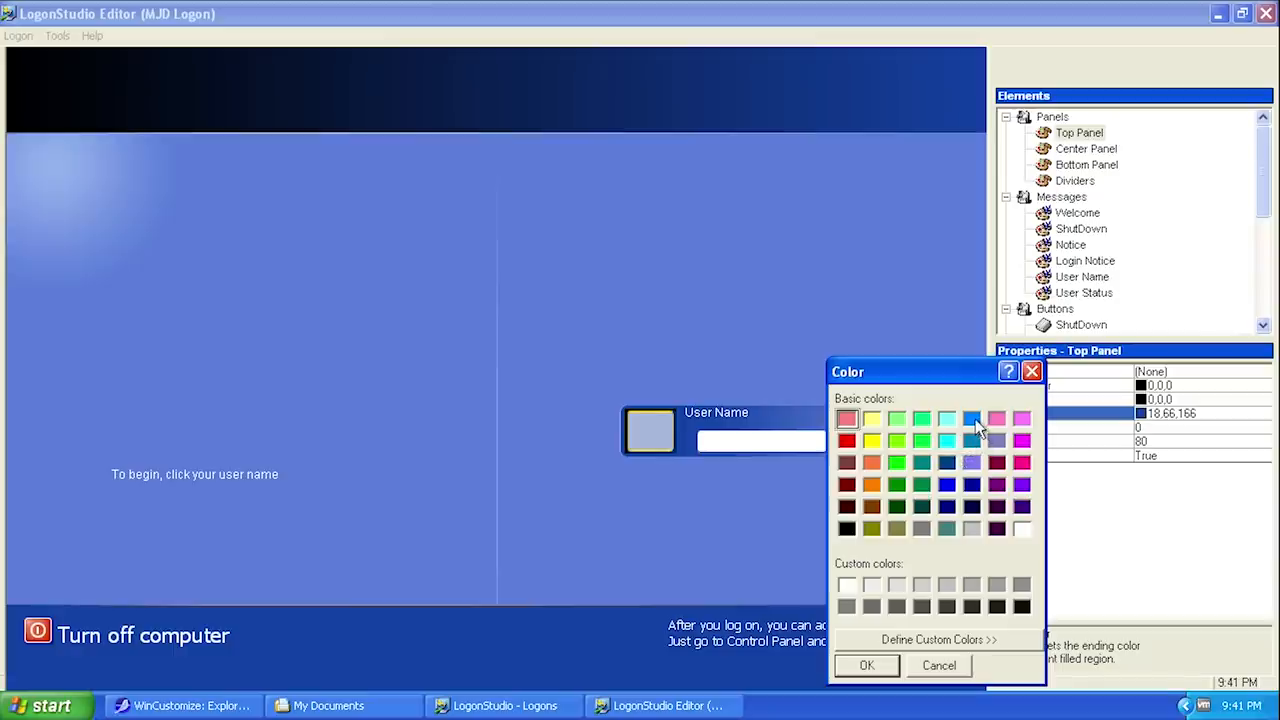
{"action": "left_click", "coordinate": [866, 665]}
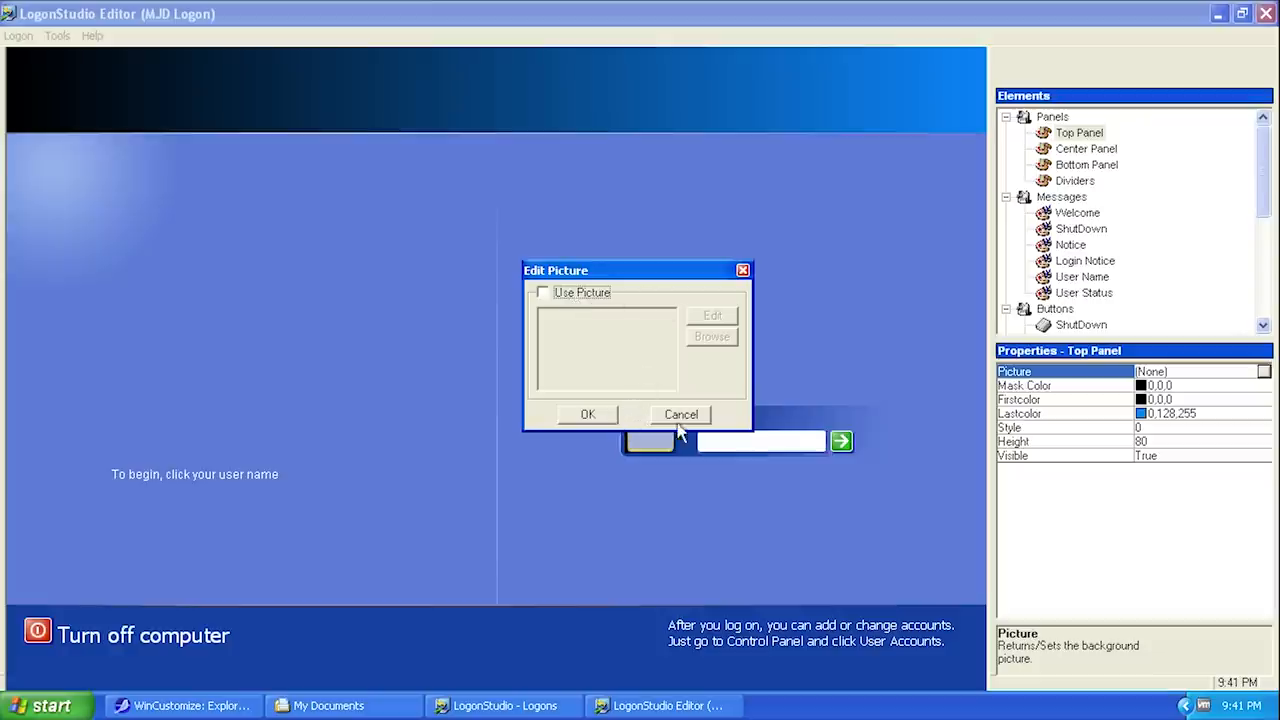
{"action": "left_click", "coordinate": [680, 414]}
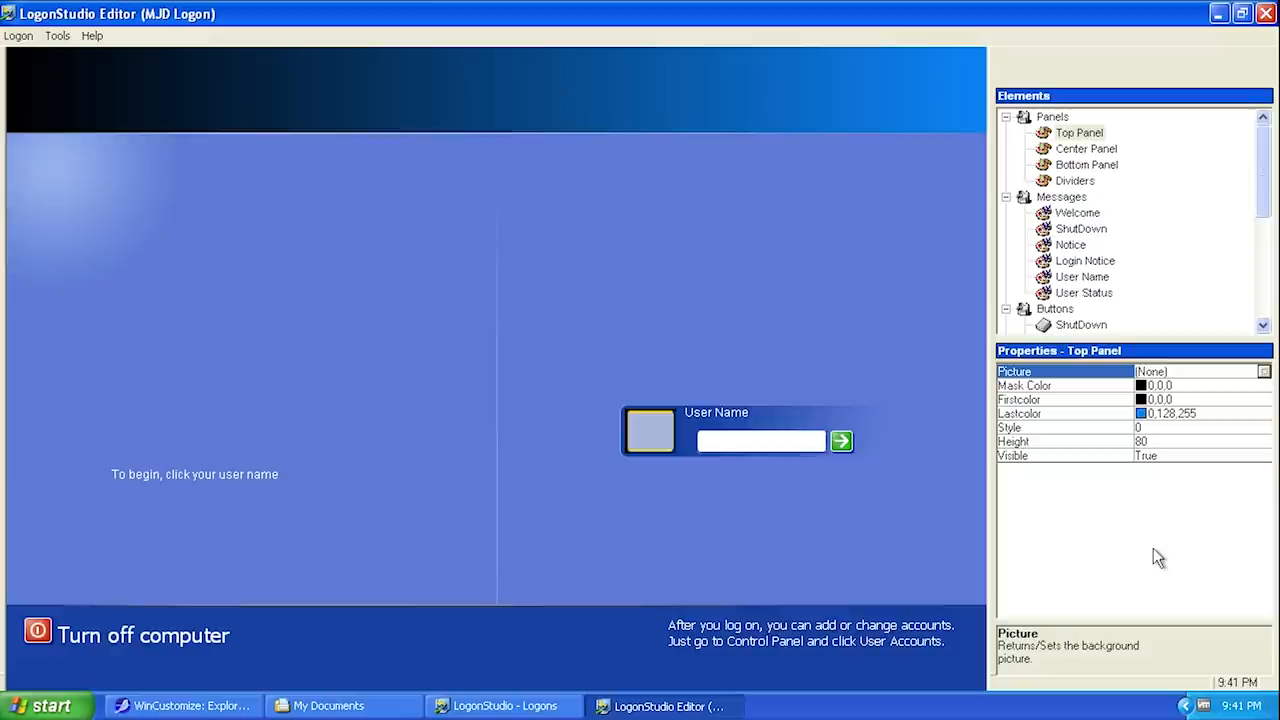
- Set the Center Panel's Firstcolor and Lastcolor to dark greys 47,47,47 and 31,31,31
{"action": "left_click", "coordinate": [1086, 148]}
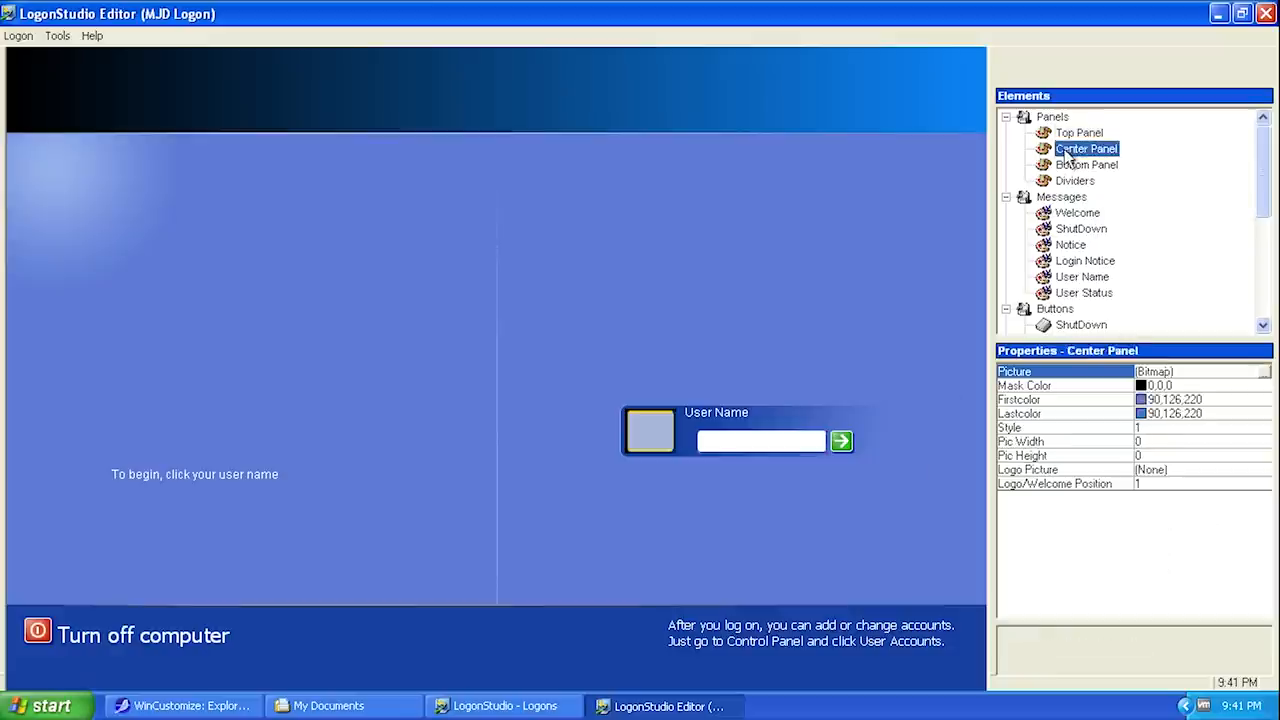
{"action": "left_click", "coordinate": [1139, 399]}
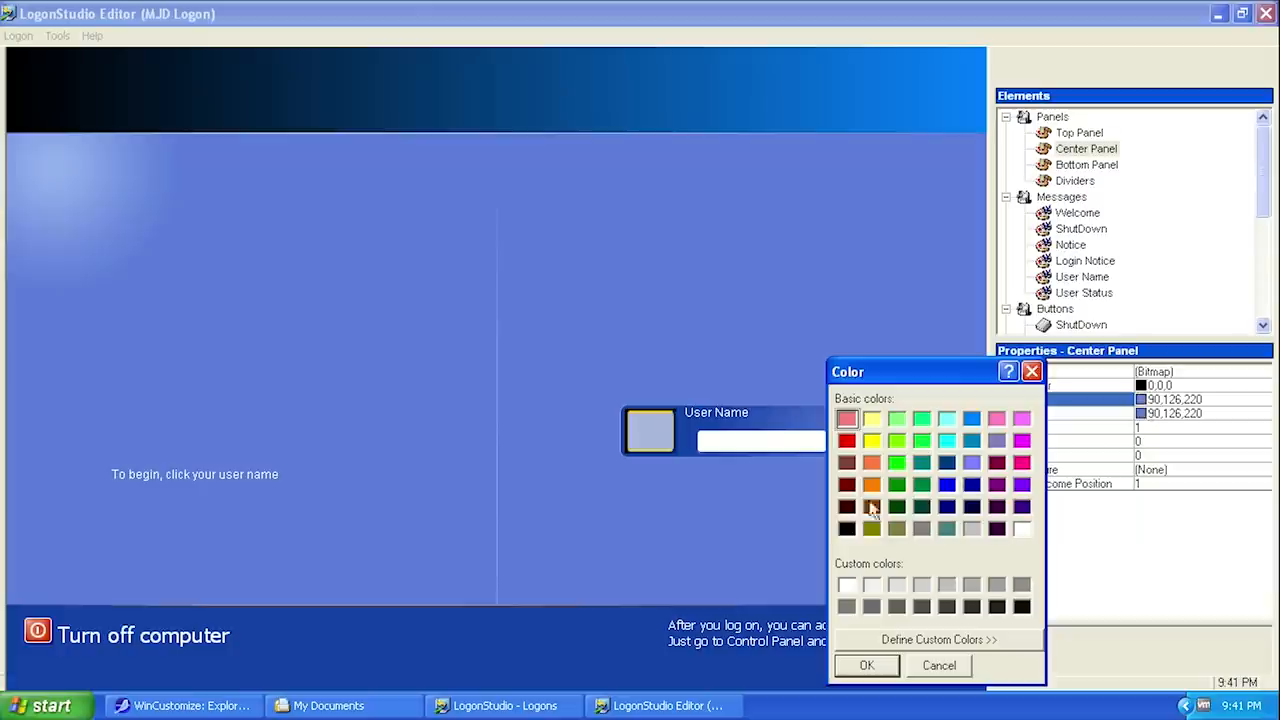
{"action": "left_click", "coordinate": [866, 665]}
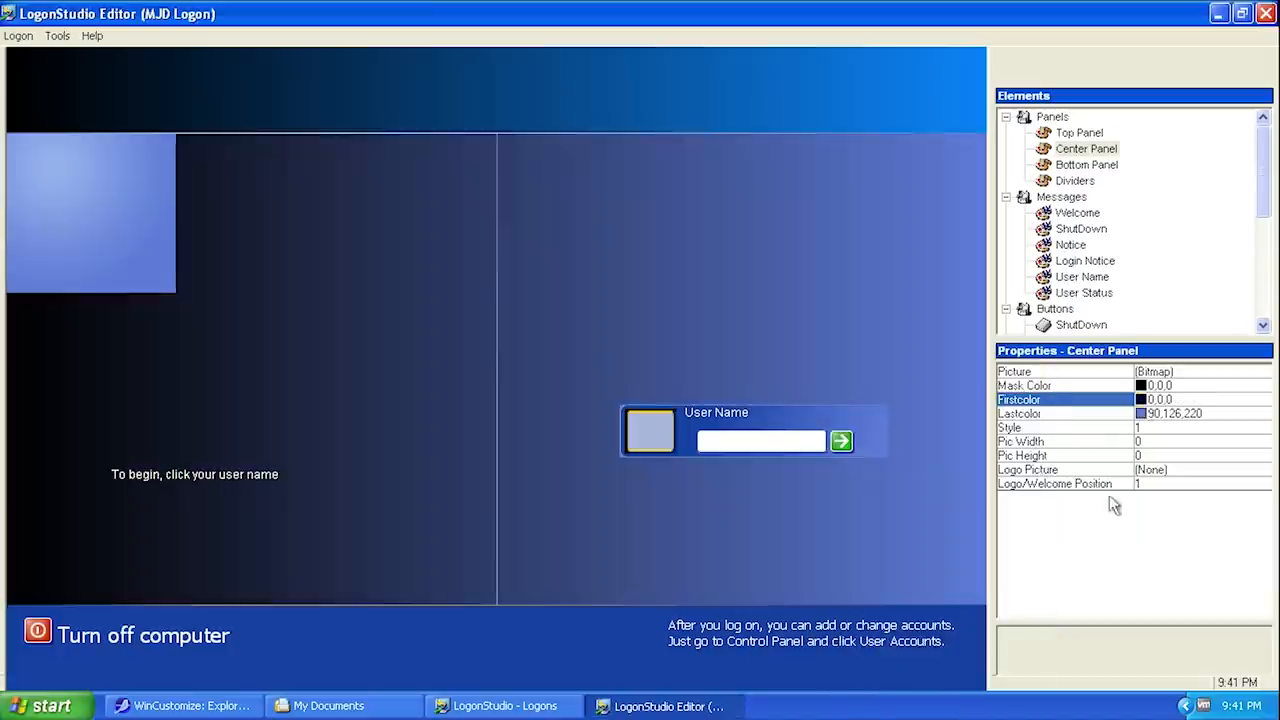
{"action": "left_click", "coordinate": [1160, 399]}
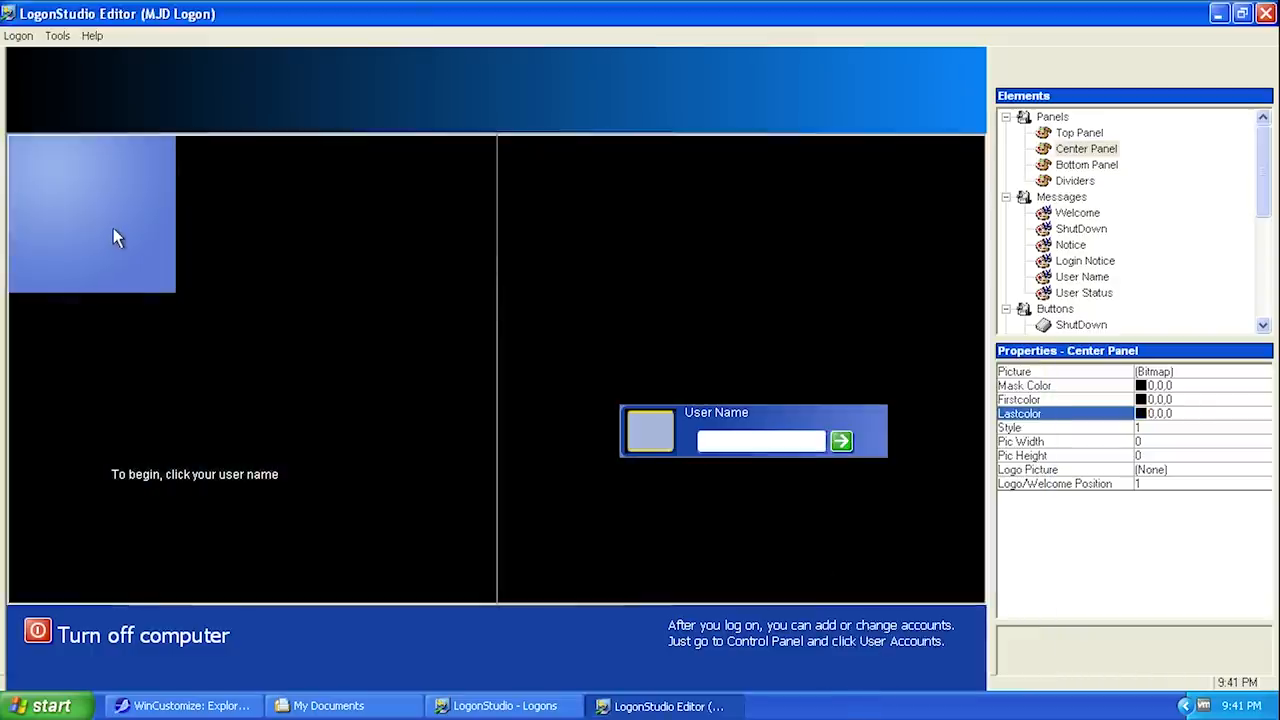
{"action": "mouse_move", "coordinate": [107, 268]}
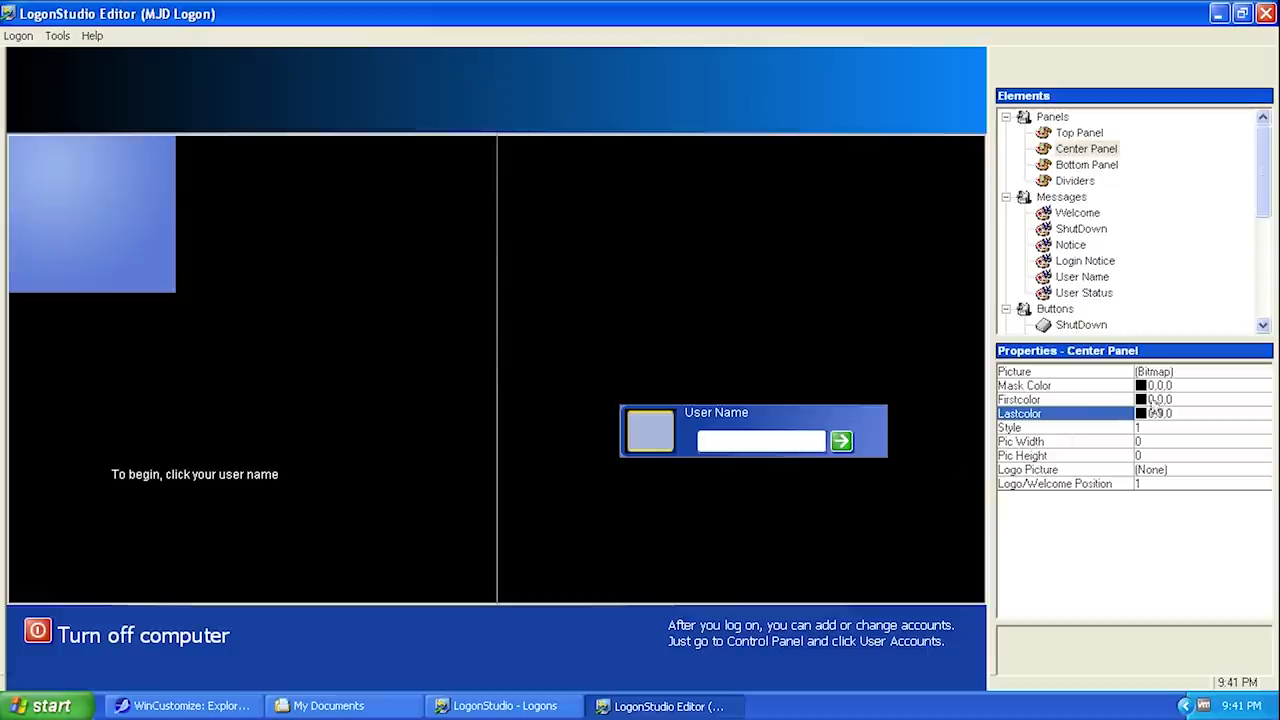
{"action": "left_click", "coordinate": [1140, 413]}
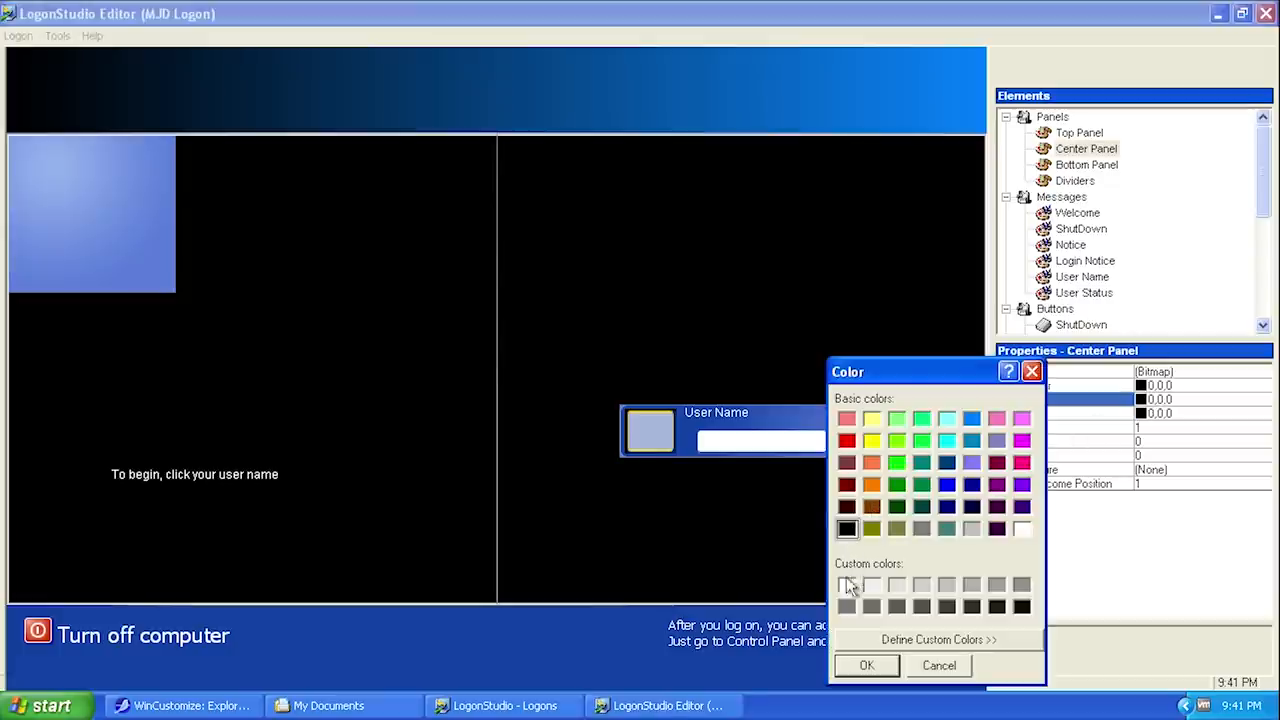
{"action": "left_click", "coordinate": [866, 665]}
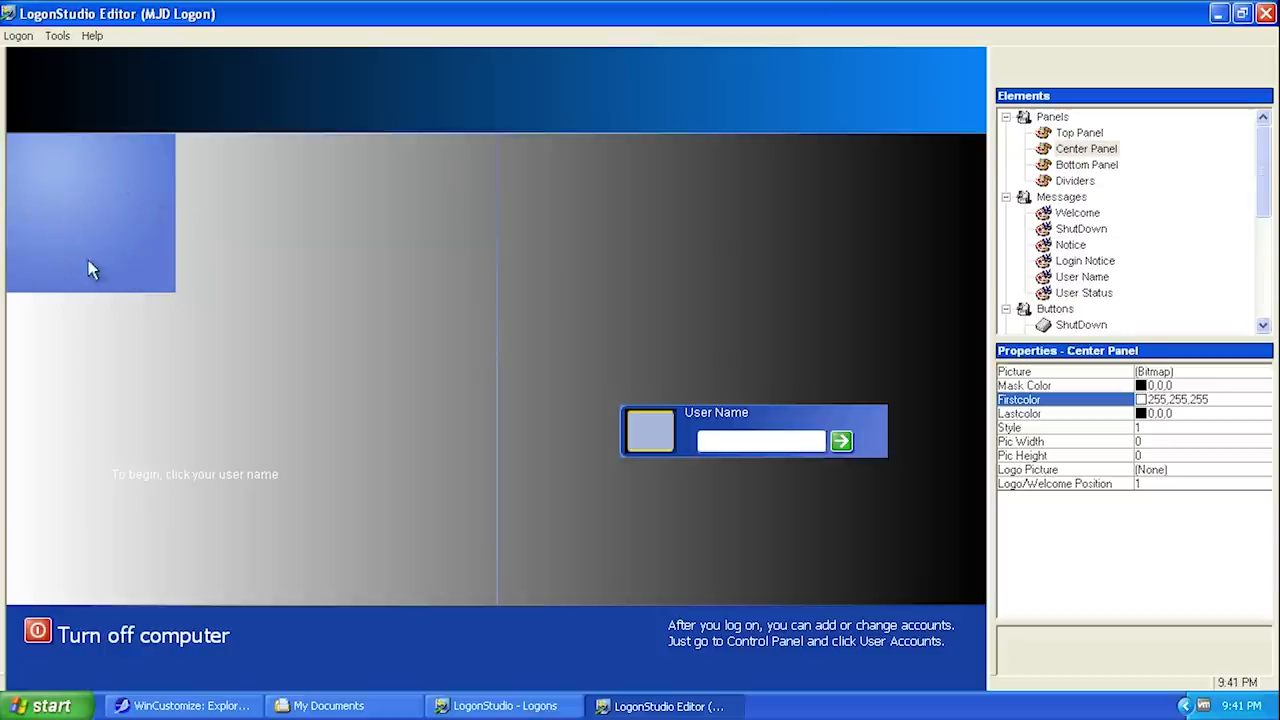
{"action": "mouse_move", "coordinate": [160, 193]}
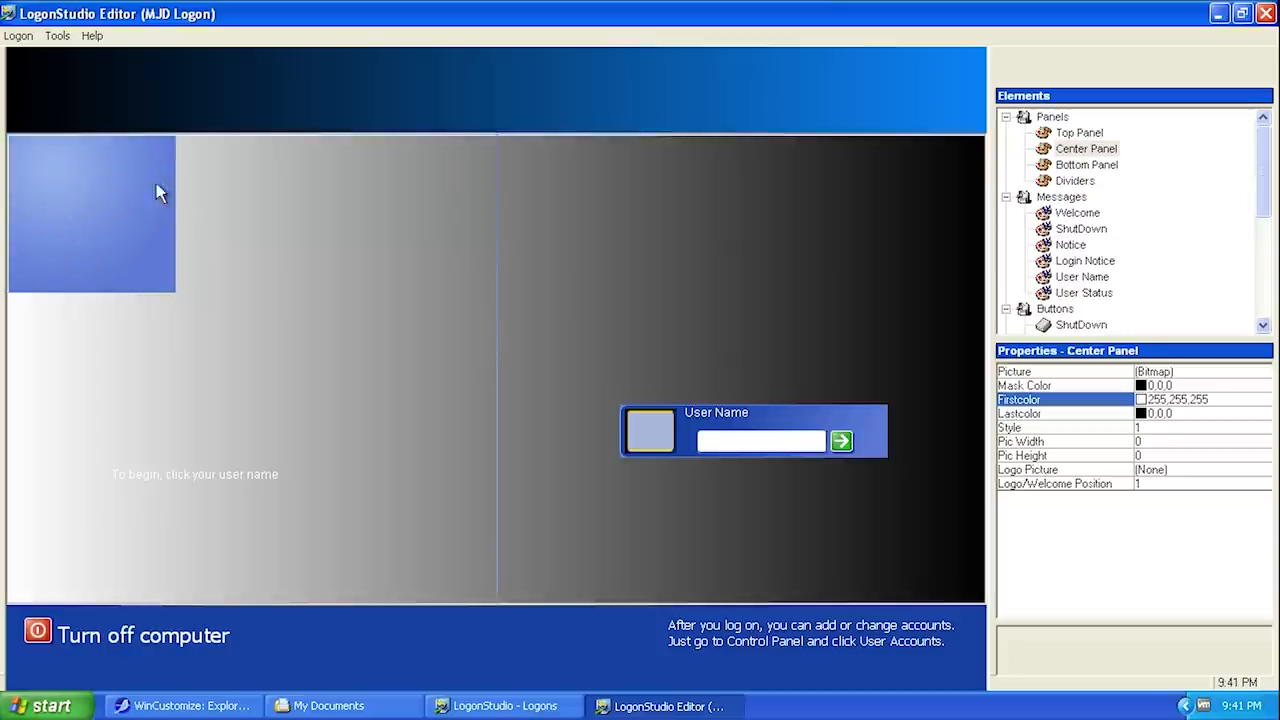
{"action": "mouse_move", "coordinate": [18, 163]}
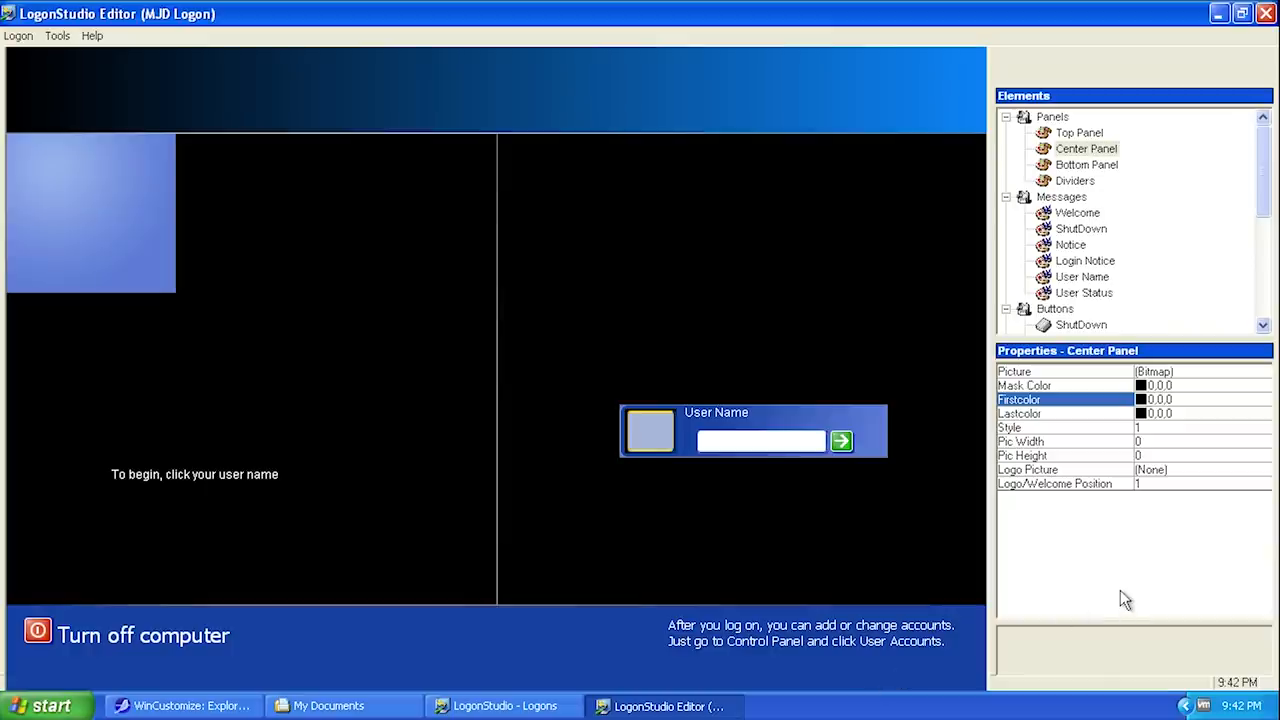
{"action": "mouse_move", "coordinate": [1176, 591]}
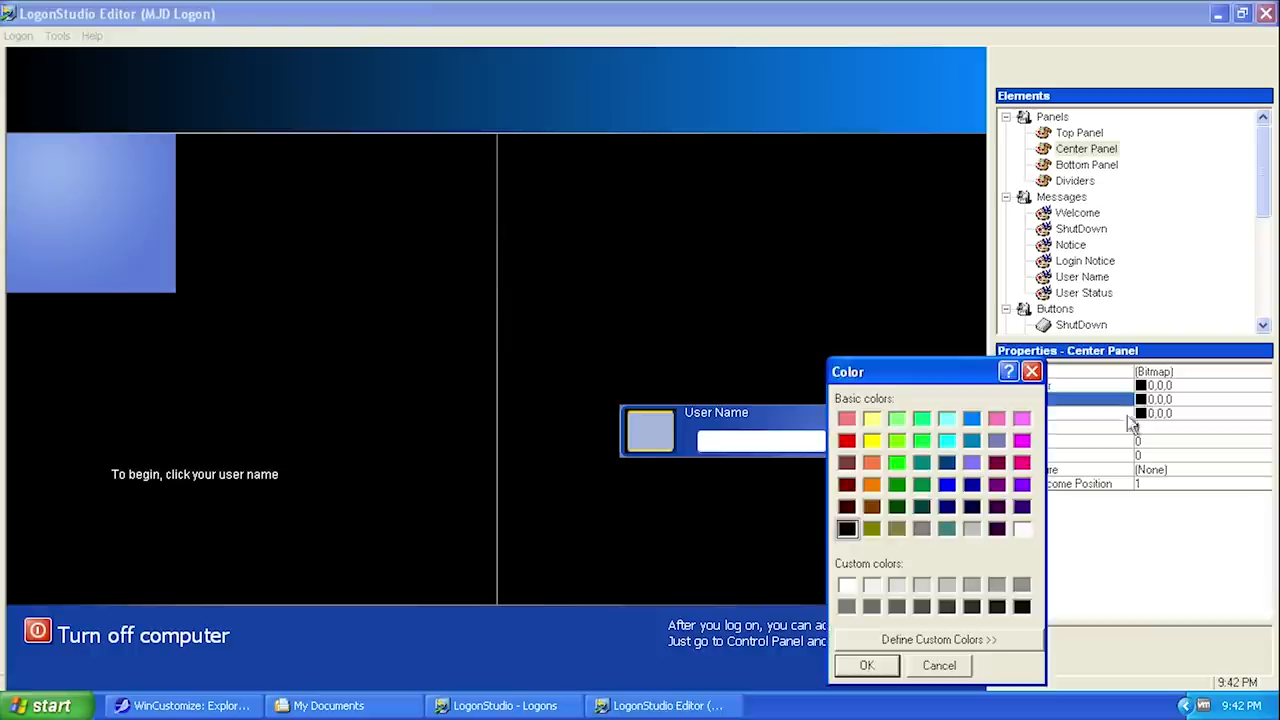
{"action": "mouse_move", "coordinate": [910, 553]}
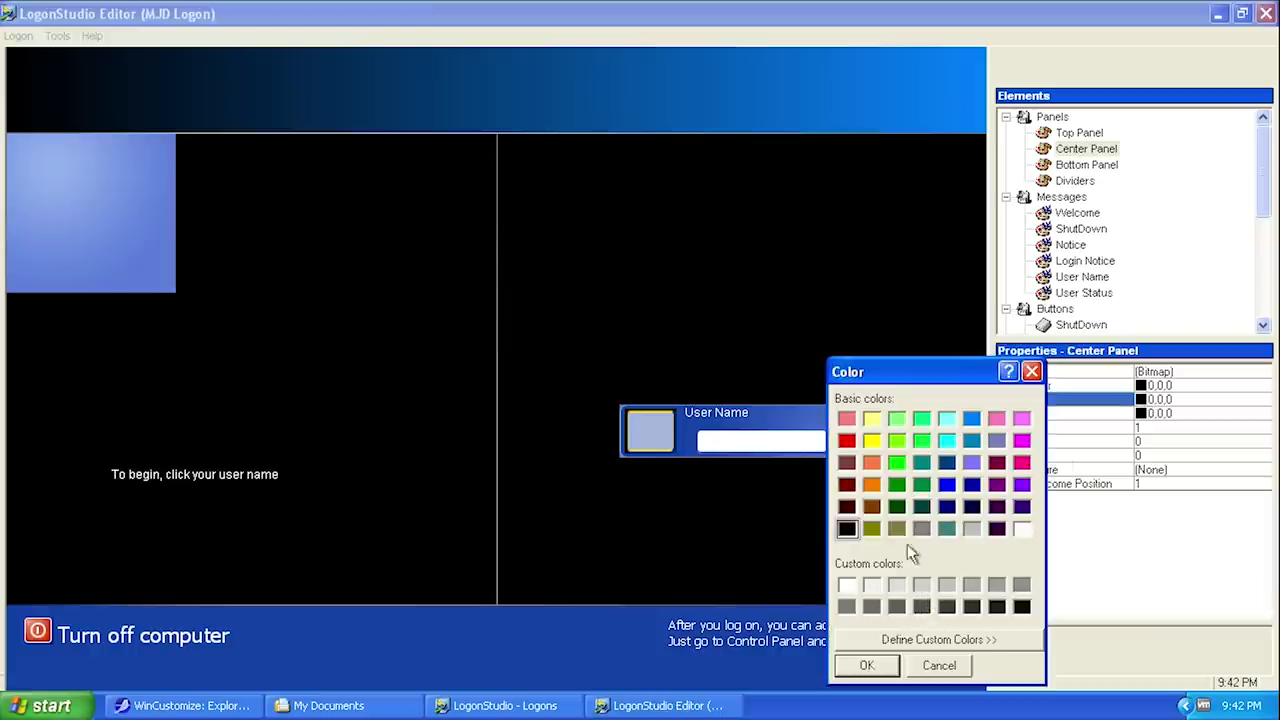
{"action": "left_click", "coordinate": [866, 665]}
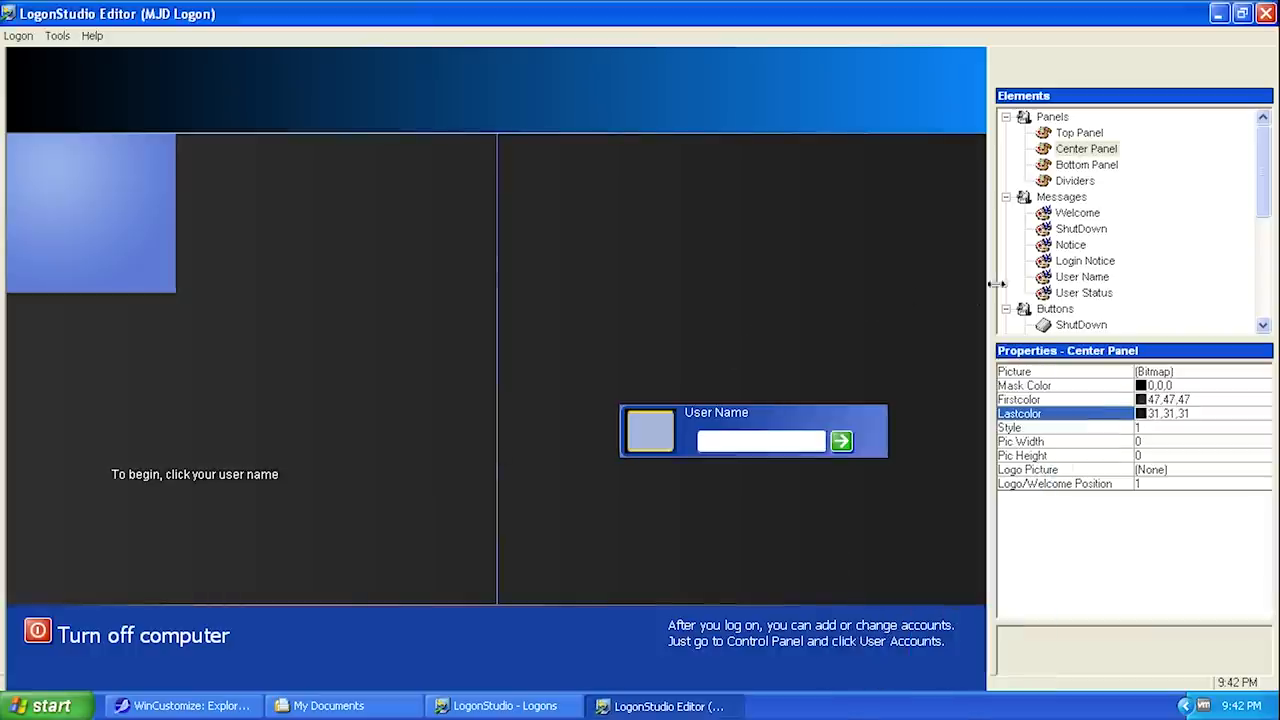
{"action": "left_click", "coordinate": [1087, 164]}
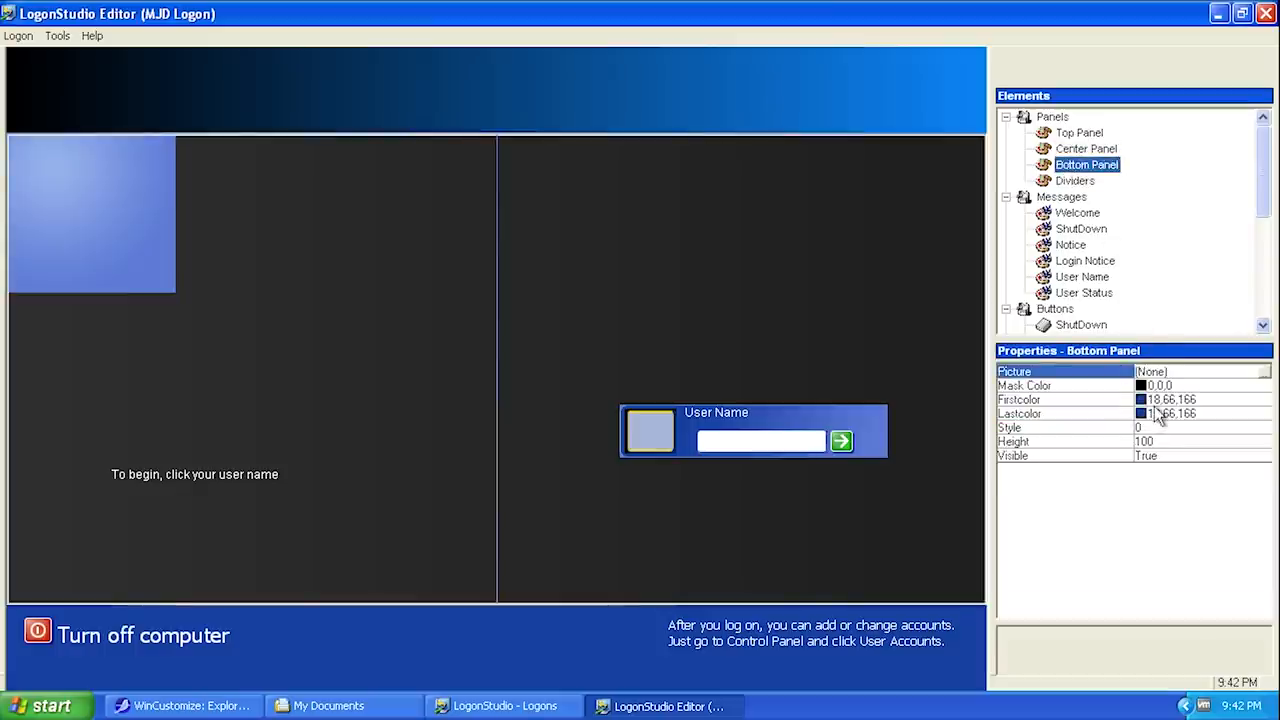
- Set the Bottom Panel's Firstcolor to black and Lastcolor to blue (0,128,255)
{"action": "left_click", "coordinate": [1139, 413]}
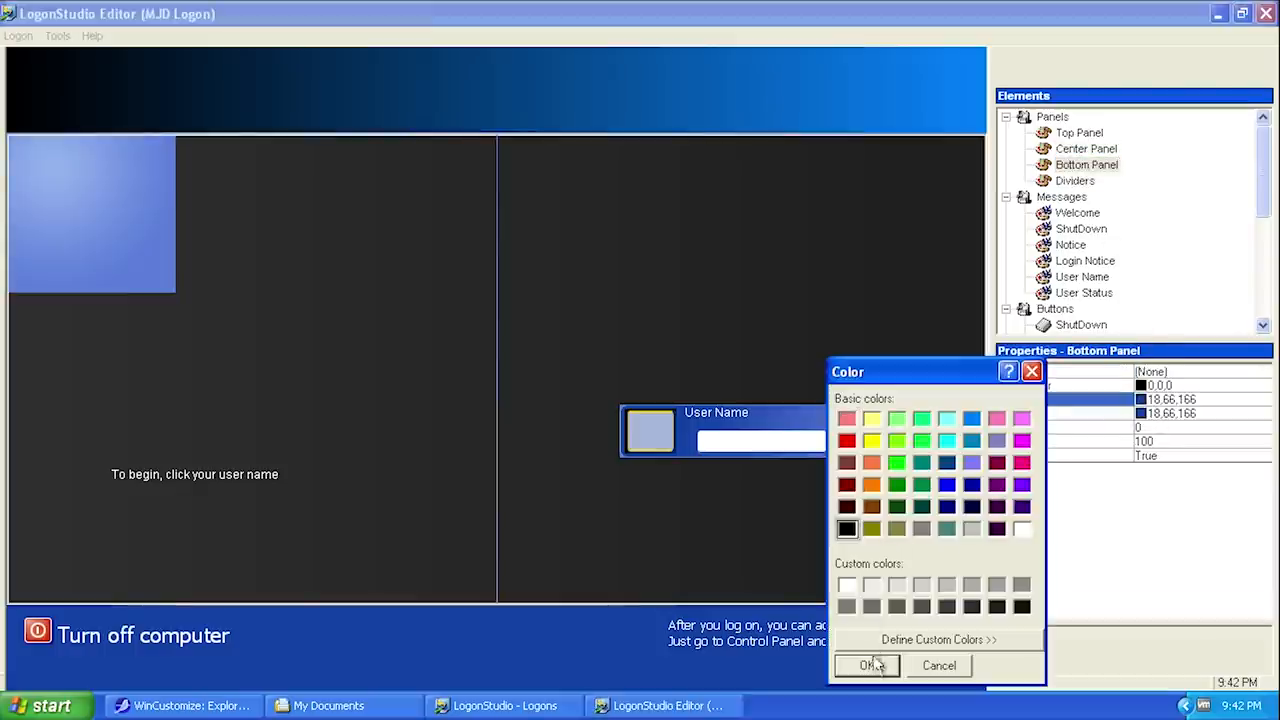
{"action": "left_click", "coordinate": [972, 418]}
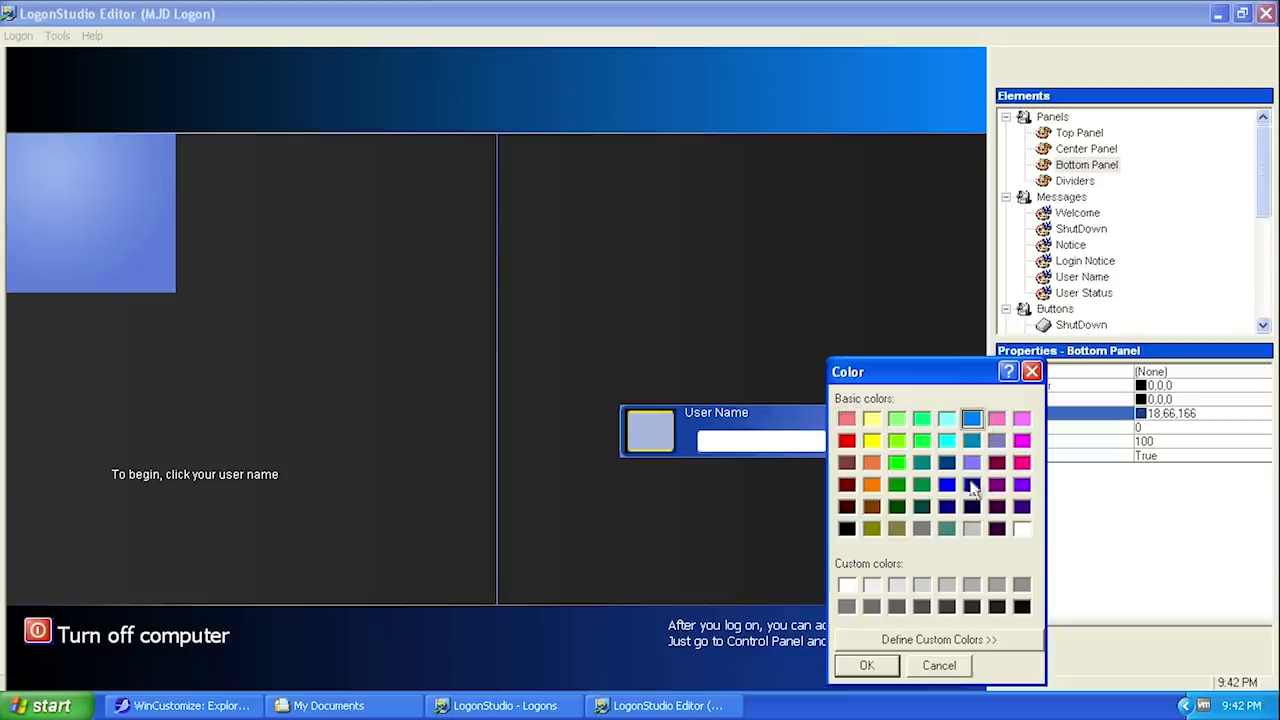
{"action": "left_click", "coordinate": [866, 665]}
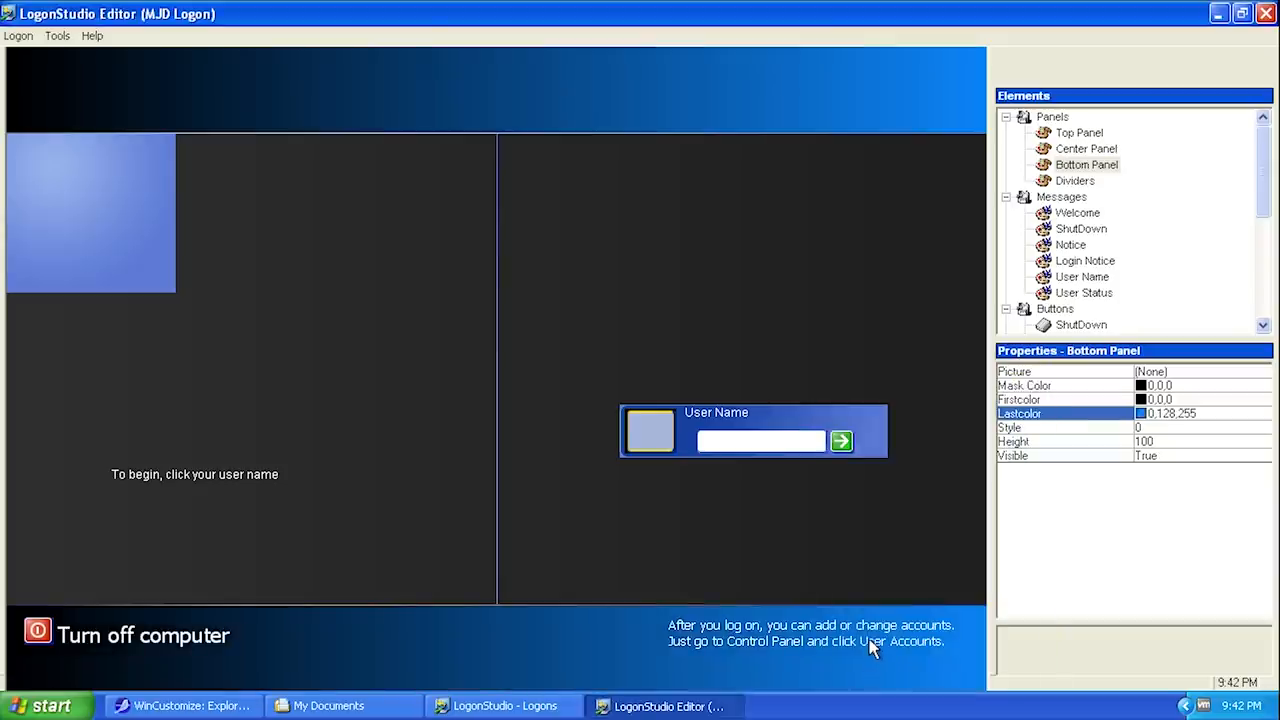
- Browse the bottom and top Divider picture settings
{"action": "left_click", "coordinate": [1074, 180]}
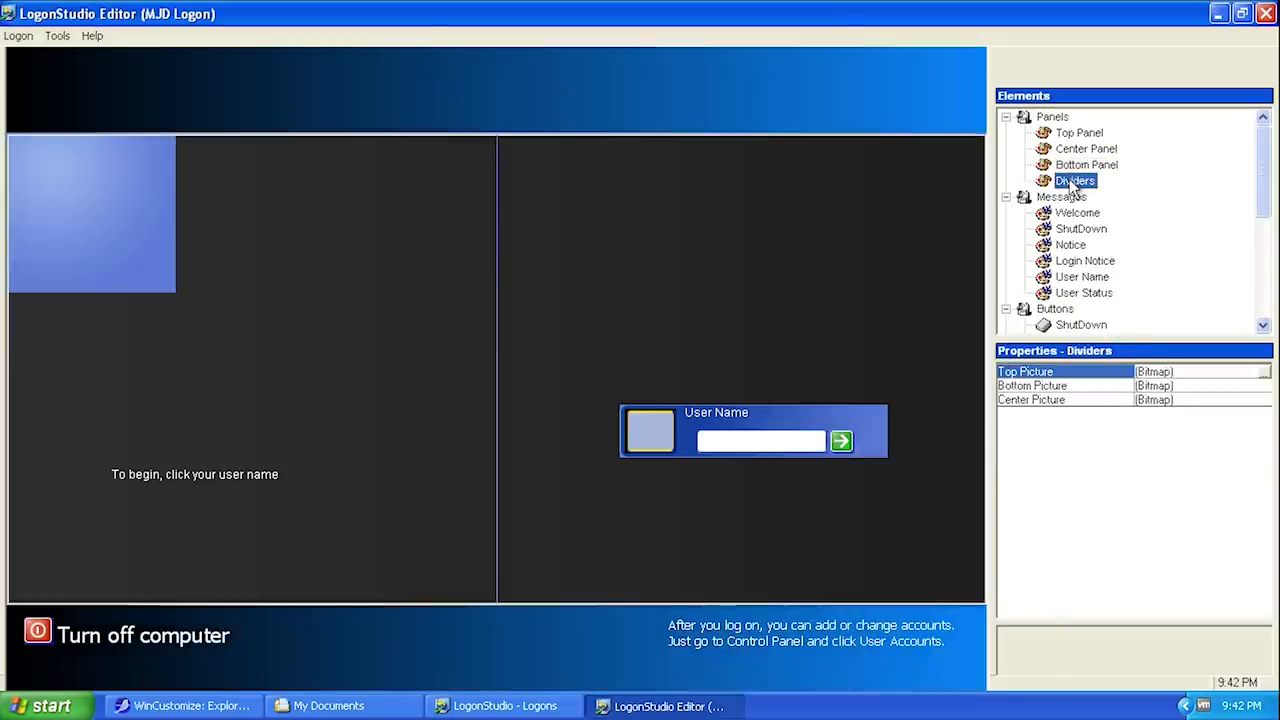
{"action": "left_click", "coordinate": [1031, 385]}
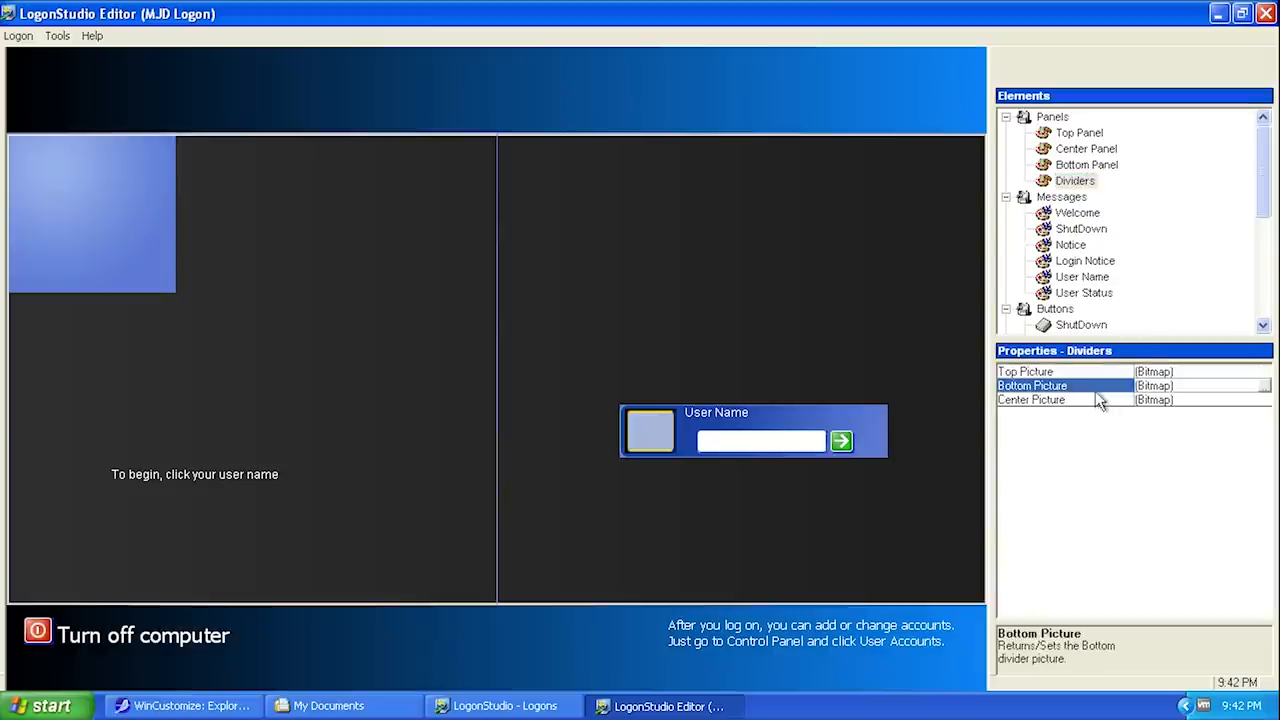
{"action": "left_click", "coordinate": [1025, 371]}
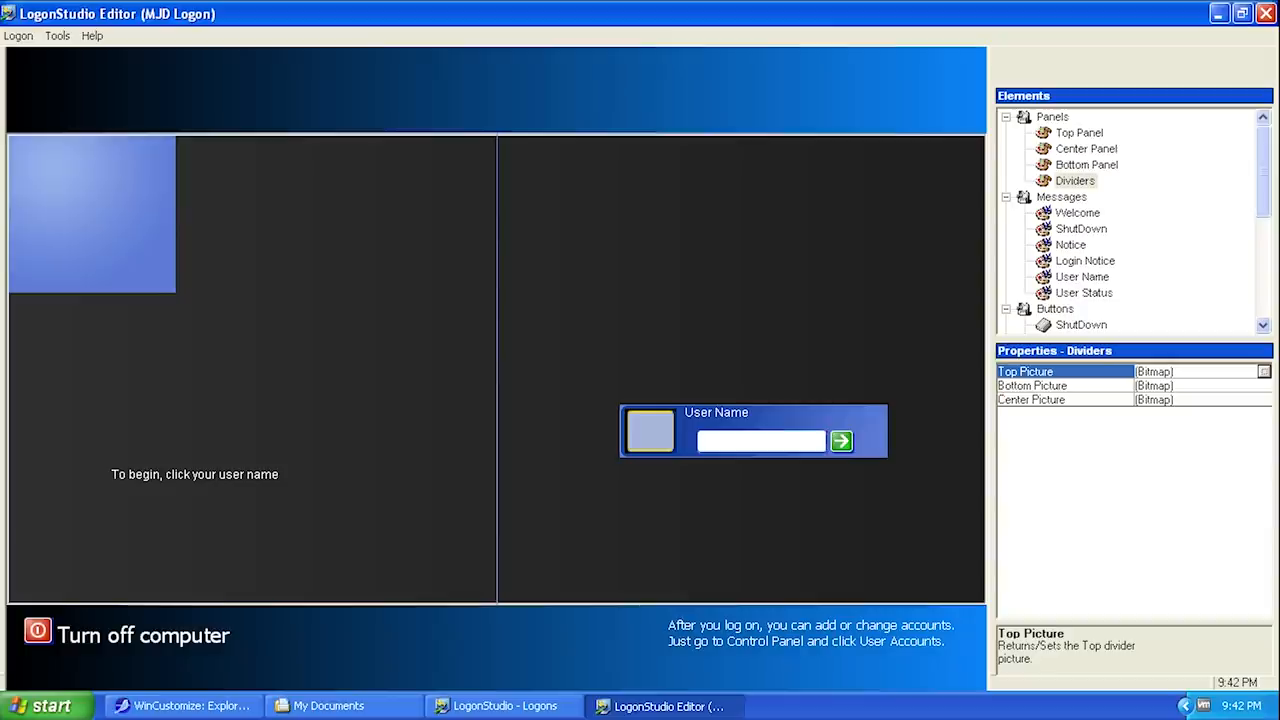
{"action": "left_click", "coordinate": [1077, 213]}
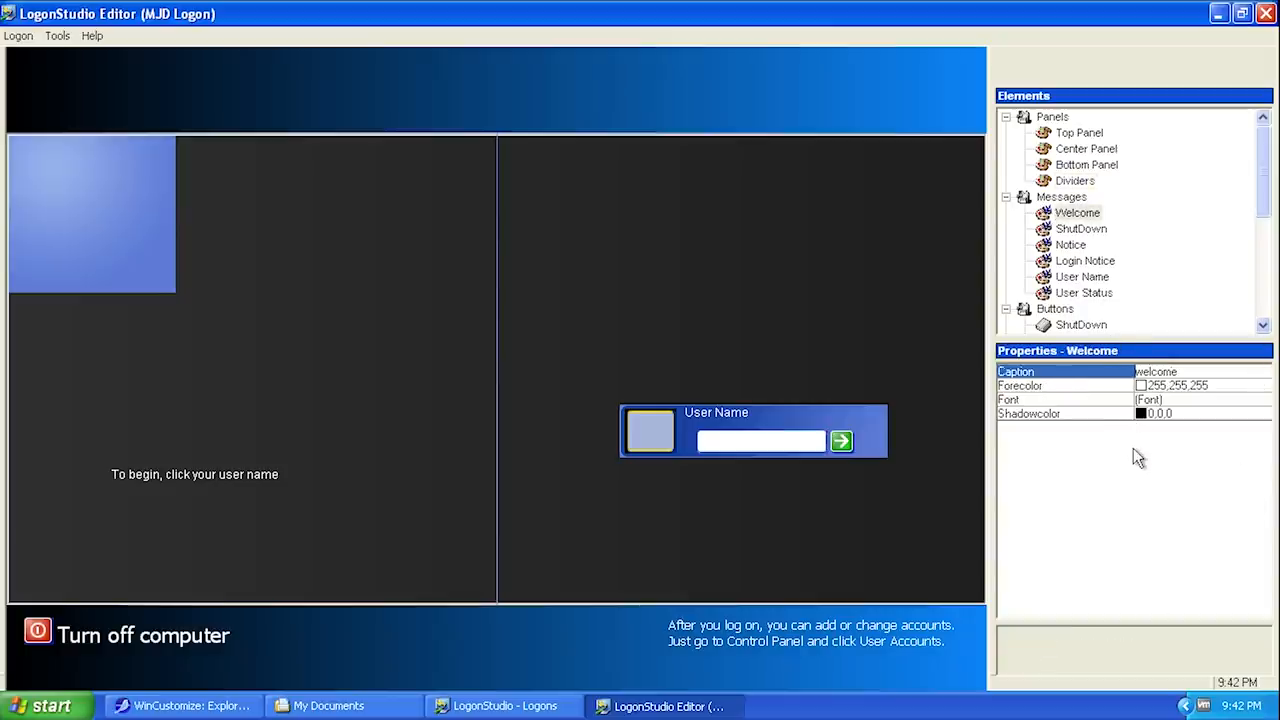
{"action": "mouse_move", "coordinate": [578, 393]}
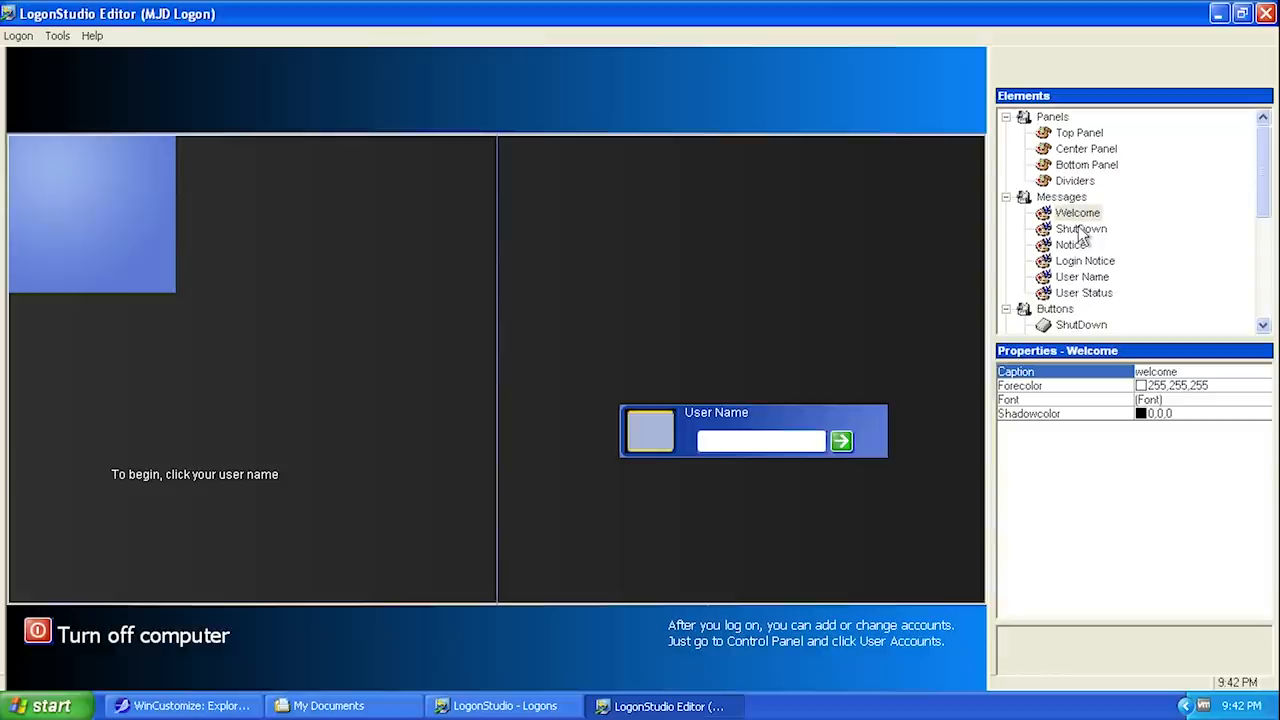
- Edit the ShutDown message Caption to 'Shut Down System'
{"action": "left_click", "coordinate": [1081, 228]}
{"action": "type", "text": "Shut Down System"}
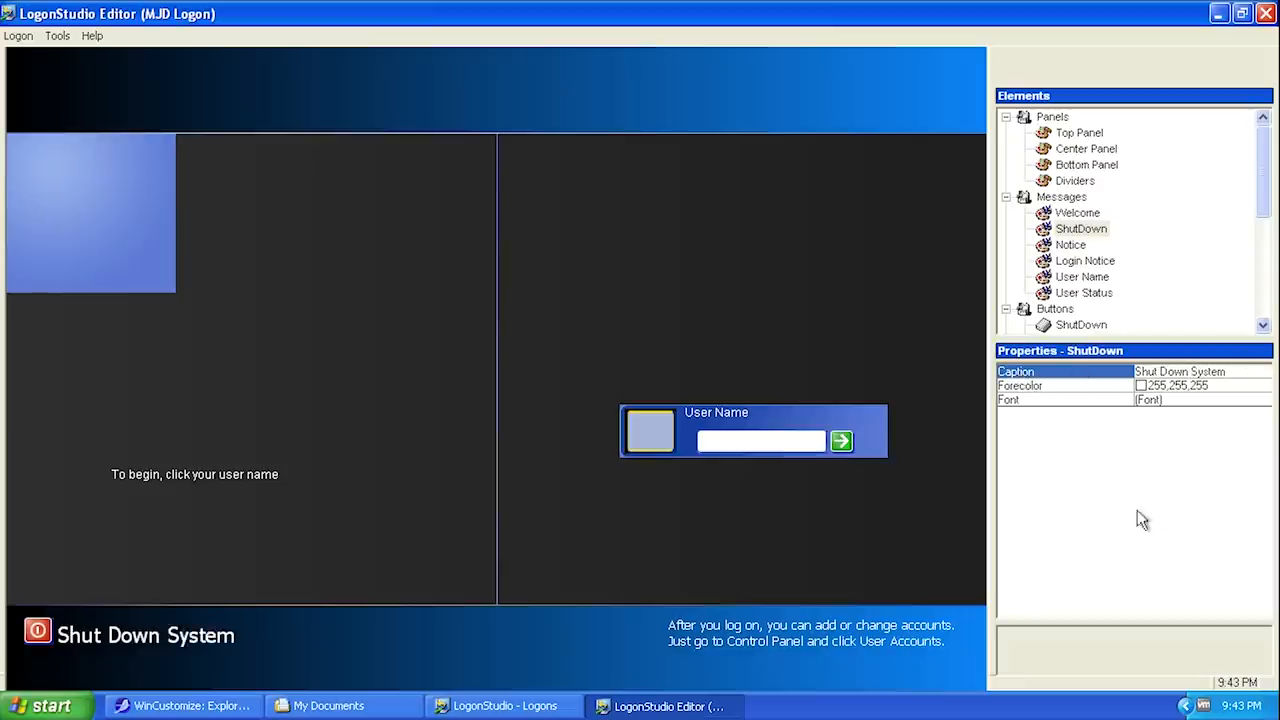
{"action": "mouse_move", "coordinate": [343, 627]}
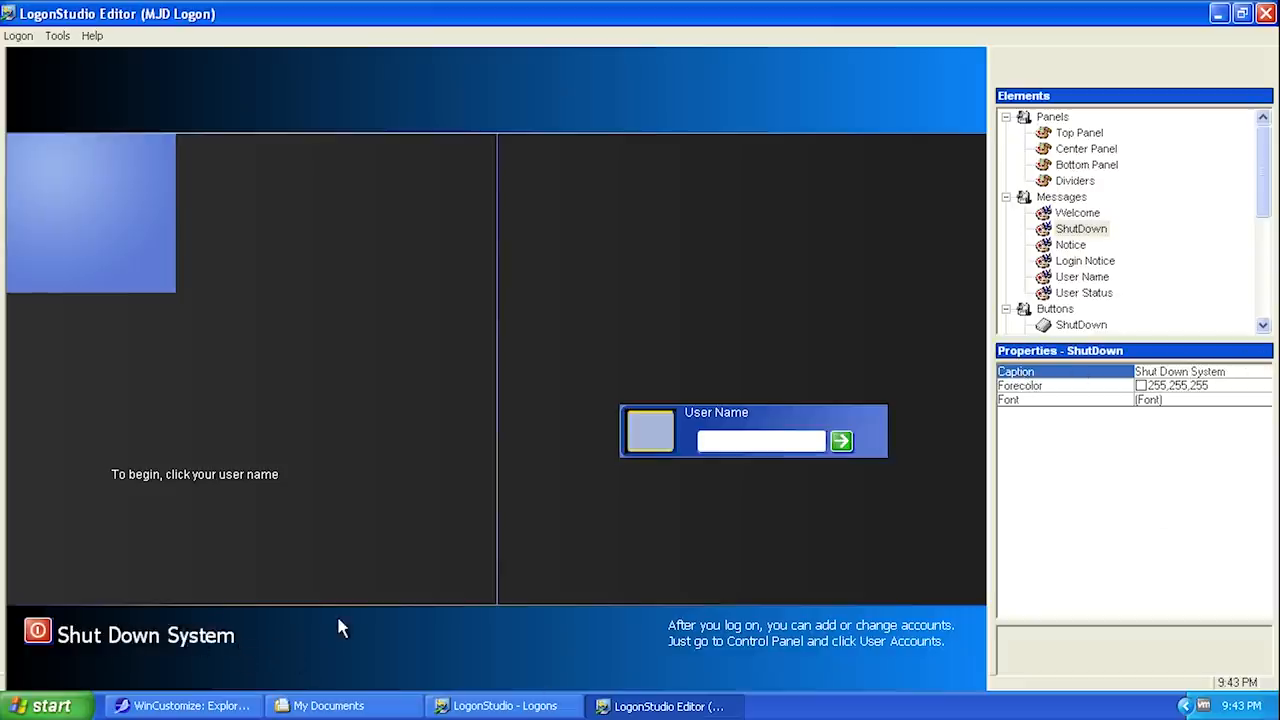
{"action": "left_click", "coordinate": [1070, 245]}
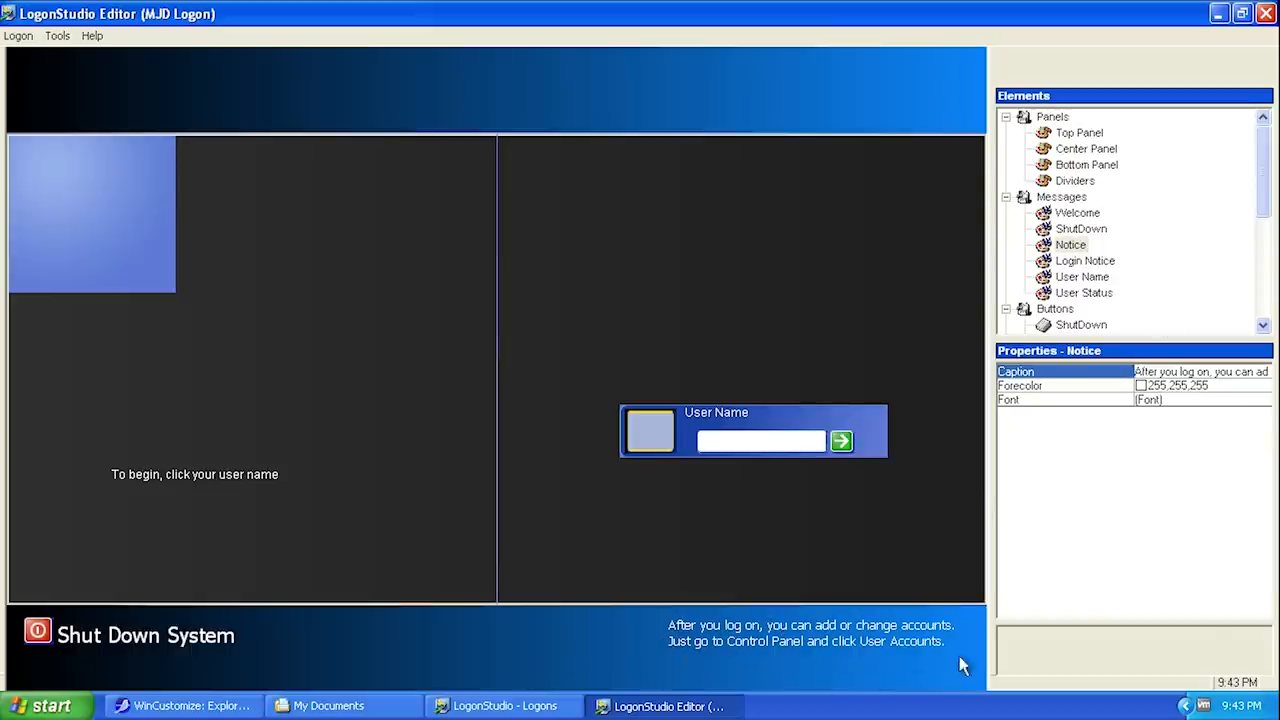
{"action": "mouse_move", "coordinate": [910, 641]}
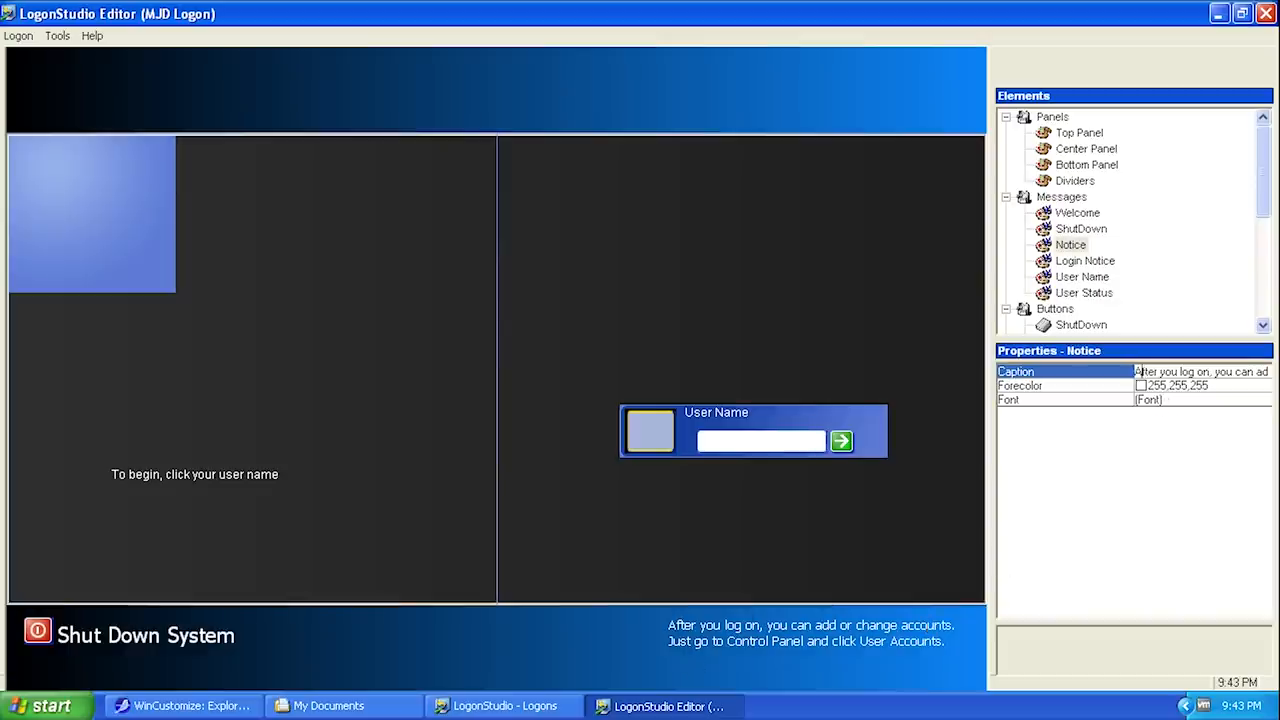
- Retype the Notice Caption as 'Thanks for watching this MJD Video!'
{"action": "left_click", "coordinate": [1200, 371]}
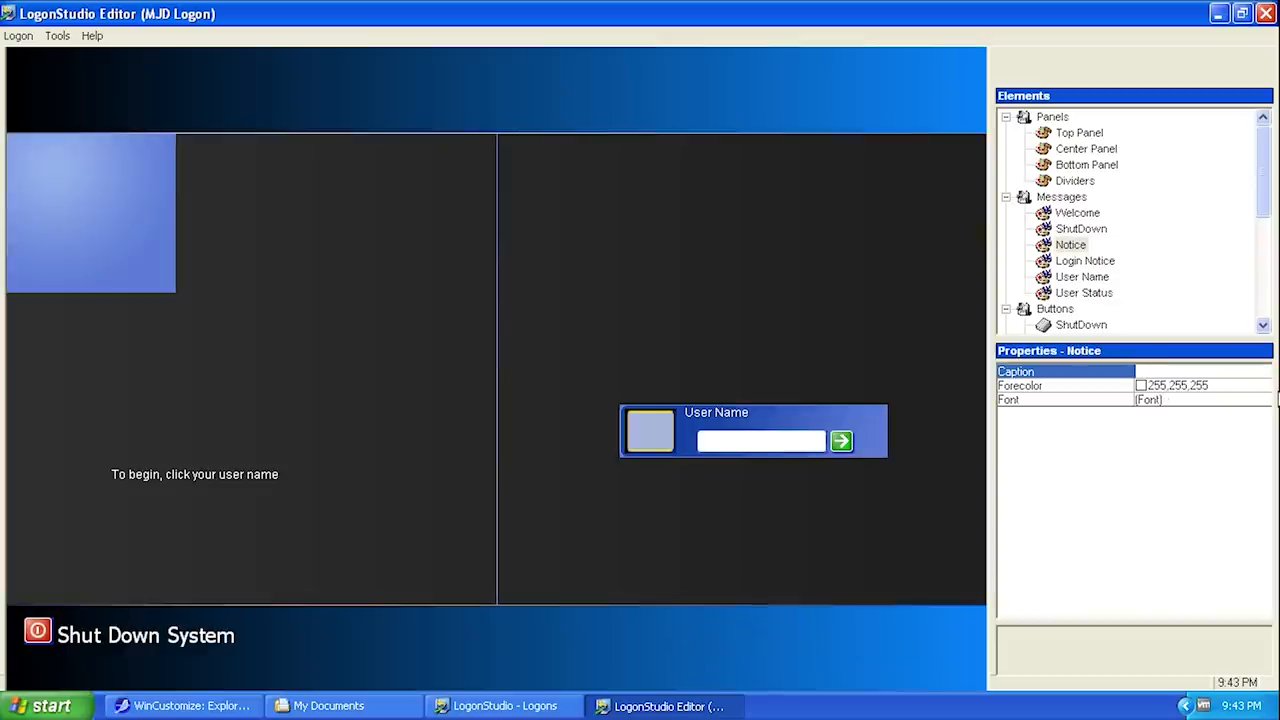
{"action": "type", "text": "Thanks for watching"}
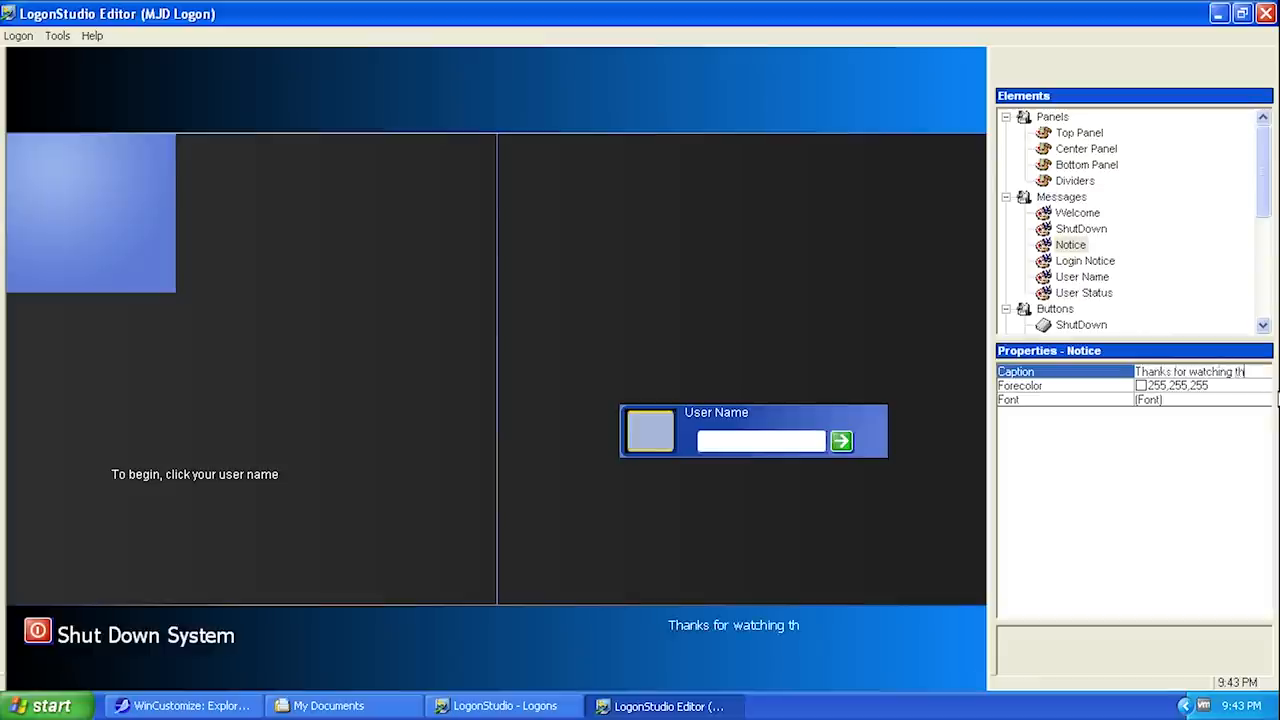
{"action": "type", "text": "this MJD Video!"}
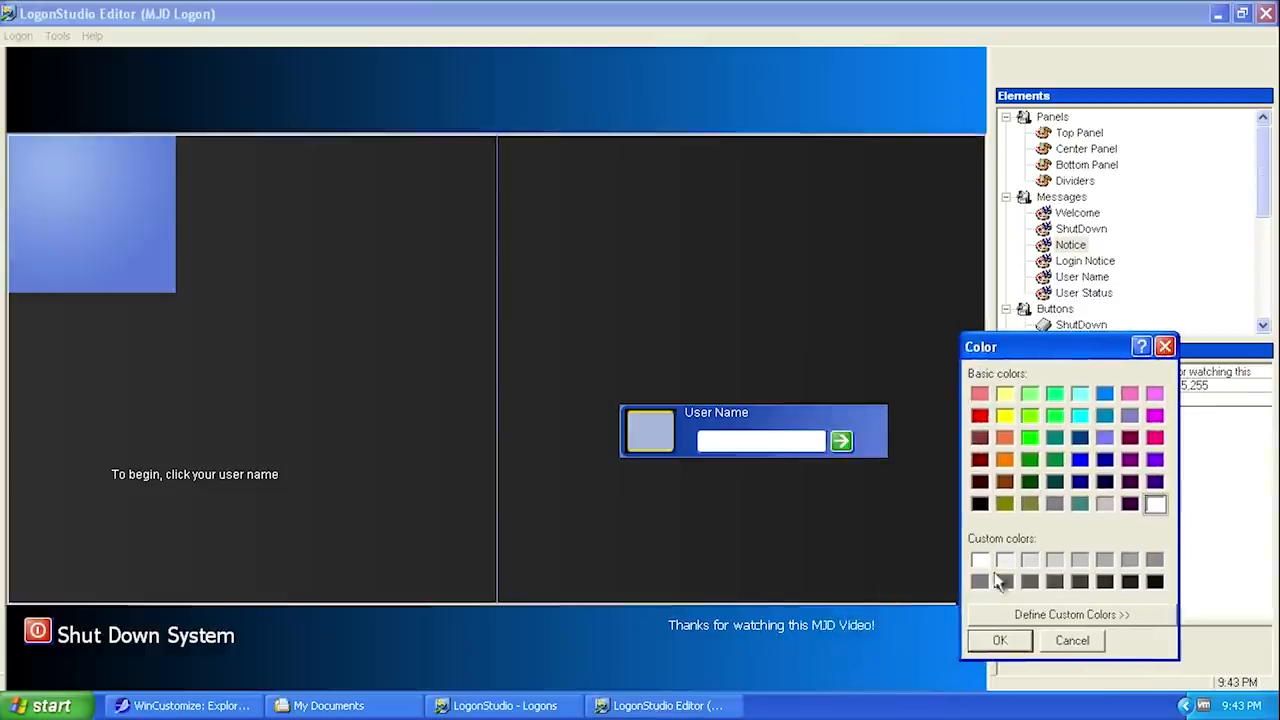
- Change the notice Forecolor to a lighter grey
{"action": "left_click", "coordinate": [999, 640]}
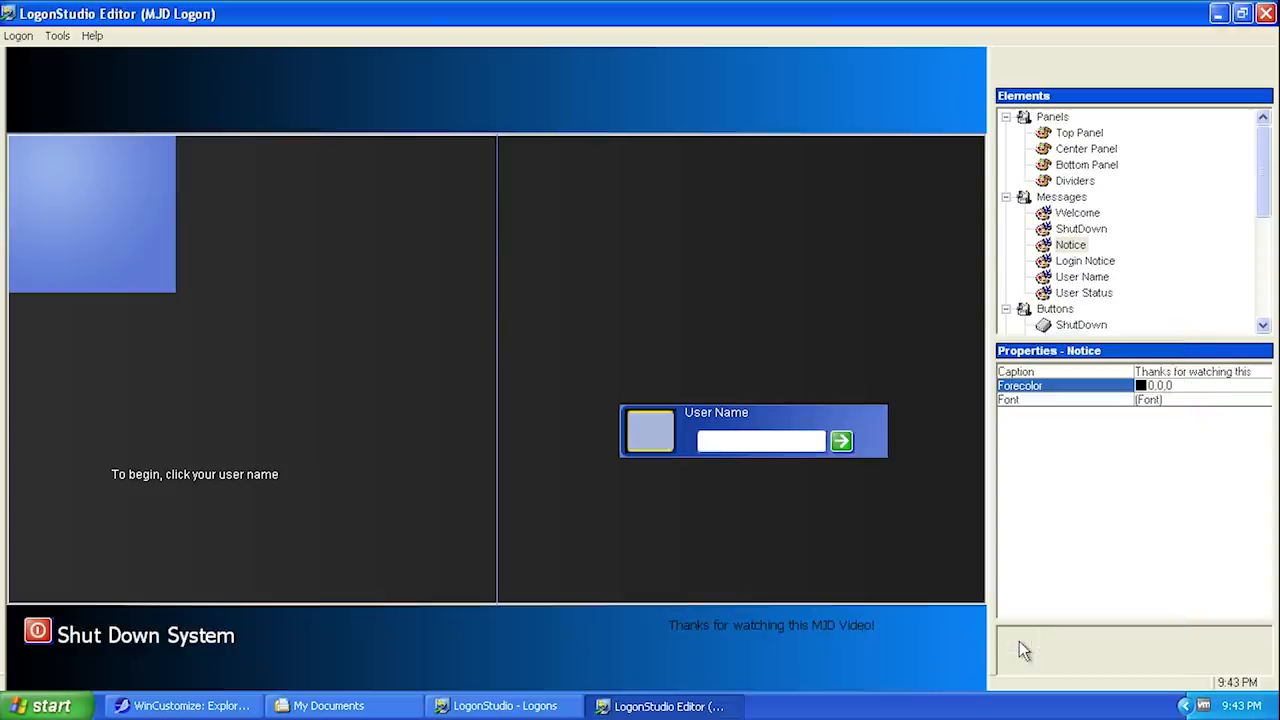
{"action": "left_click", "coordinate": [1160, 385]}
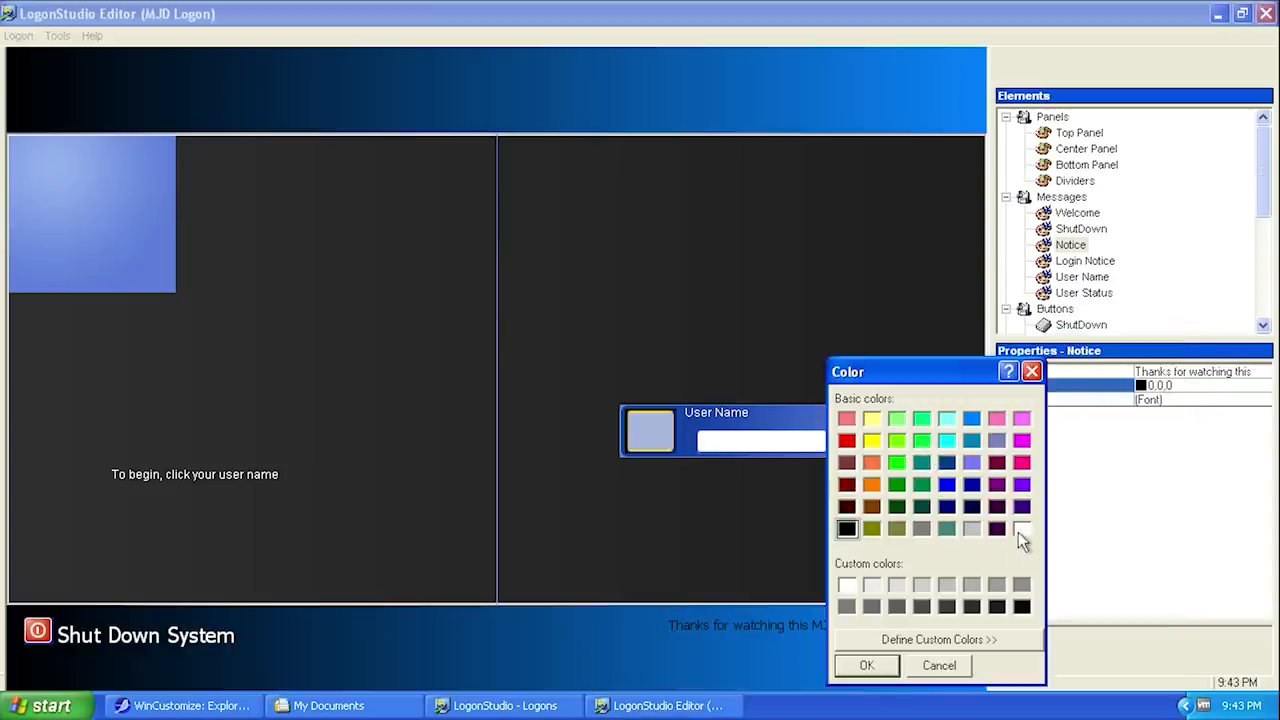
{"action": "left_click", "coordinate": [1021, 528]}
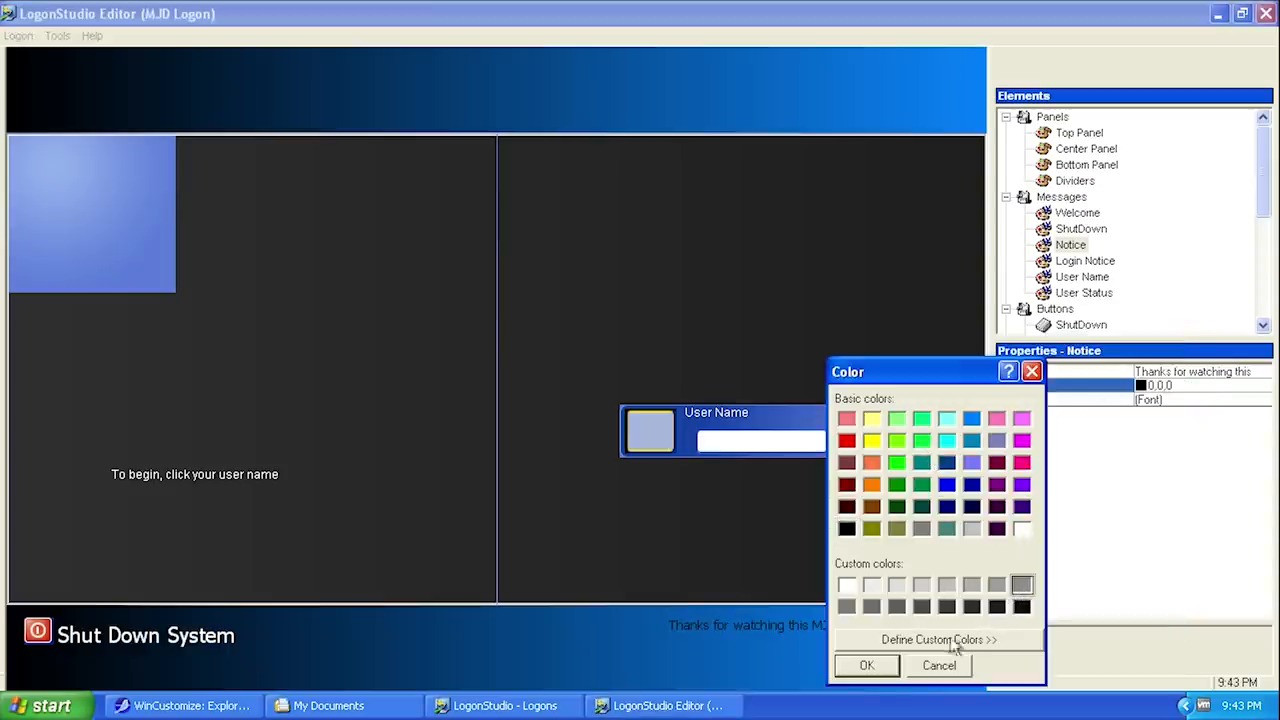
{"action": "left_click", "coordinate": [866, 665]}
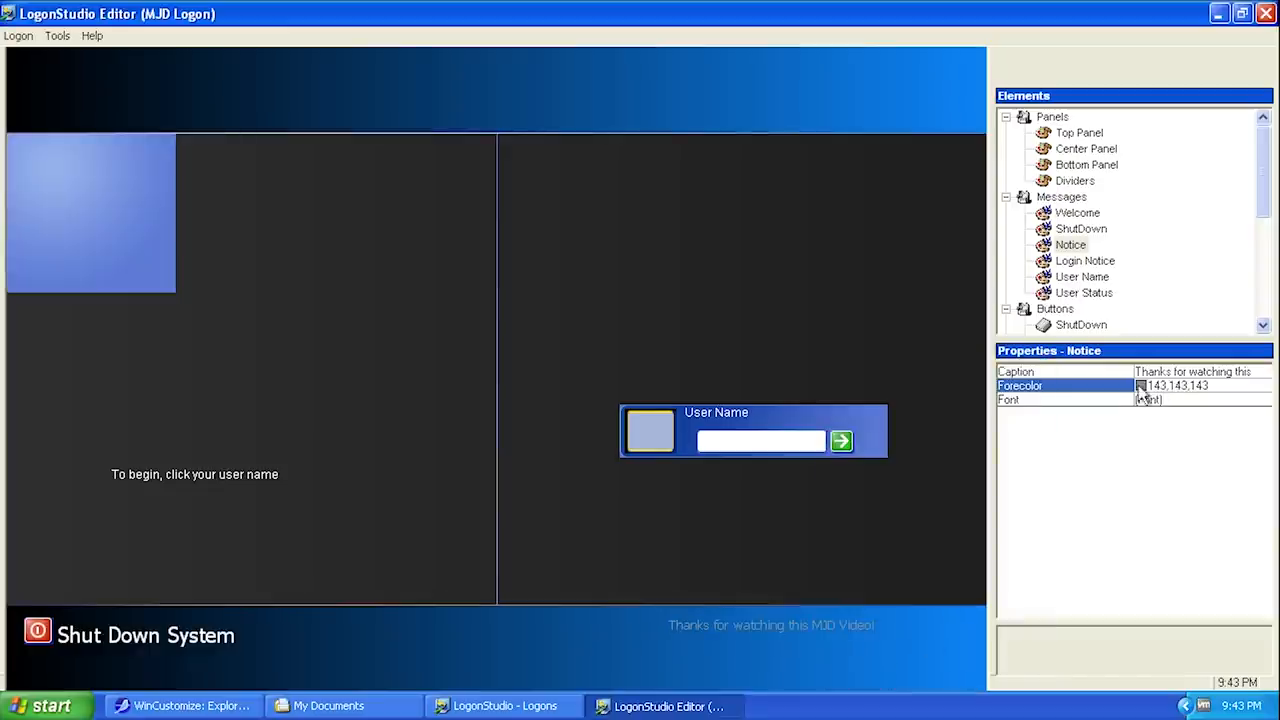
{"action": "left_click", "coordinate": [1140, 385]}
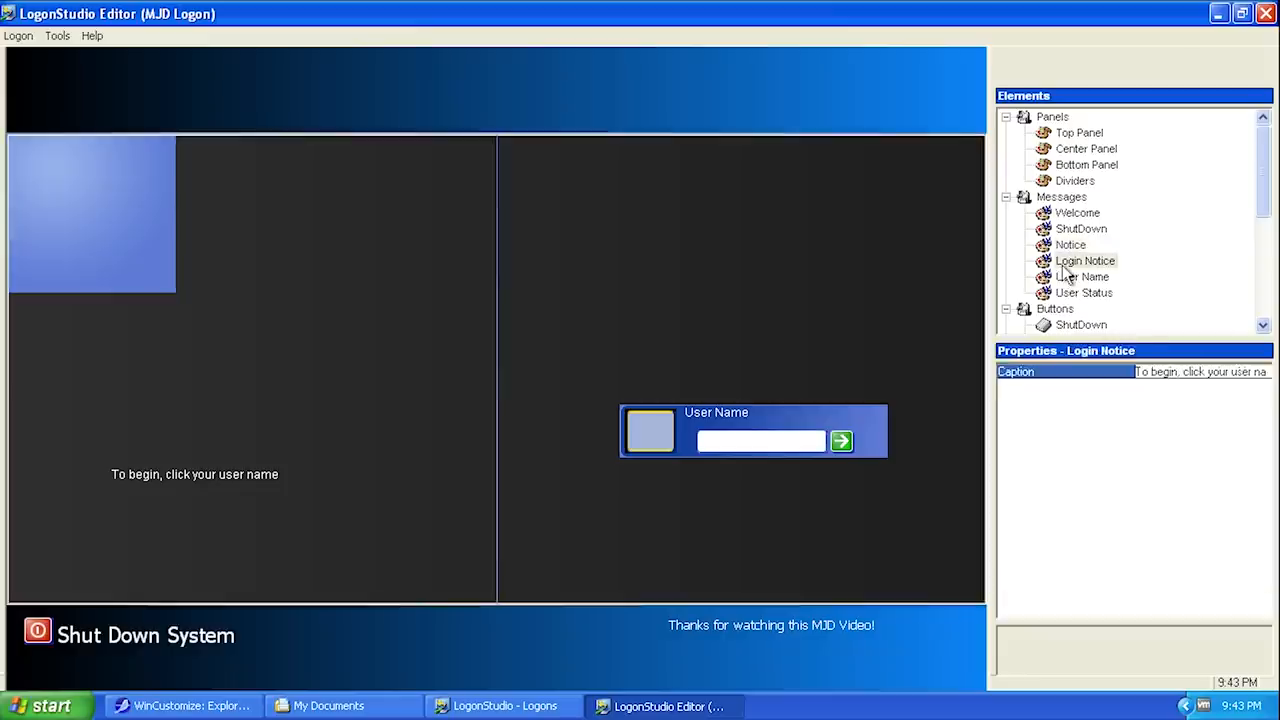
{"action": "mouse_move", "coordinate": [150, 474]}
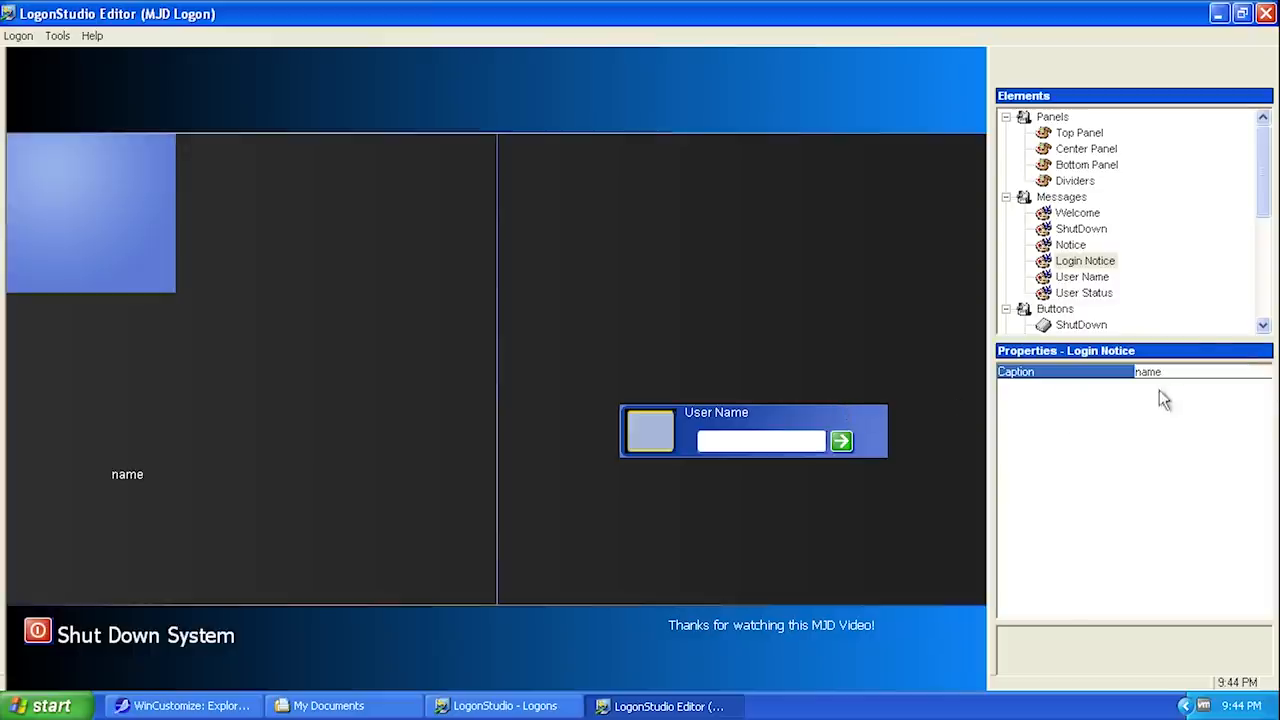
- Review the User Name message and ShutDown button entries in Elements
{"action": "left_click", "coordinate": [1082, 276]}
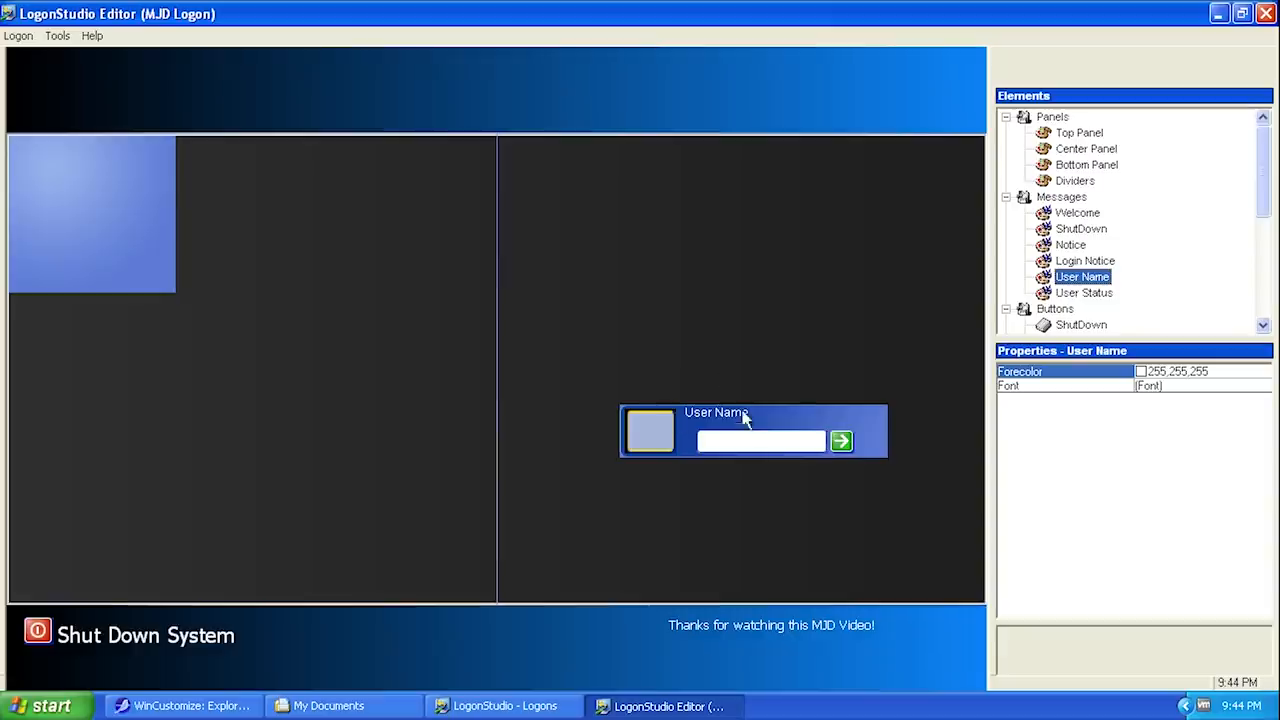
{"action": "mouse_move", "coordinate": [1140, 380]}
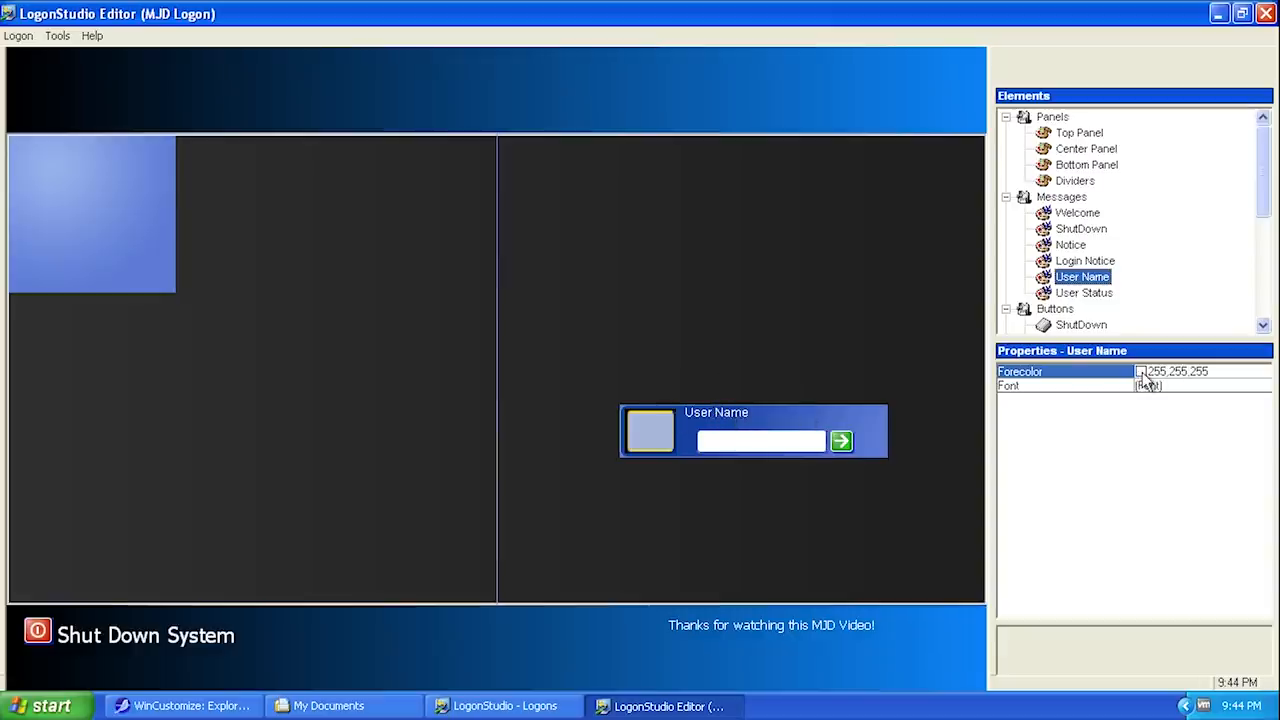
{"action": "left_click", "coordinate": [1084, 292]}
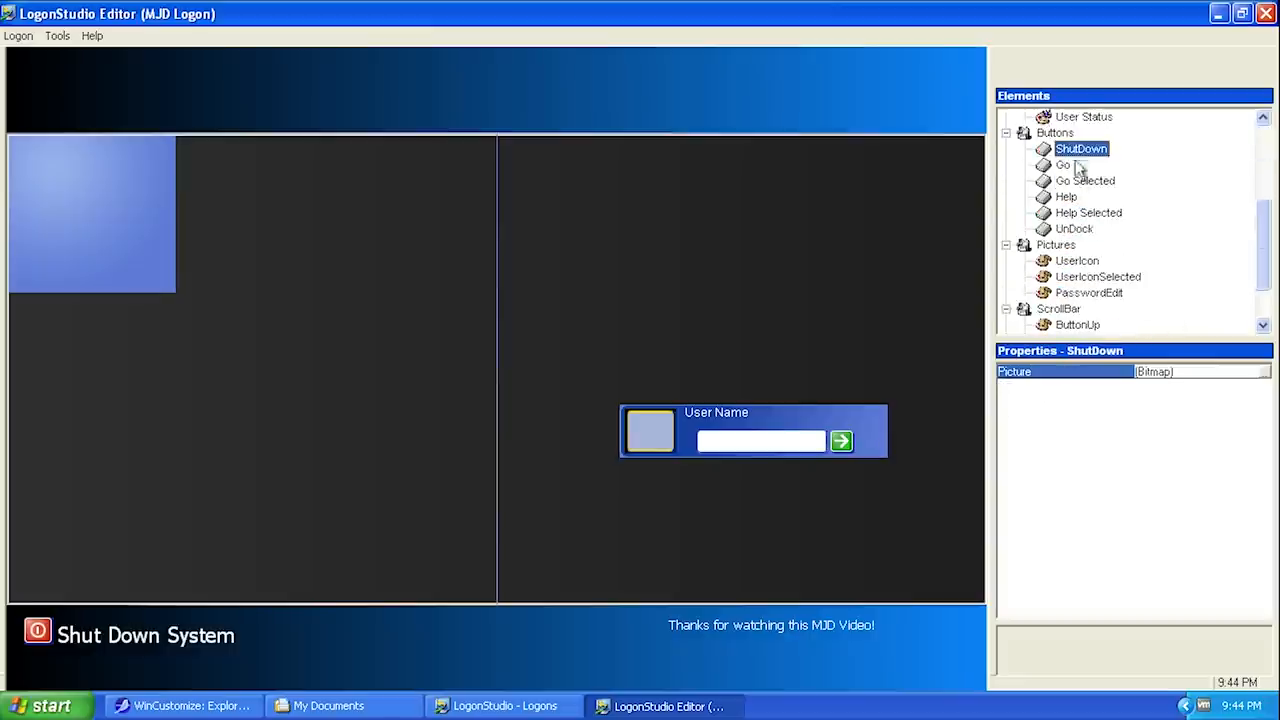
- Check the Go, Go Selected and UnDock buttons, then open the ShutDown button's Picture editor
{"action": "left_click", "coordinate": [1063, 165]}
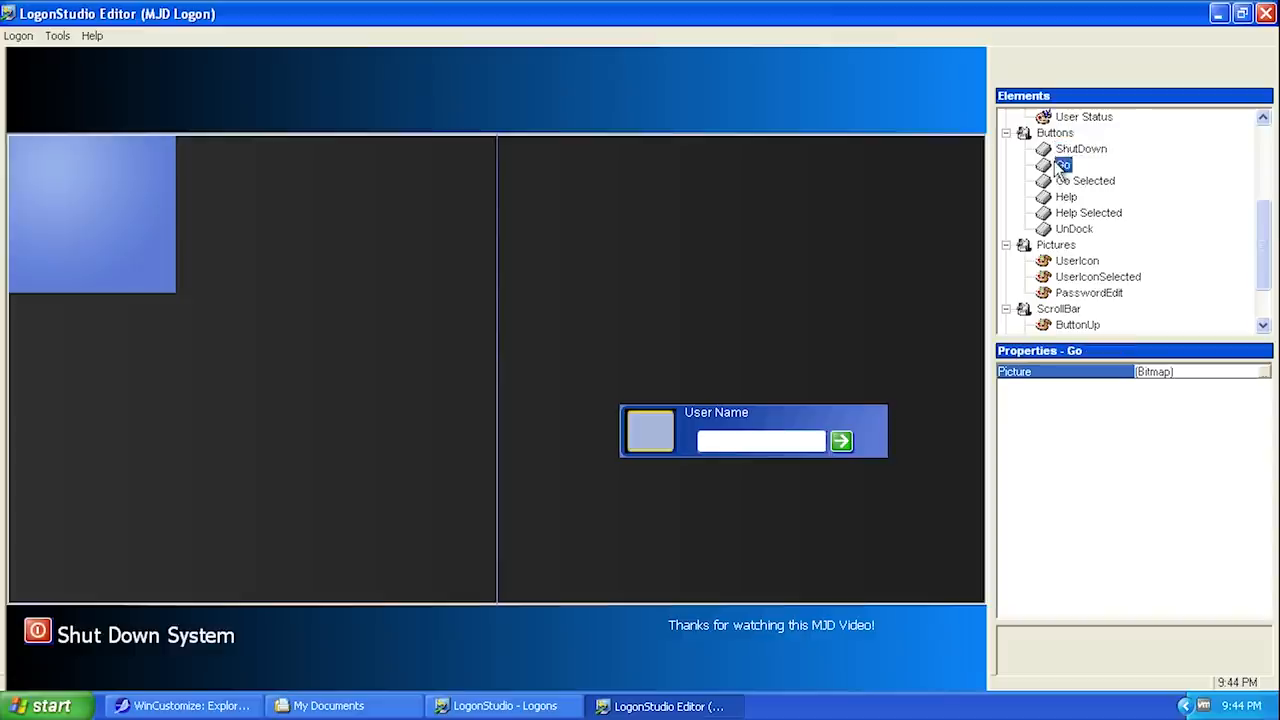
{"action": "left_click", "coordinate": [1085, 180]}
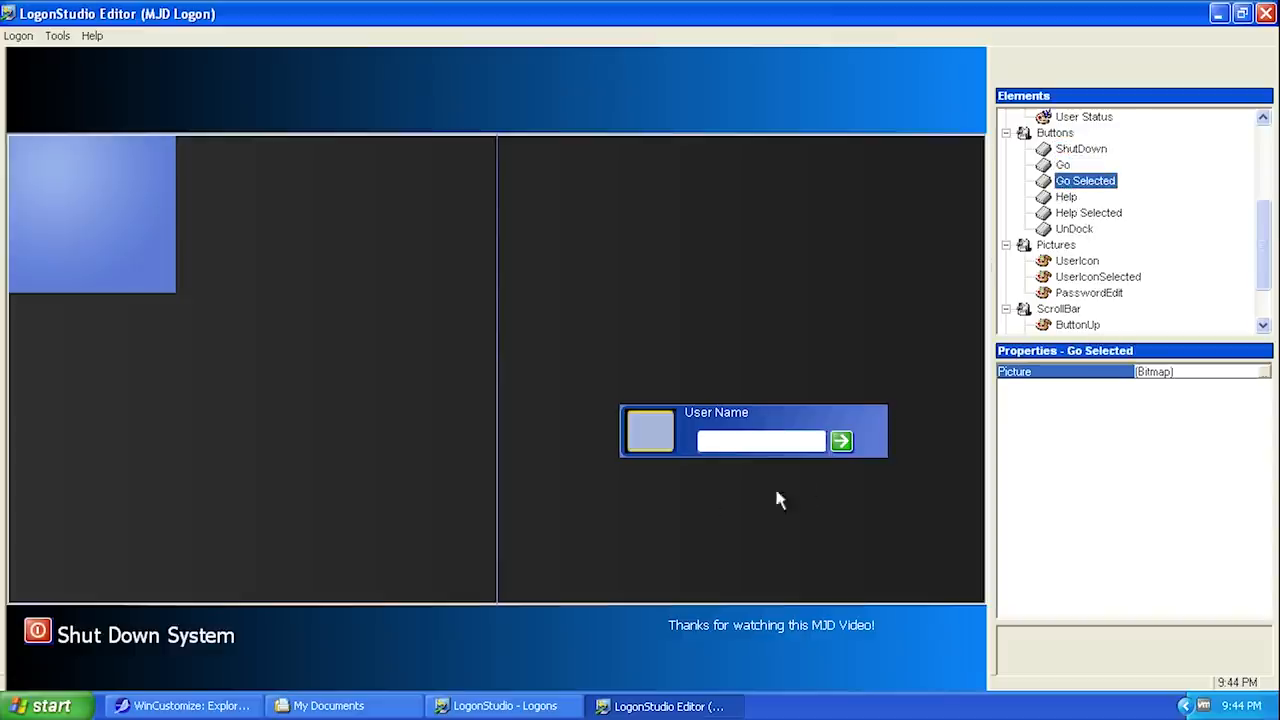
{"action": "left_click", "coordinate": [1066, 196]}
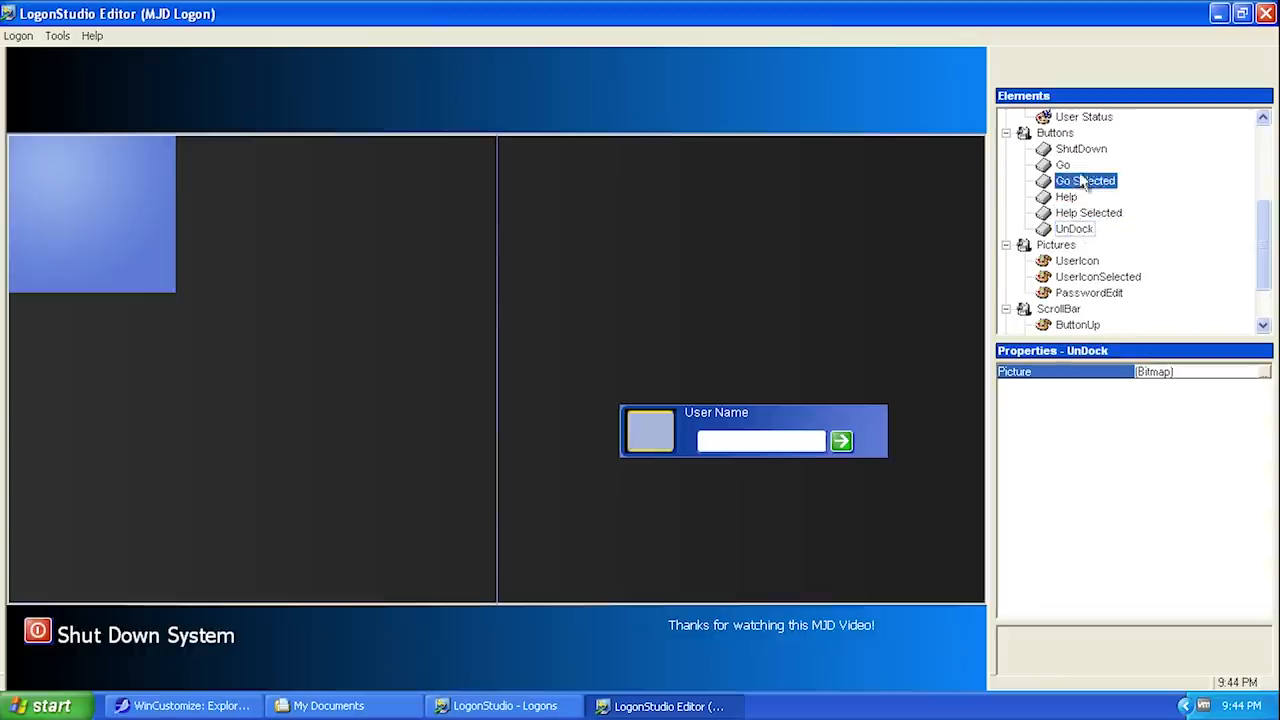
{"action": "left_click", "coordinate": [1081, 148]}
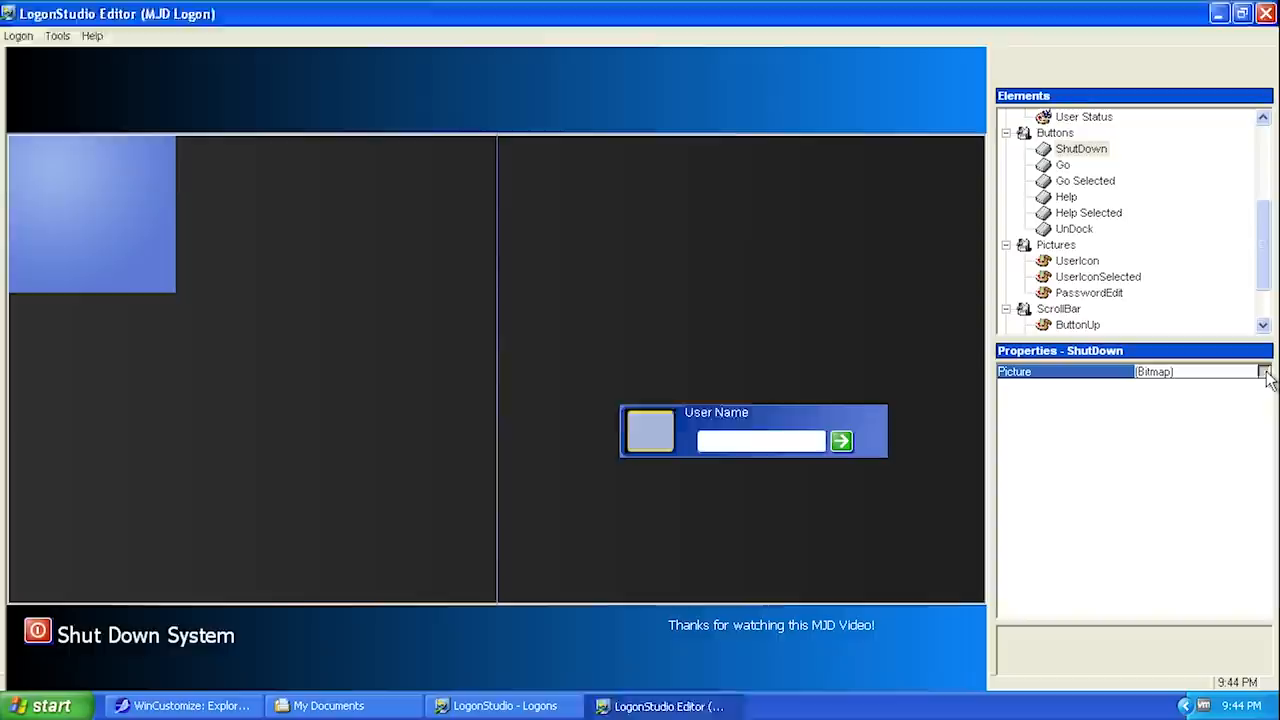
{"action": "left_click", "coordinate": [1265, 371]}
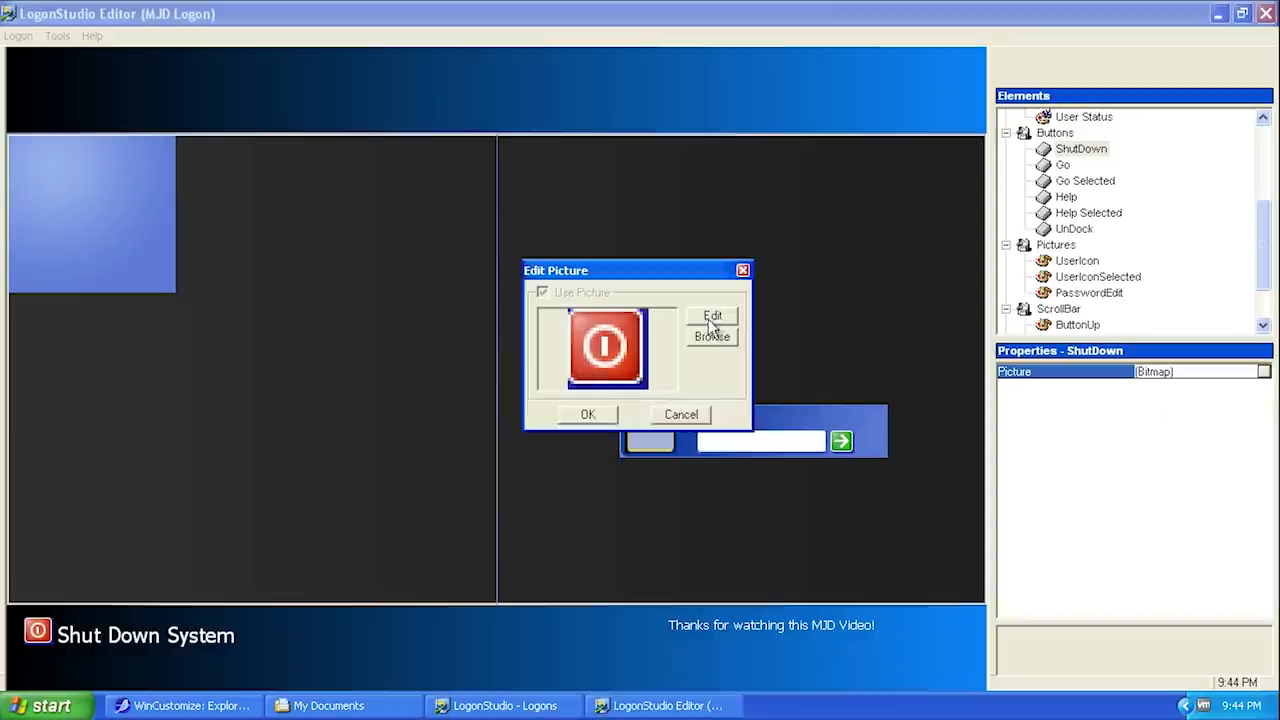
- Draw a green 'Hi' image over the power icon in Paint, then close Paint
{"action": "left_click", "coordinate": [712, 315]}
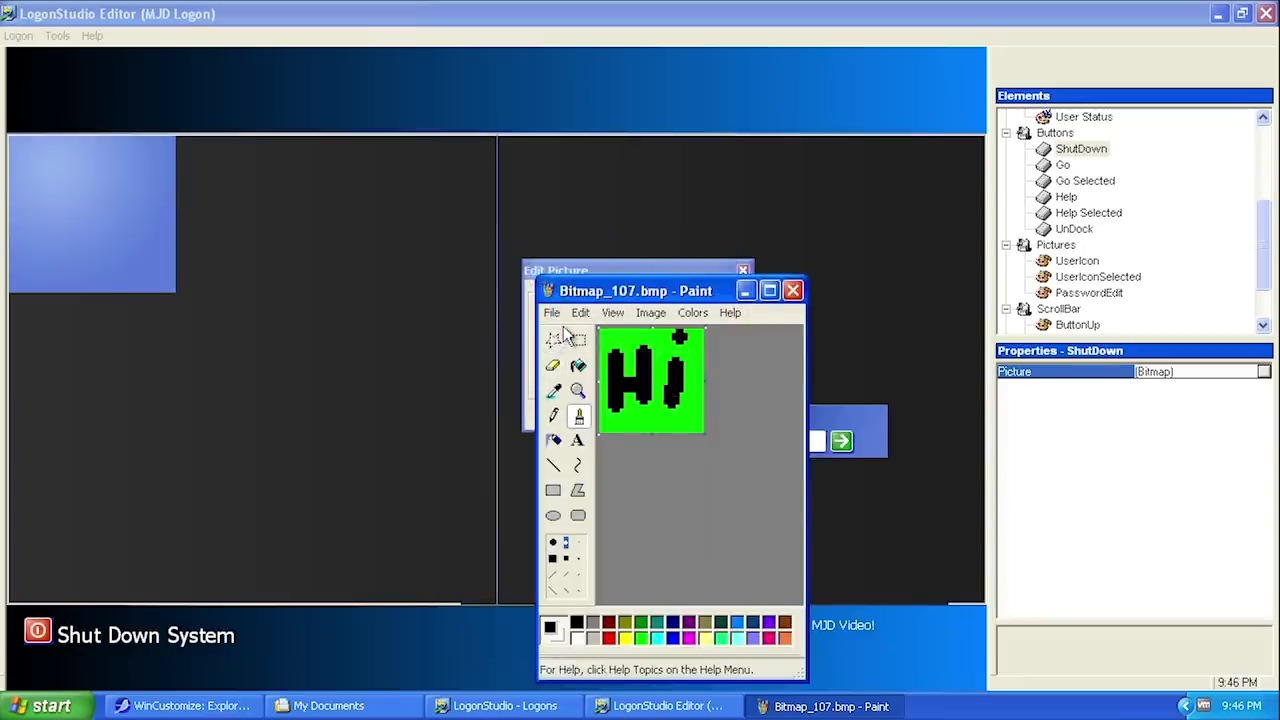
{"action": "left_click", "coordinate": [793, 290]}
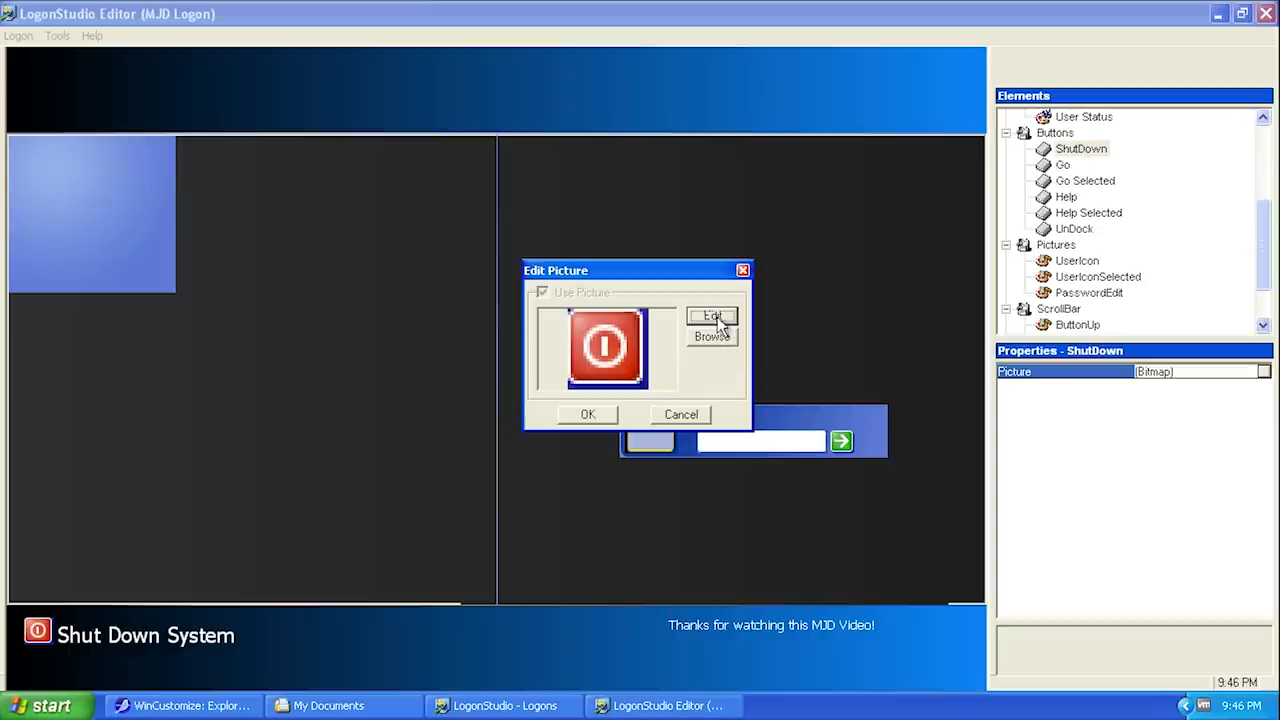
{"action": "mouse_move", "coordinate": [785, 305]}
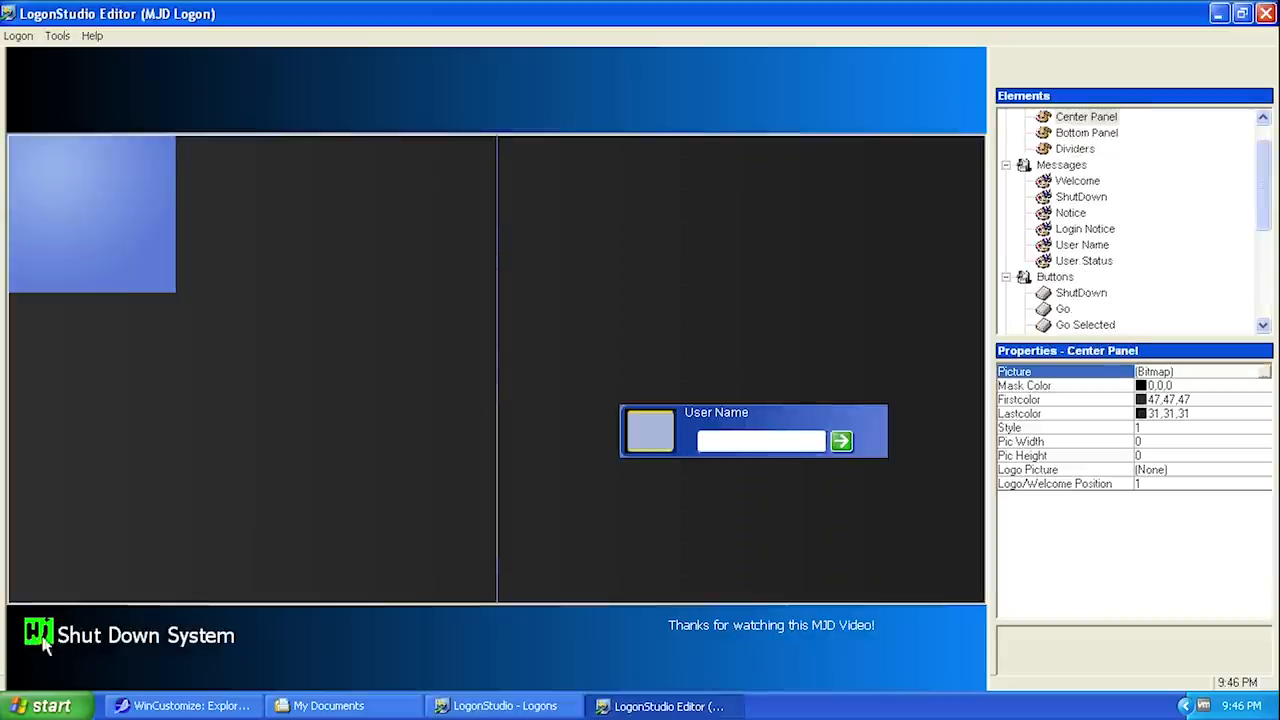
{"action": "mouse_move", "coordinate": [315, 640]}
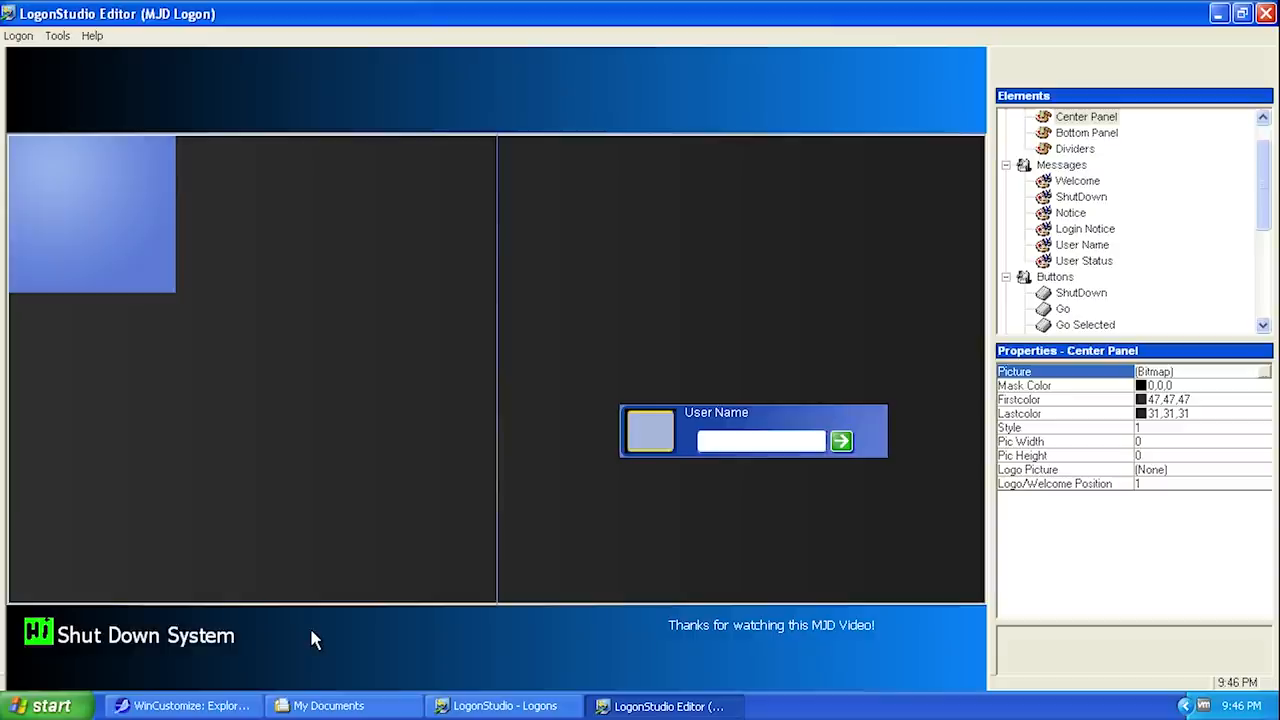
{"action": "scroll", "scroll_direction": "down", "scroll_amount": 3}
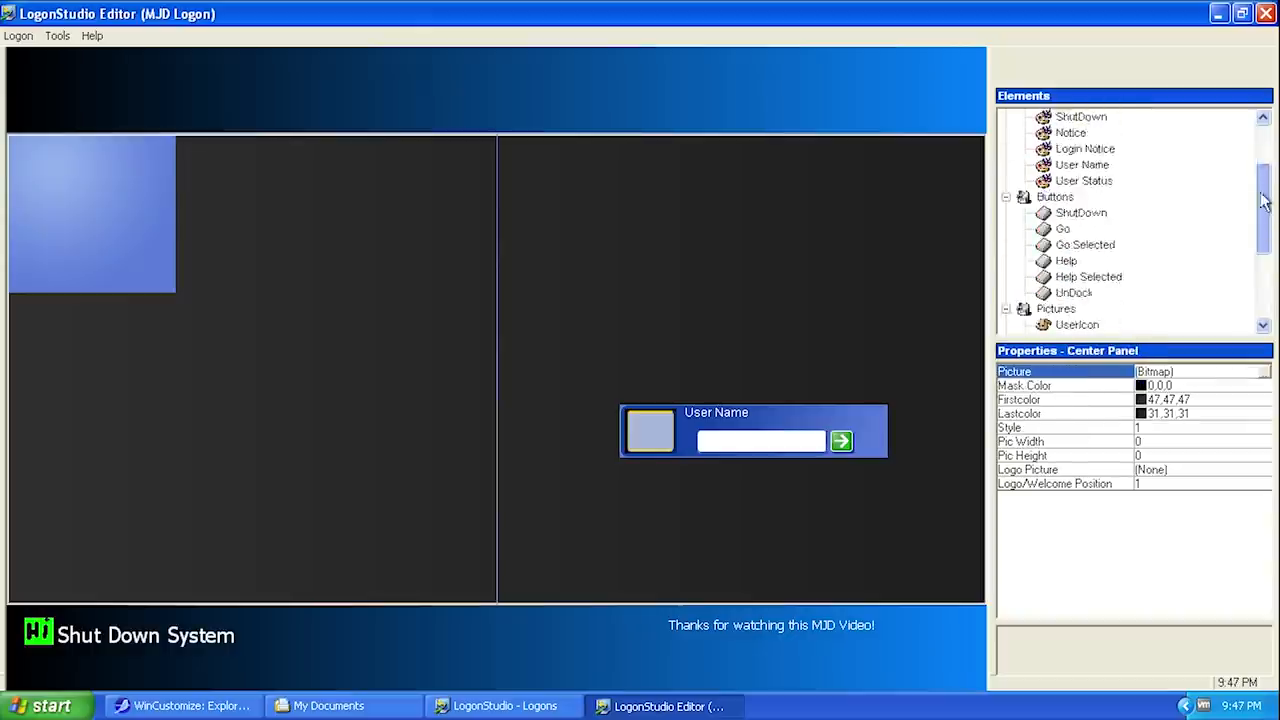
{"action": "scroll", "scroll_direction": "up", "scroll_amount": 3}
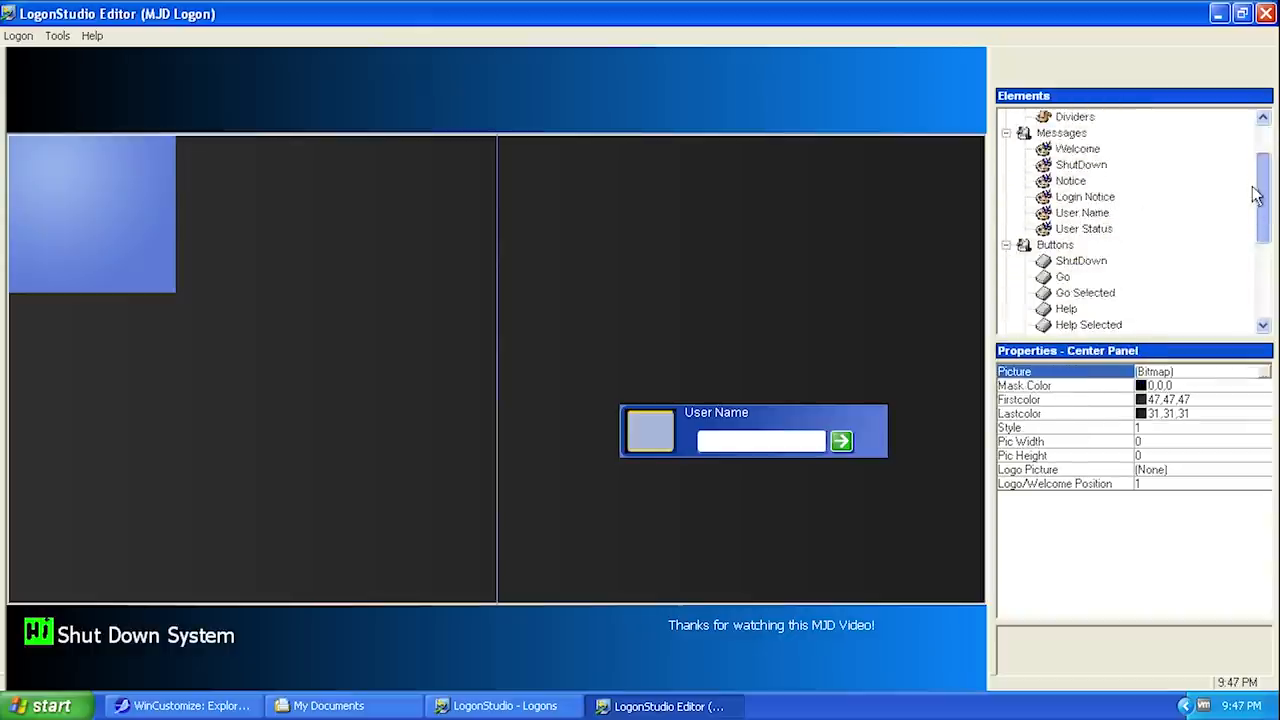
{"action": "scroll", "scroll_direction": "down", "scroll_amount": 3}
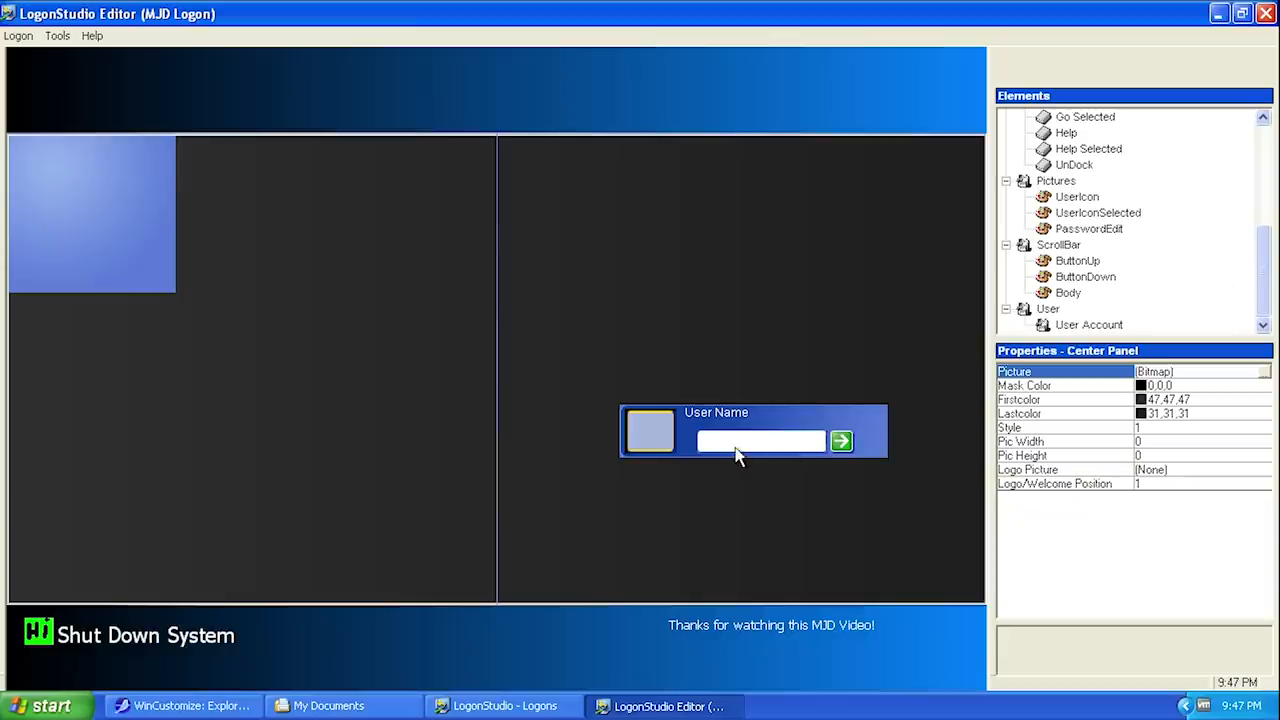
{"action": "mouse_move", "coordinate": [740, 580]}
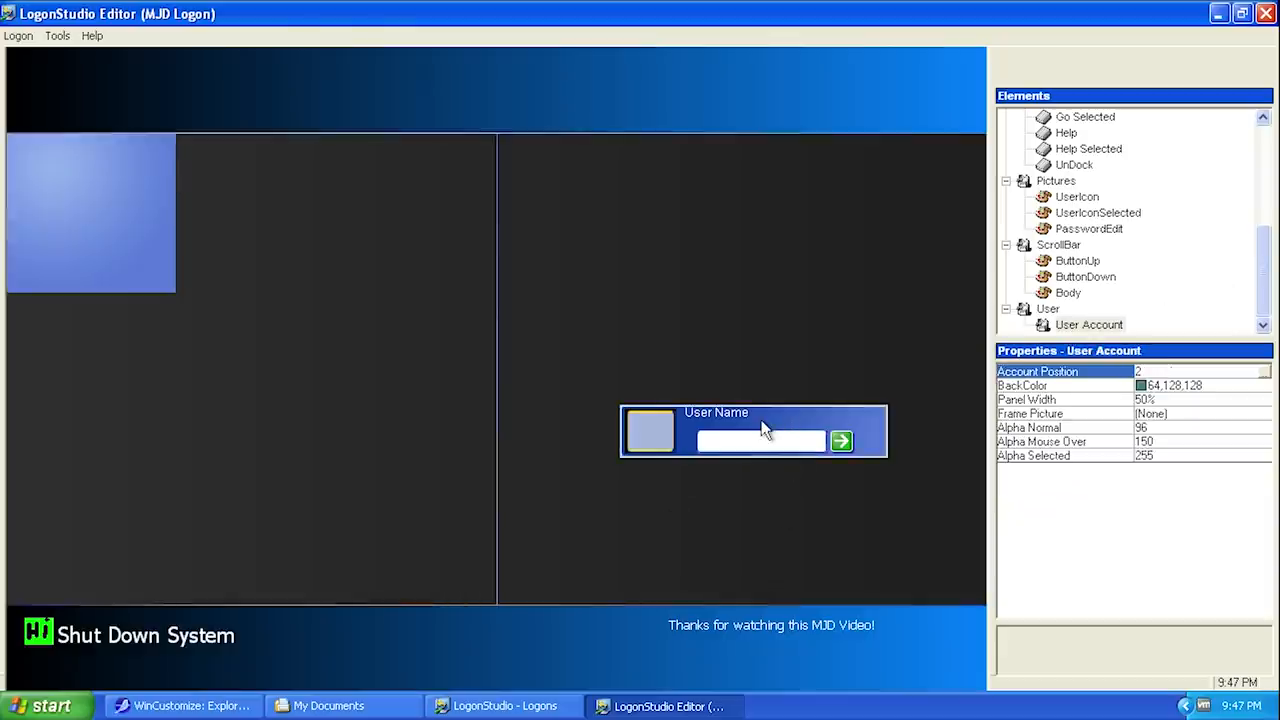
{"action": "mouse_move", "coordinate": [785, 418]}
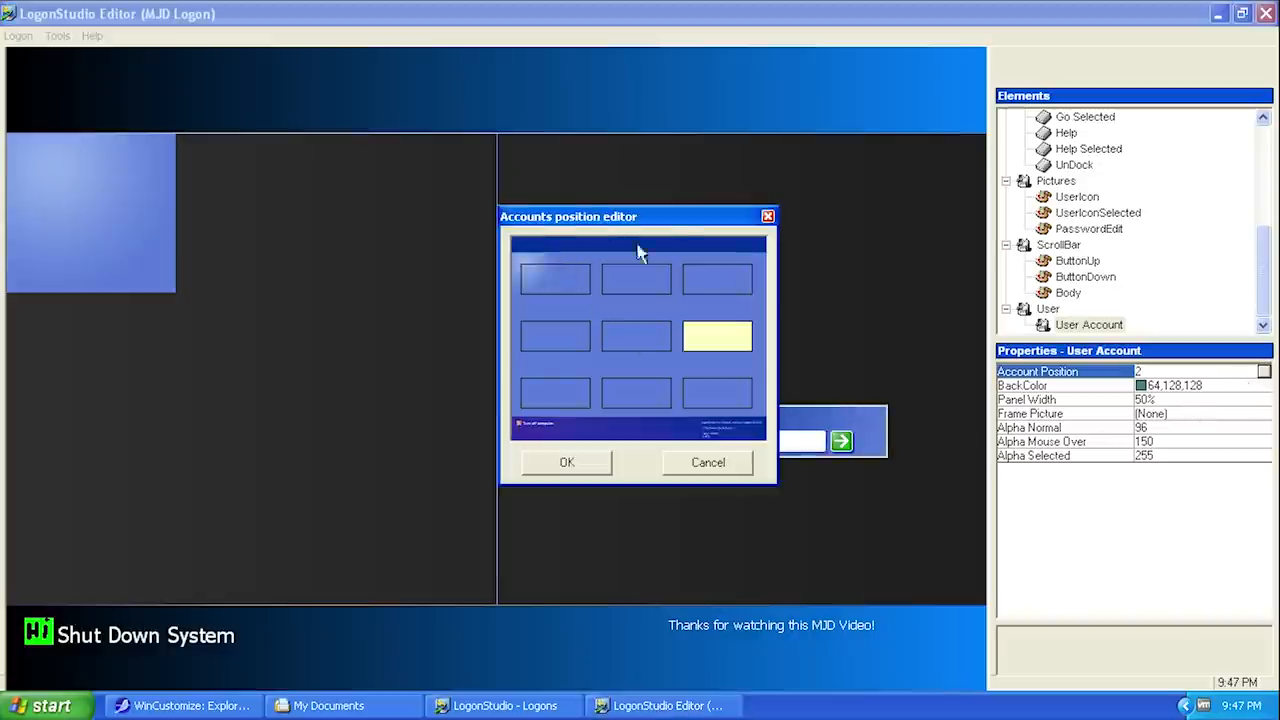
- Set the User Account position to the top-left cell and confirm with OK
{"action": "left_click_drag", "start_coordinate": [568, 216], "coordinate": [803, 356]}
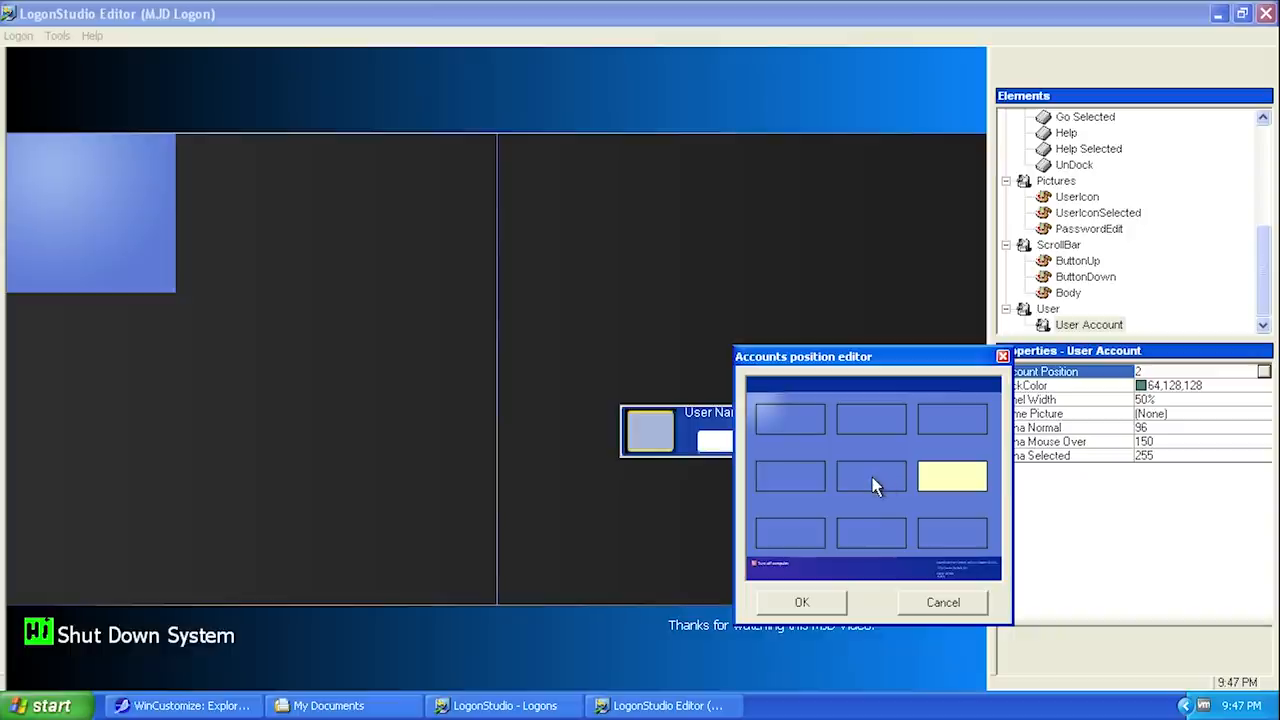
{"action": "mouse_move", "coordinate": [793, 503]}
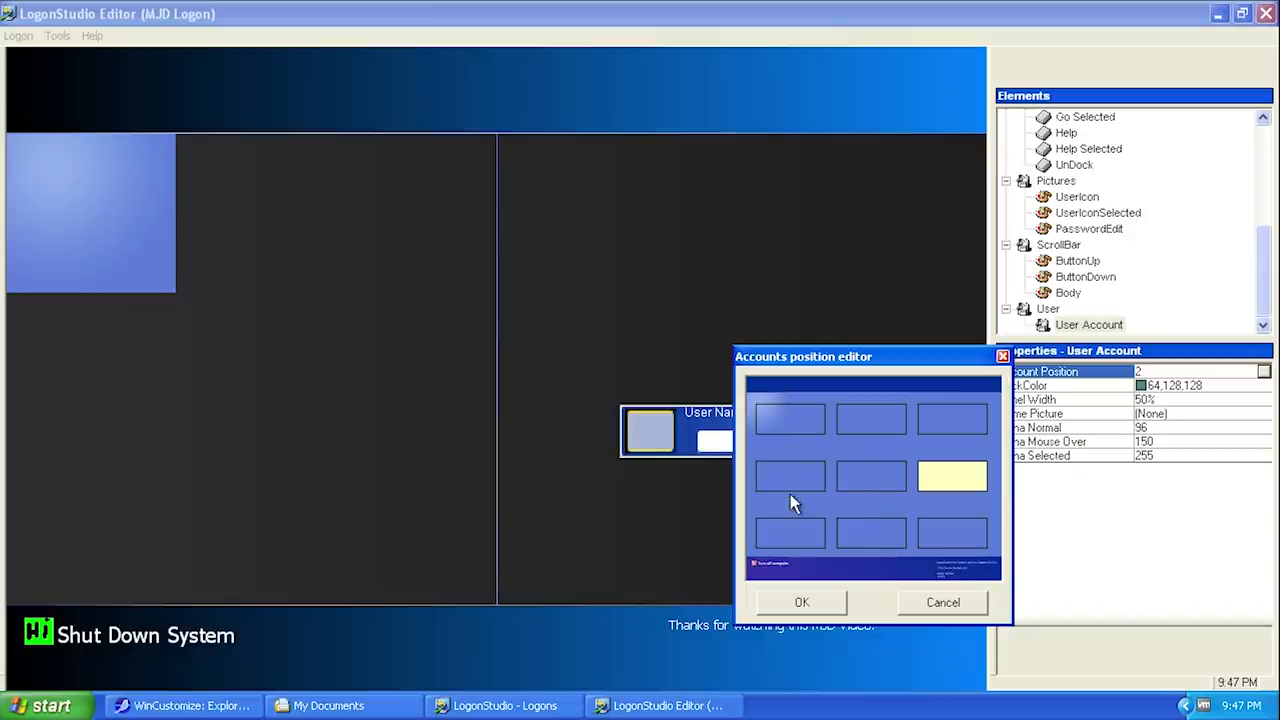
{"action": "left_click", "coordinate": [790, 418]}
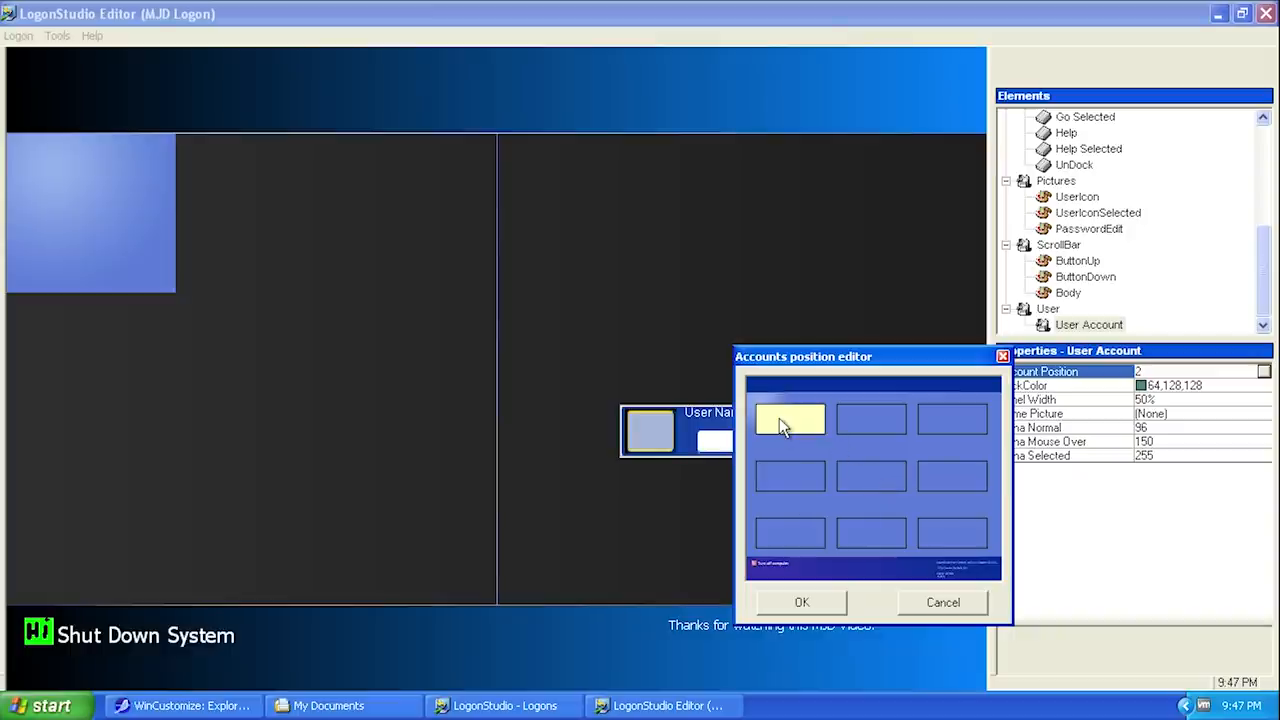
{"action": "left_click", "coordinate": [801, 602]}
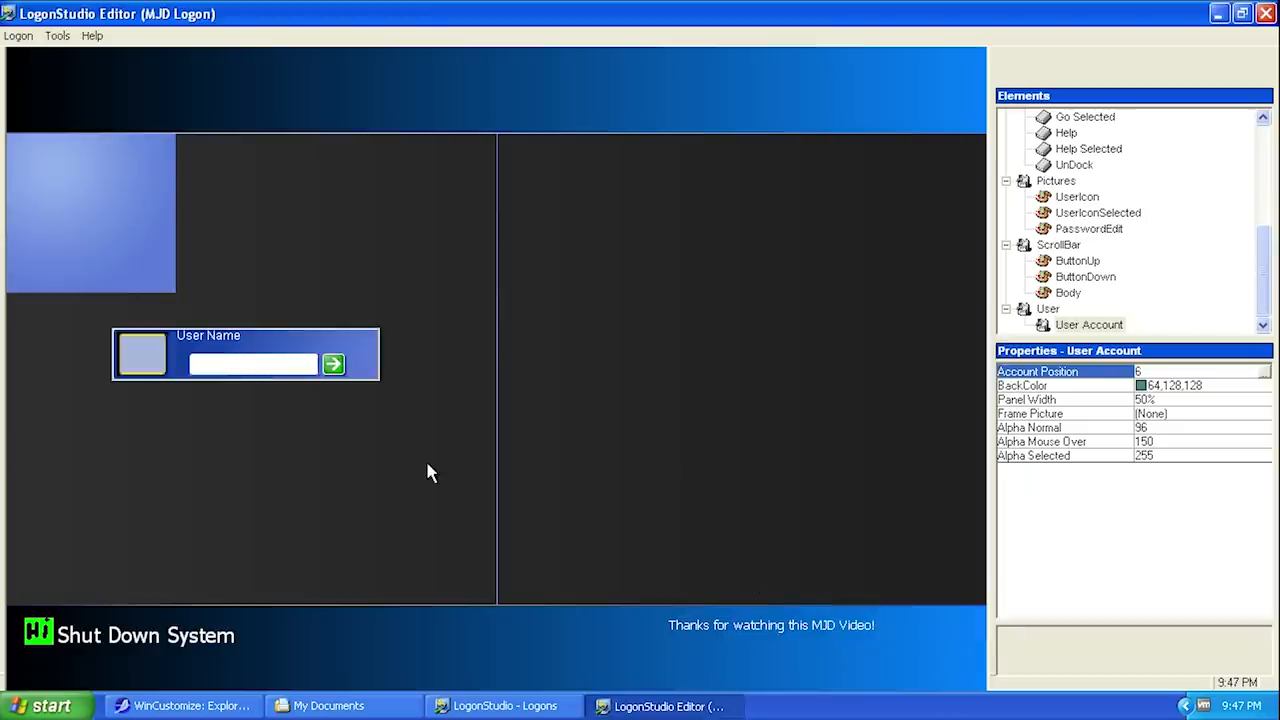
{"action": "mouse_move", "coordinate": [625, 363]}
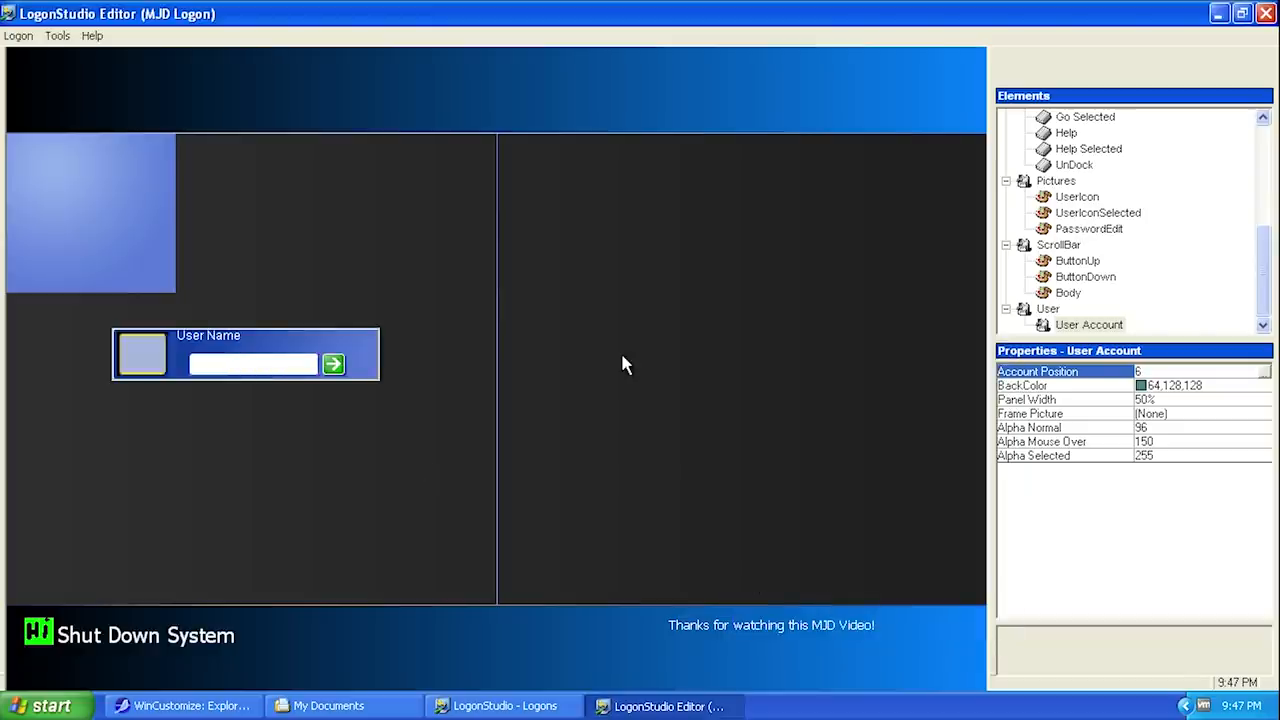
{"action": "mouse_move", "coordinate": [208, 313]}
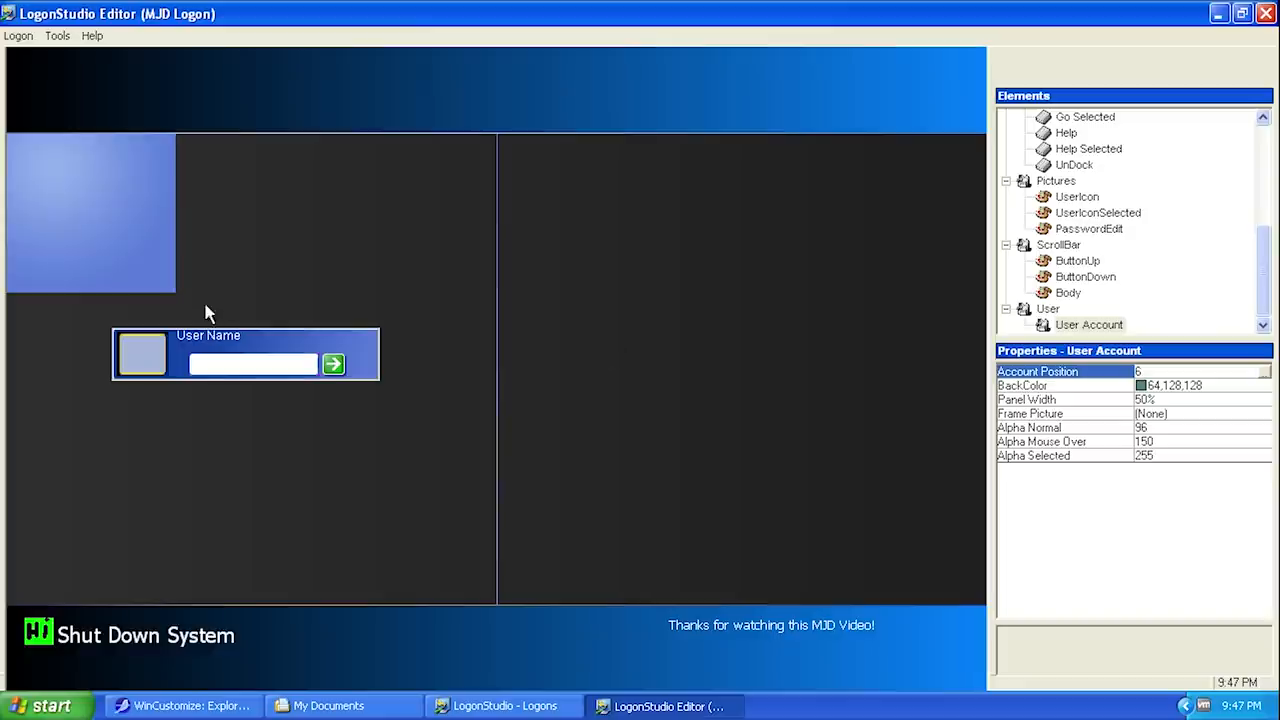
{"action": "mouse_move", "coordinate": [1255, 381]}
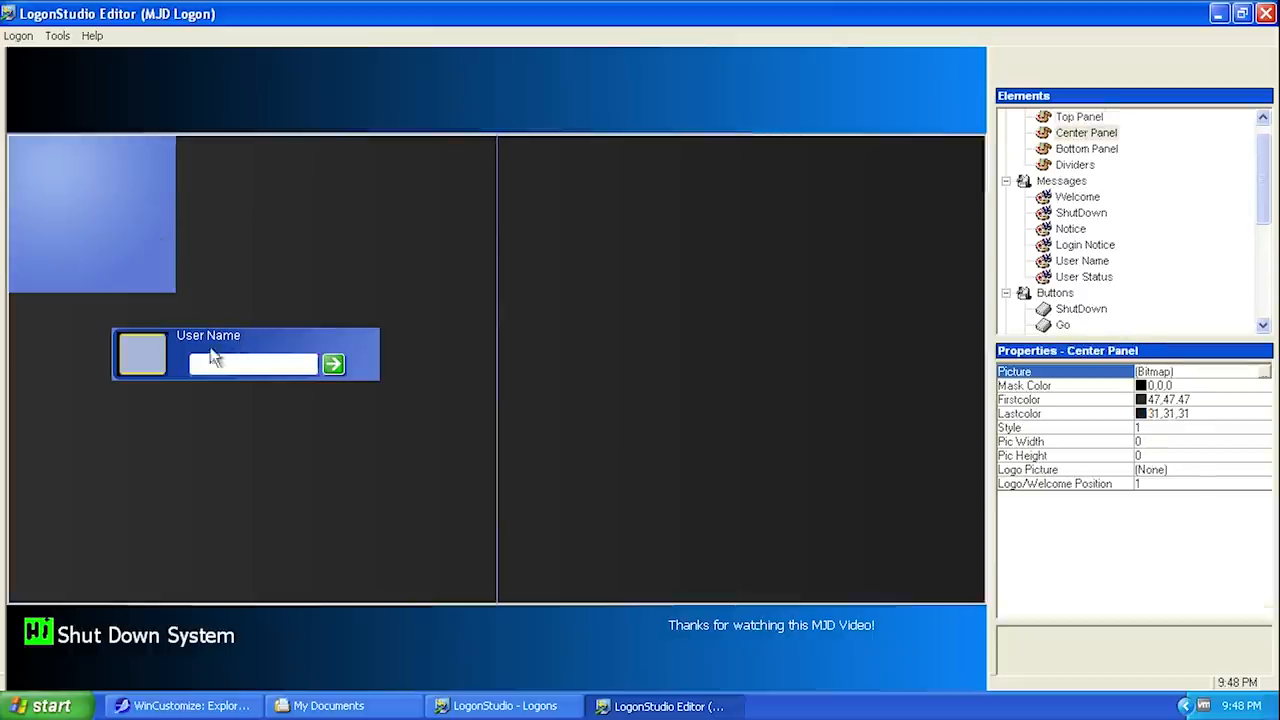
{"action": "left_click", "coordinate": [1079, 116]}
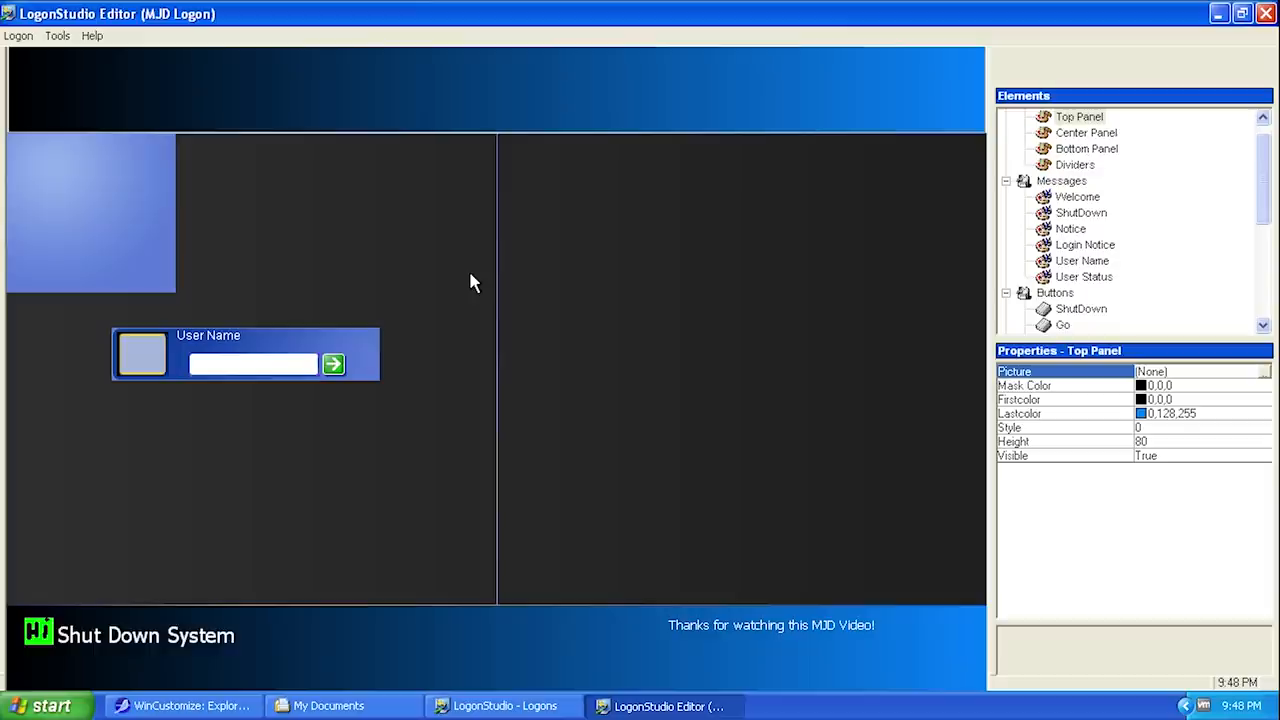
{"action": "mouse_move", "coordinate": [651, 243]}
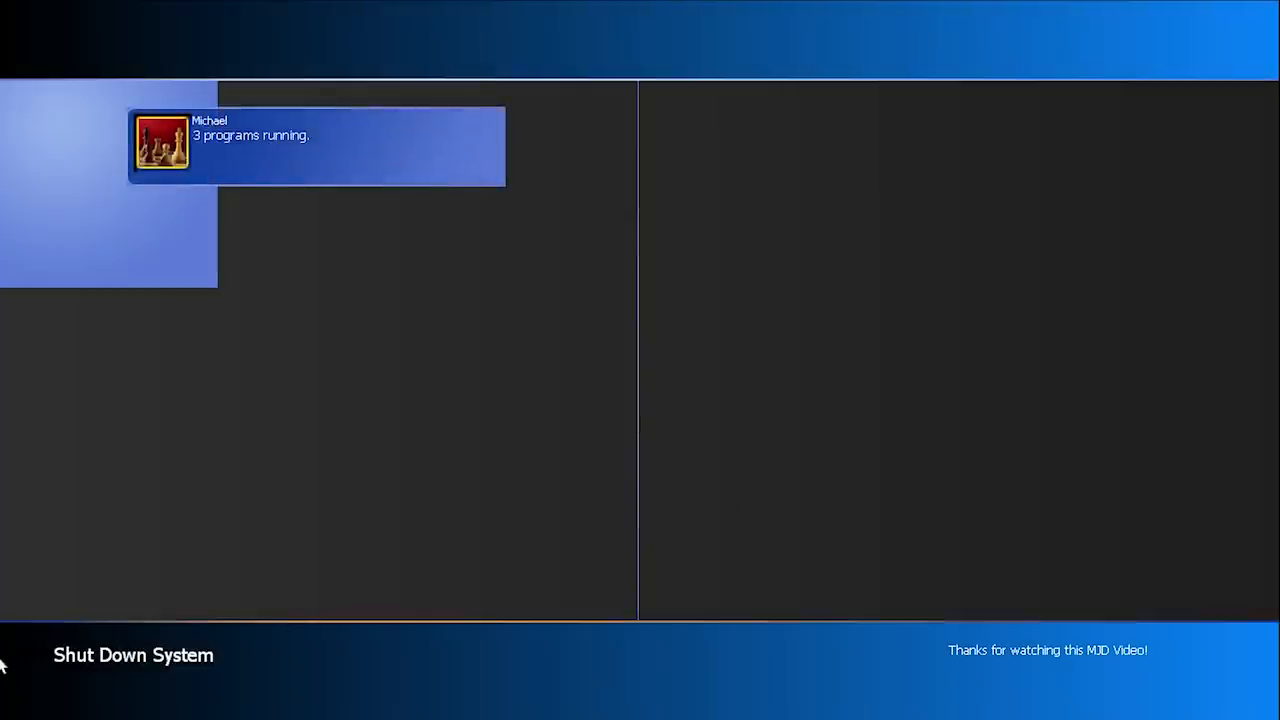
{"action": "mouse_move", "coordinate": [120, 236]}
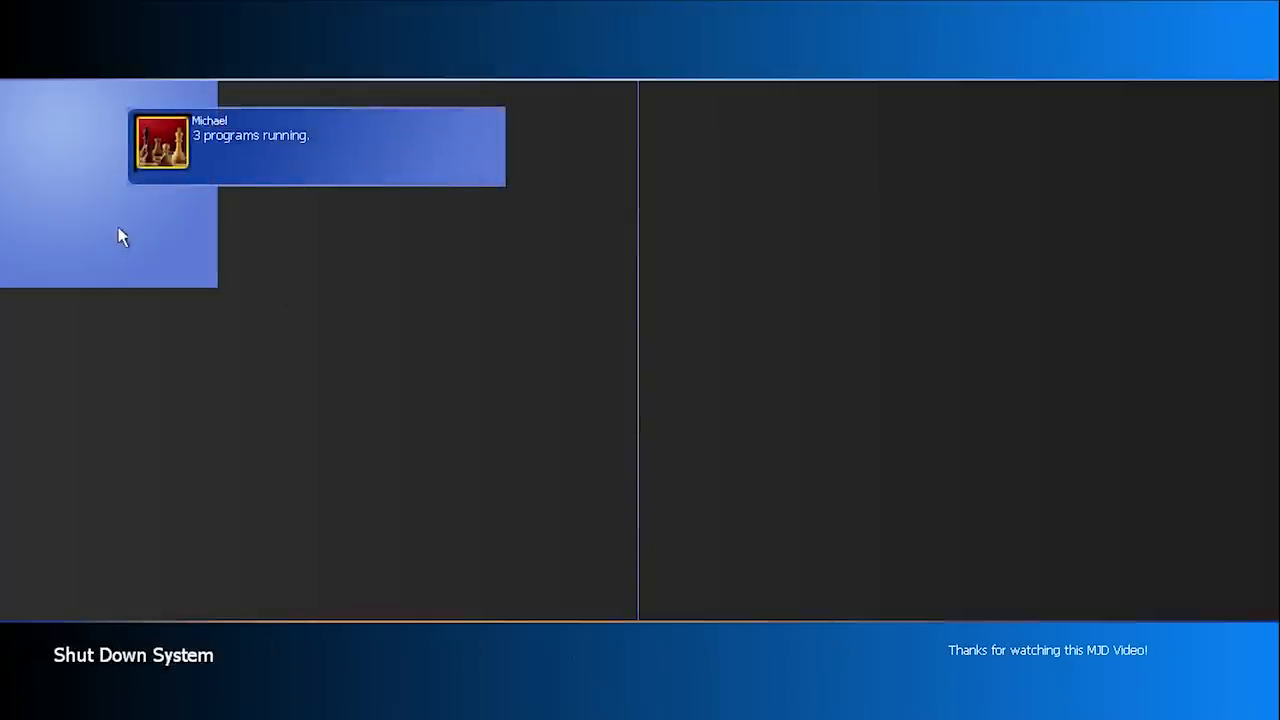
{"action": "mouse_move", "coordinate": [175, 95]}
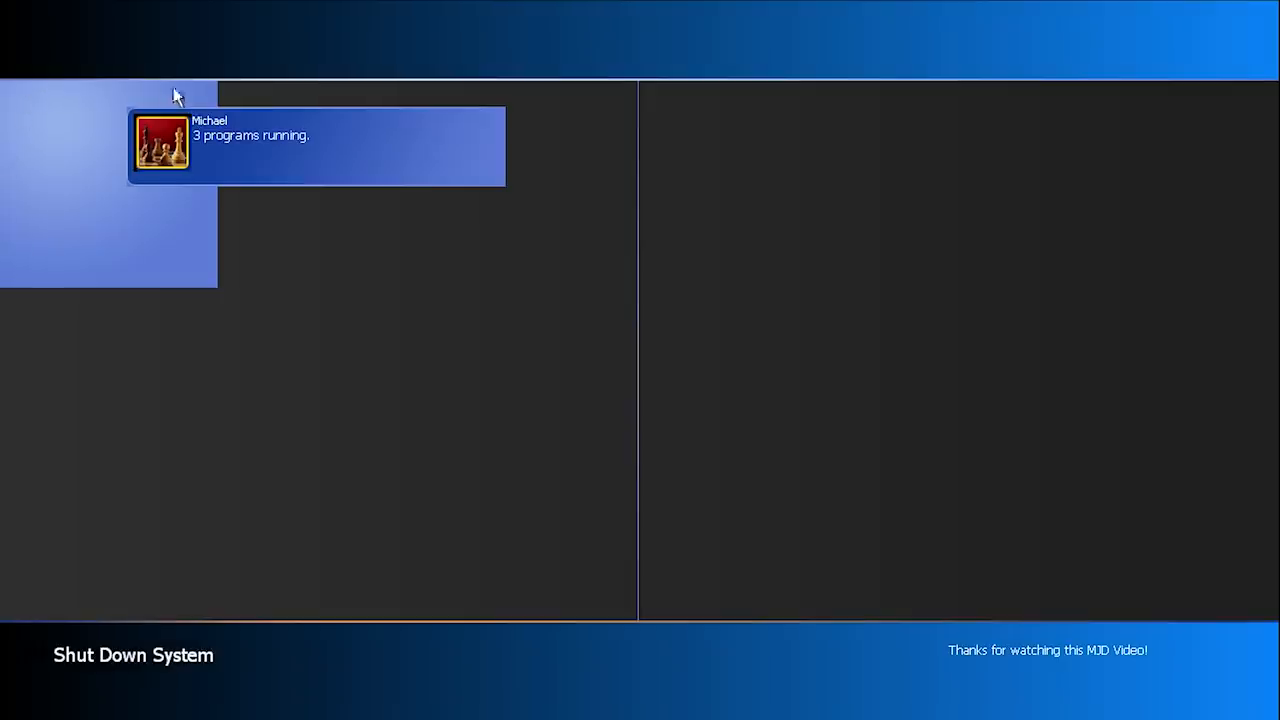
{"action": "mouse_move", "coordinate": [110, 250]}
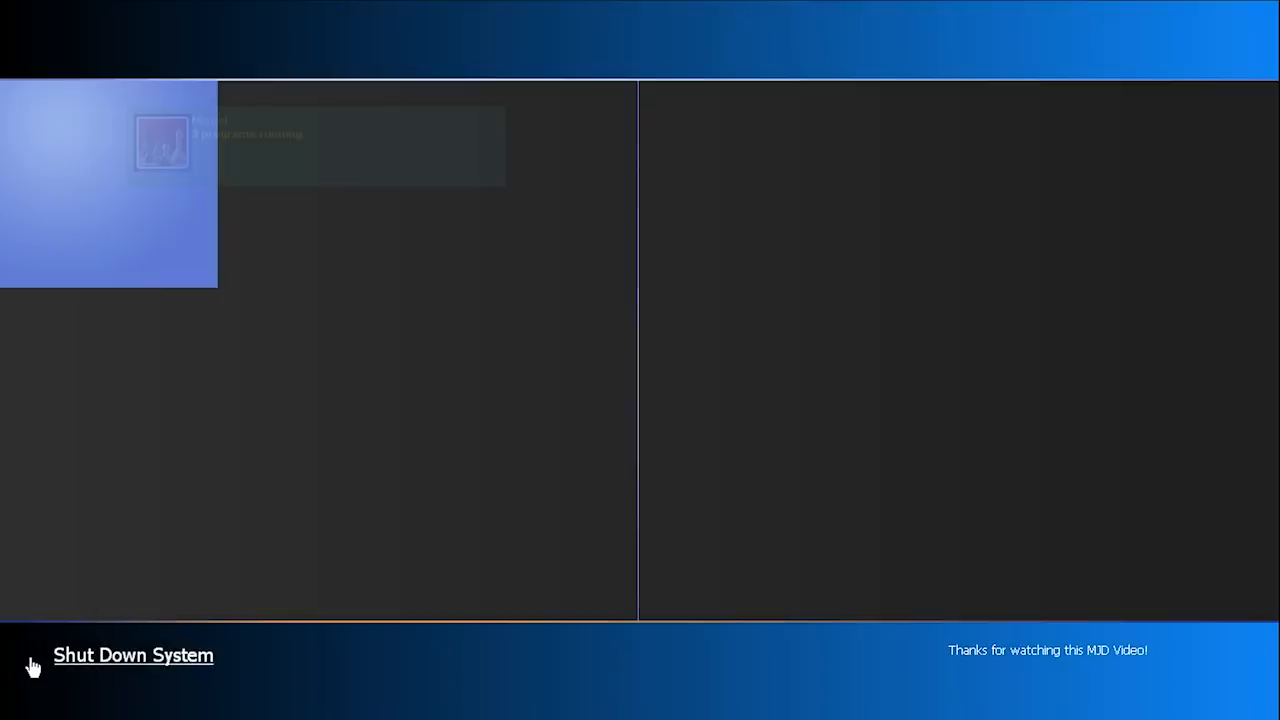
{"action": "mouse_move", "coordinate": [985, 648]}
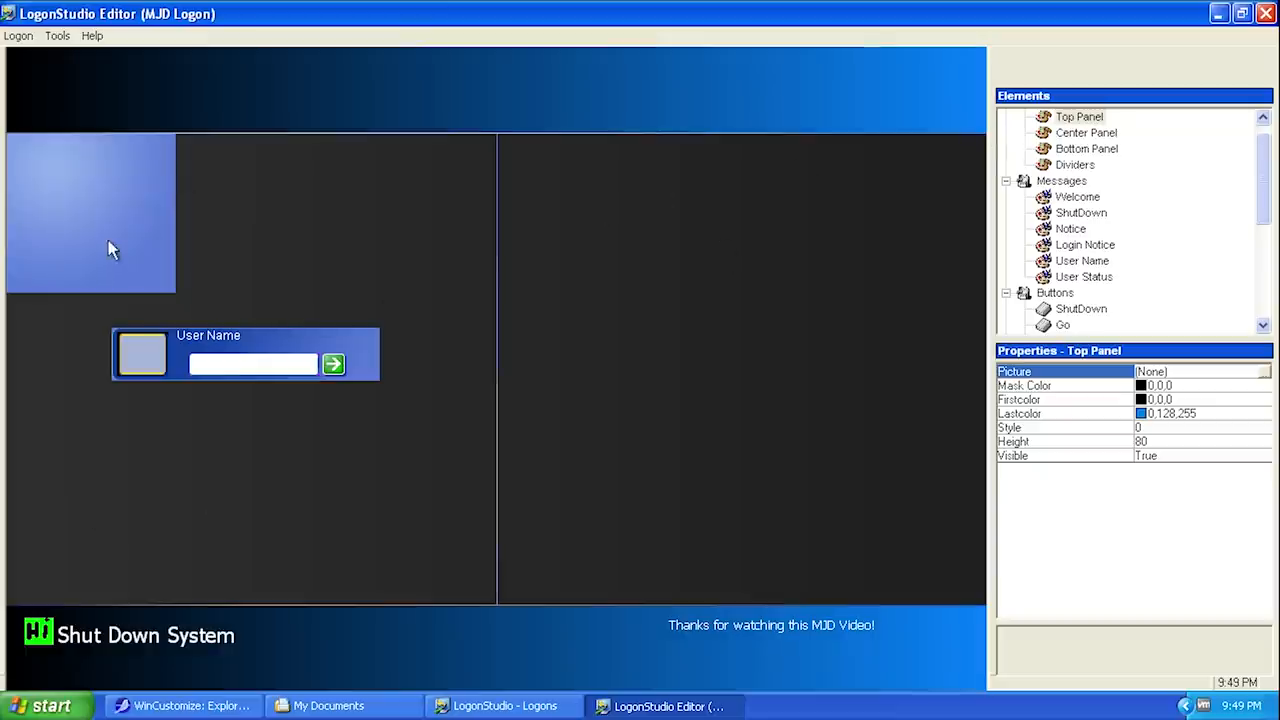
{"action": "mouse_move", "coordinate": [90, 198]}
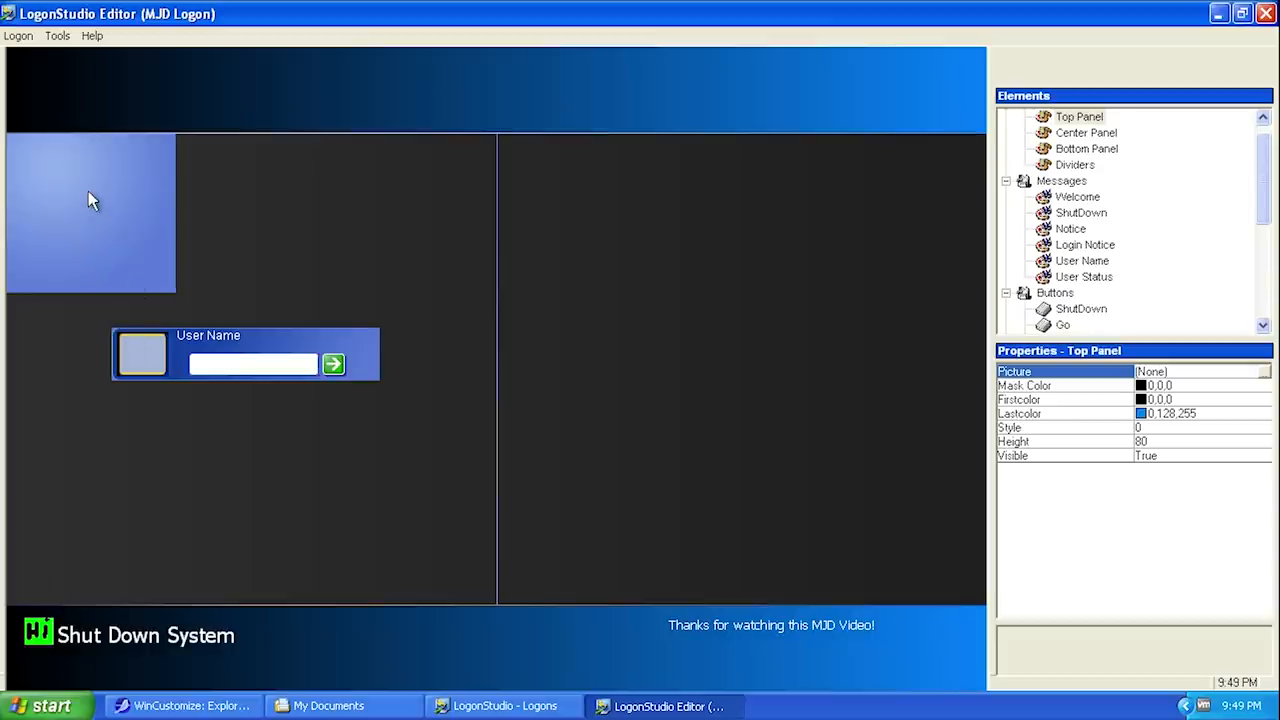
{"action": "mouse_move", "coordinate": [155, 310]}
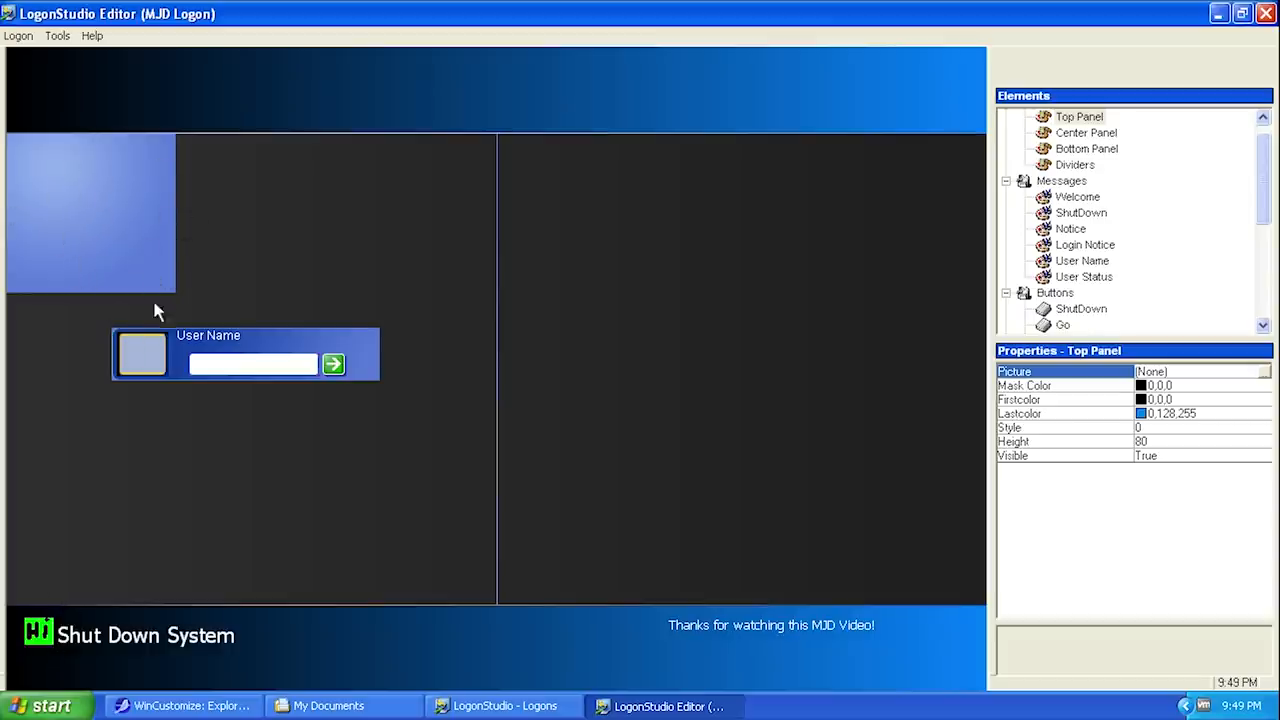
- Select the center panel to check its gradient colours, then close the editor
{"action": "left_click", "coordinate": [1085, 132]}
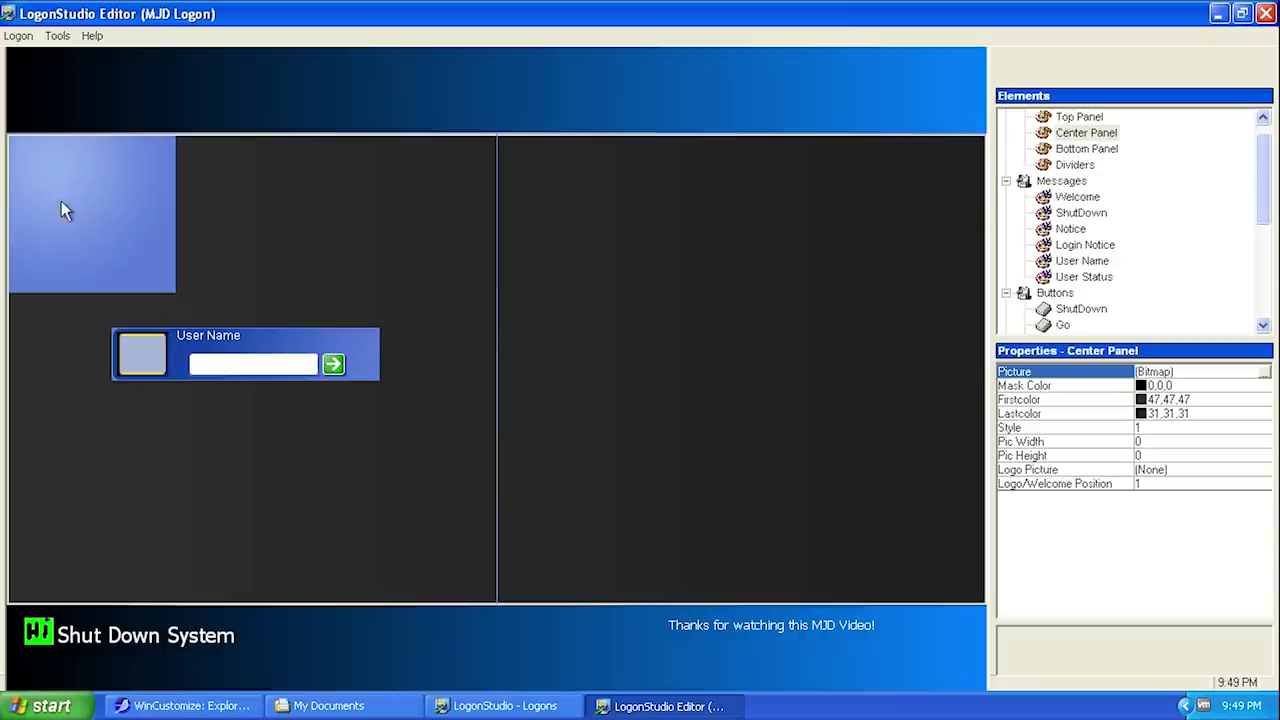
{"action": "left_click", "coordinate": [56, 35]}
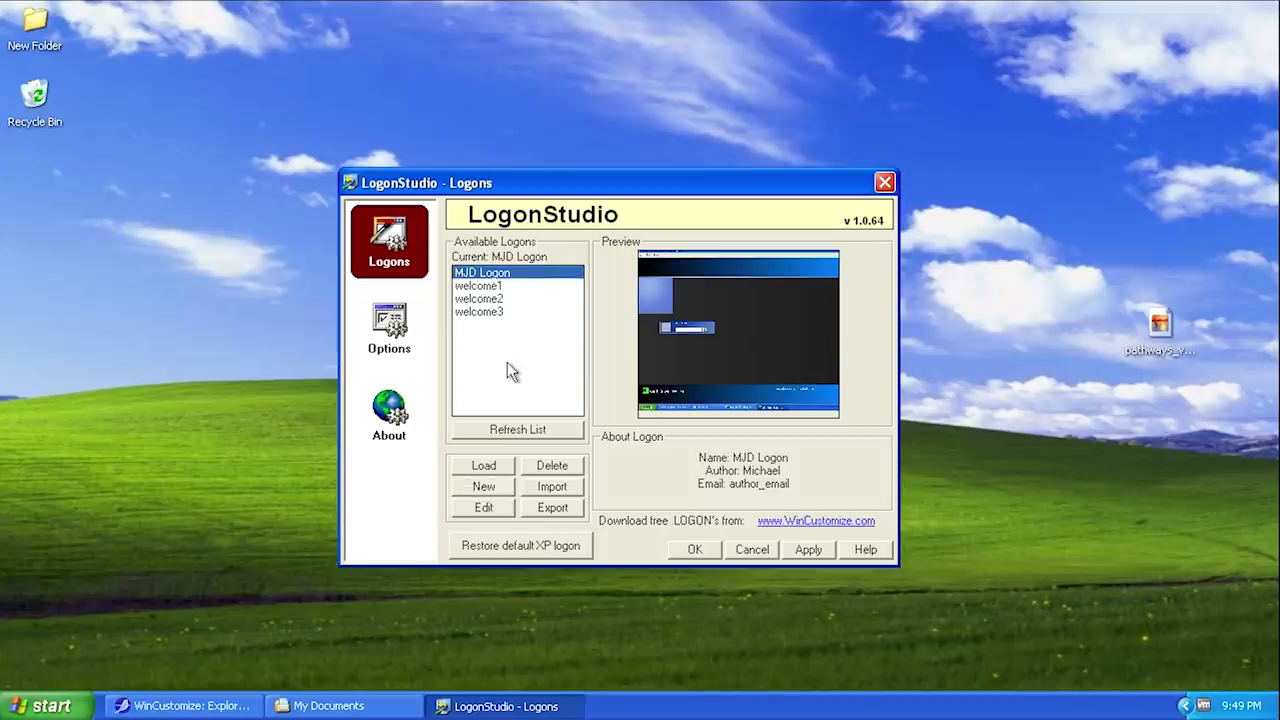
{"action": "mouse_move", "coordinate": [490, 295]}
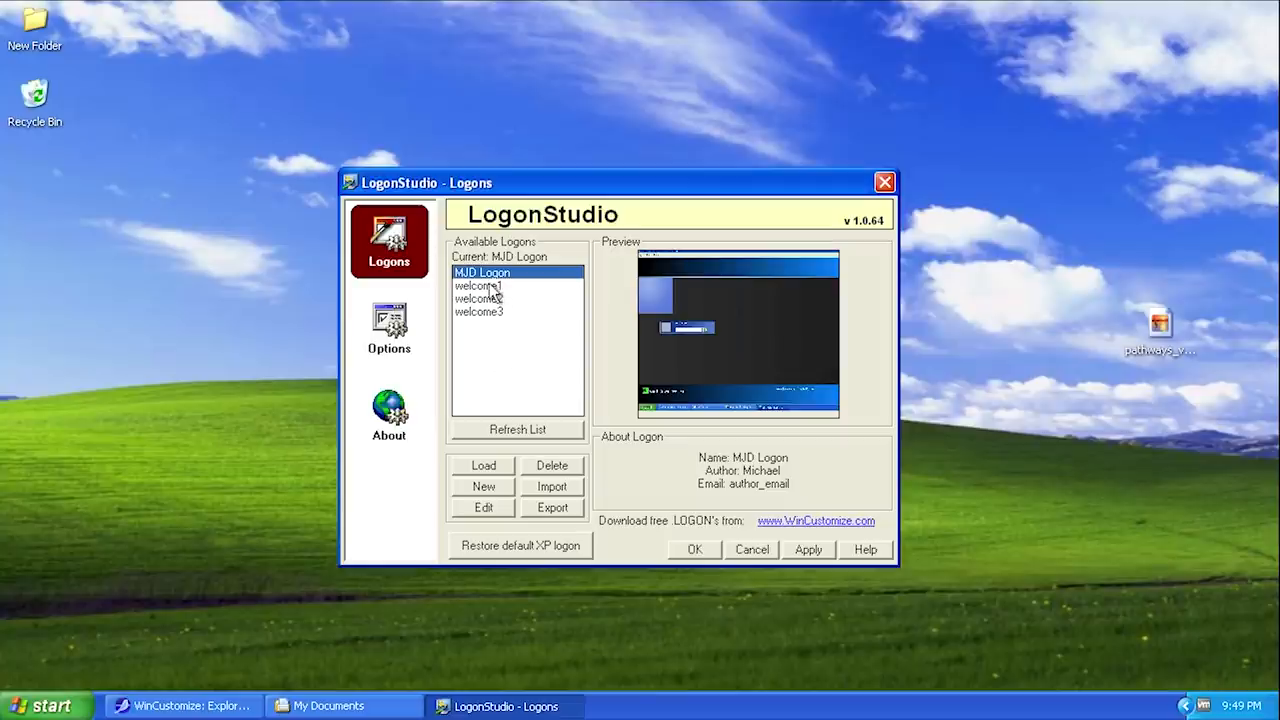
{"action": "mouse_move", "coordinate": [516, 377]}
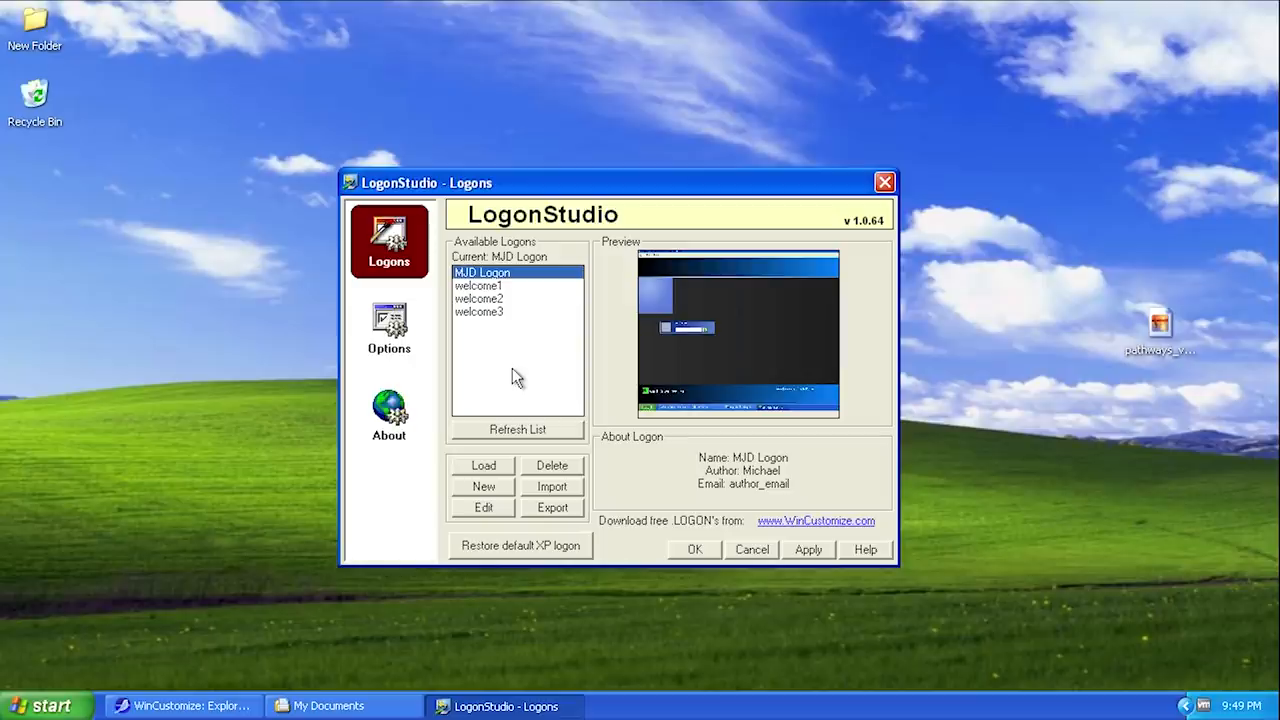
{"action": "mouse_move", "coordinate": [512, 551]}
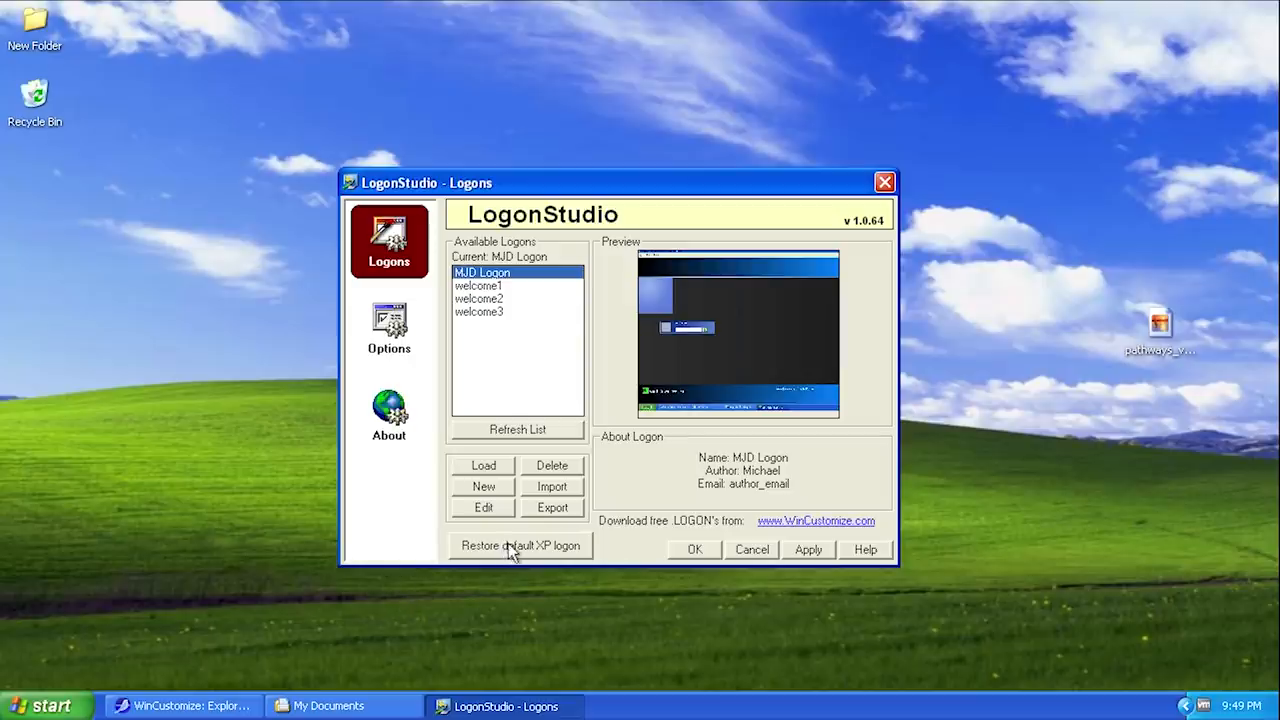
- Restore the default Windows XP logon and close the Logons manager
{"action": "left_click", "coordinate": [519, 545]}
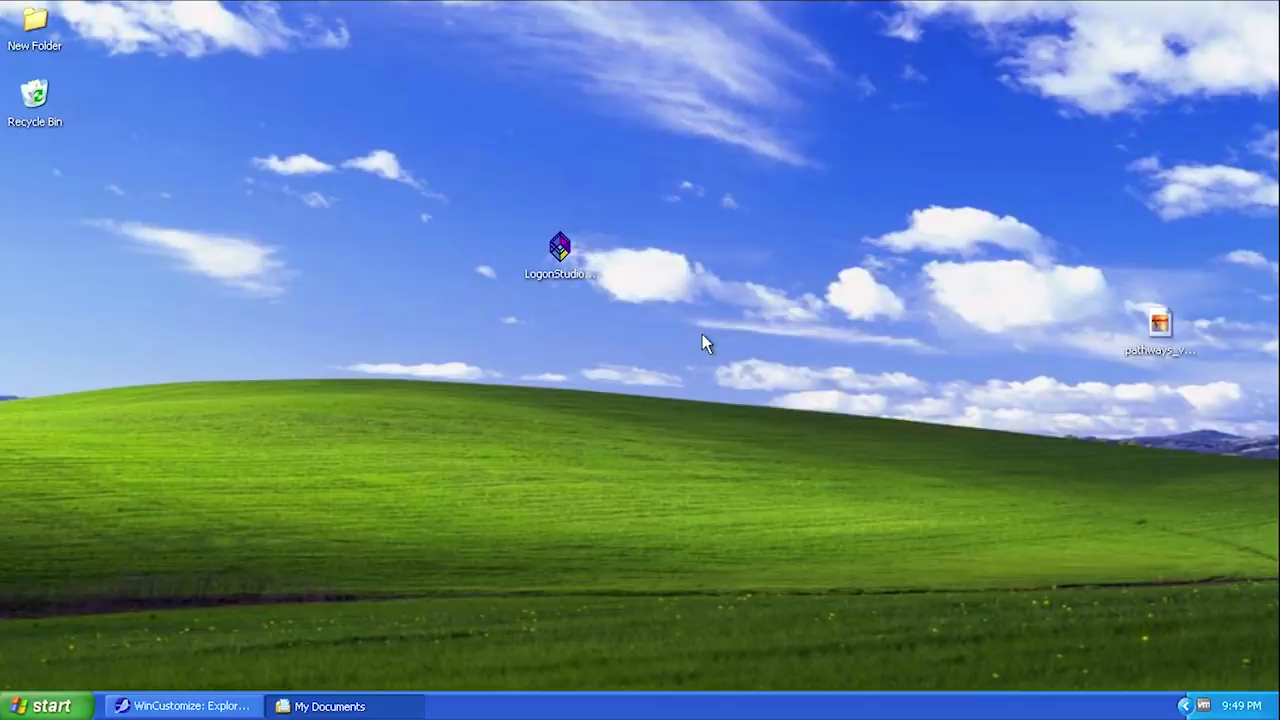
- Restore SeaMonkey and advance the LogonStudio skin gallery to page 2
{"action": "left_click", "coordinate": [180, 705]}
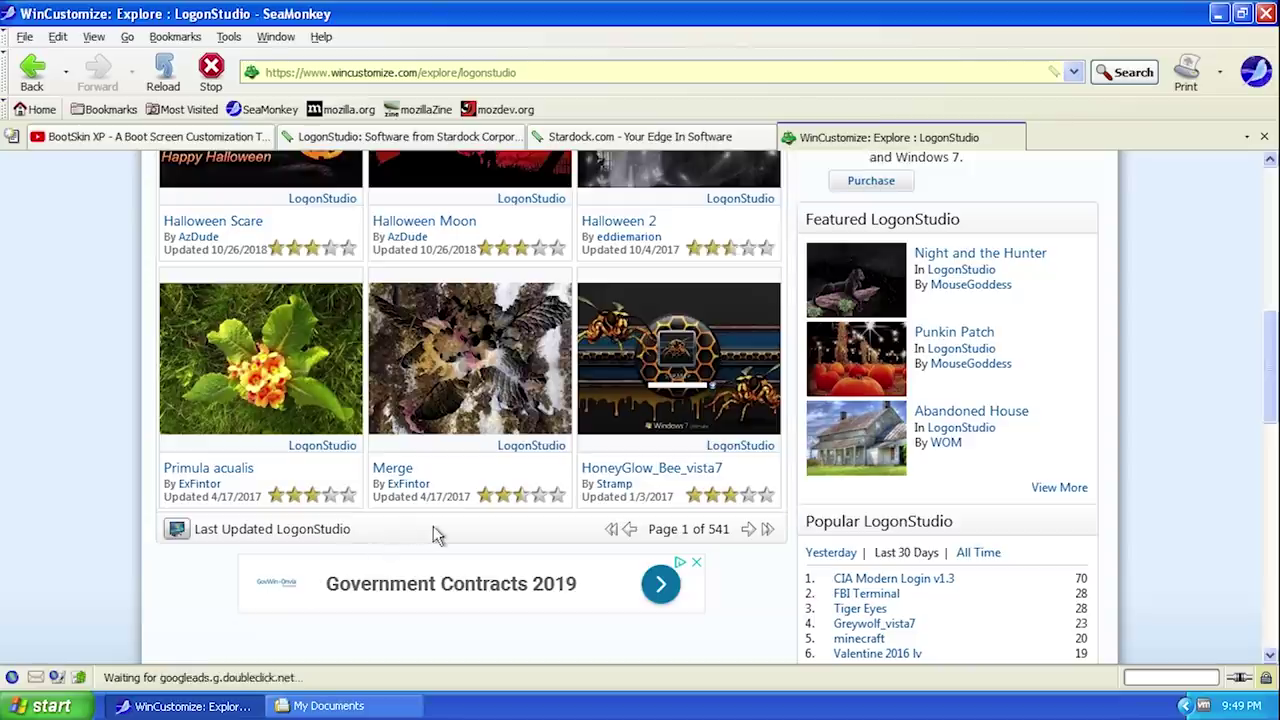
{"action": "scroll", "scroll_direction": "up", "scroll_amount": 3}
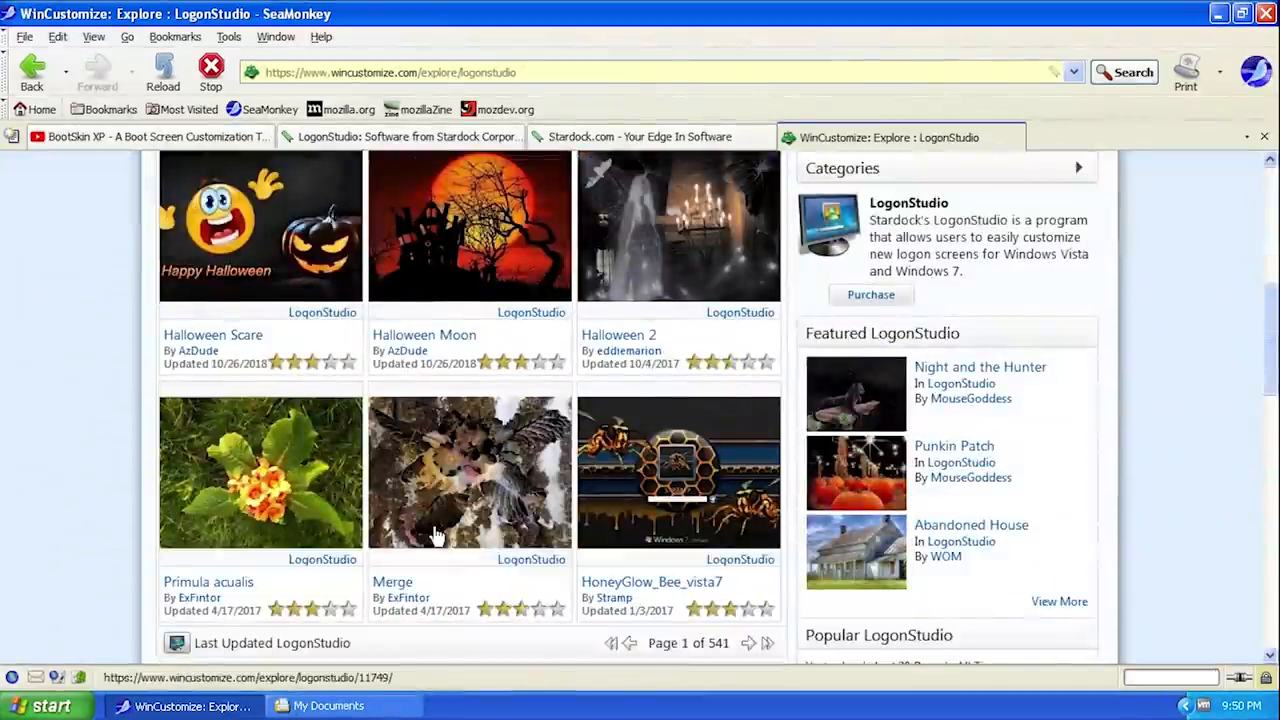
{"action": "scroll", "scroll_direction": "up", "scroll_amount": 3}
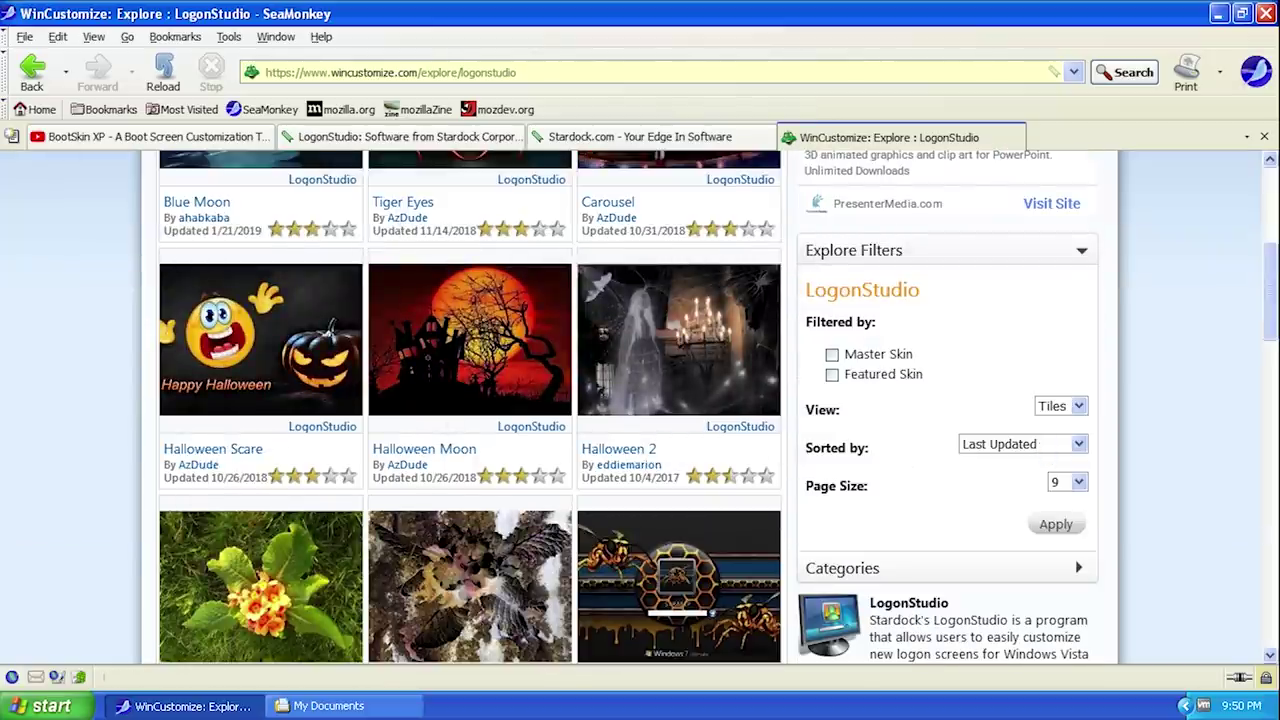
{"action": "scroll", "scroll_direction": "down", "scroll_amount": 3}
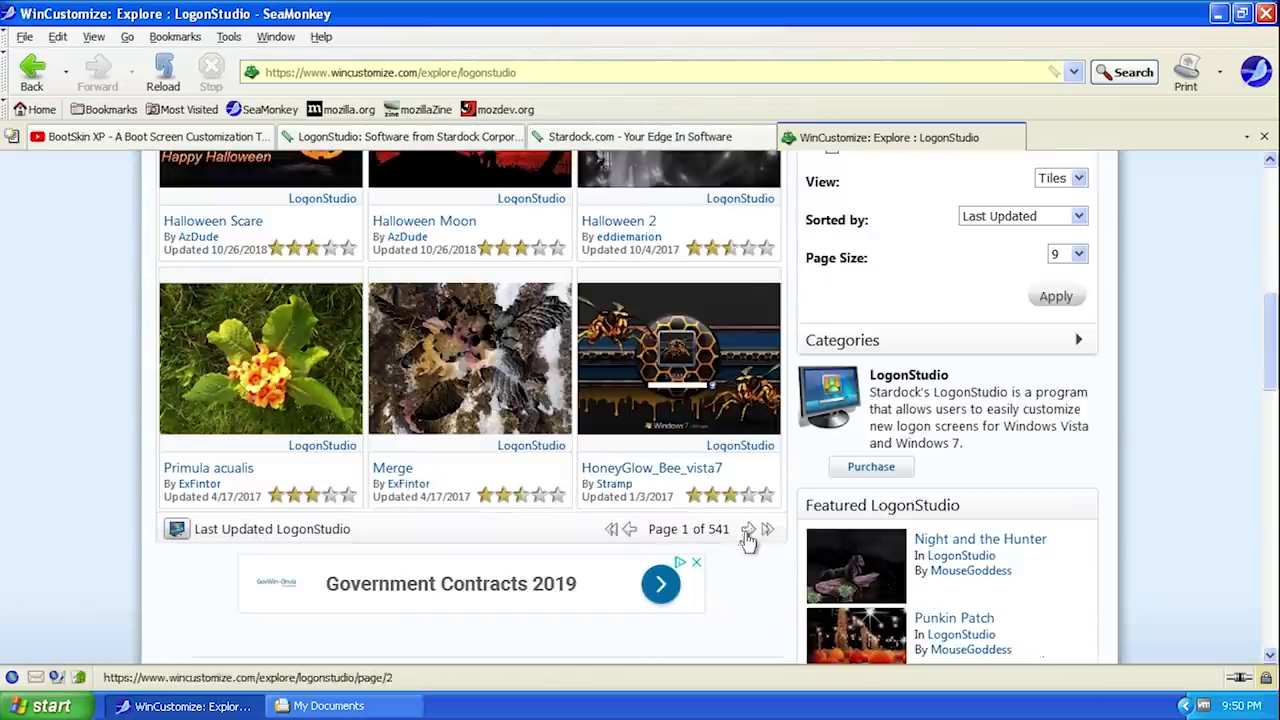
{"action": "left_click", "coordinate": [748, 529]}
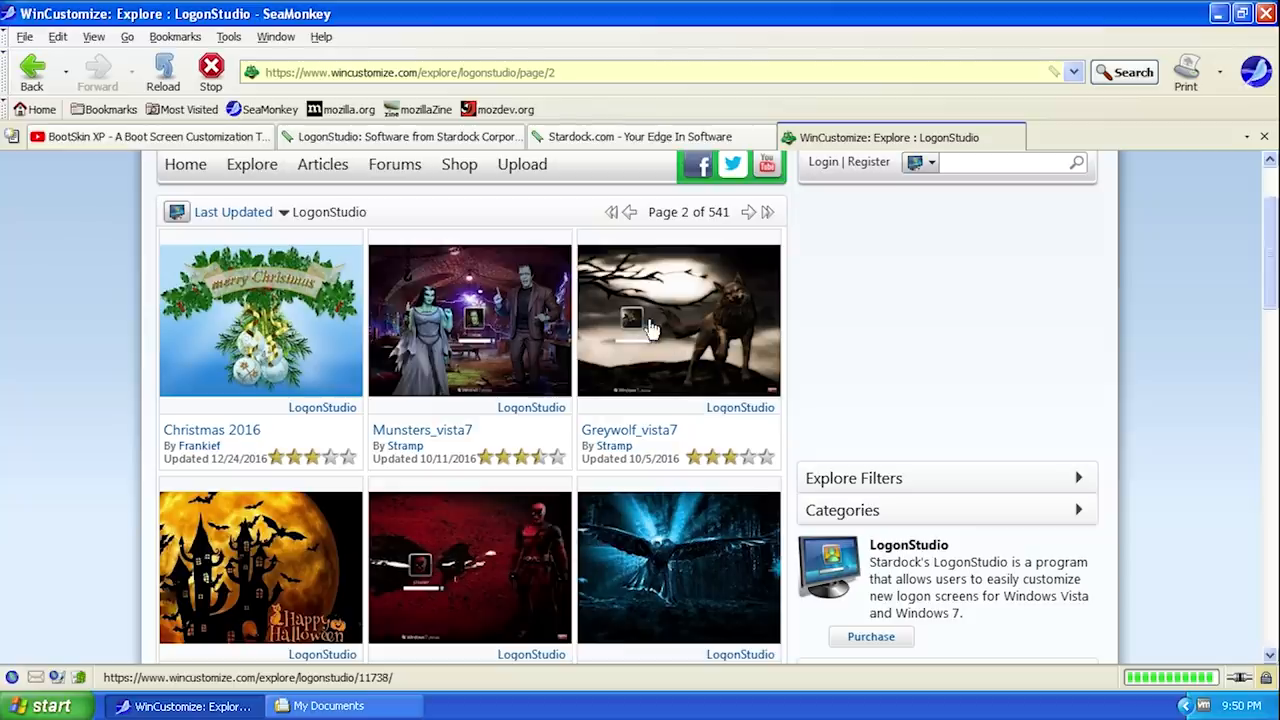
- Open the Blue Nebula logon detail page by Nakor
{"action": "scroll", "scroll_direction": "down", "scroll_amount": 3}
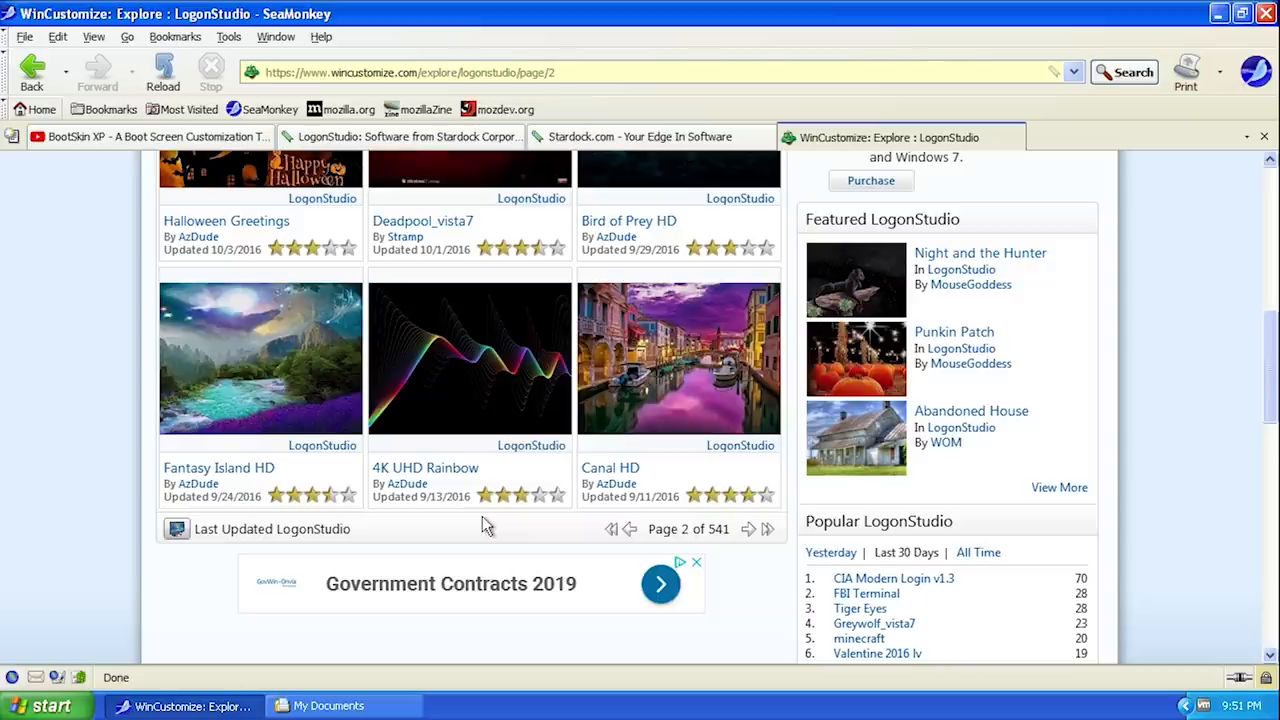
{"action": "mouse_move", "coordinate": [593, 628]}
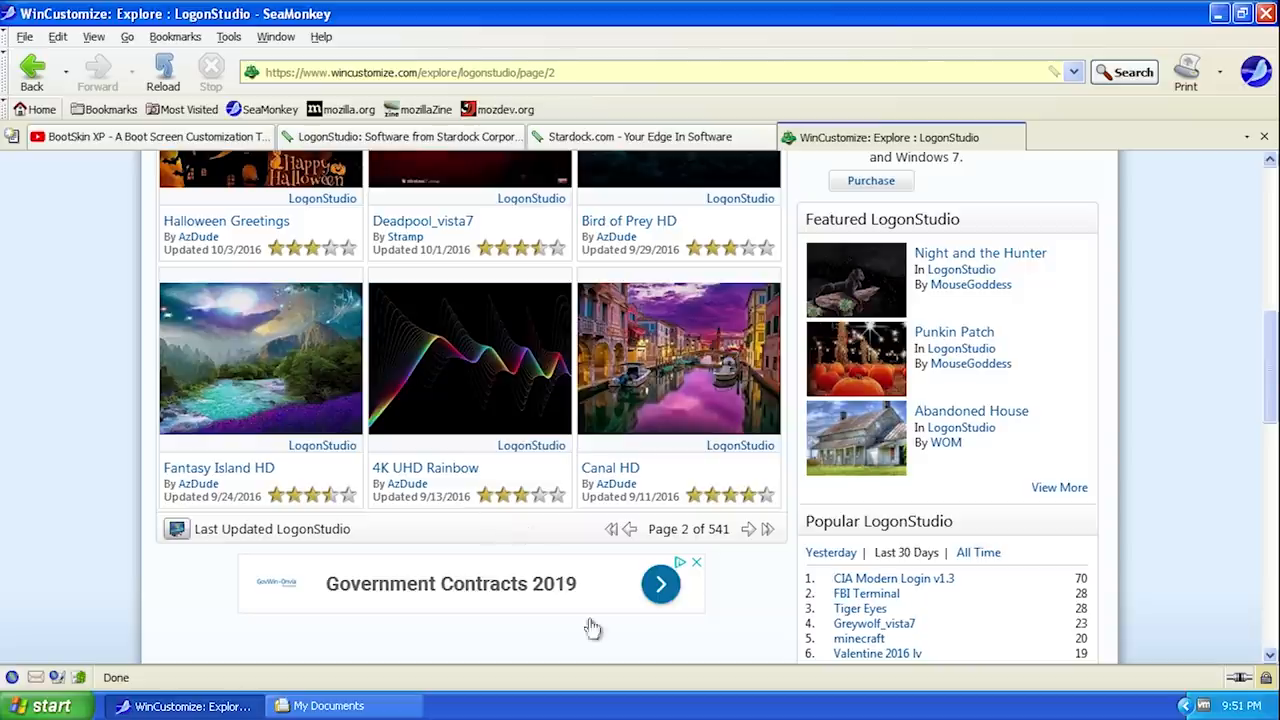
{"action": "left_click", "coordinate": [40, 705]}
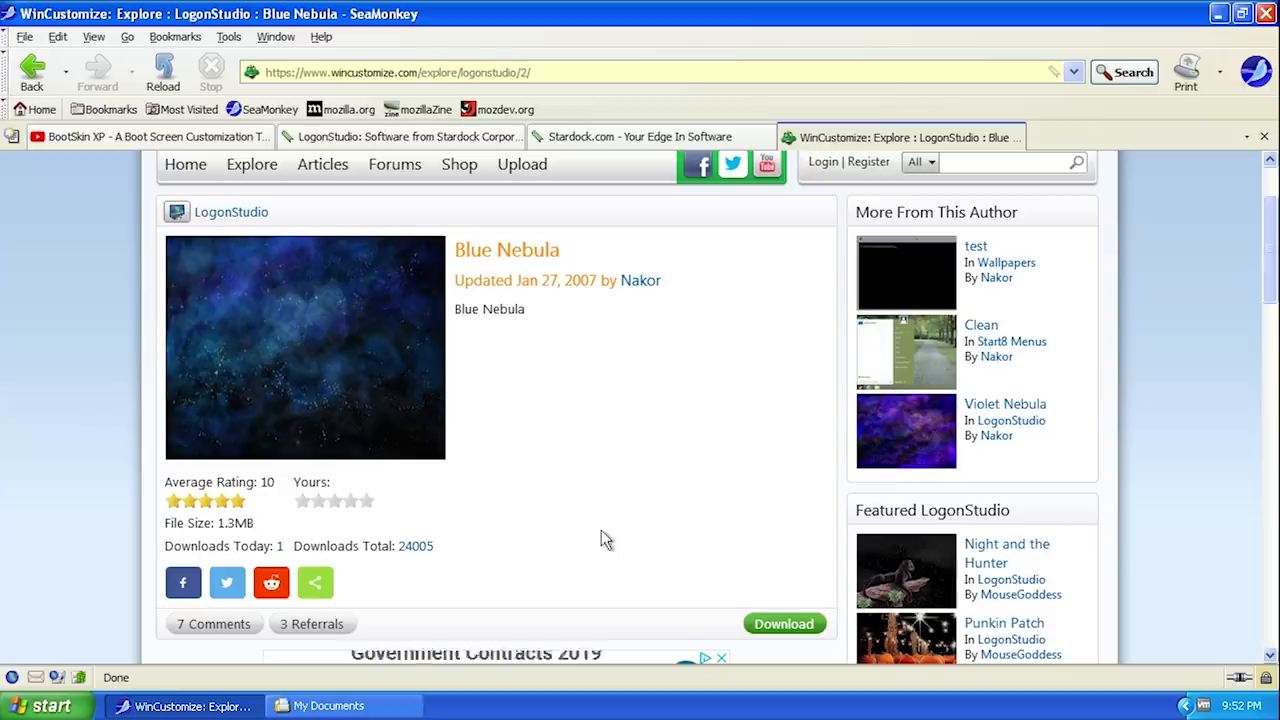
{"action": "mouse_move", "coordinate": [784, 623]}
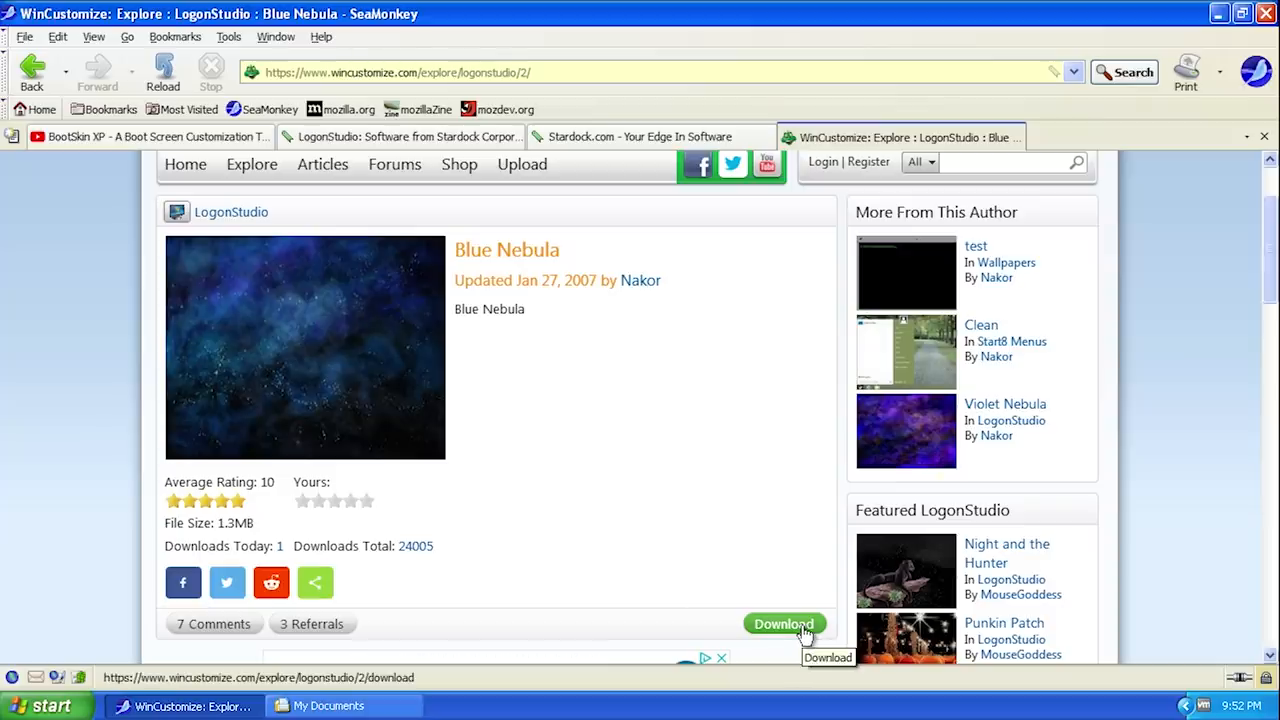
- Download the Blue Nebula logon and minimize the browser
{"action": "left_click", "coordinate": [784, 623]}
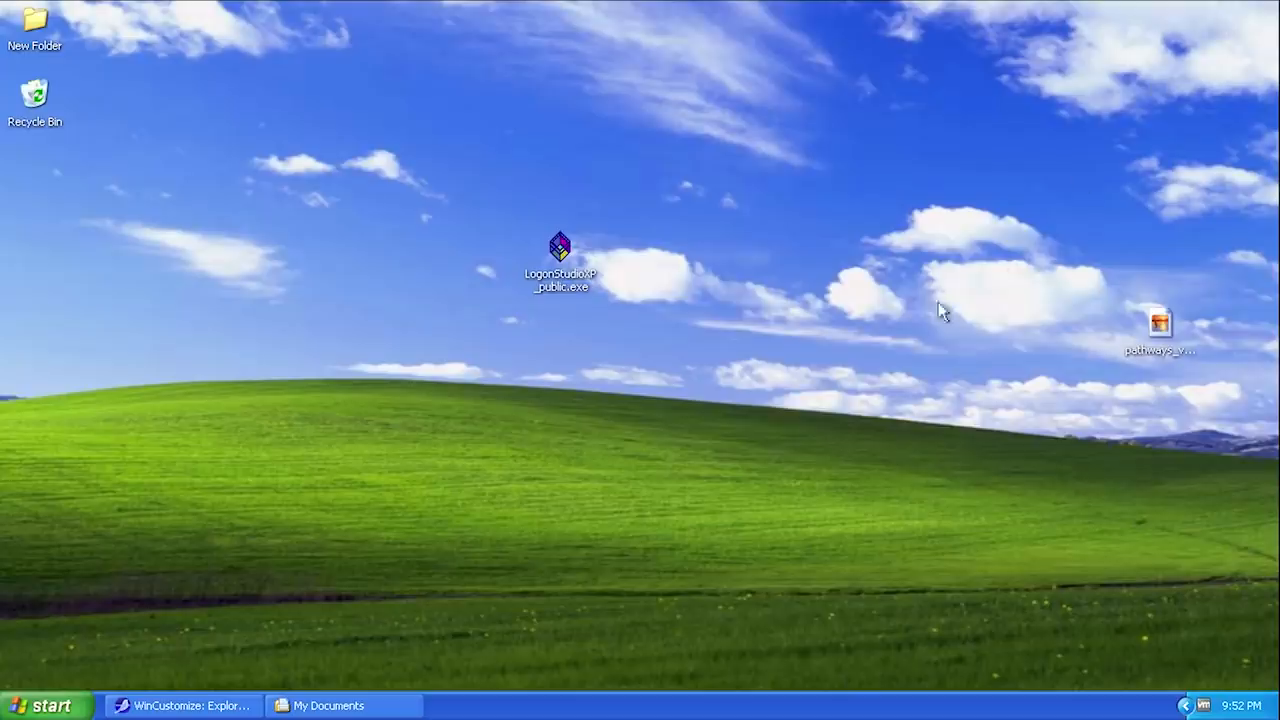
- Launch LogonStudio from the Start menu, reaching the registration prompt
{"action": "left_click", "coordinate": [47, 705]}
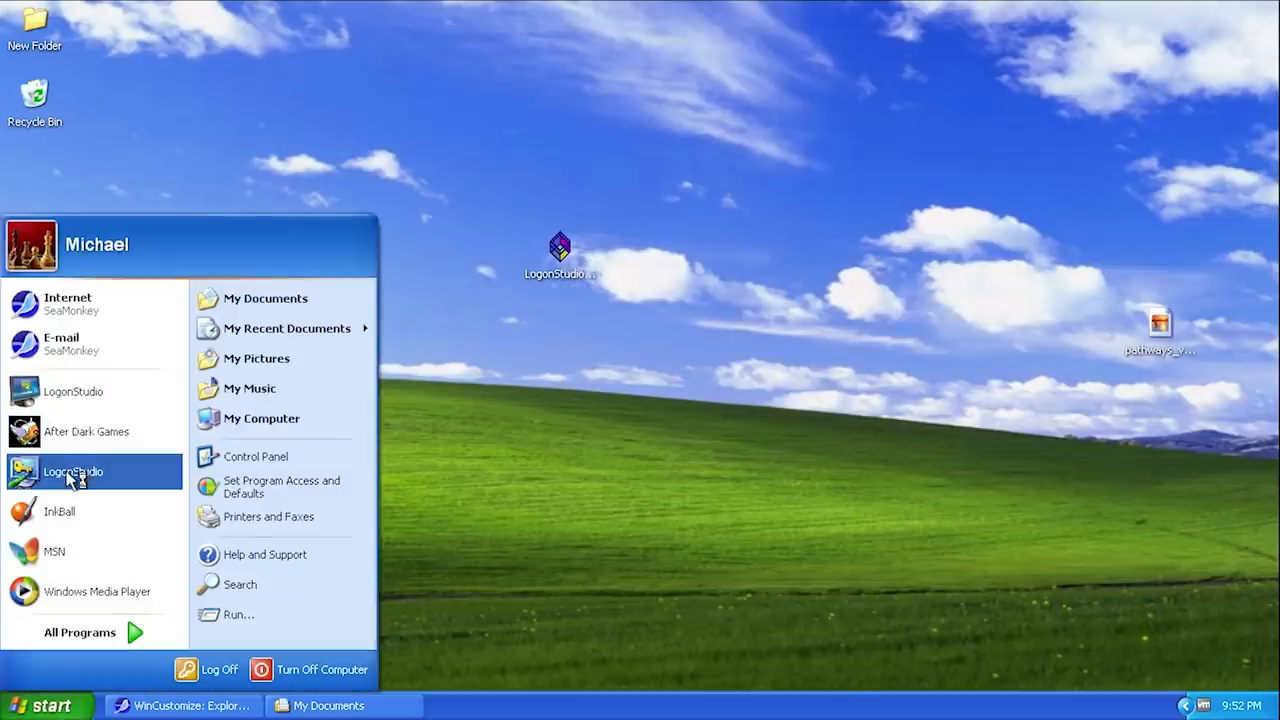
{"action": "left_click", "coordinate": [73, 471]}
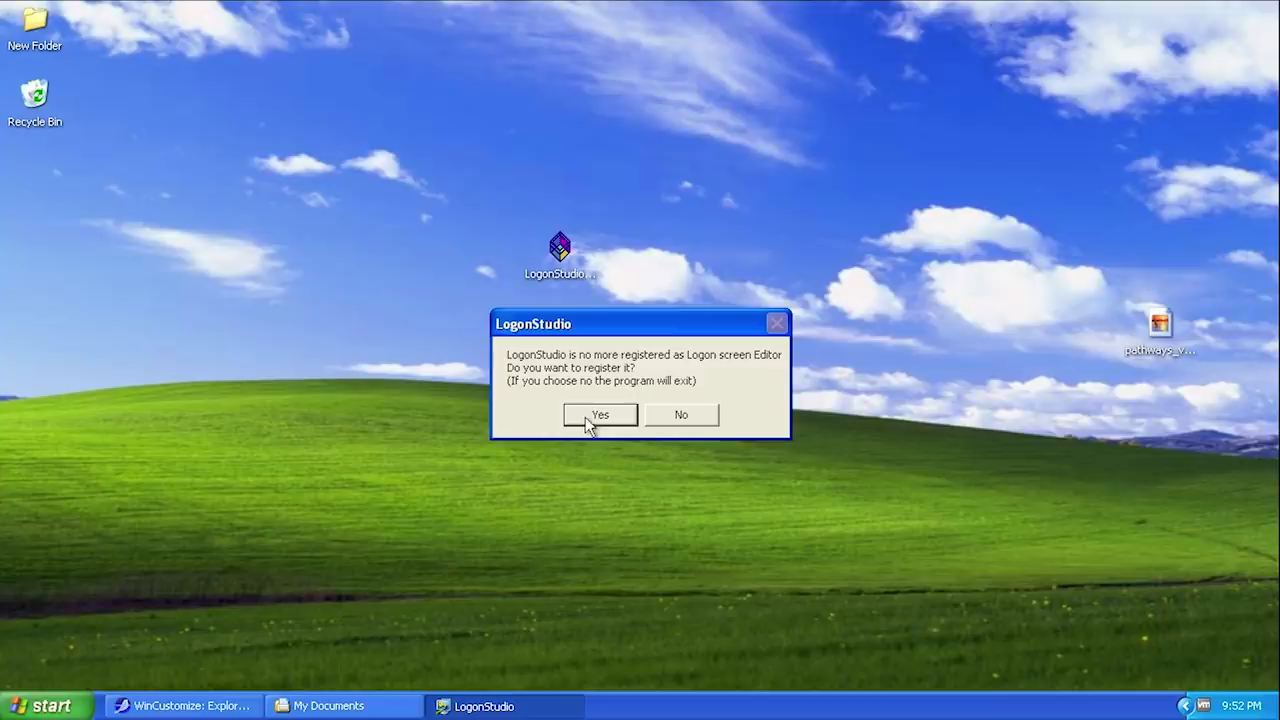
{"action": "mouse_move", "coordinate": [645, 387]}
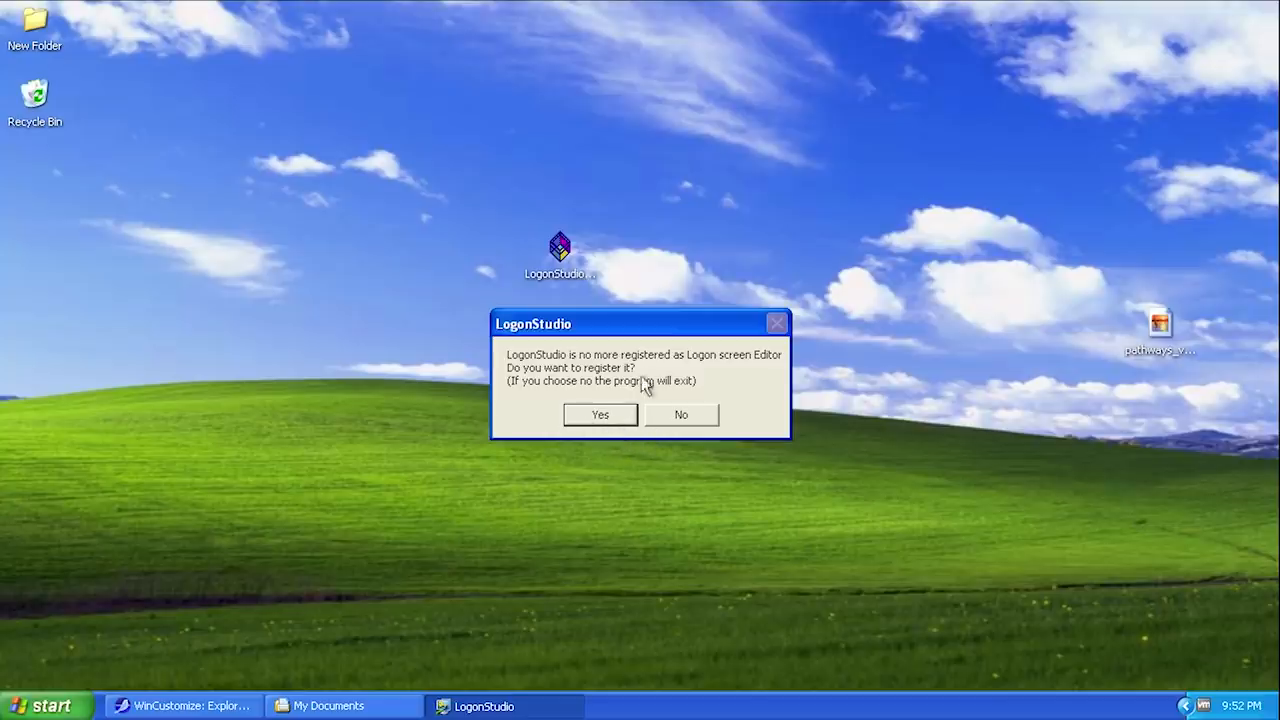
{"action": "mouse_move", "coordinate": [545, 370]}
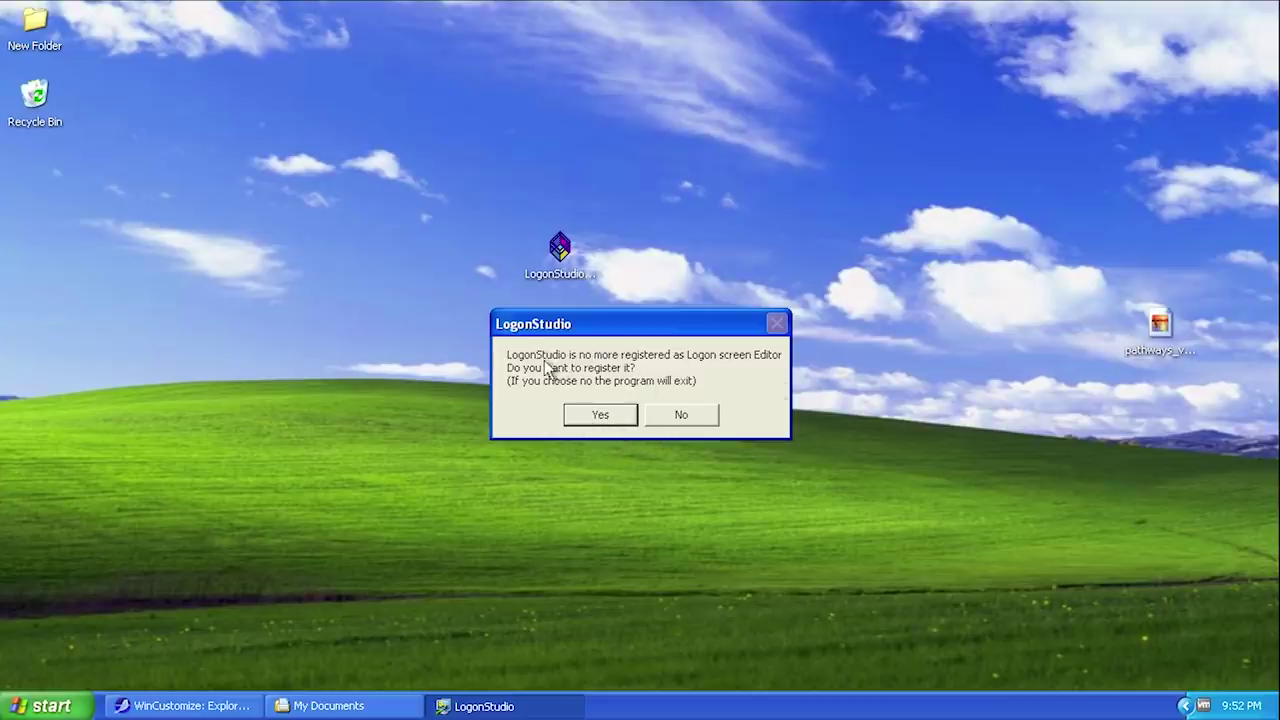
{"action": "mouse_move", "coordinate": [640, 372]}
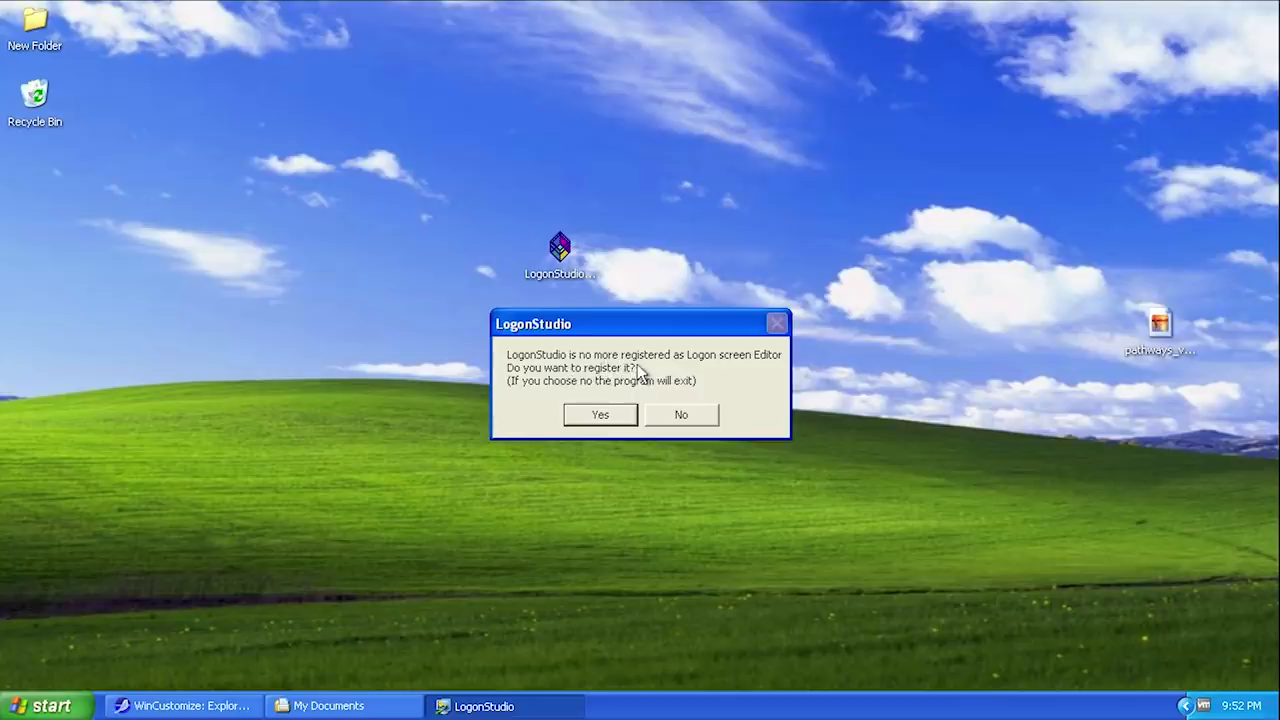
{"action": "mouse_move", "coordinate": [555, 388]}
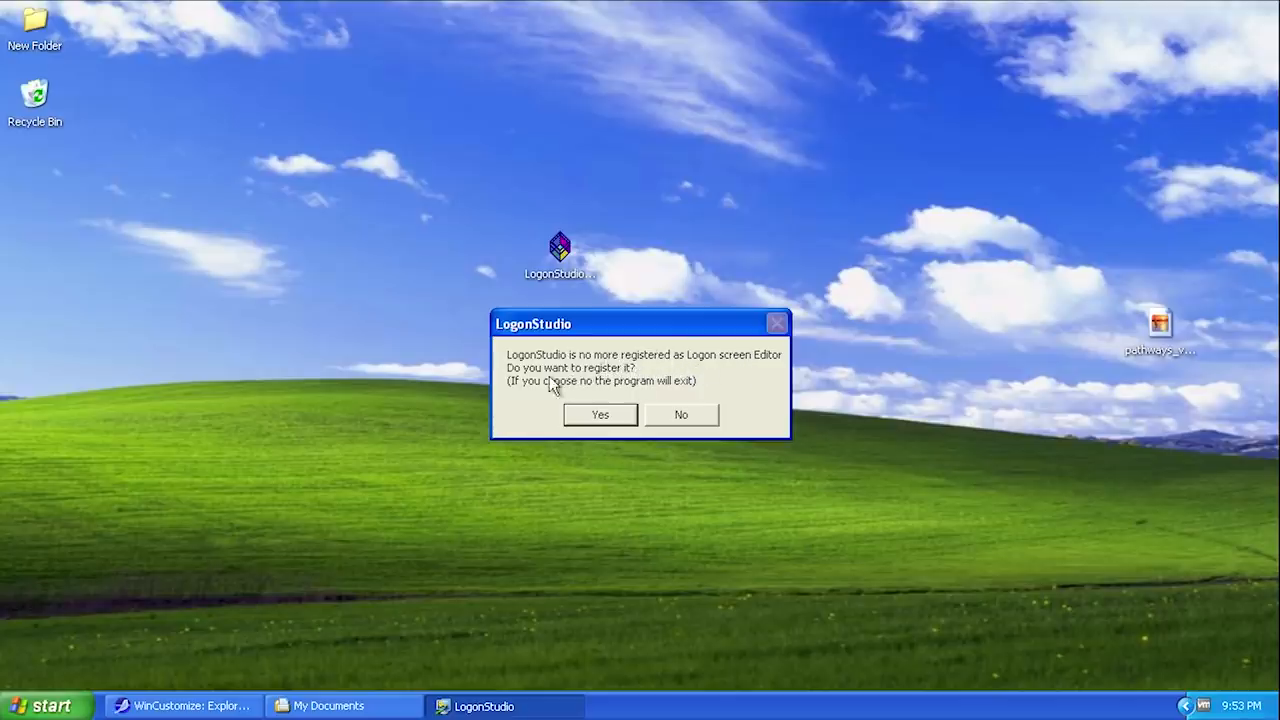
{"action": "mouse_move", "coordinate": [553, 388]}
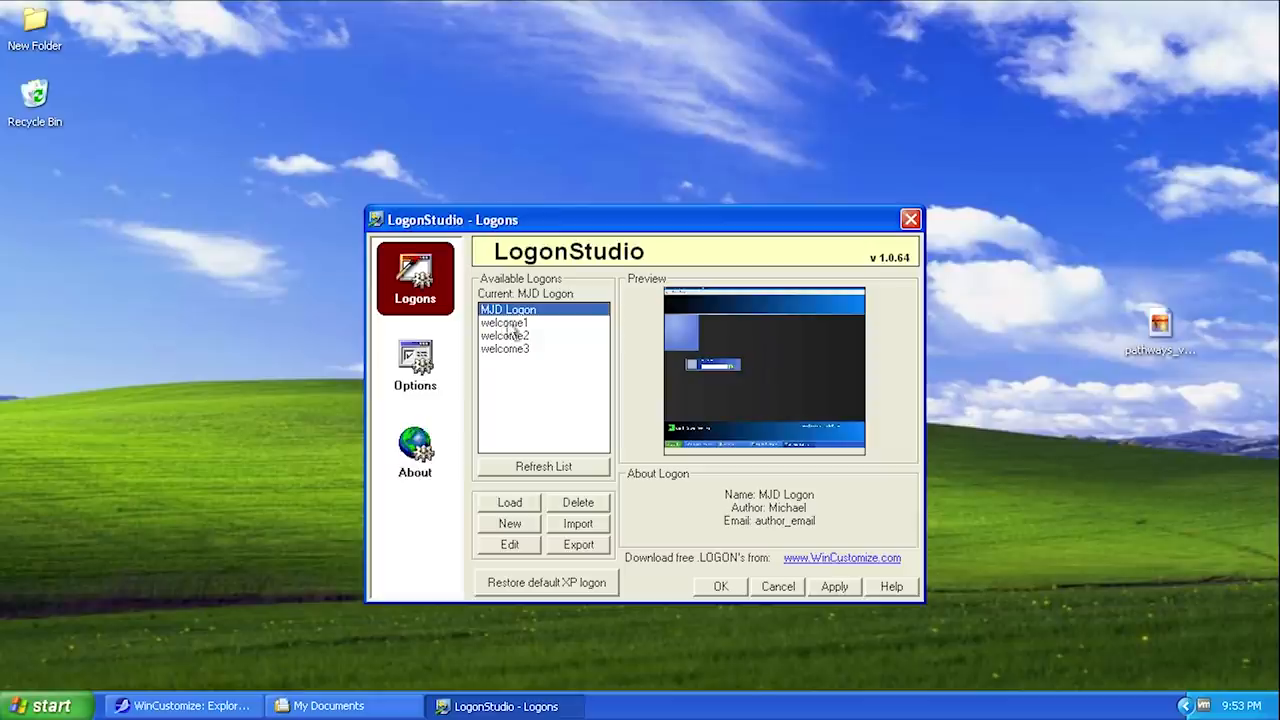
- Open the Start menu with the logon manager showing MJD Logon as current
{"action": "left_click", "coordinate": [44, 705]}
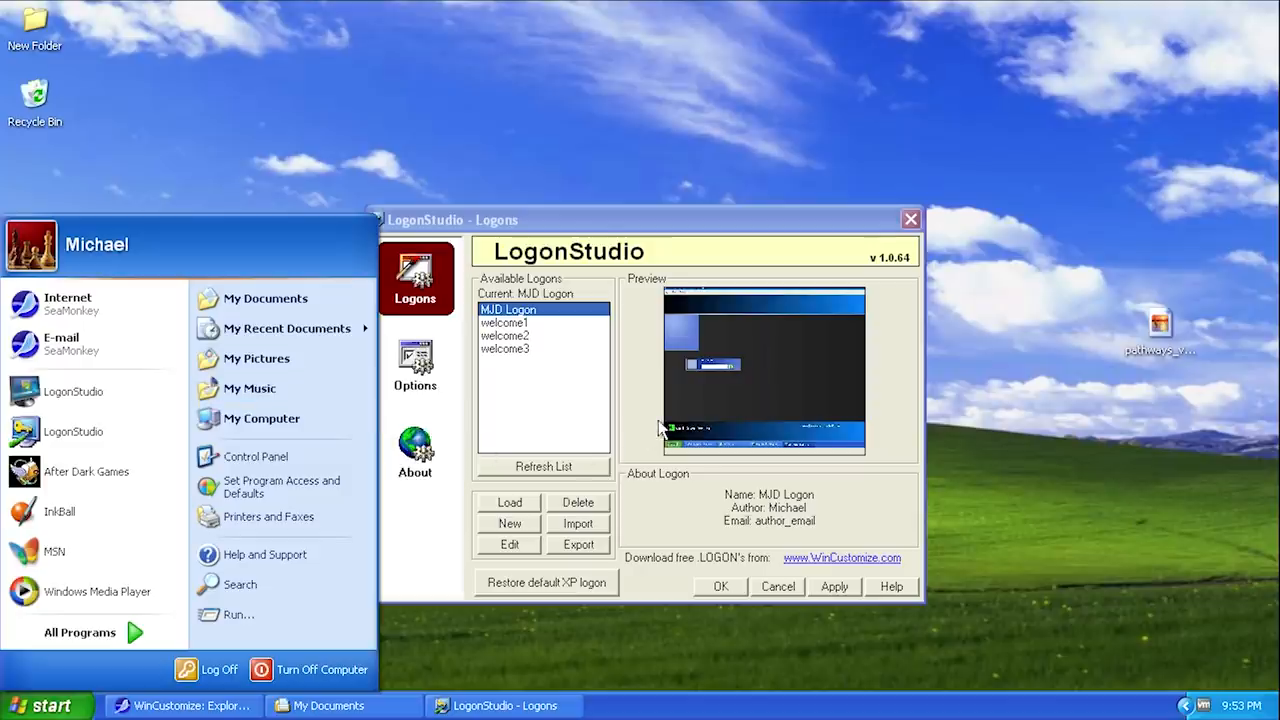
{"action": "mouse_move", "coordinate": [655, 445]}
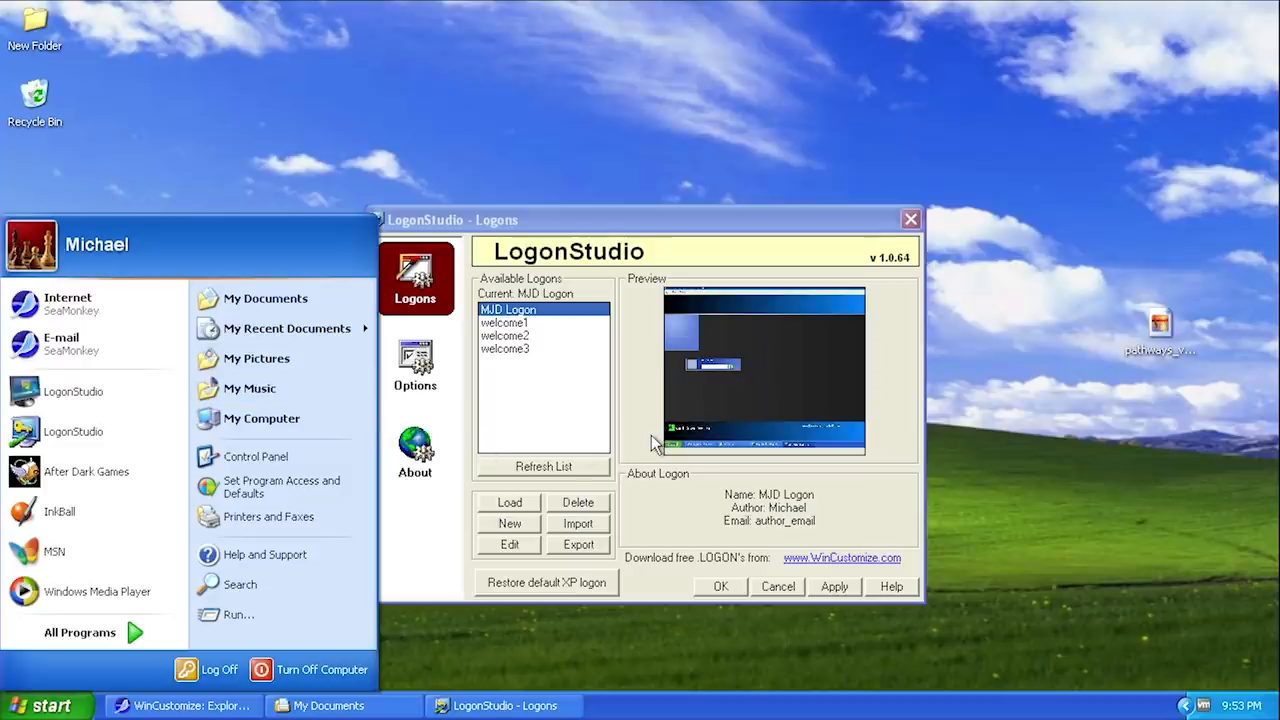